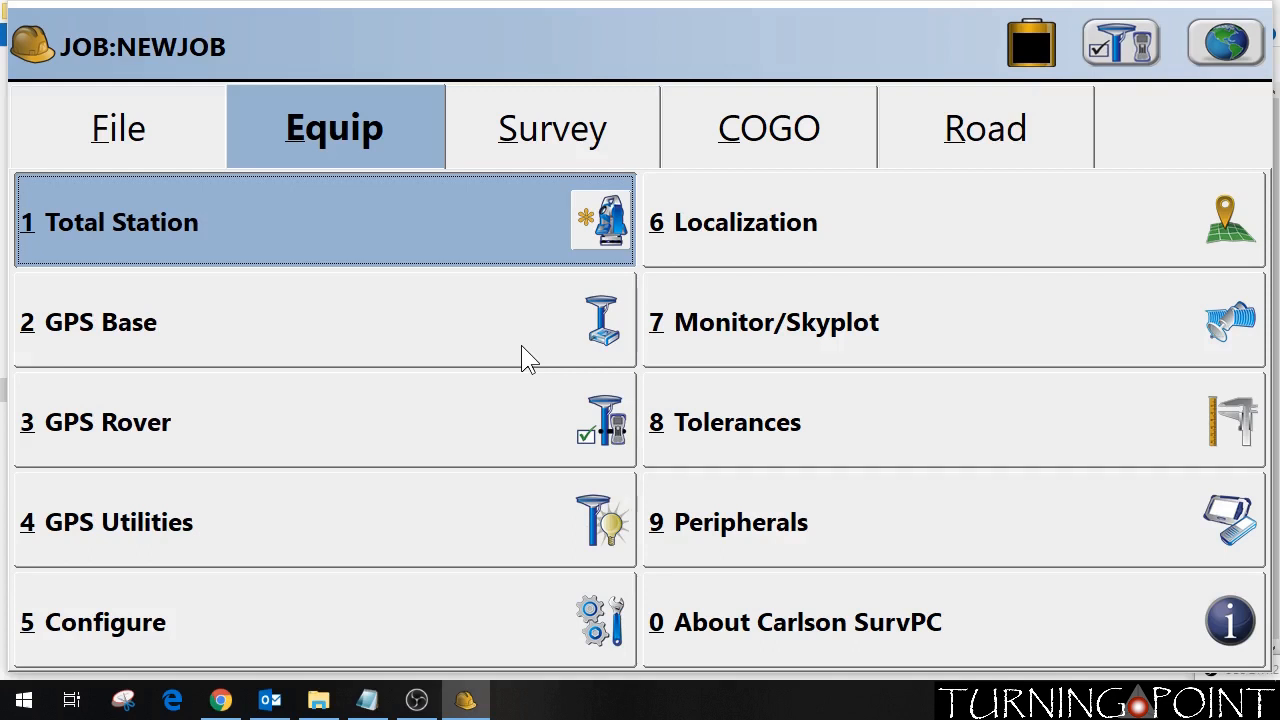
mouse_move(396, 204)
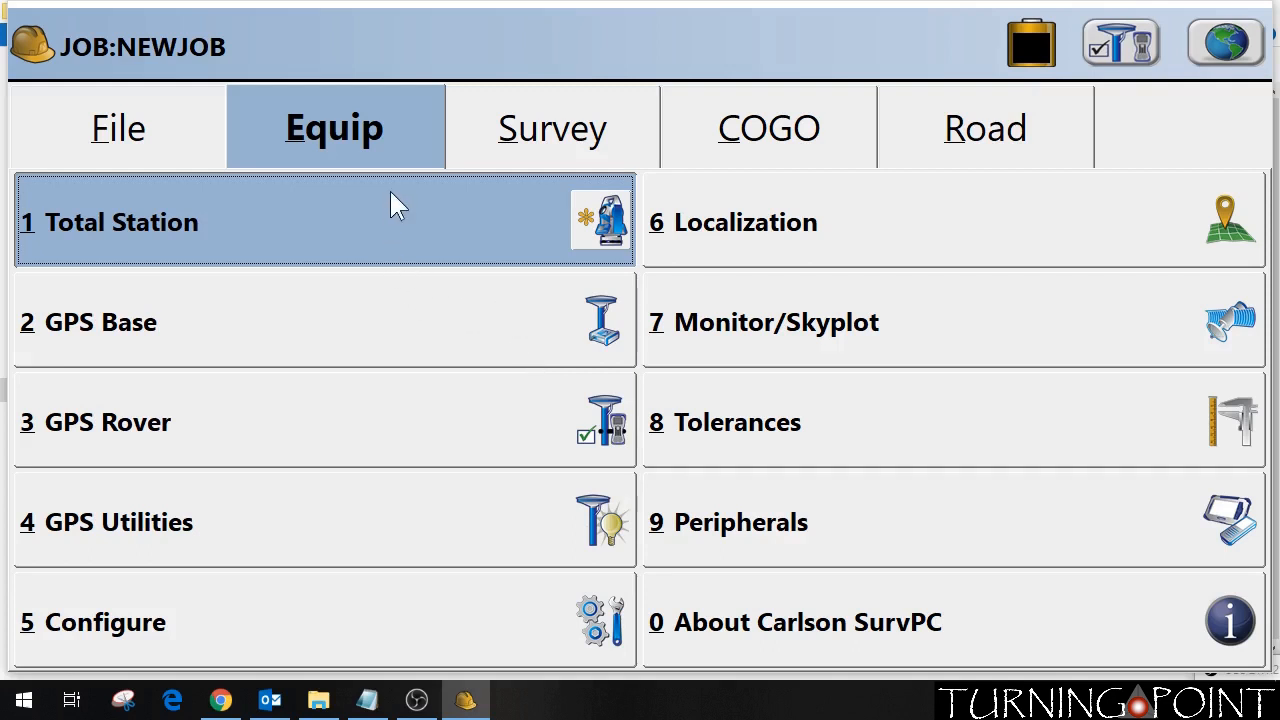
mouse_move(330, 136)
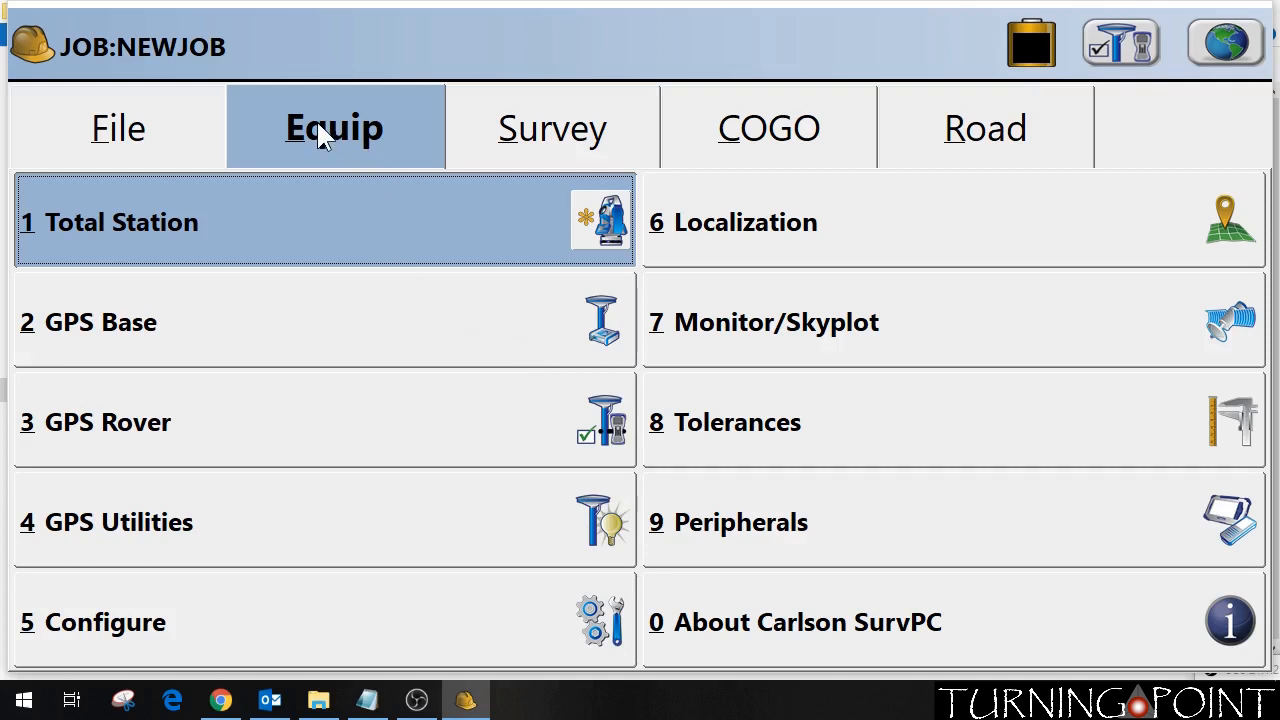
mouse_move(692, 664)
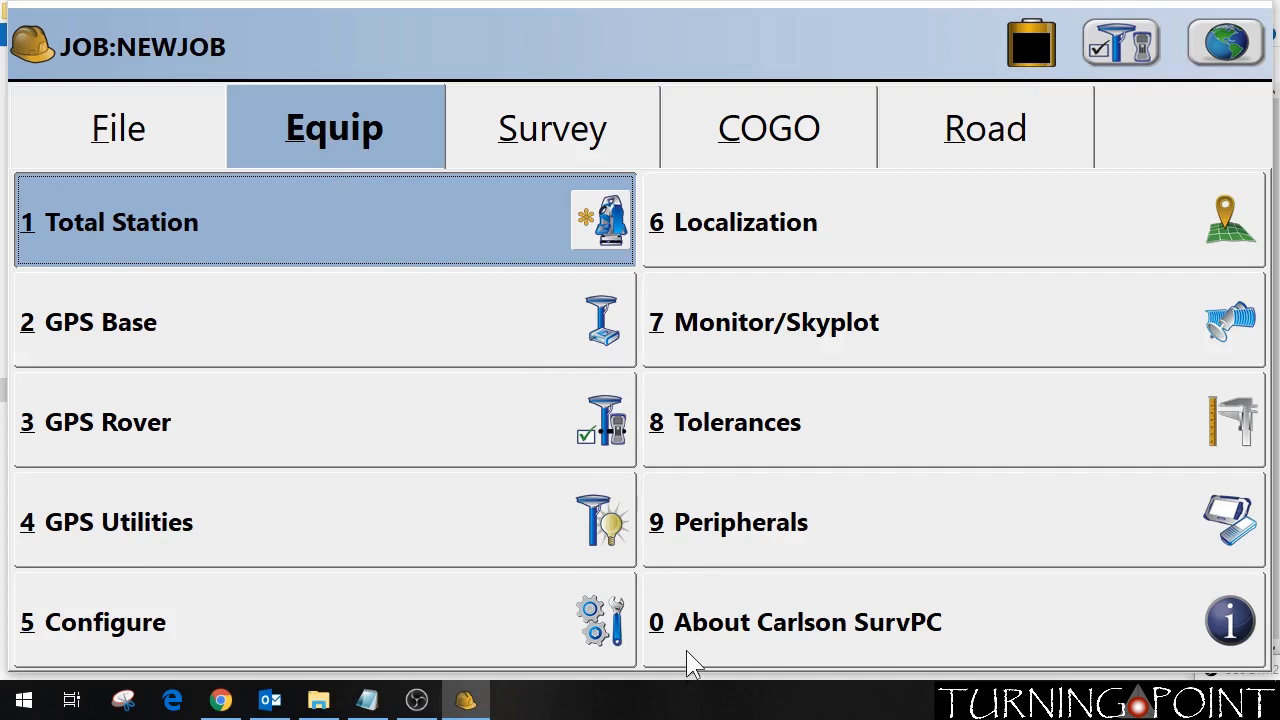
mouse_move(968, 640)
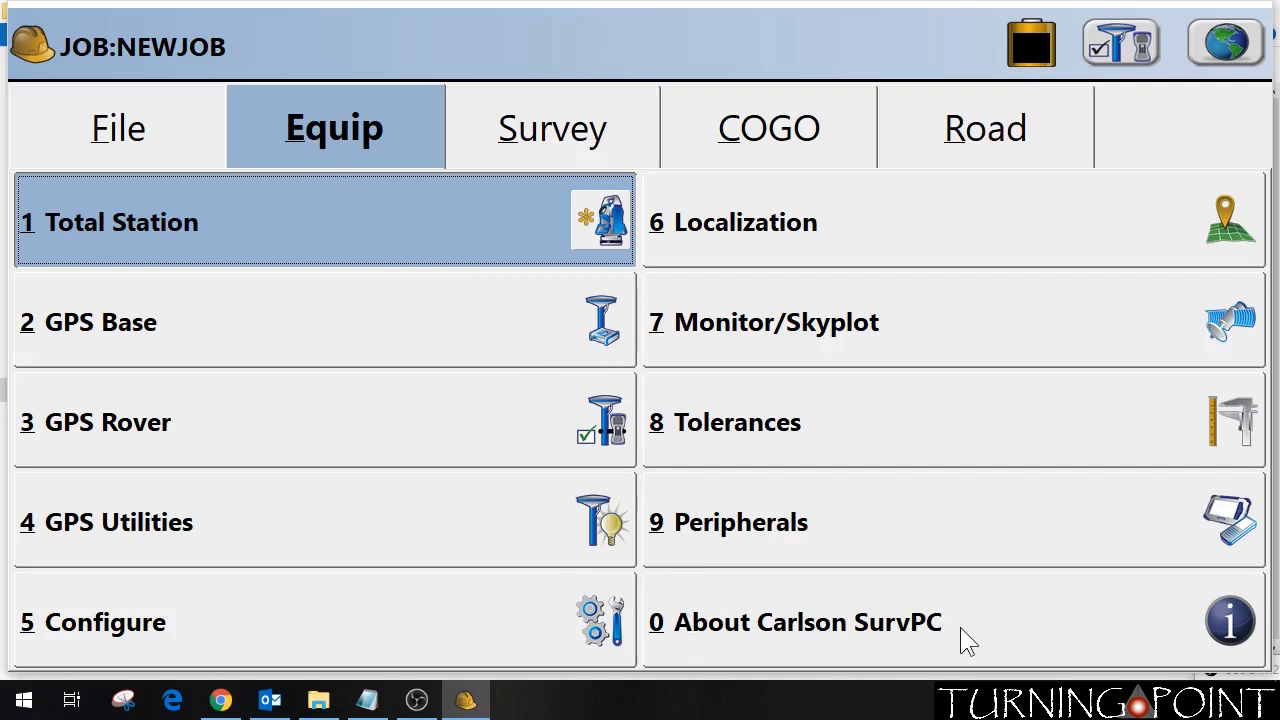
mouse_move(956, 640)
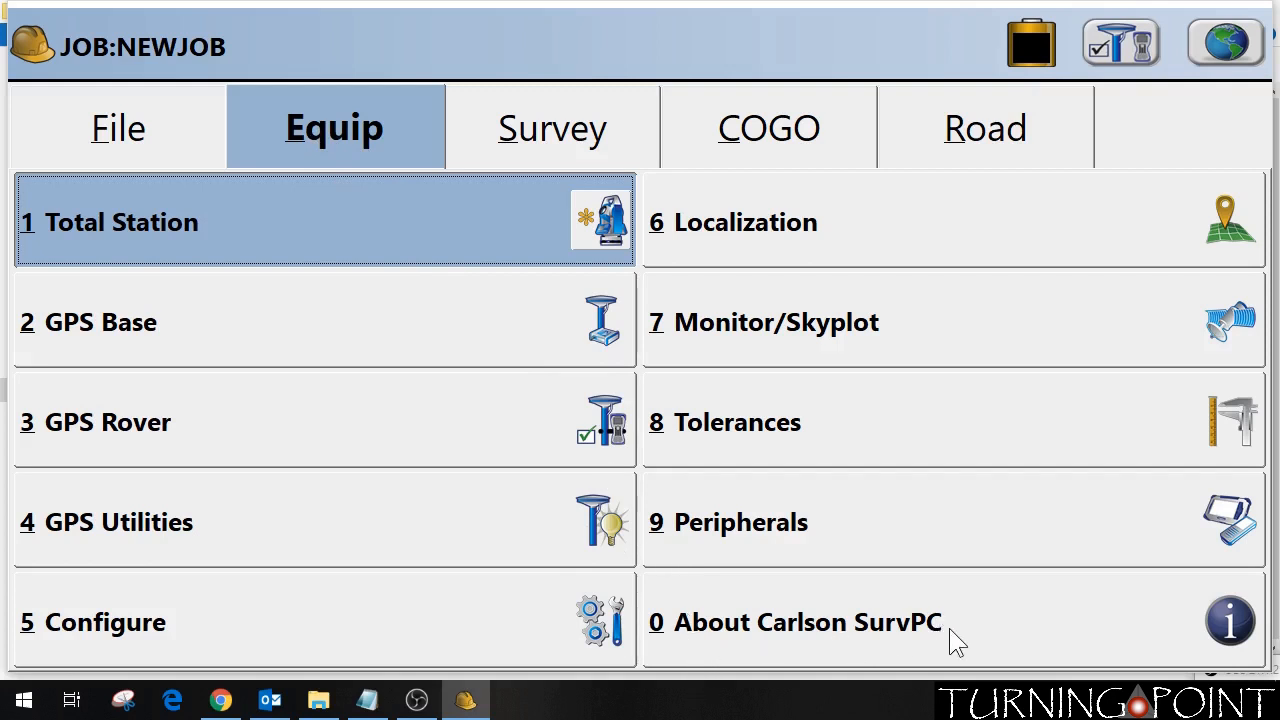
mouse_move(160, 176)
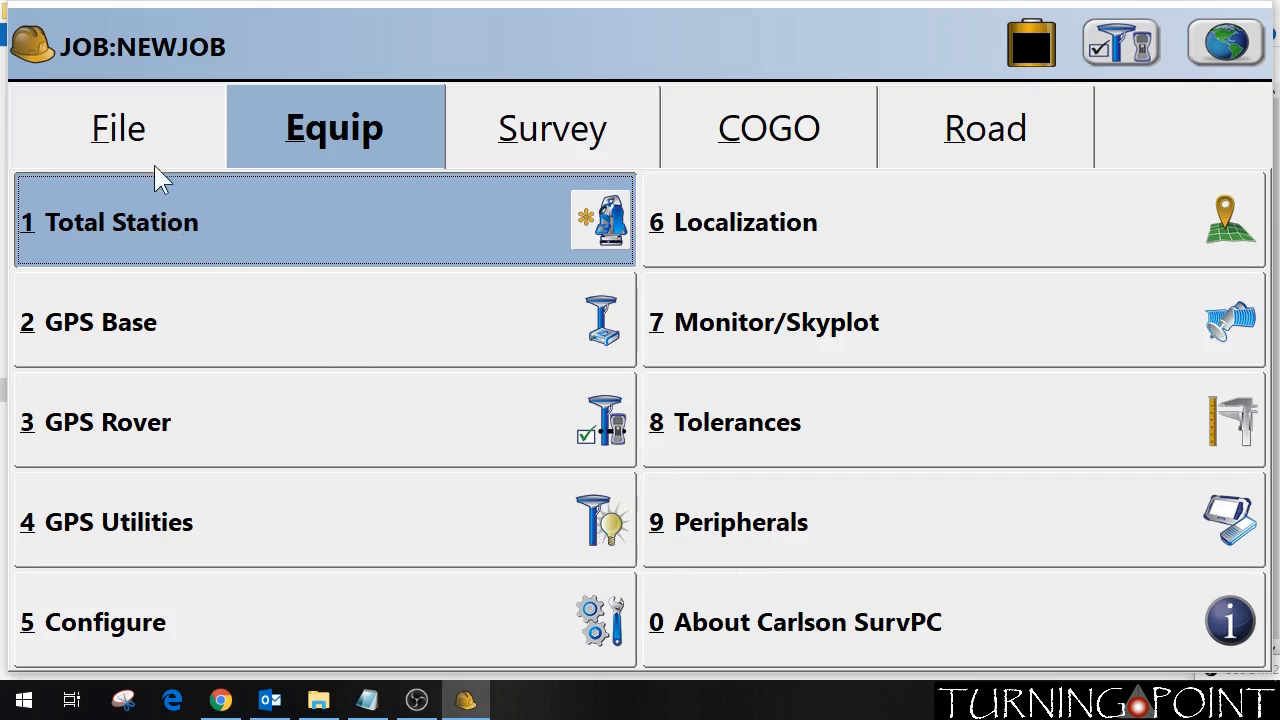
Browse the File and Equip menus, then bring up About Carlson SurvPC showing version 5.08.14 unregistered
click(116, 128)
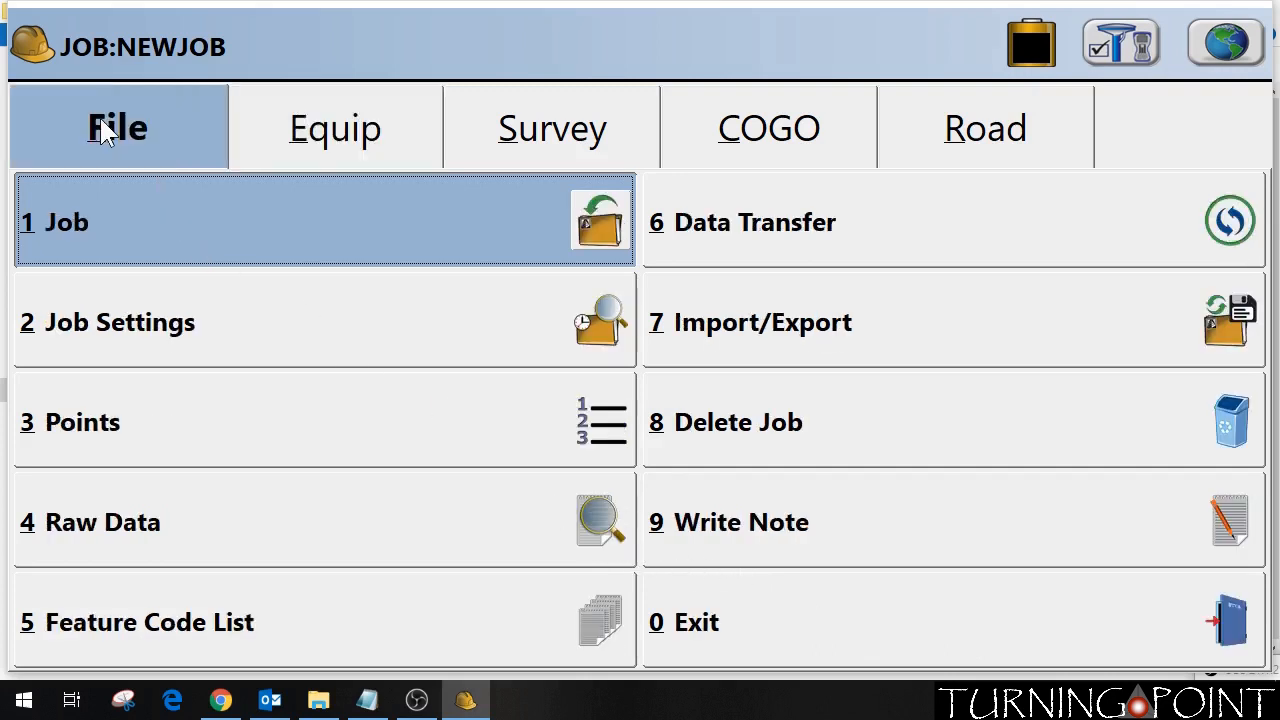
mouse_move(744, 584)
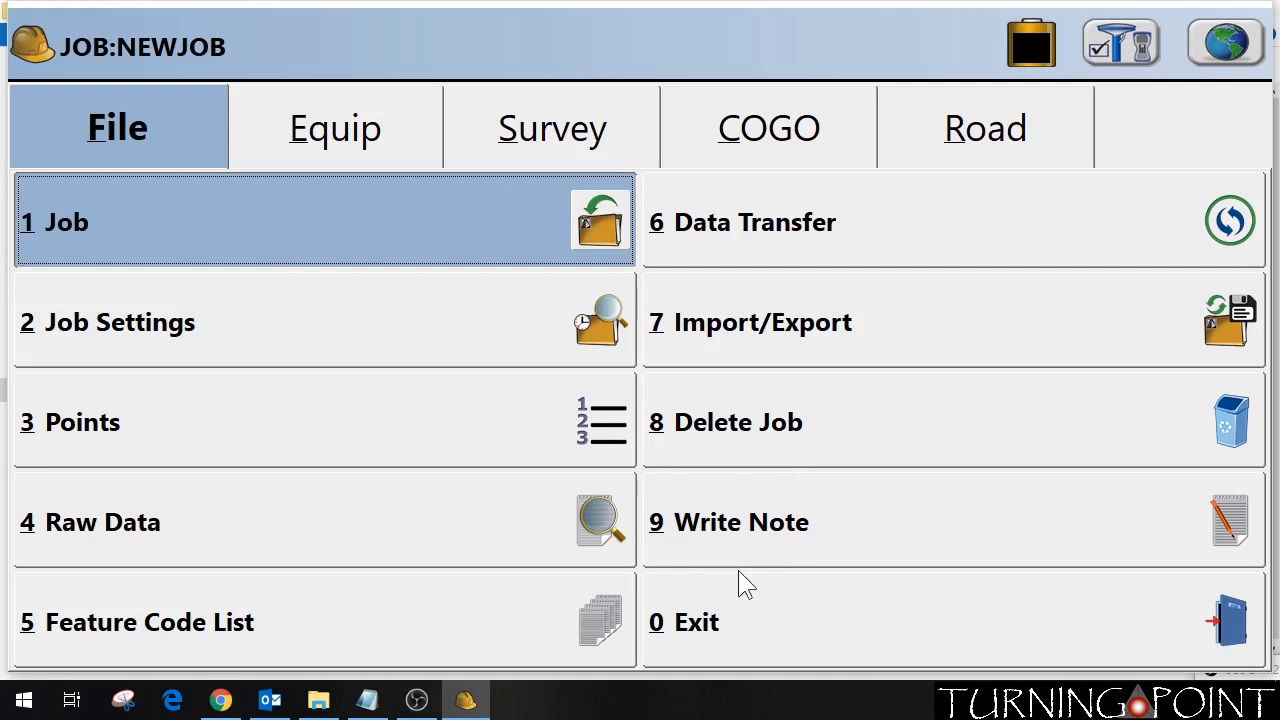
click(336, 128)
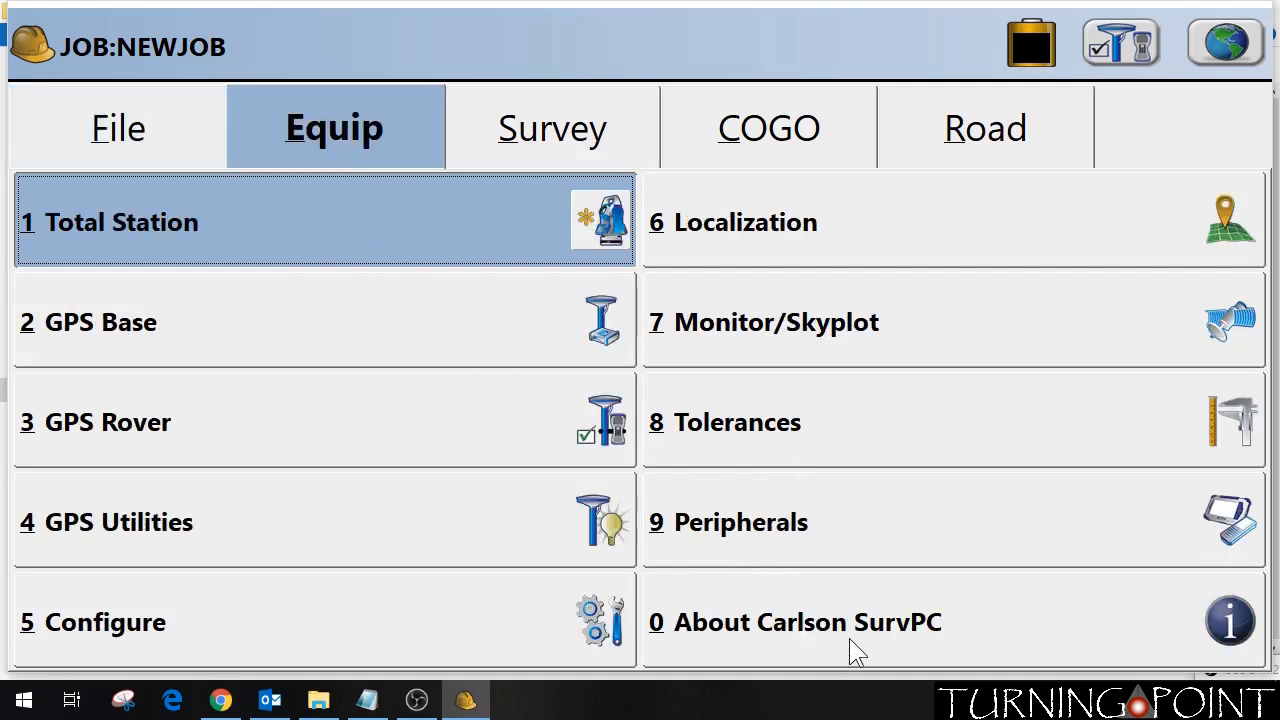
mouse_move(820, 640)
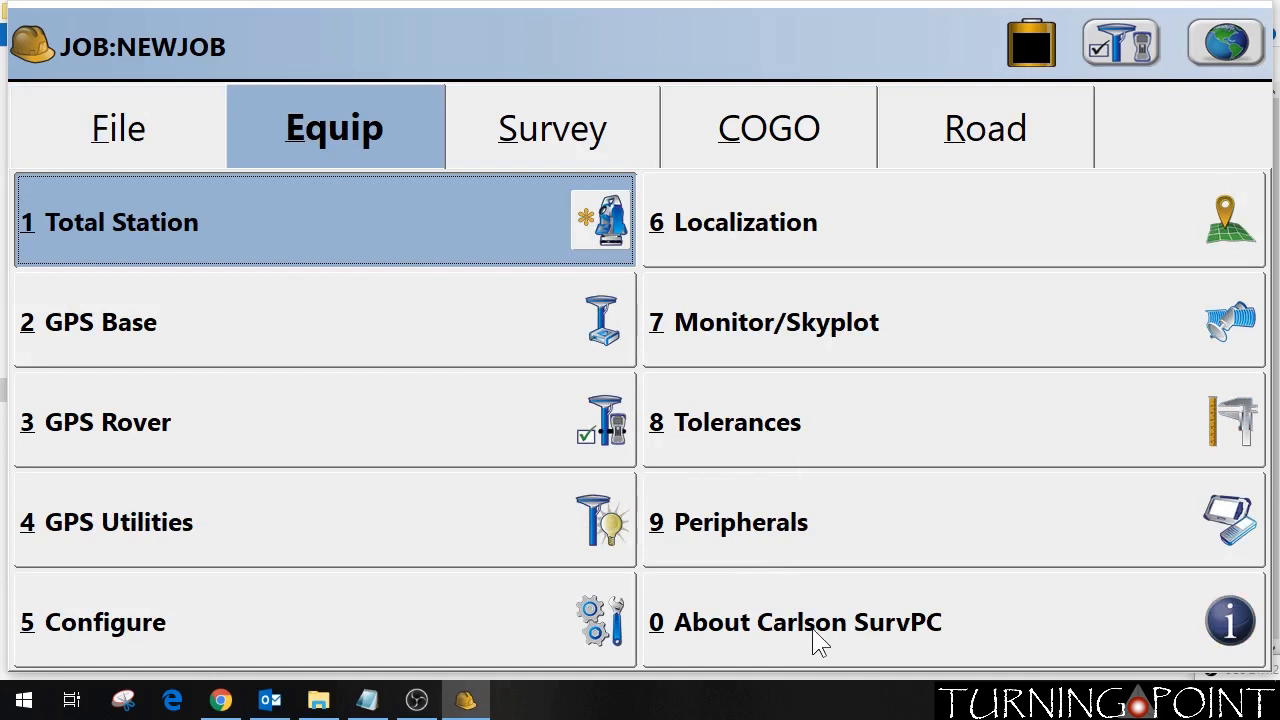
click(808, 622)
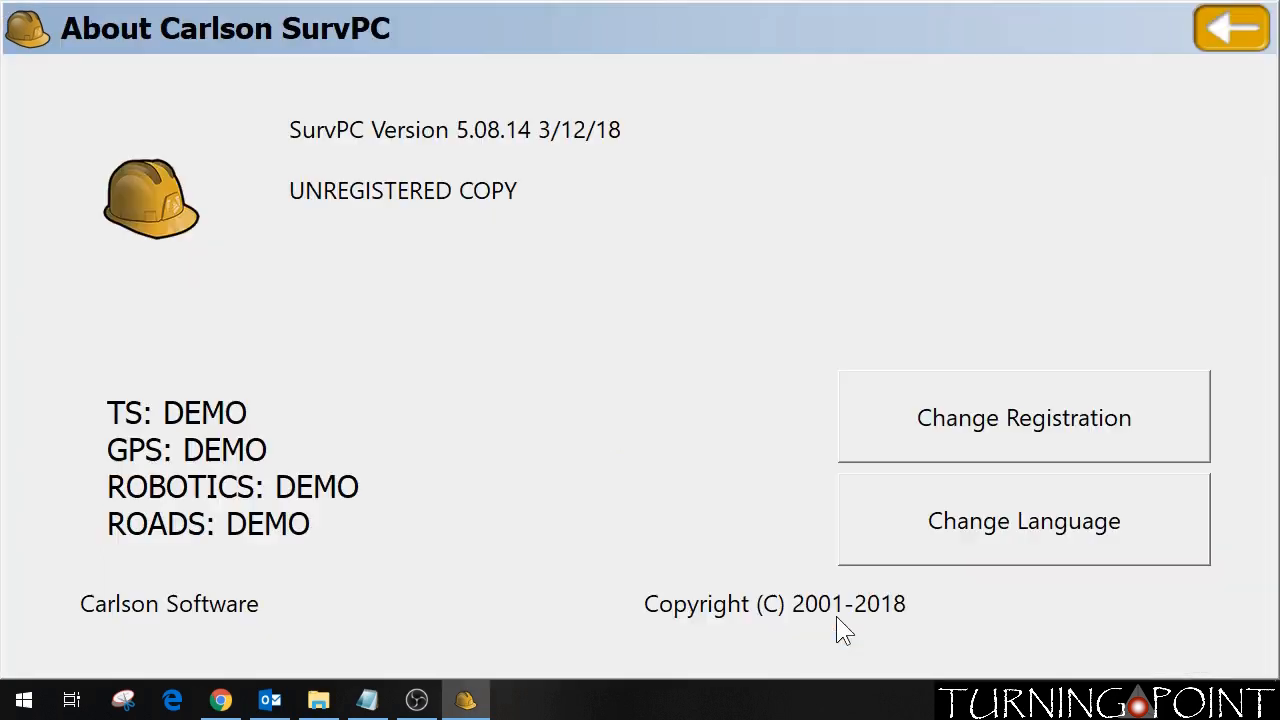
mouse_move(390, 156)
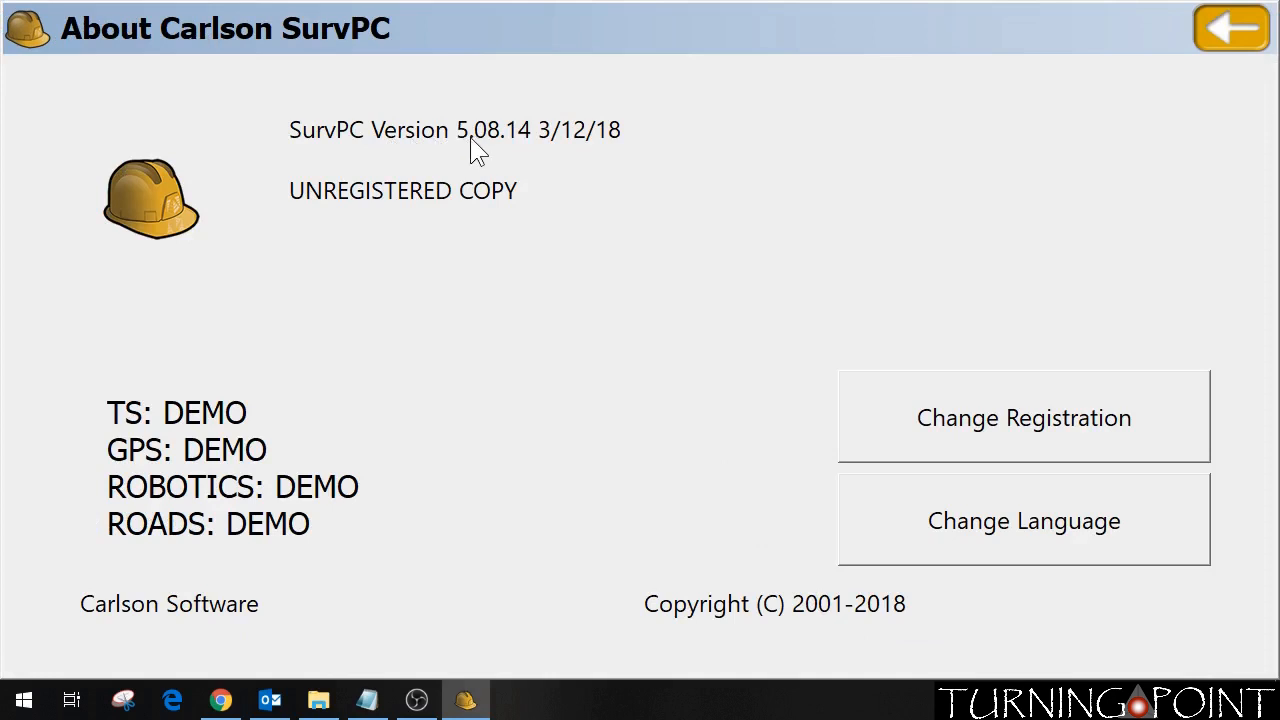
mouse_move(540, 150)
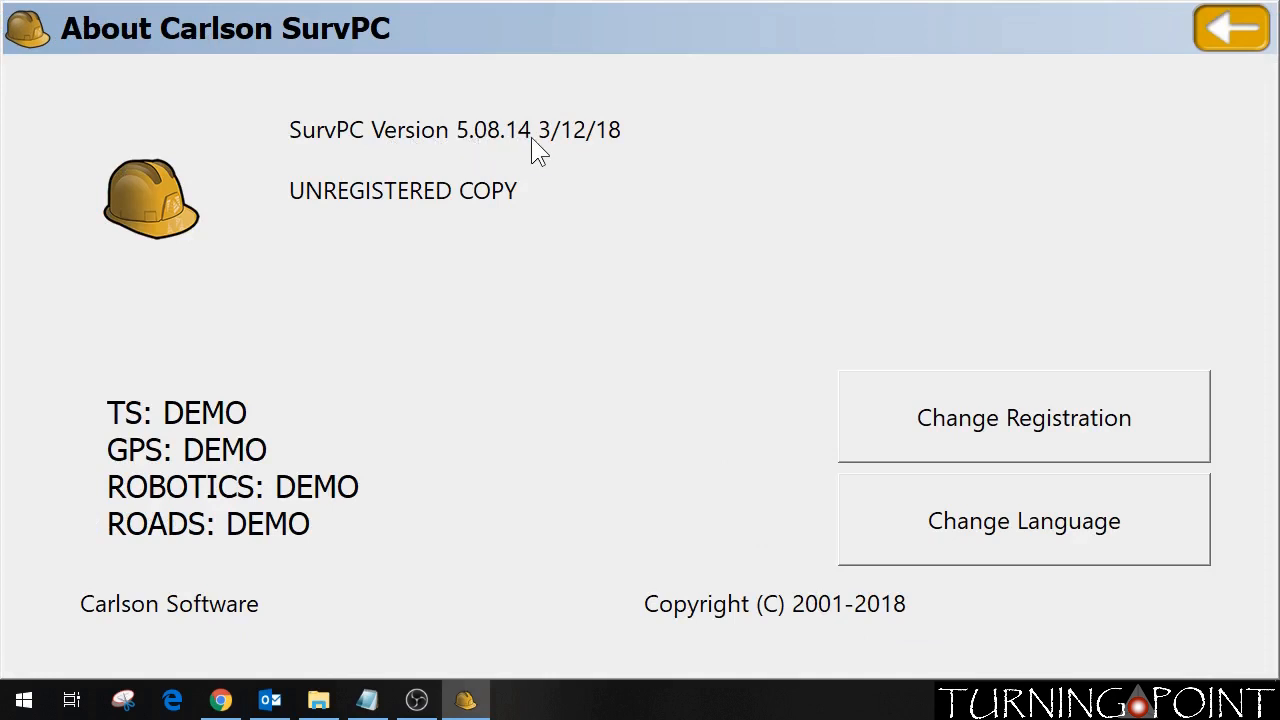
mouse_move(624, 150)
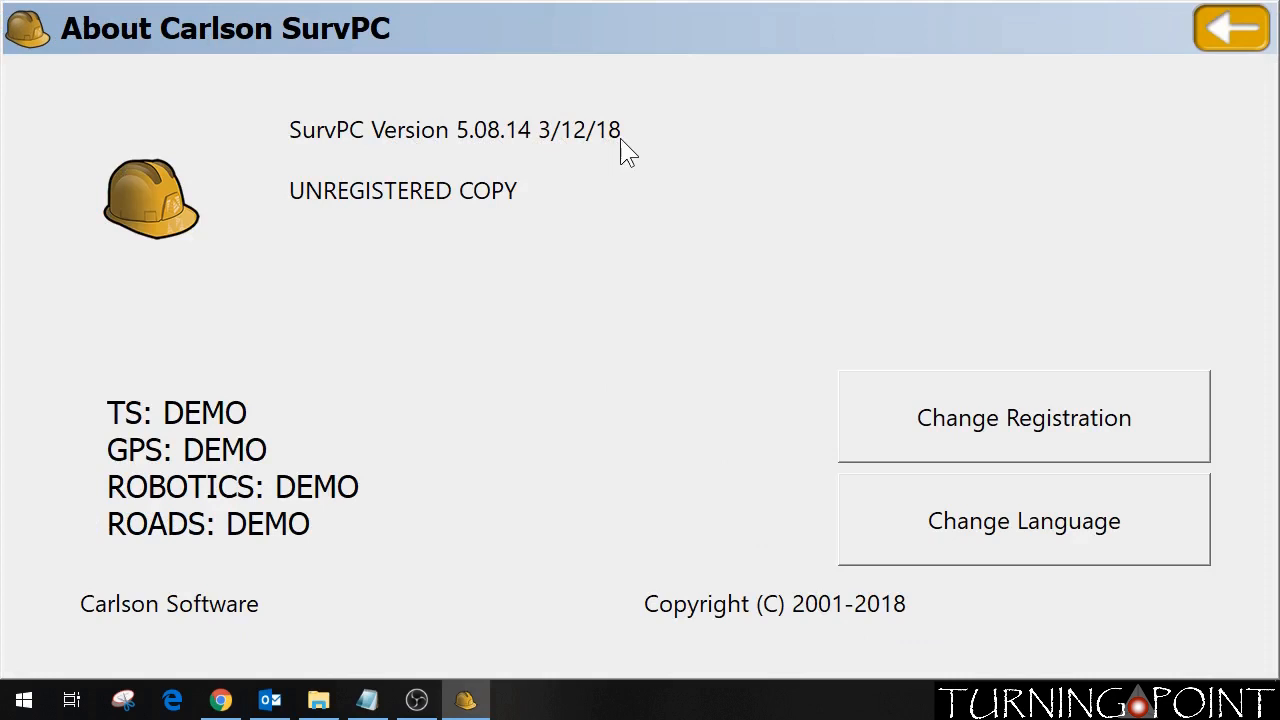
mouse_move(420, 218)
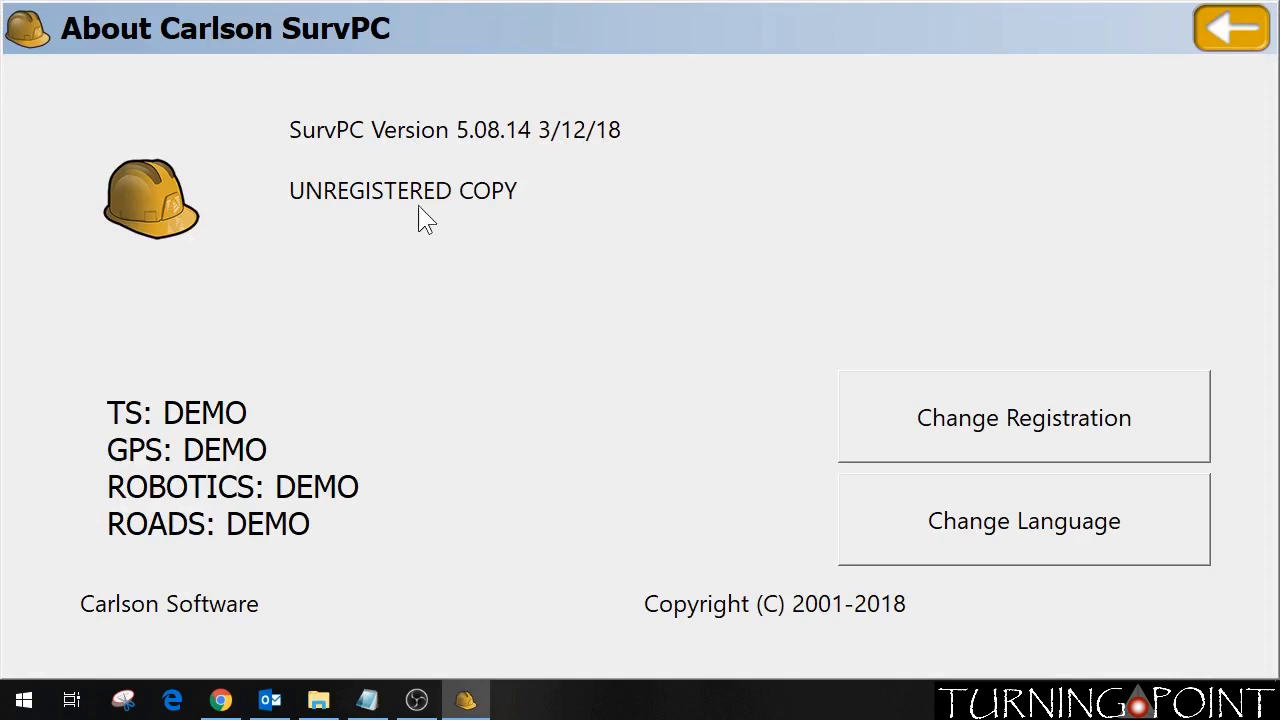
mouse_move(510, 230)
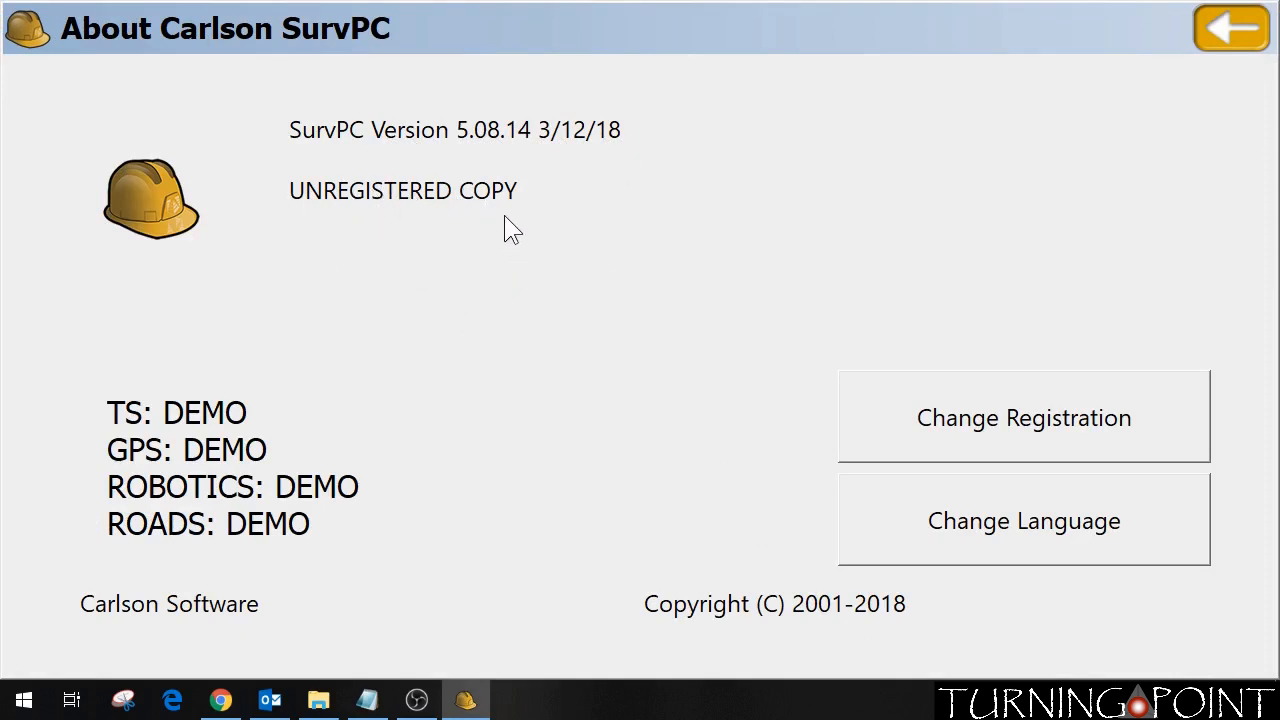
mouse_move(48, 404)
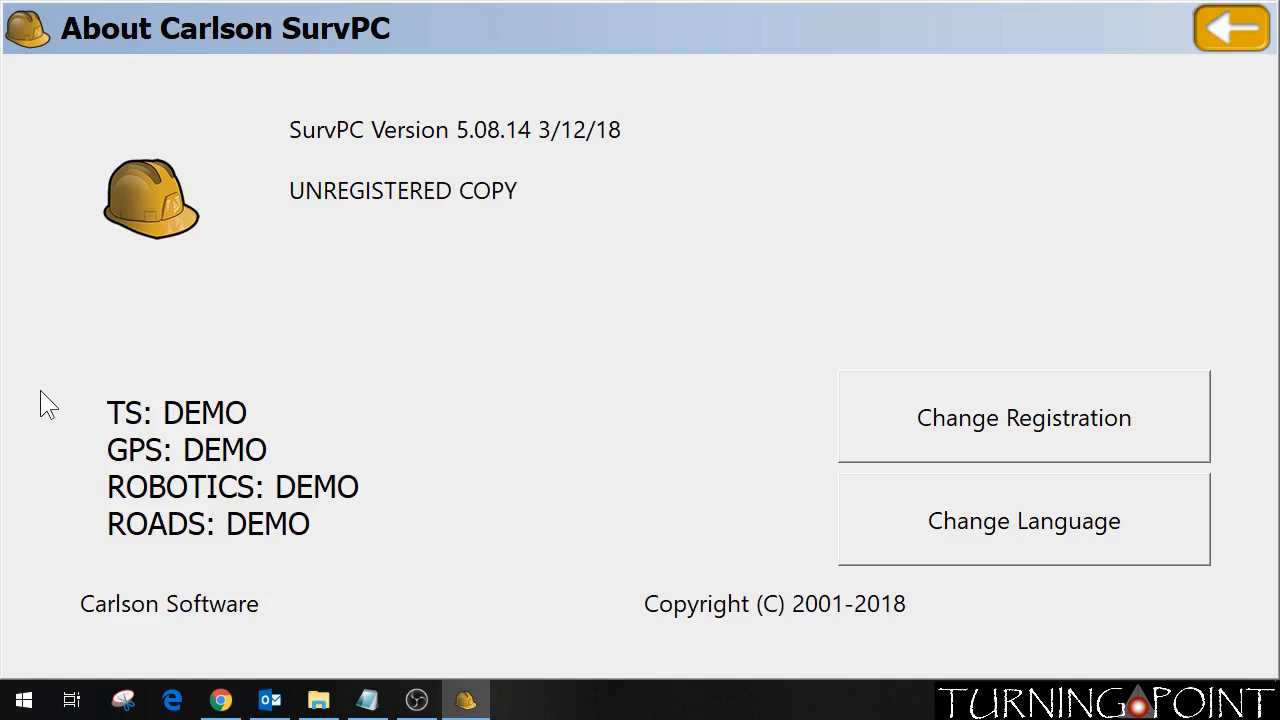
mouse_move(64, 516)
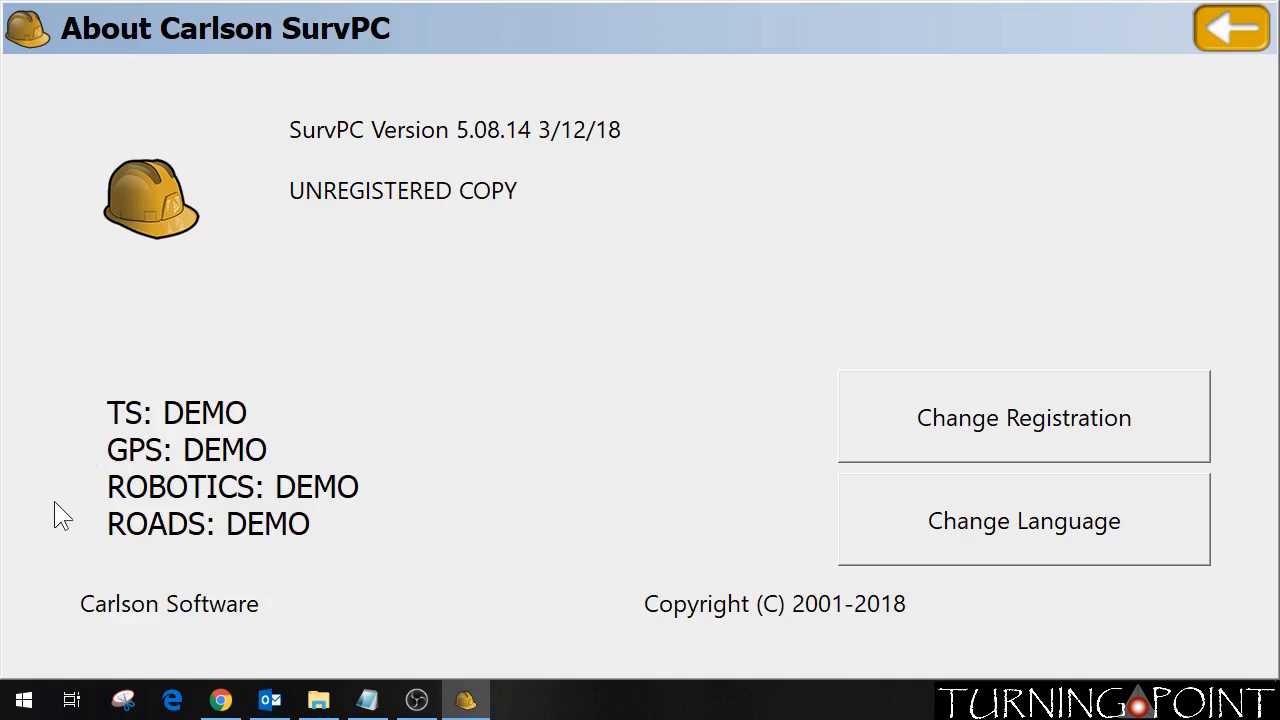
mouse_move(440, 460)
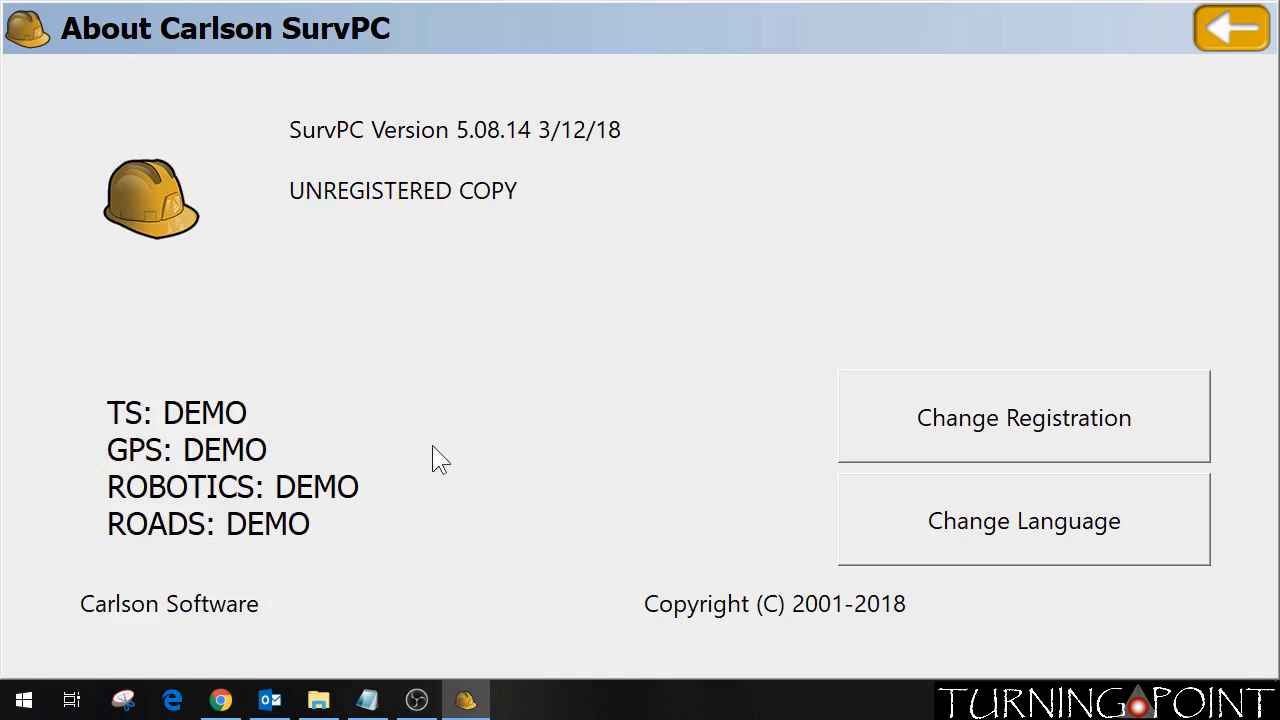
mouse_move(448, 350)
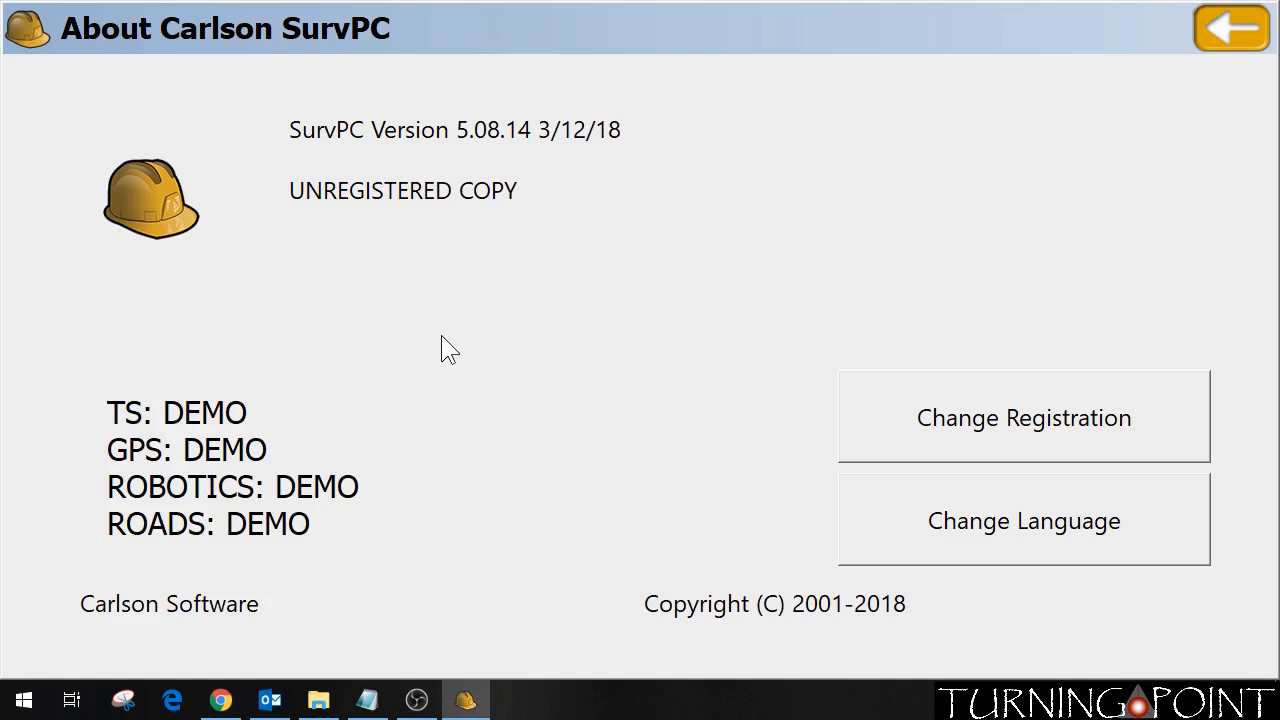
mouse_move(378, 360)
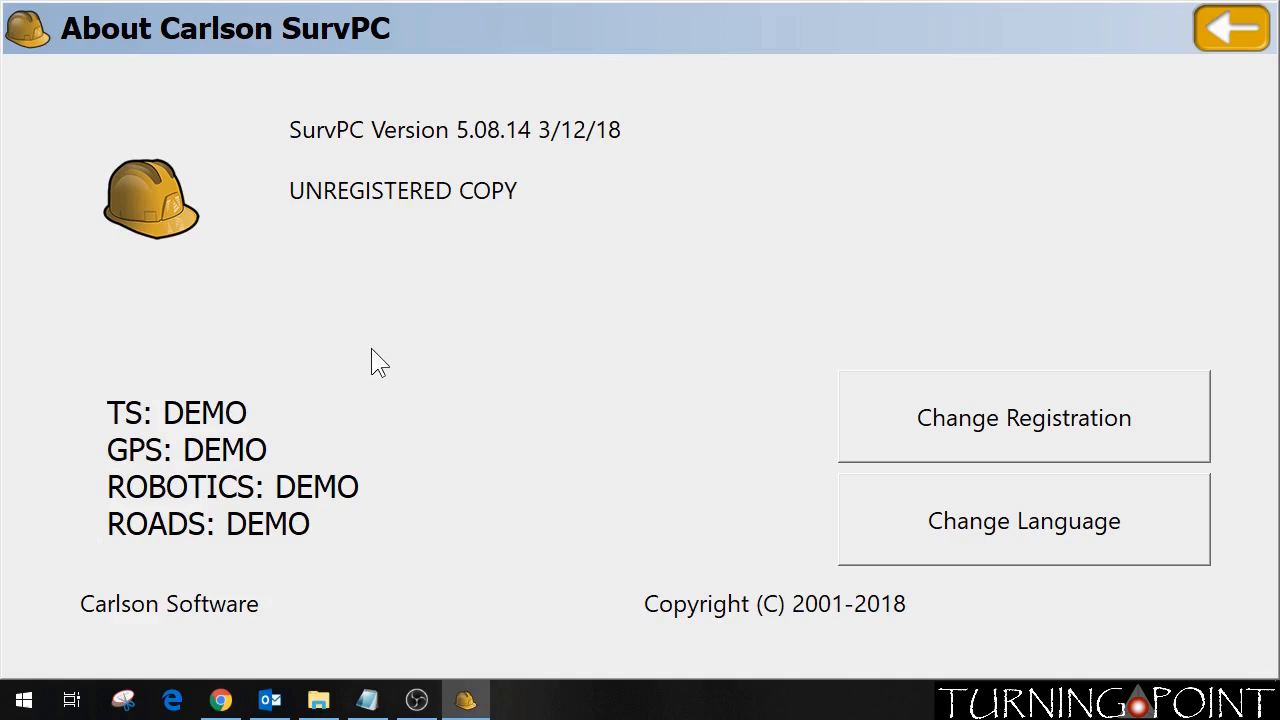
mouse_move(120, 520)
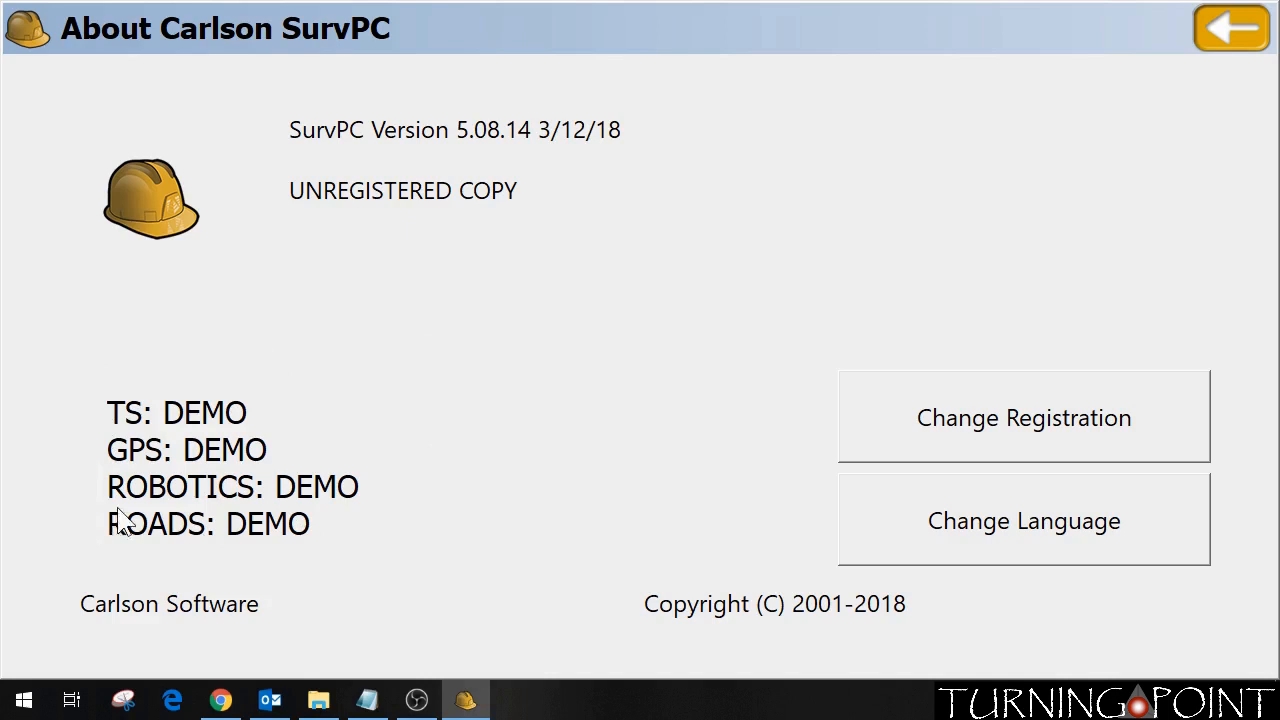
mouse_move(262, 510)
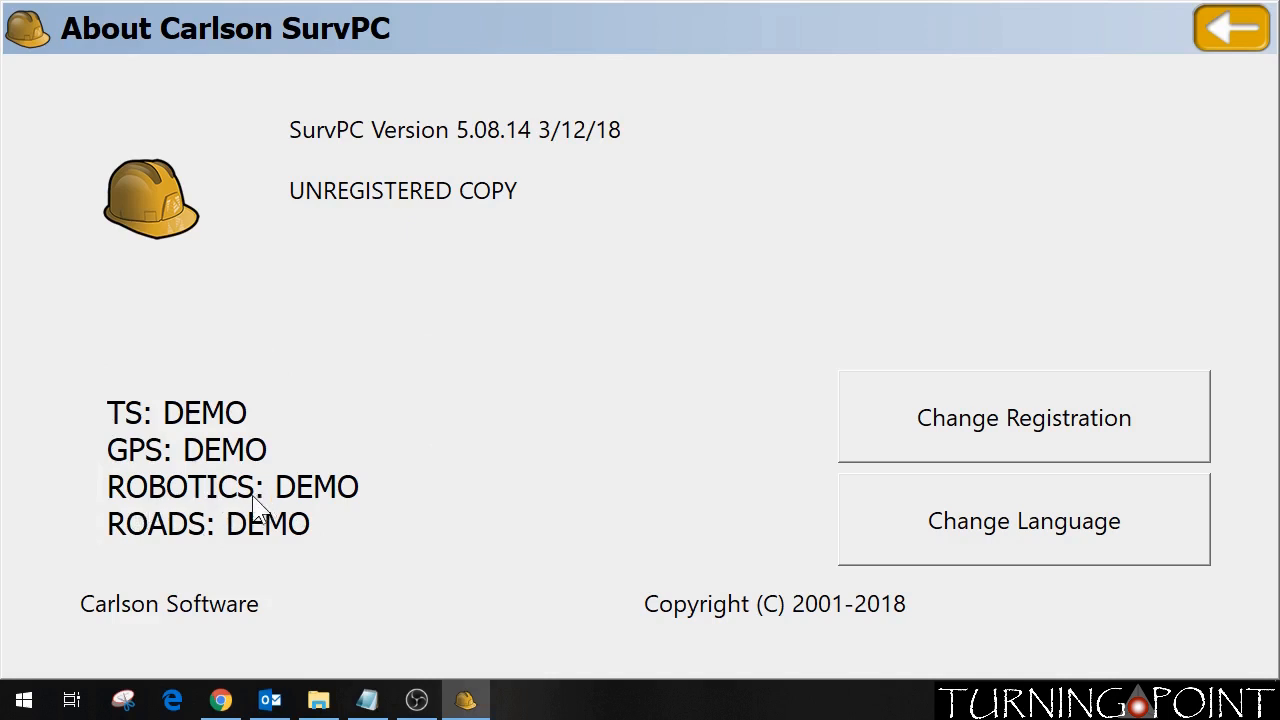
mouse_move(264, 508)
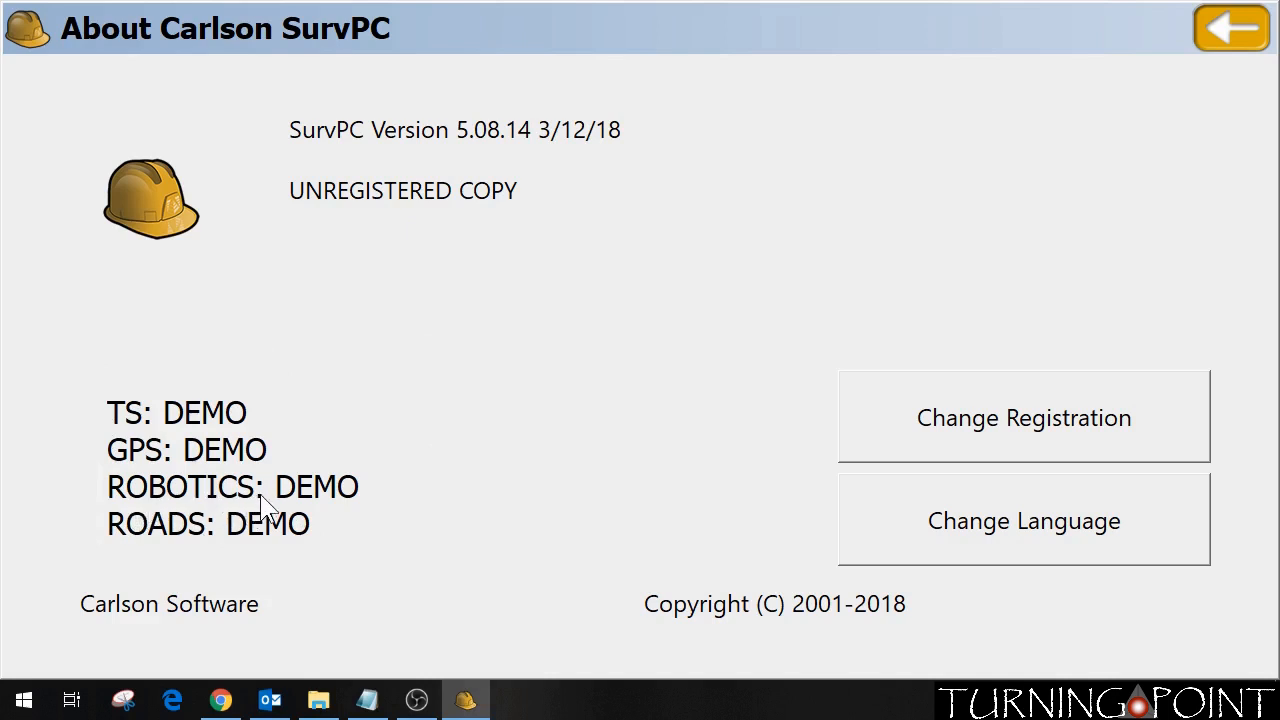
mouse_move(1012, 436)
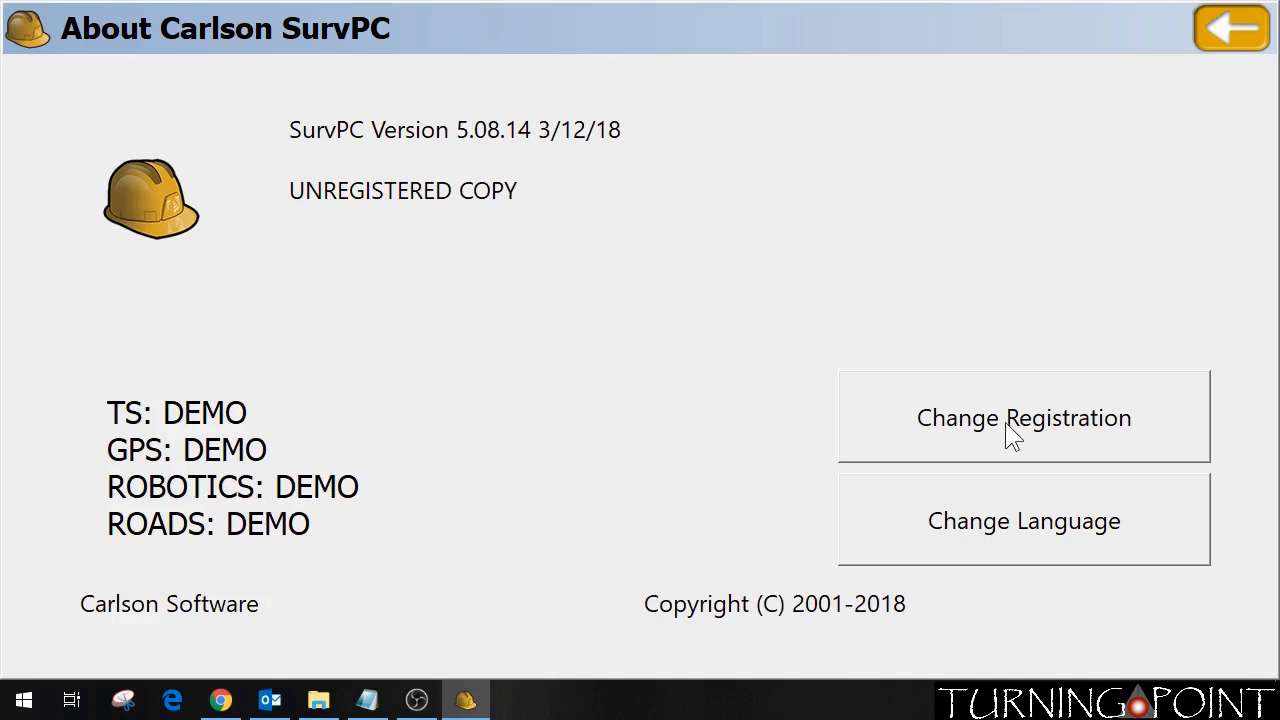
mouse_move(1048, 428)
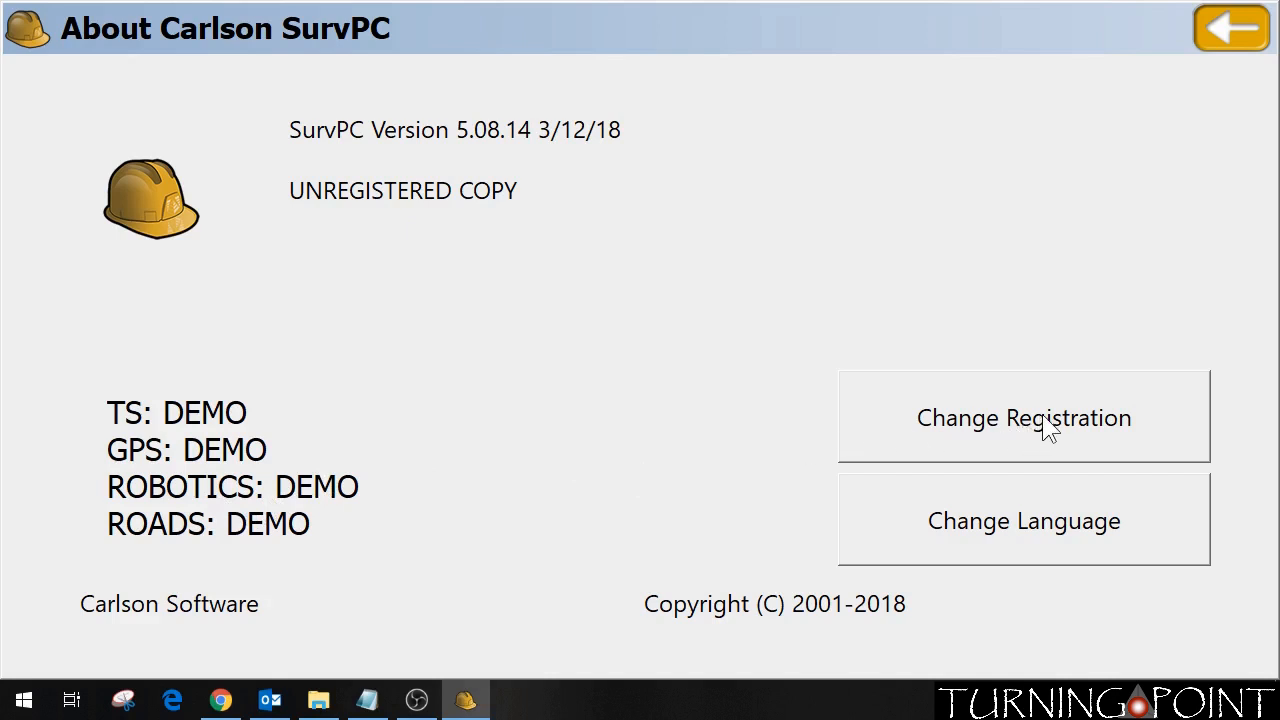
mouse_move(536, 468)
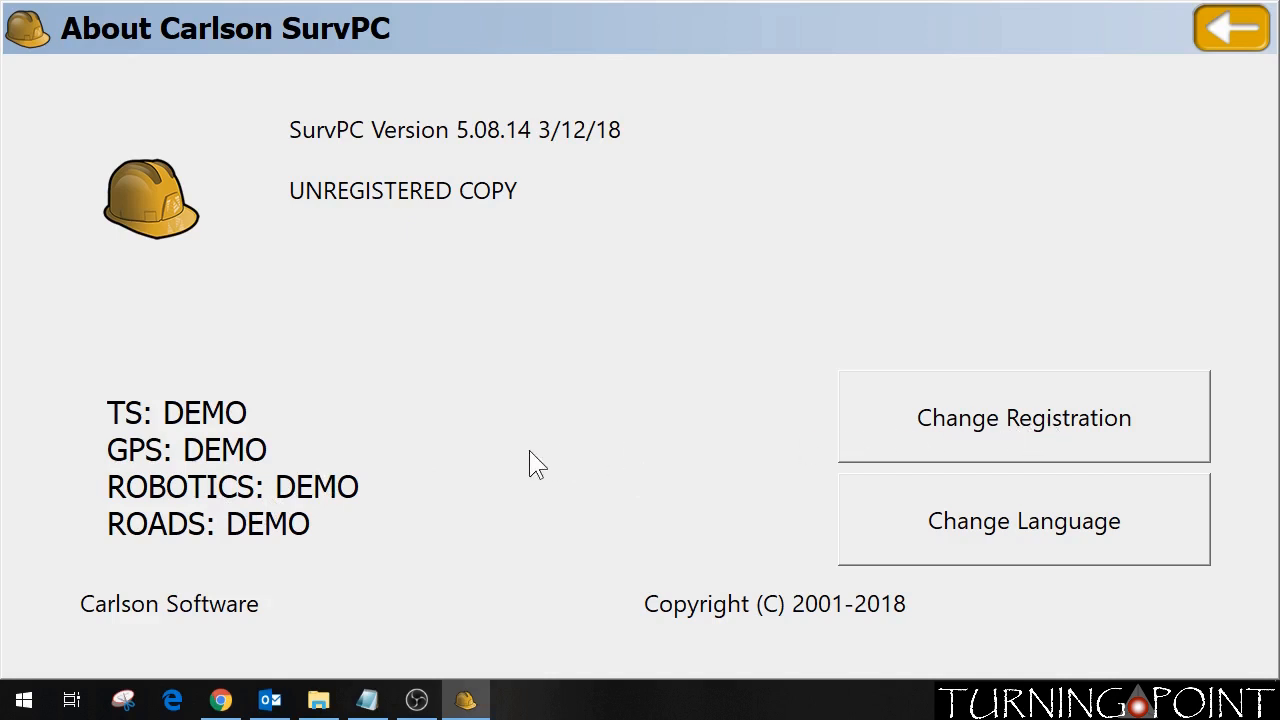
mouse_move(484, 160)
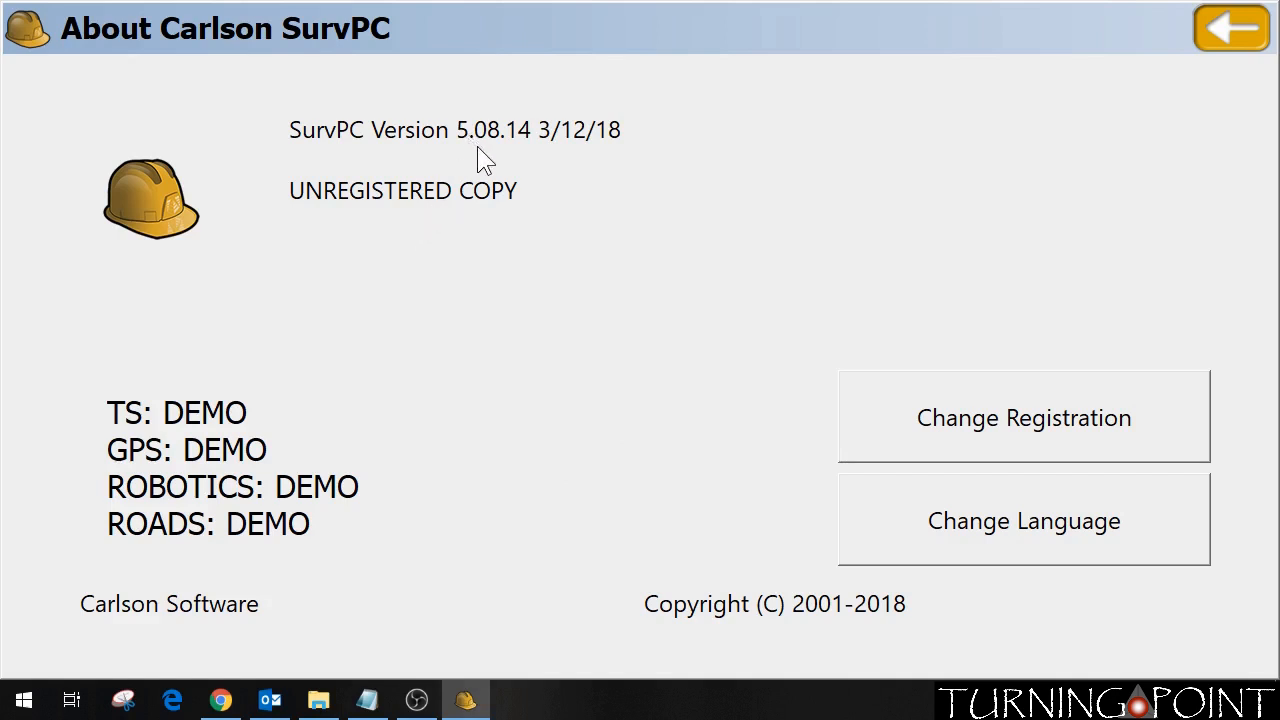
mouse_move(518, 136)
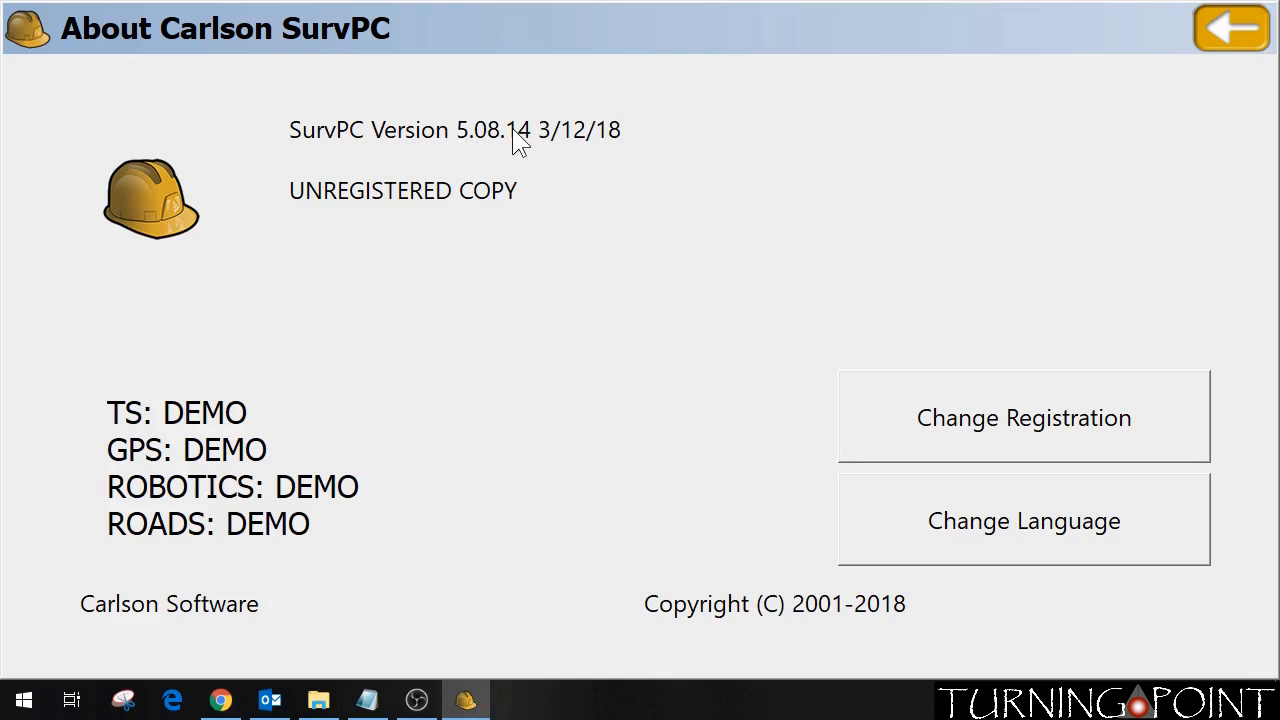
mouse_move(470, 122)
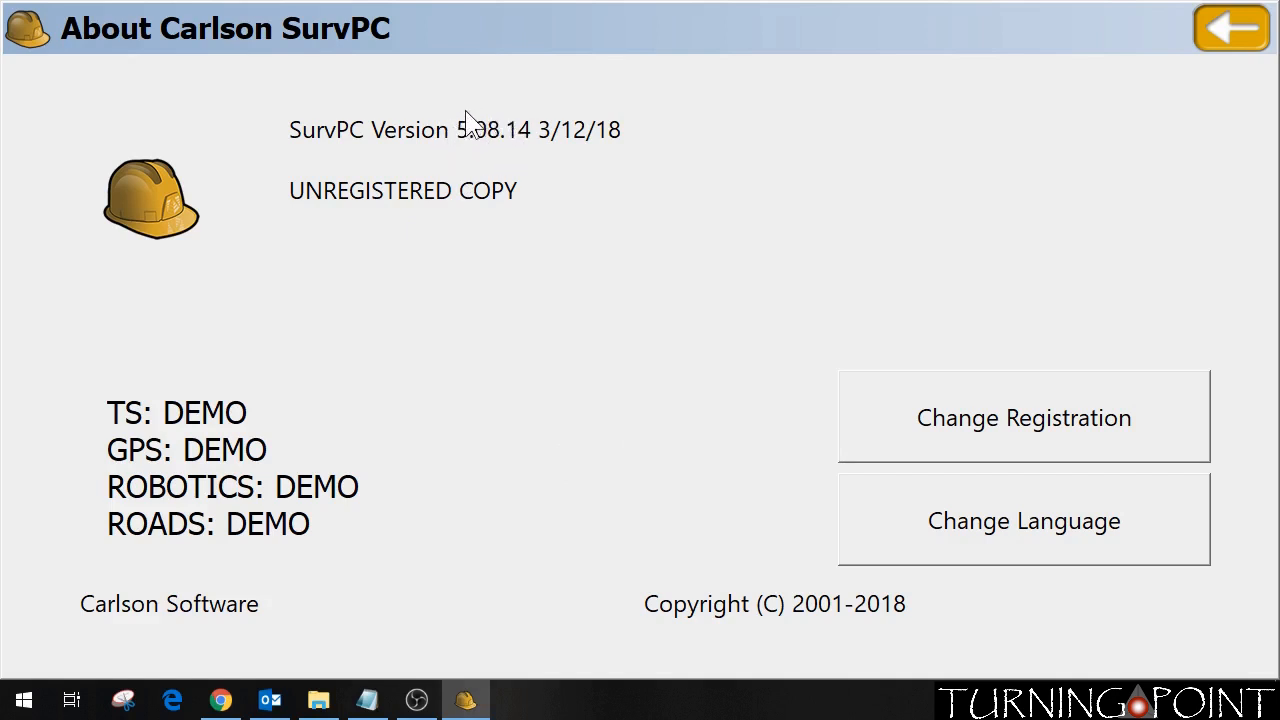
mouse_move(456, 140)
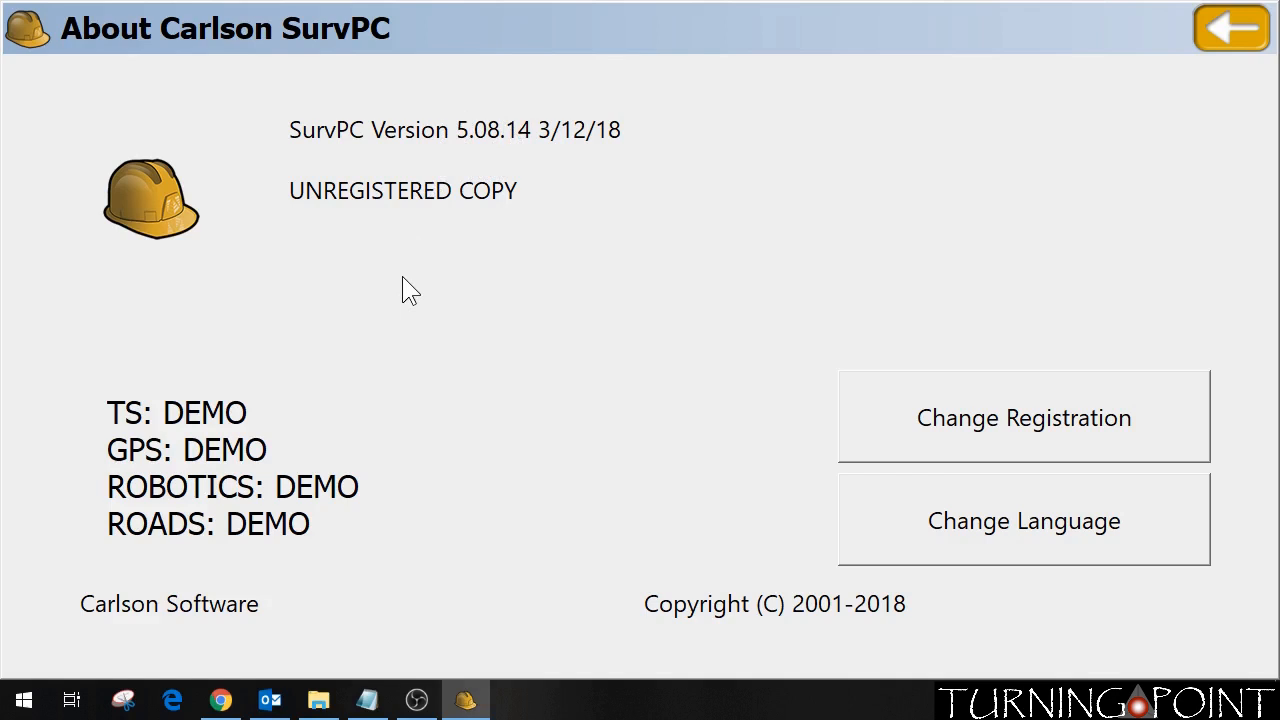
mouse_move(400, 296)
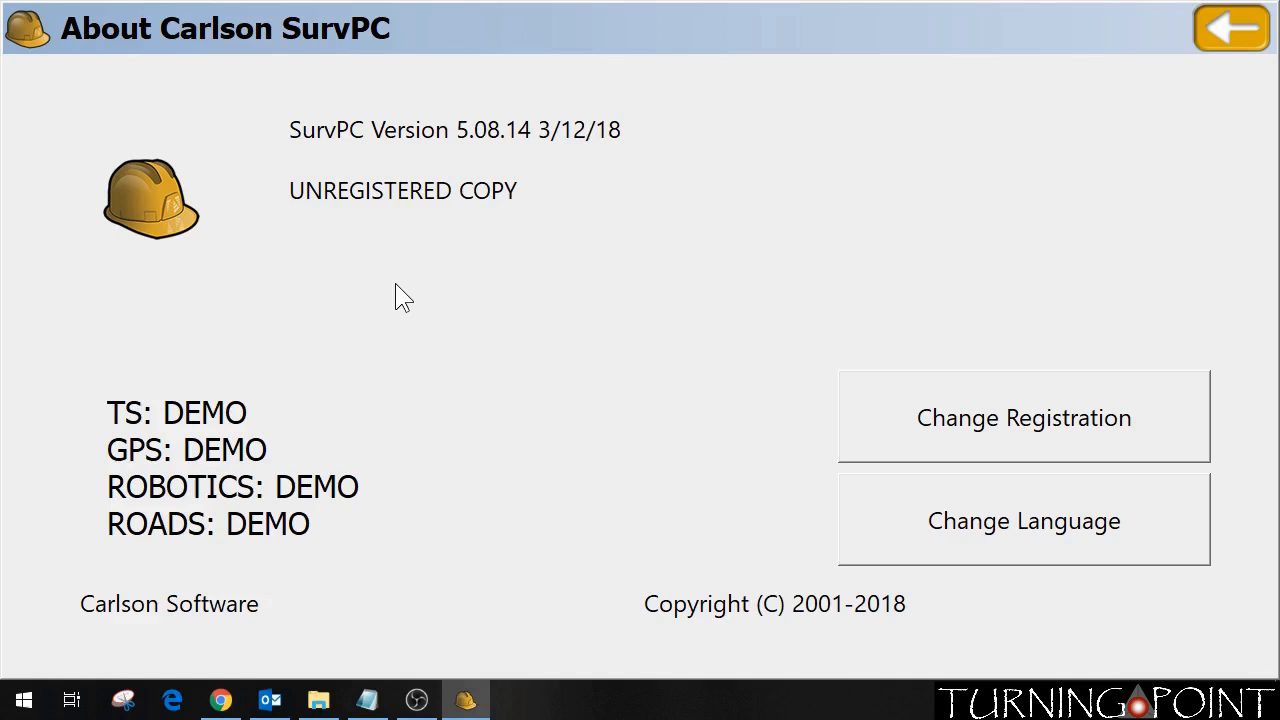
mouse_move(82, 424)
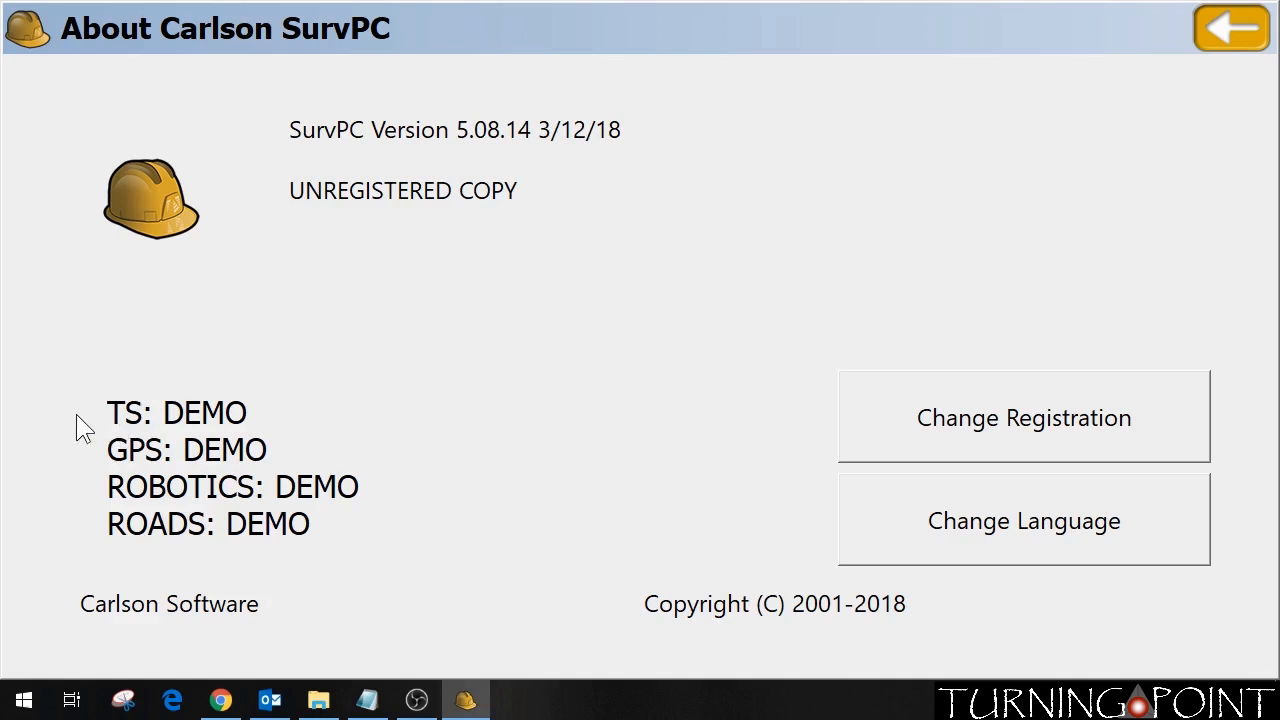
mouse_move(78, 418)
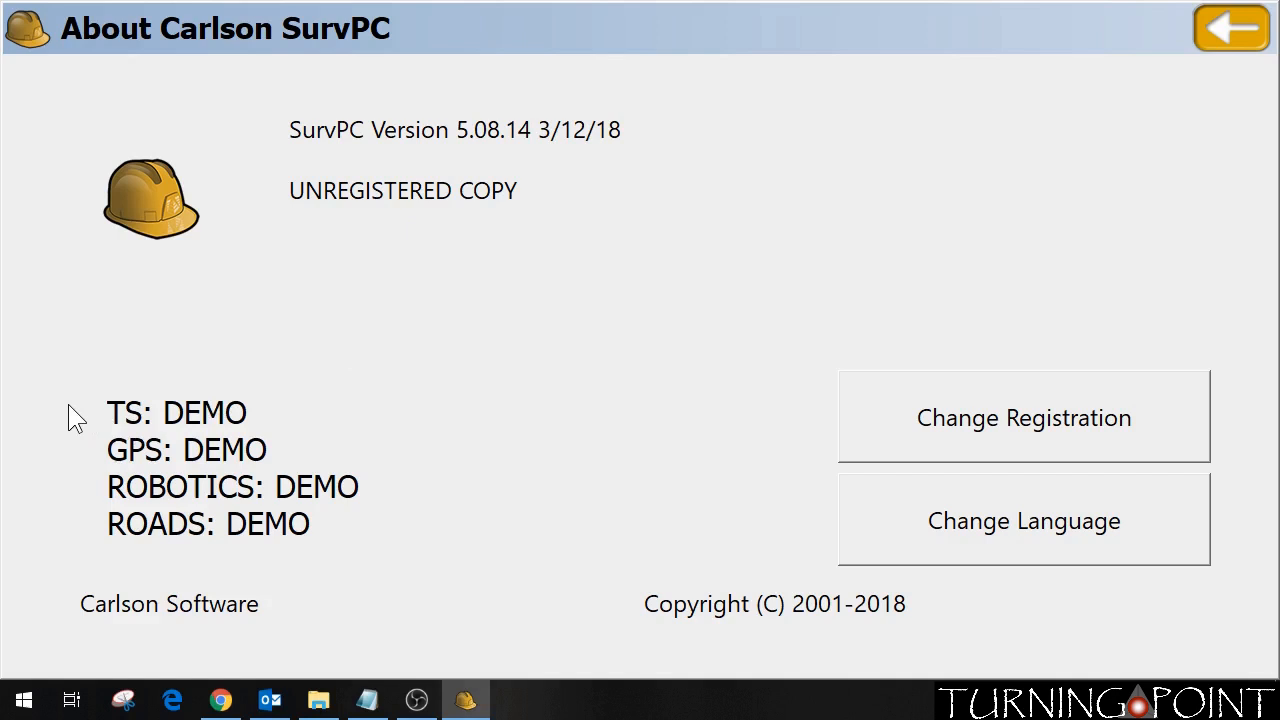
mouse_move(110, 424)
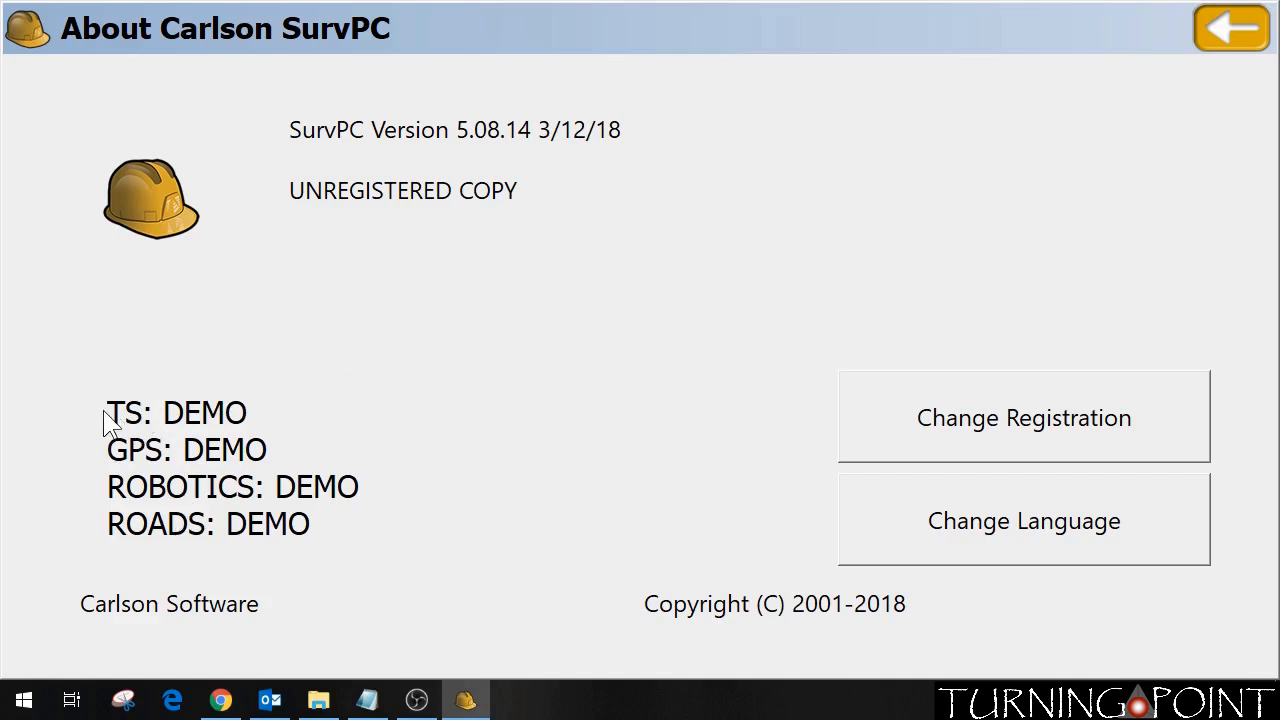
mouse_move(1016, 440)
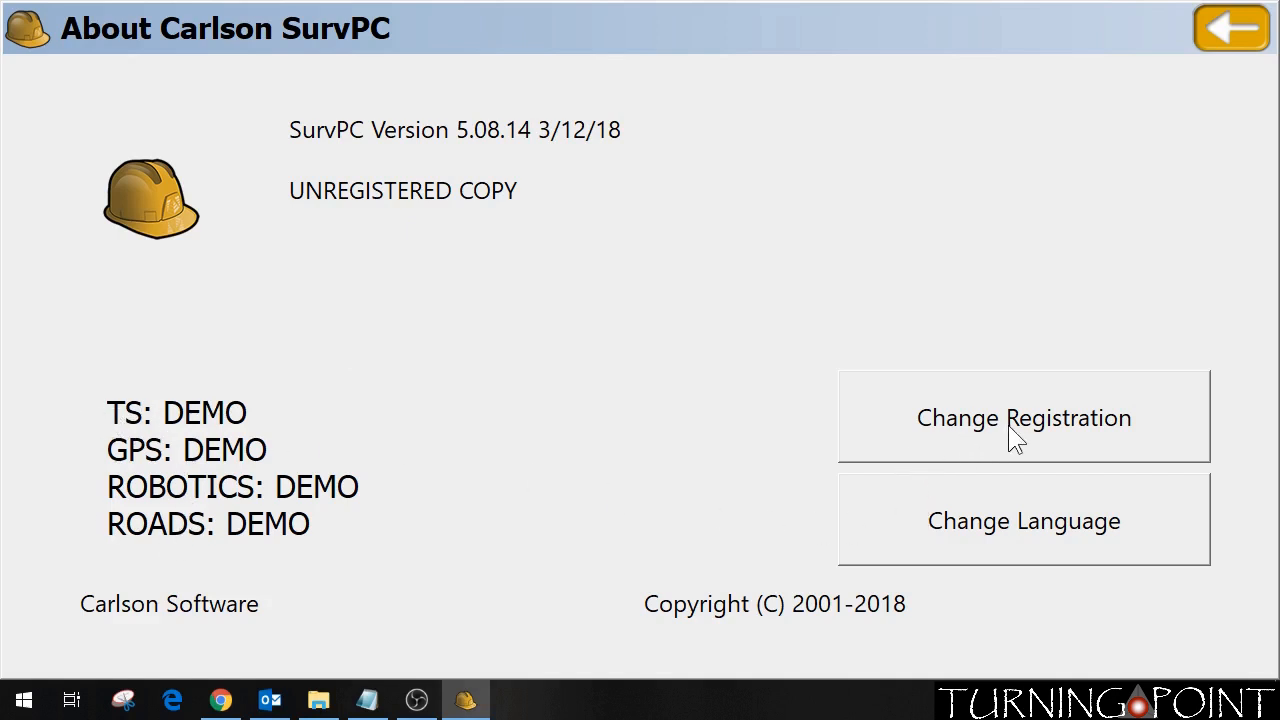
Bring up the Add/Remove Serial Number dialog via Change Registration, its licence list empty
click(1024, 418)
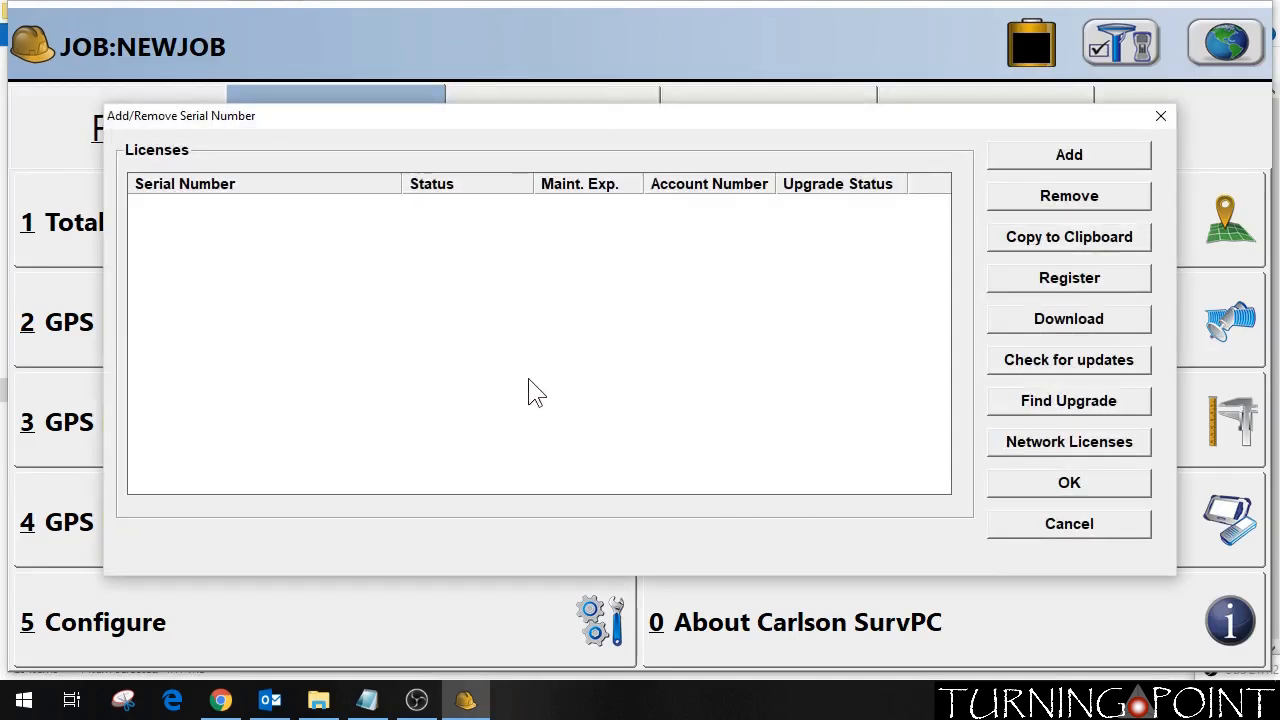
mouse_move(220, 244)
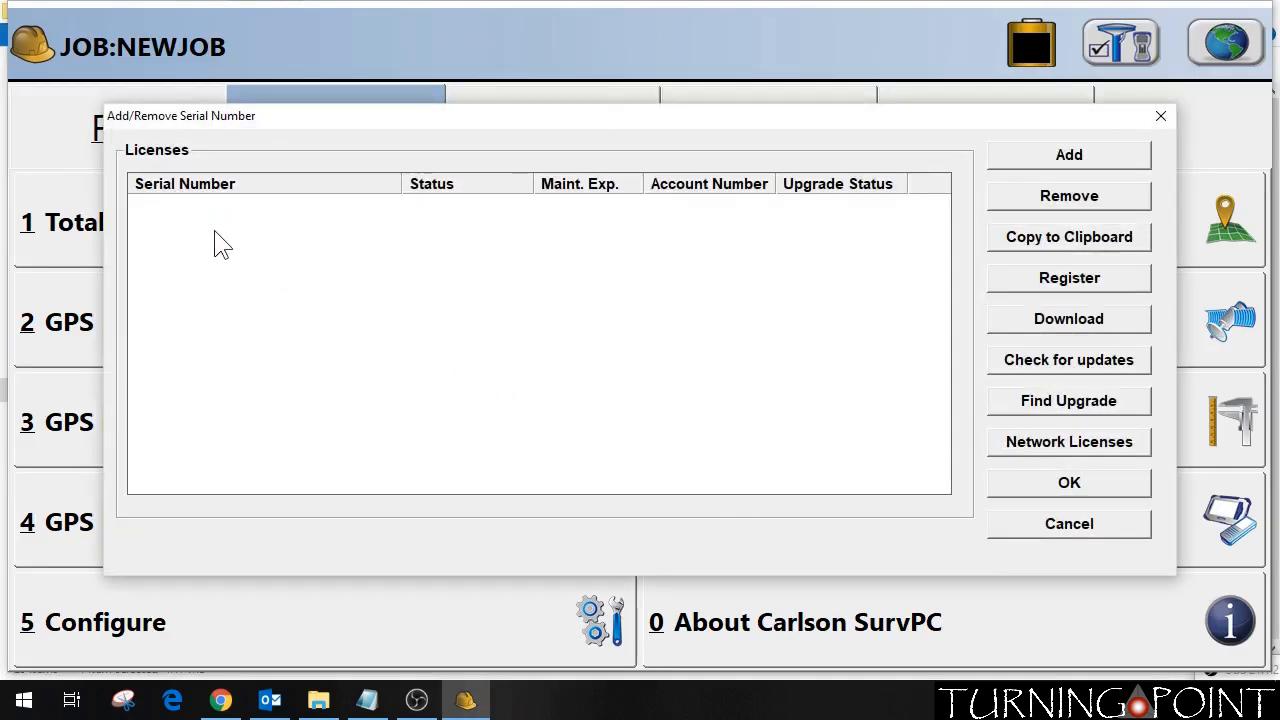
mouse_move(398, 362)
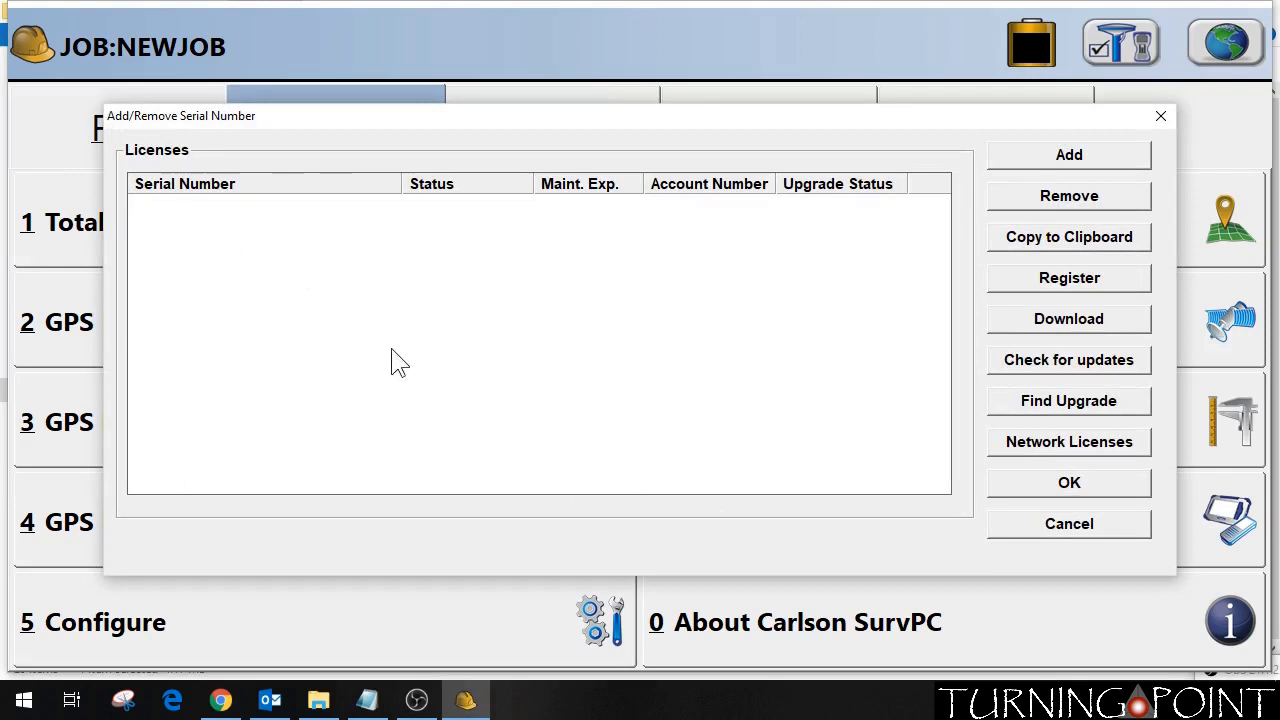
mouse_move(702, 332)
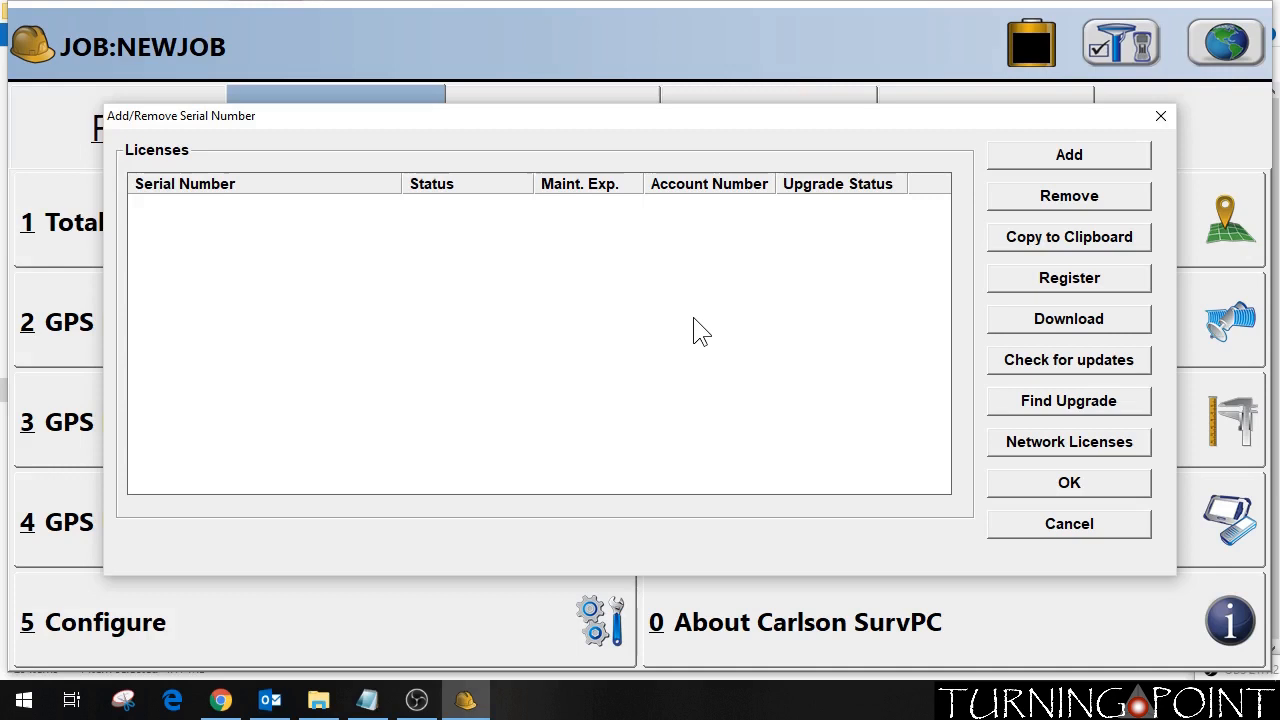
mouse_move(694, 372)
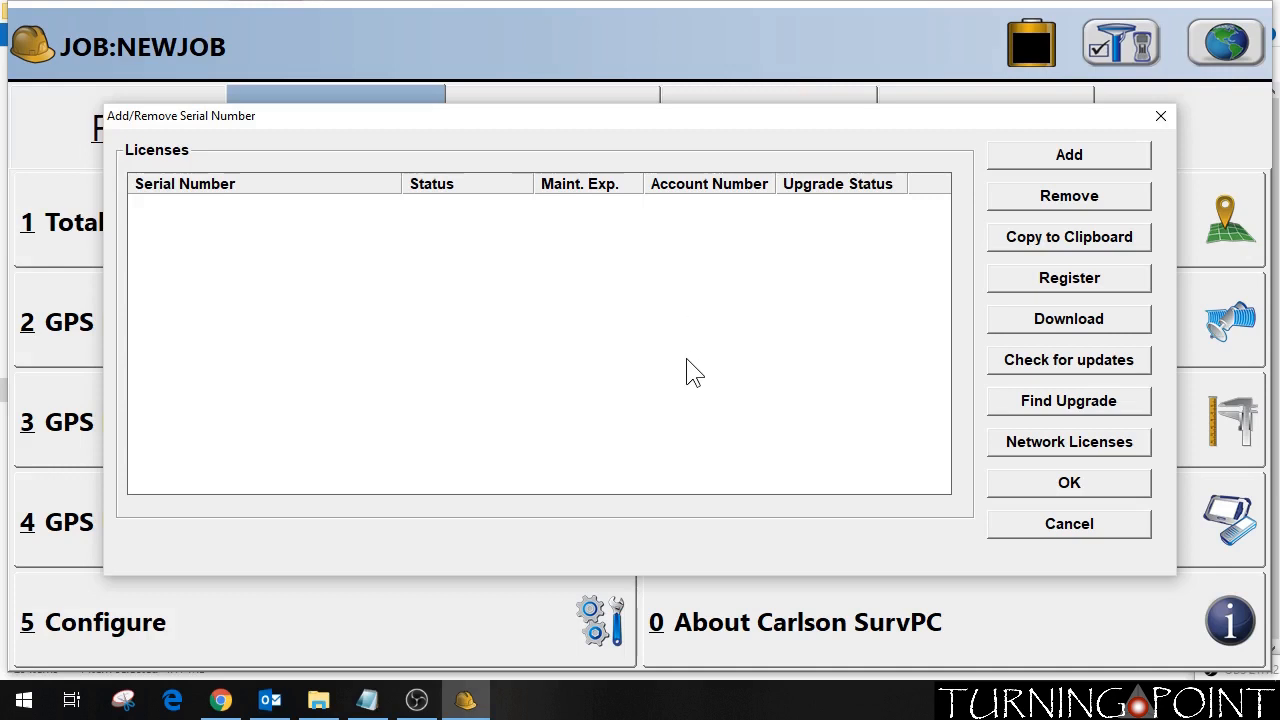
mouse_move(572, 384)
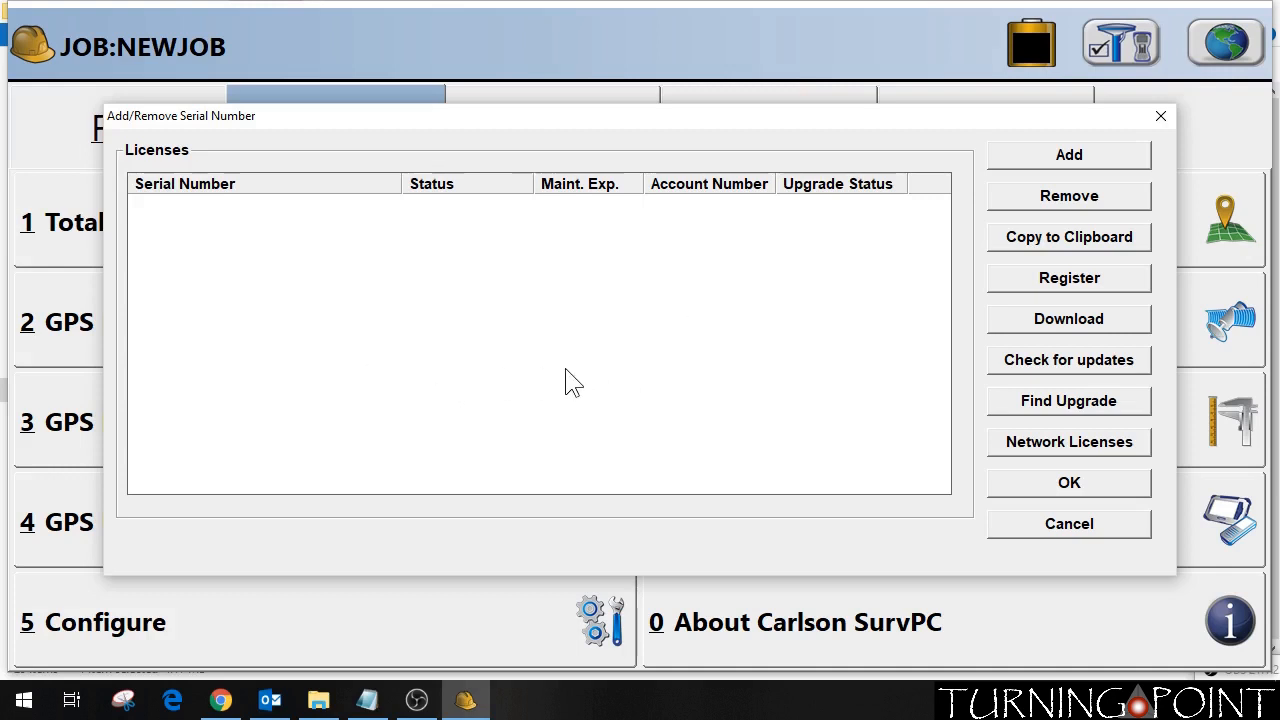
mouse_move(1096, 164)
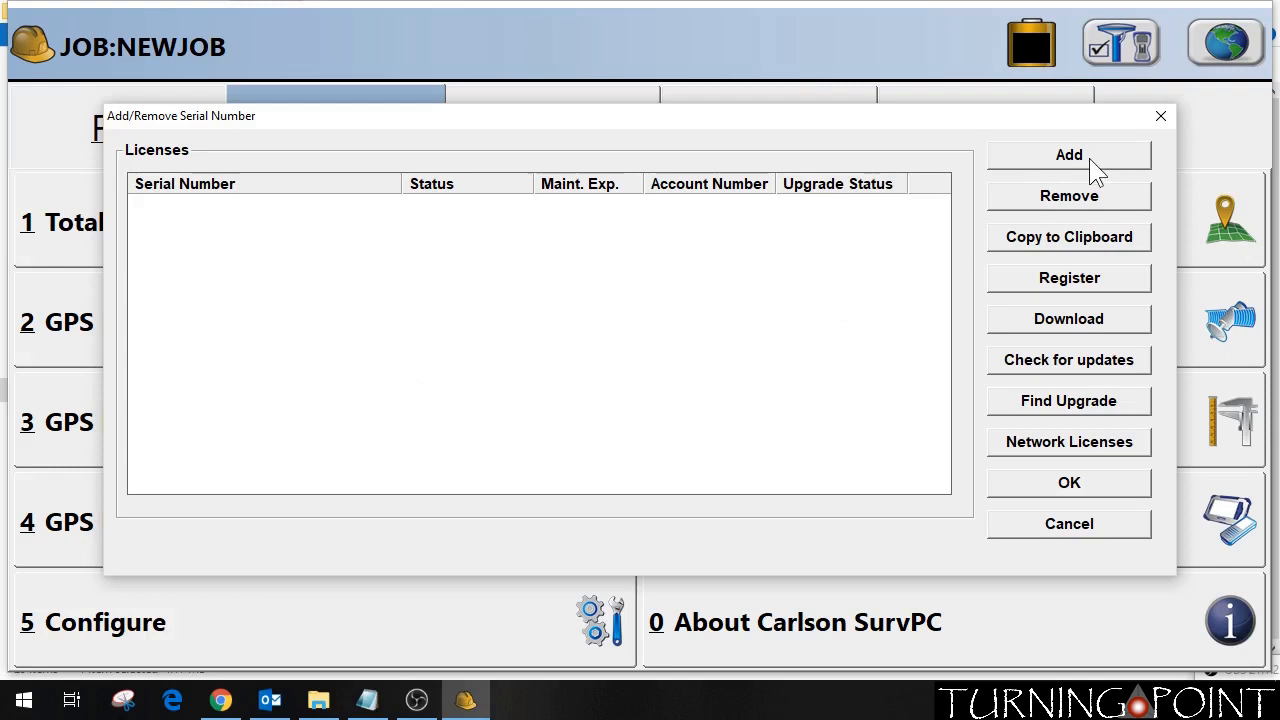
click(1068, 154)
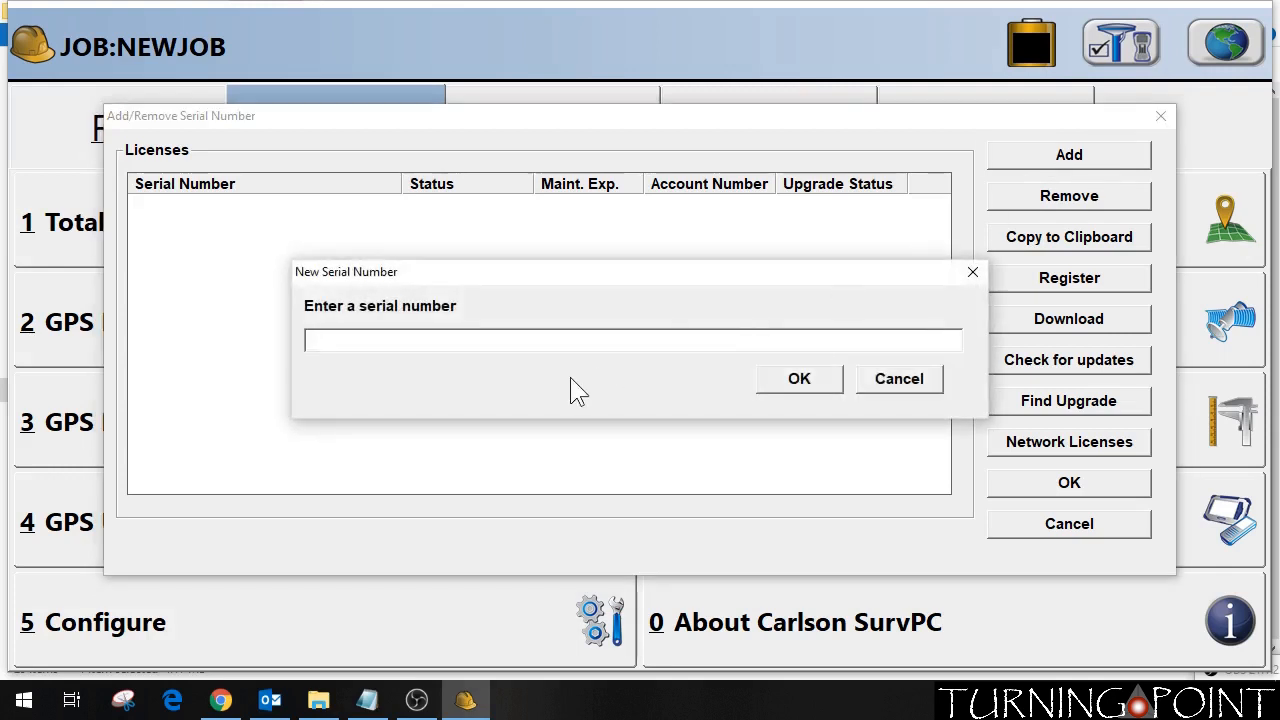
mouse_move(752, 410)
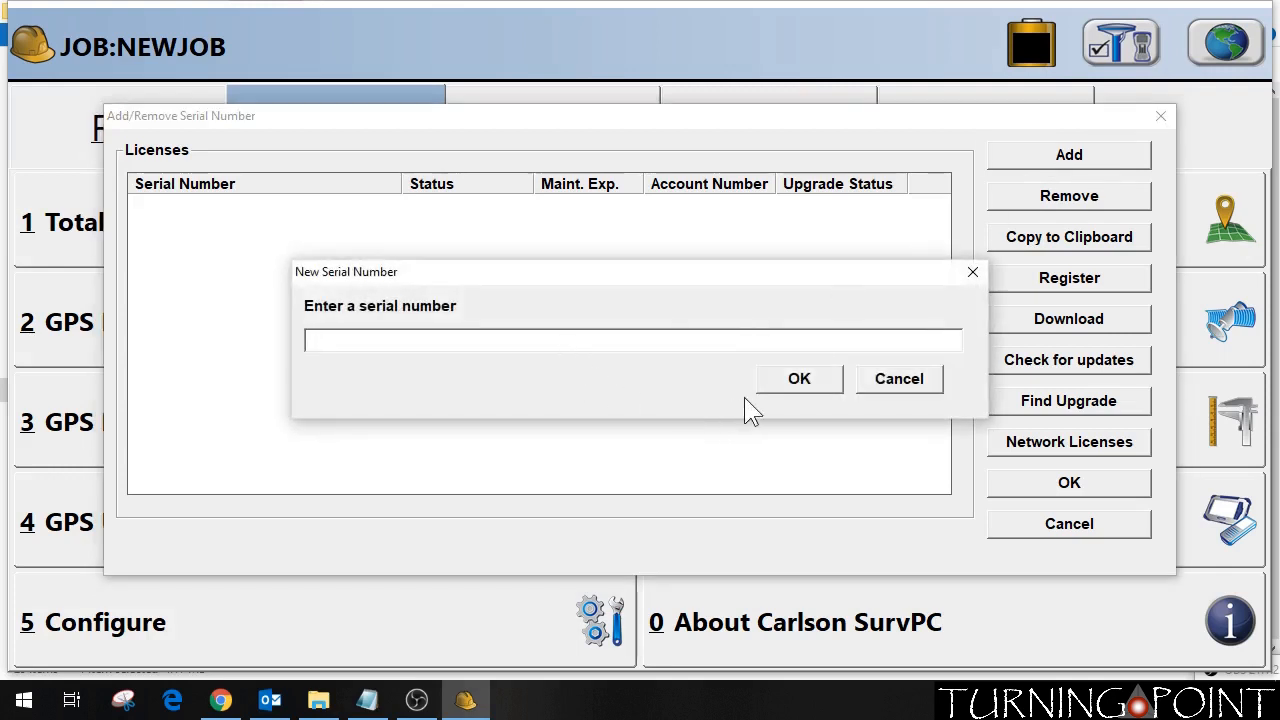
click(800, 378)
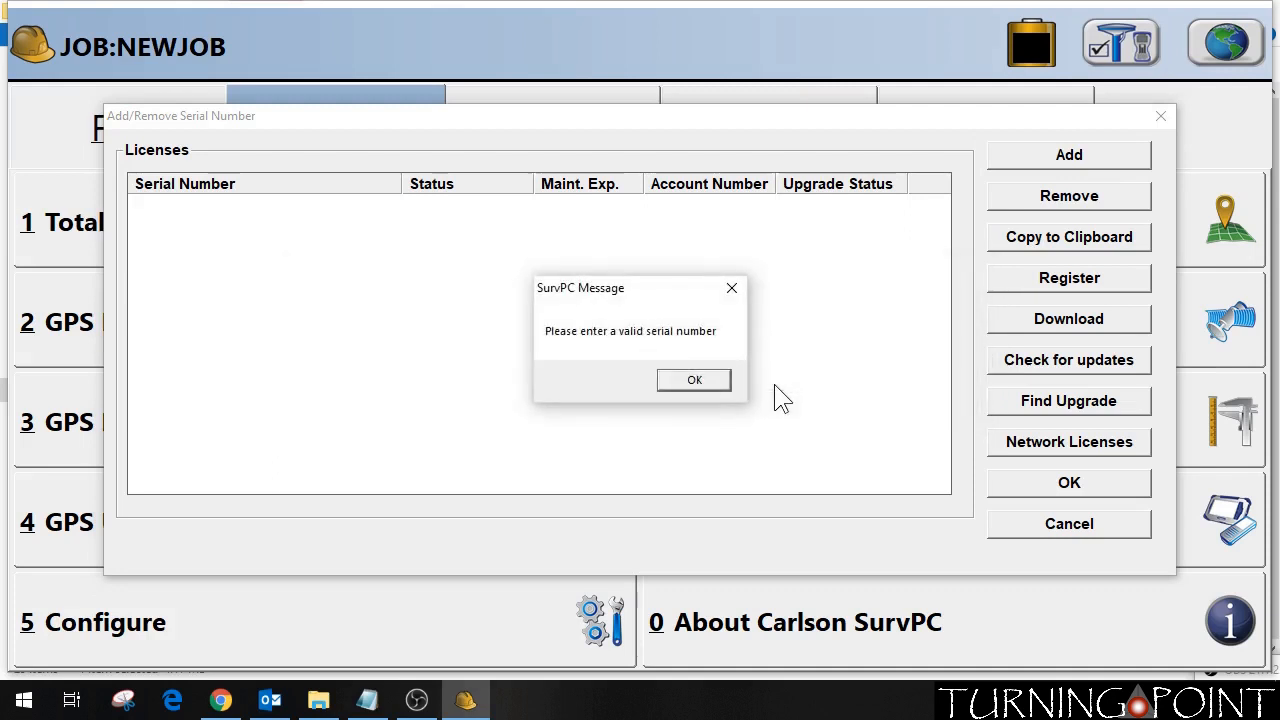
click(694, 380)
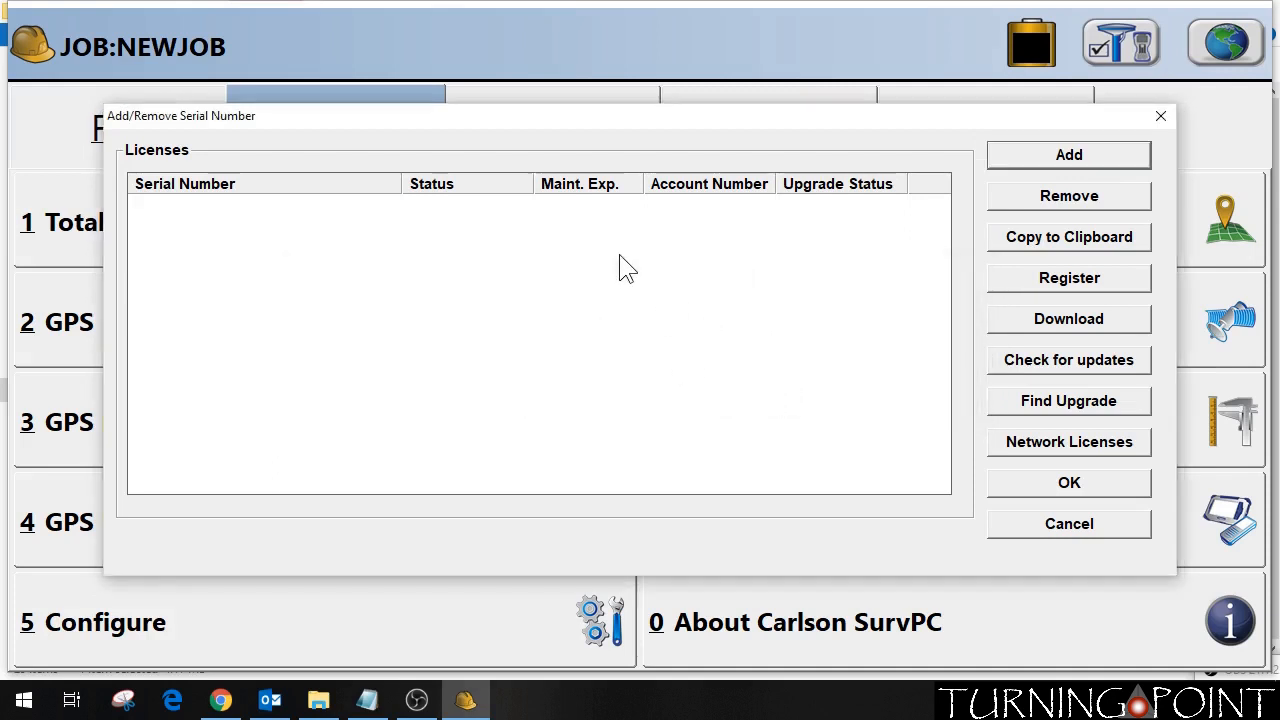
mouse_move(196, 232)
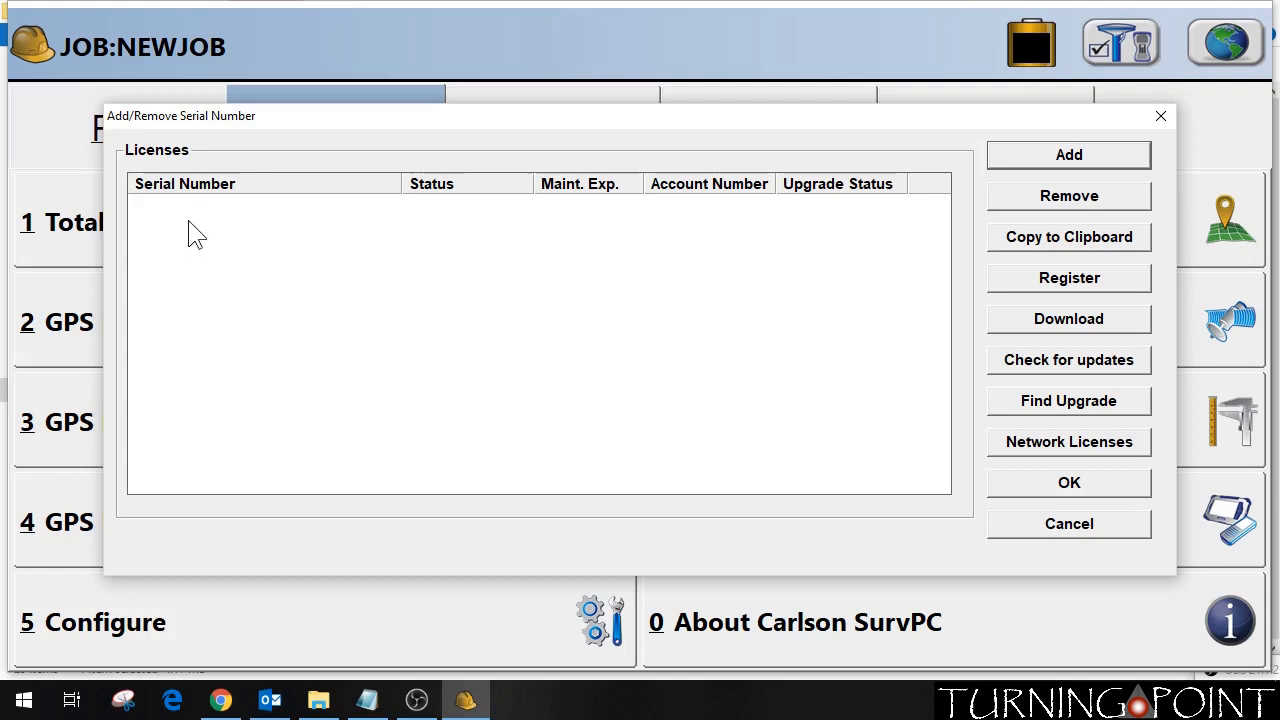
mouse_move(192, 212)
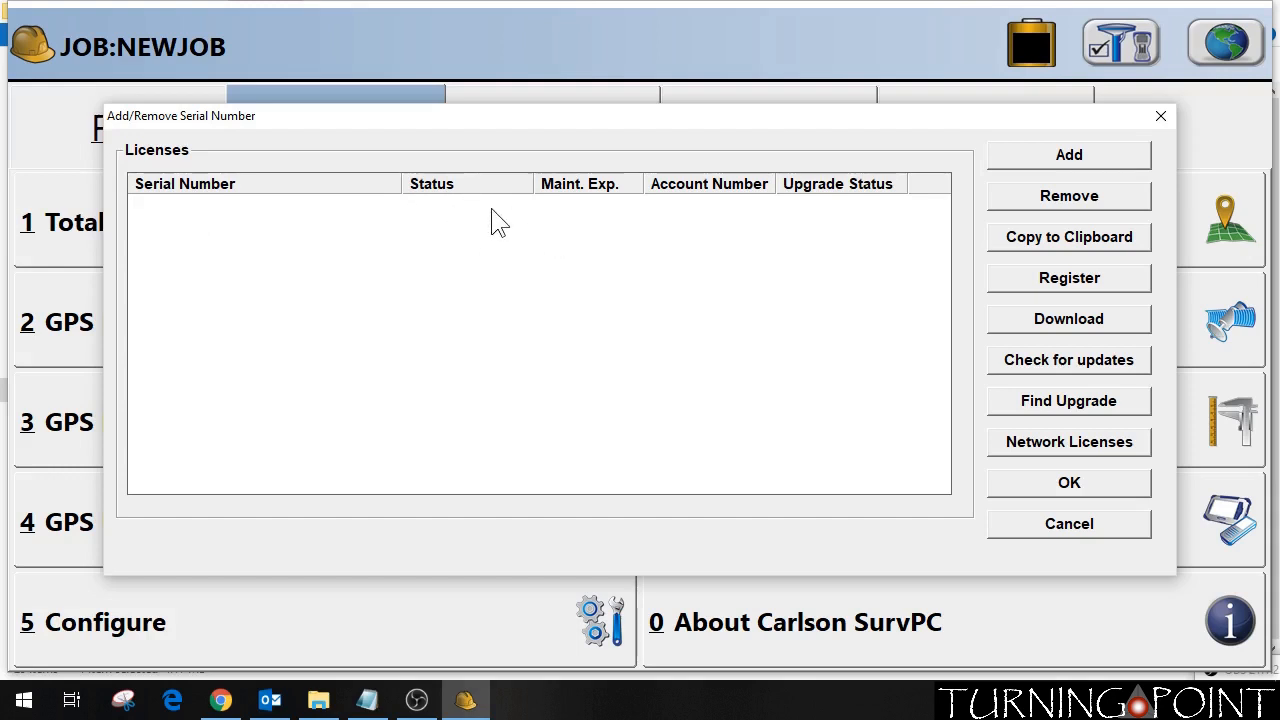
mouse_move(1084, 296)
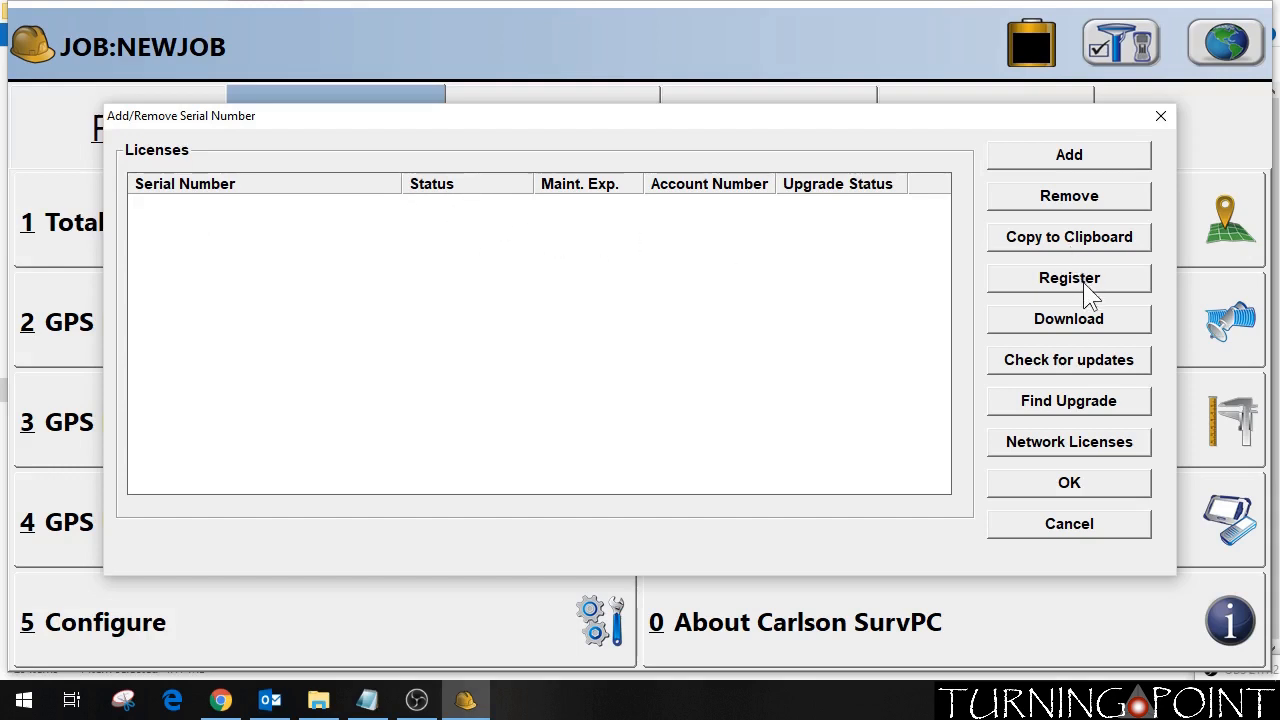
Attempt Register with no serial number and dismiss the 'select Serial Number' warning
click(1068, 276)
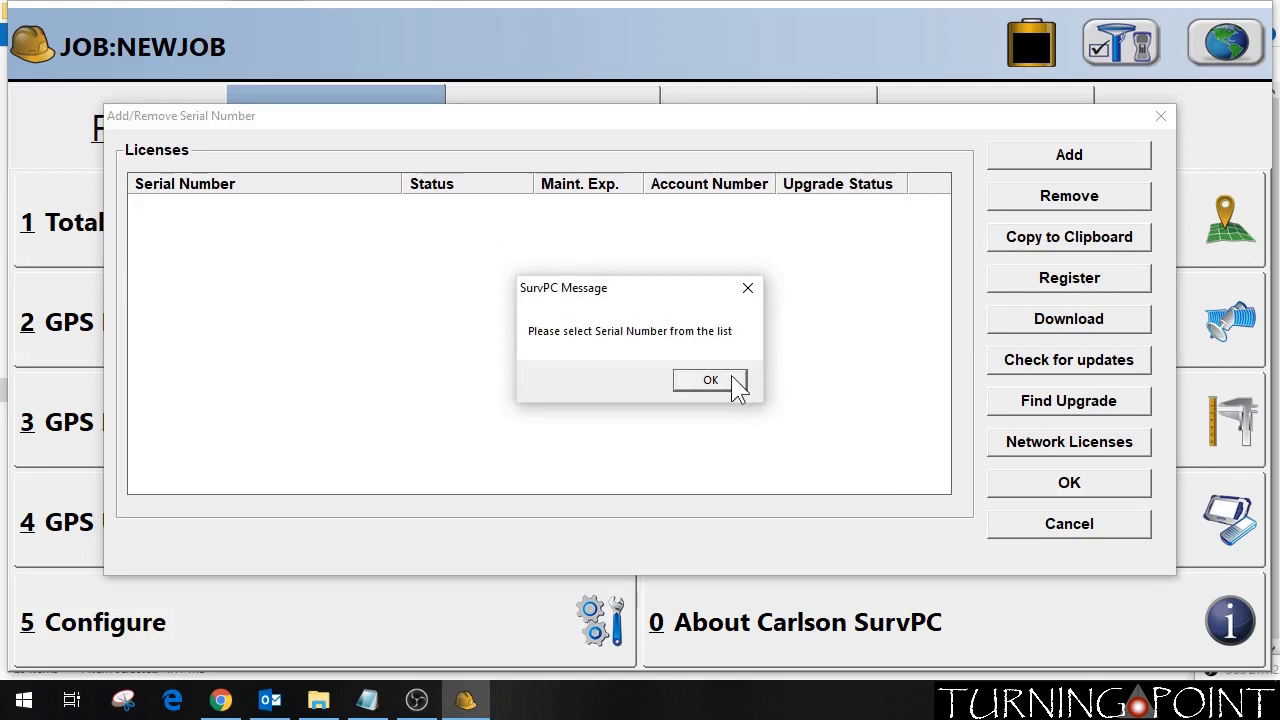
mouse_move(728, 360)
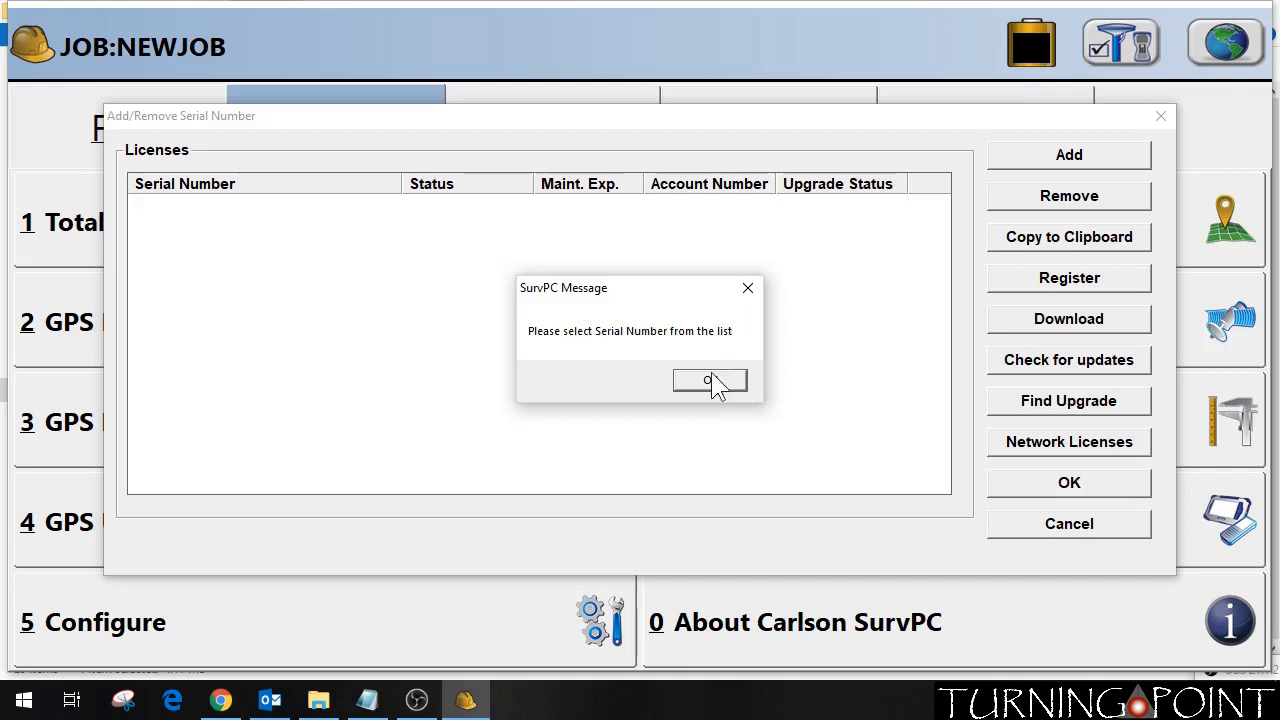
mouse_move(710, 382)
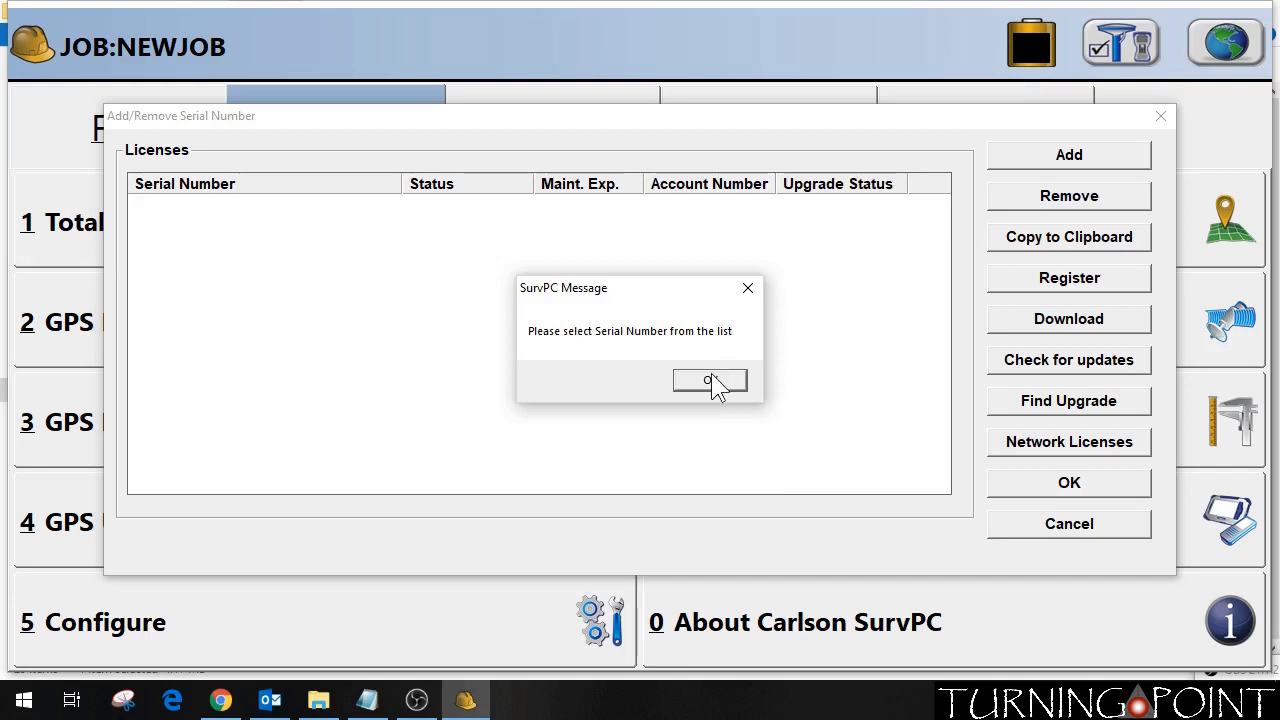
click(710, 380)
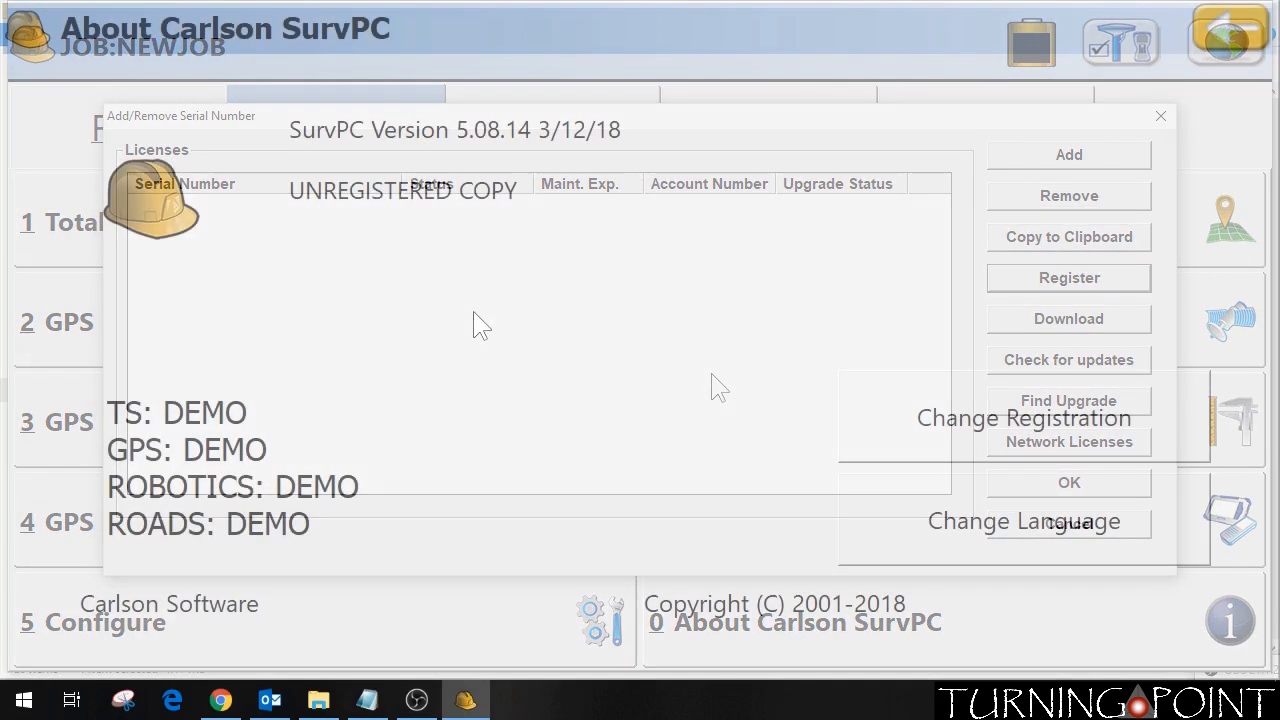
click(1068, 482)
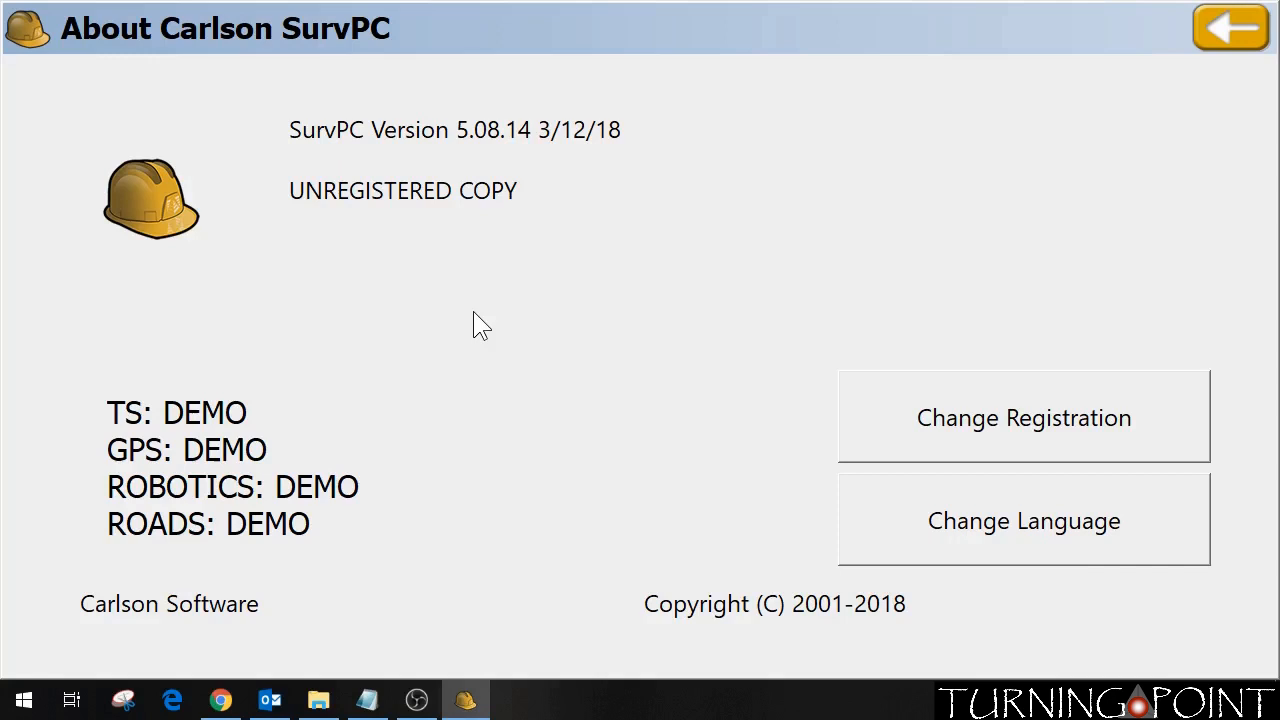
mouse_move(470, 144)
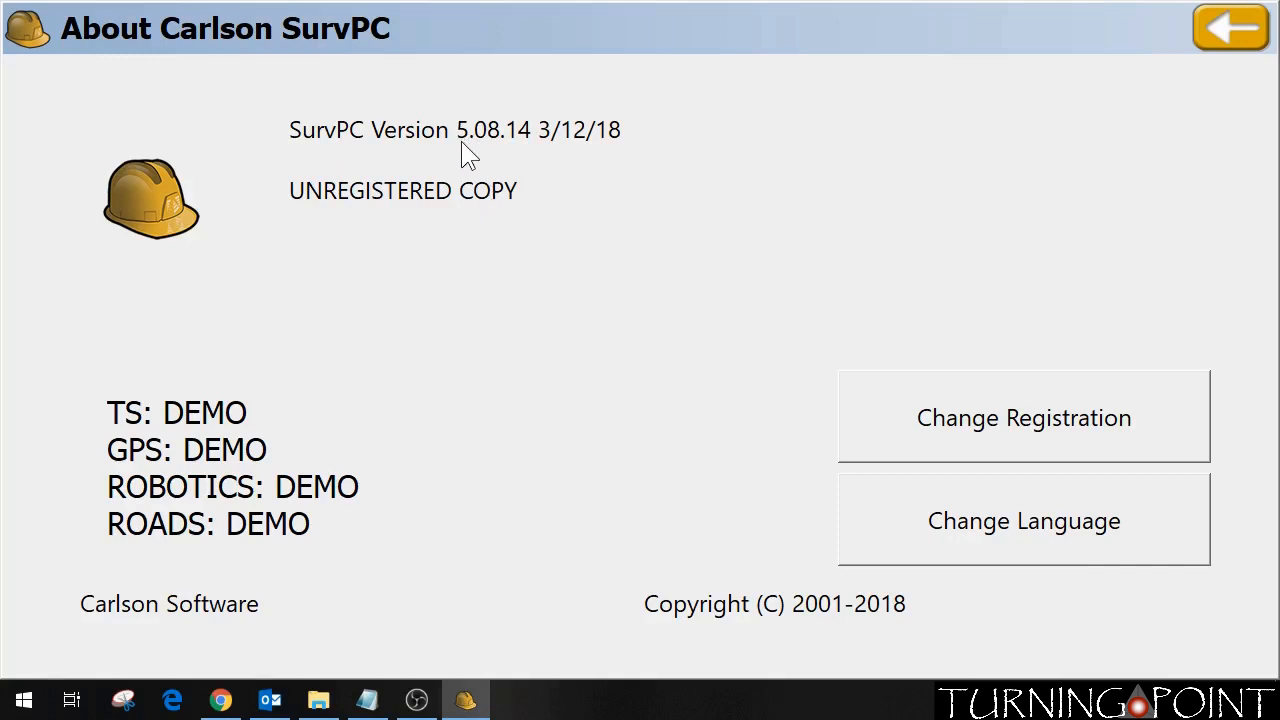
mouse_move(464, 236)
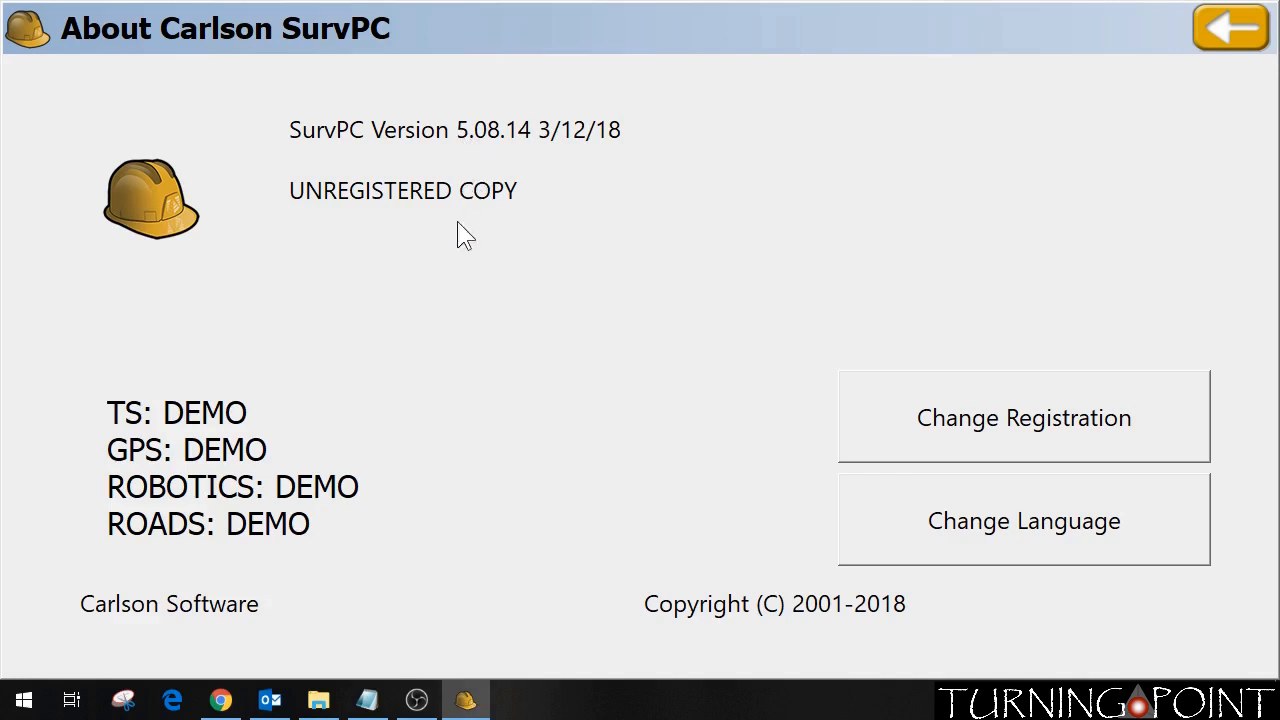
mouse_move(436, 442)
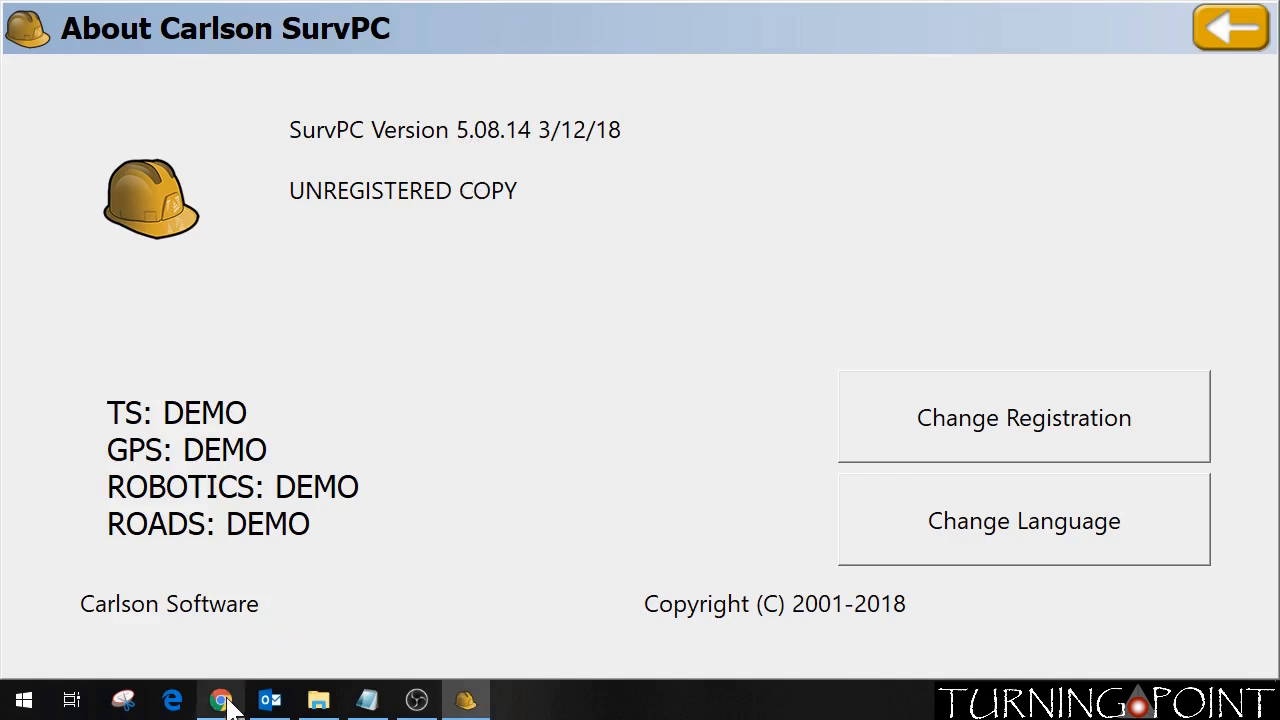
Switch to the Carlson Software Downloads page and choose SurvPC version 6.0
click(220, 700)
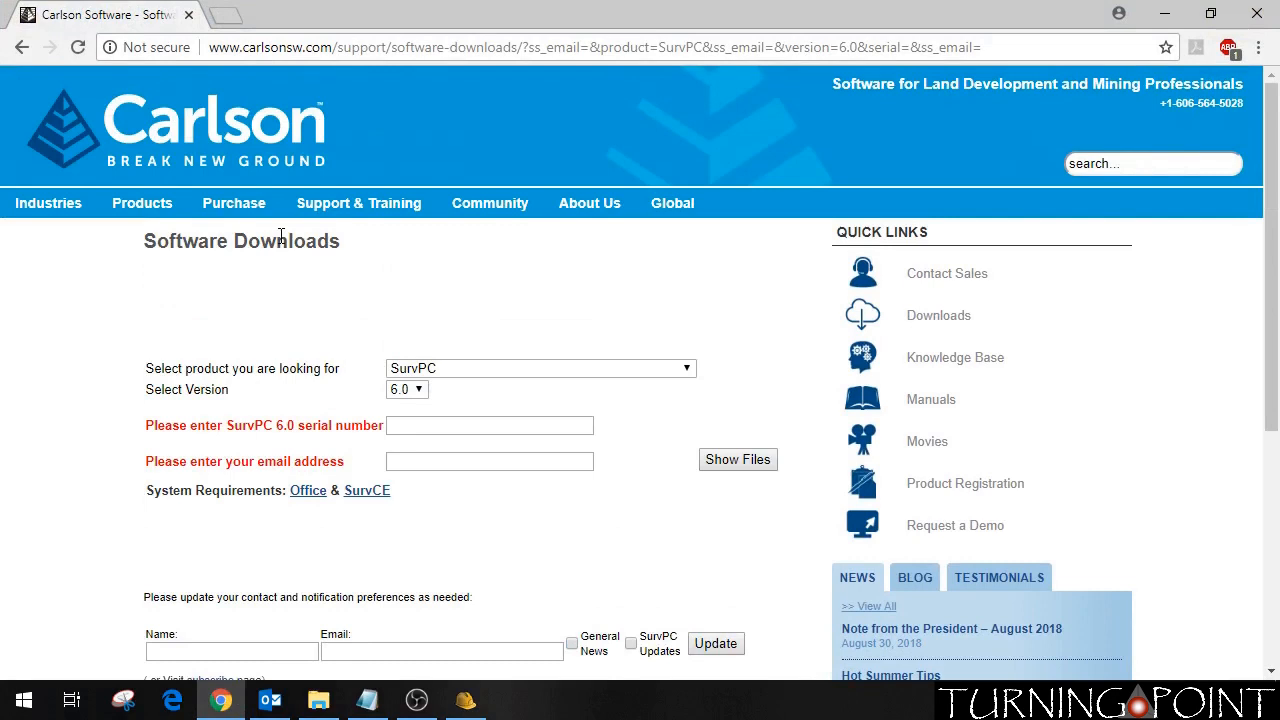
scroll(down, 3)
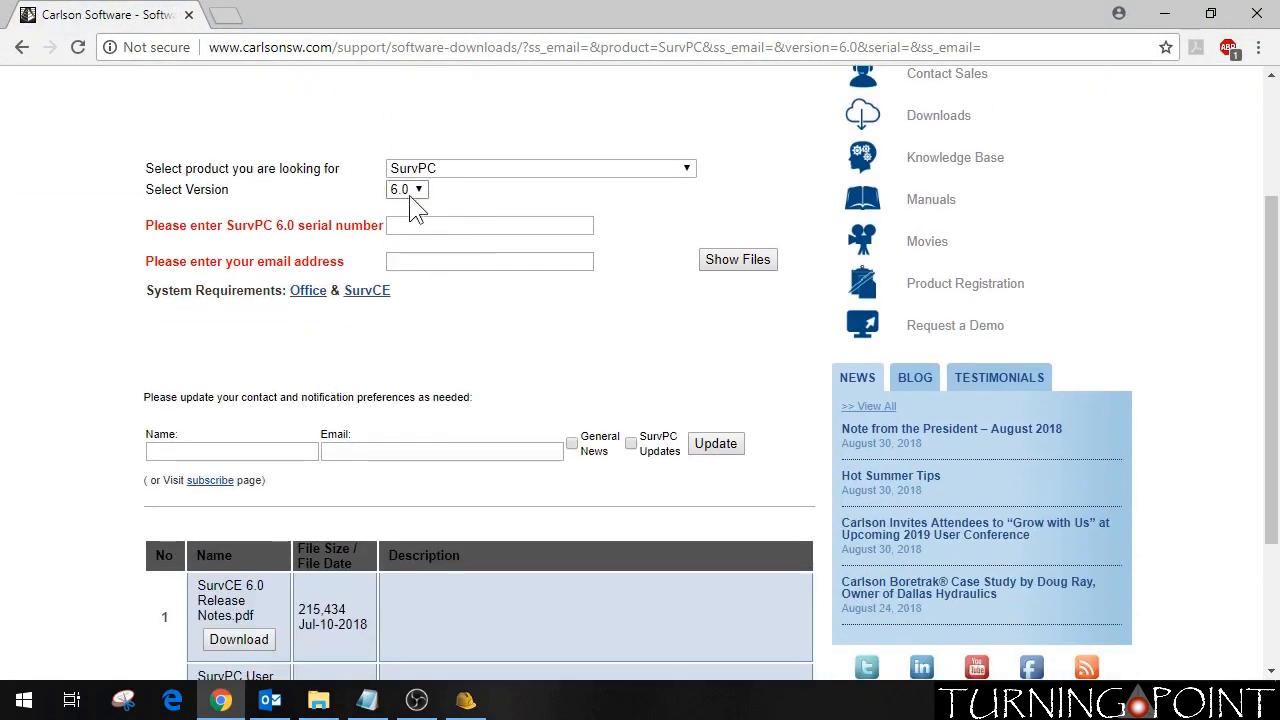
click(408, 188)
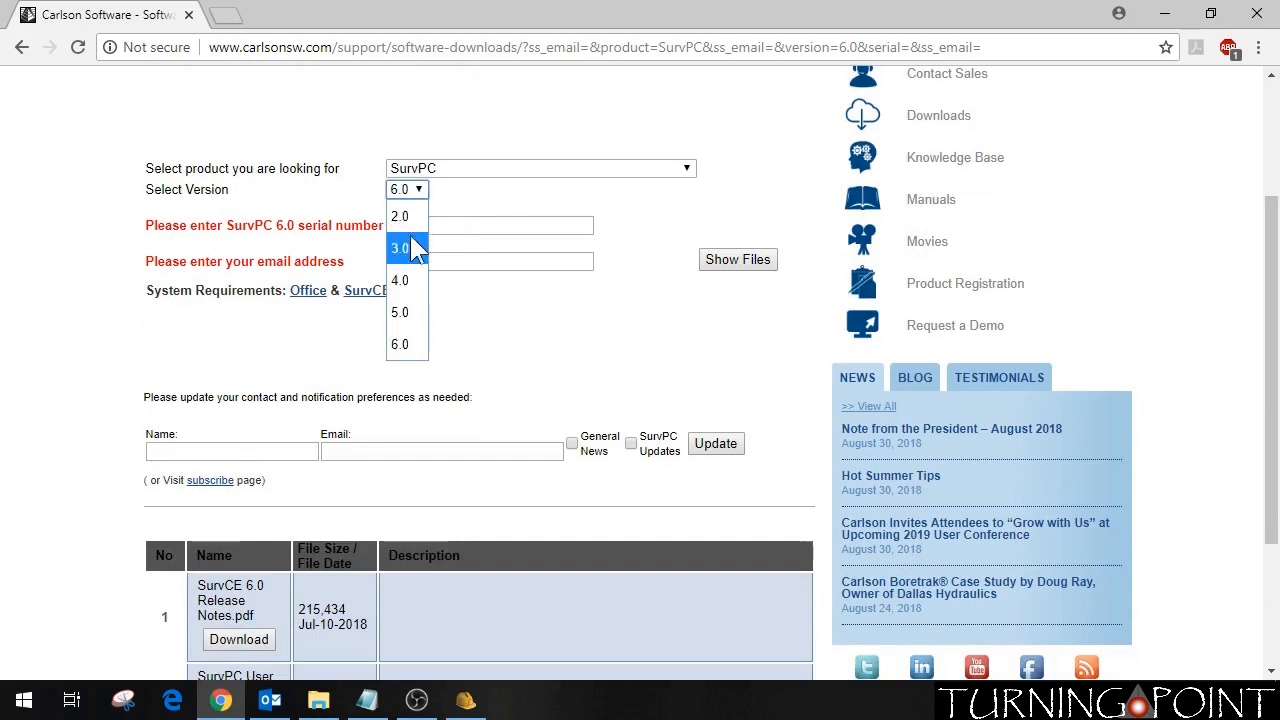
mouse_move(400, 216)
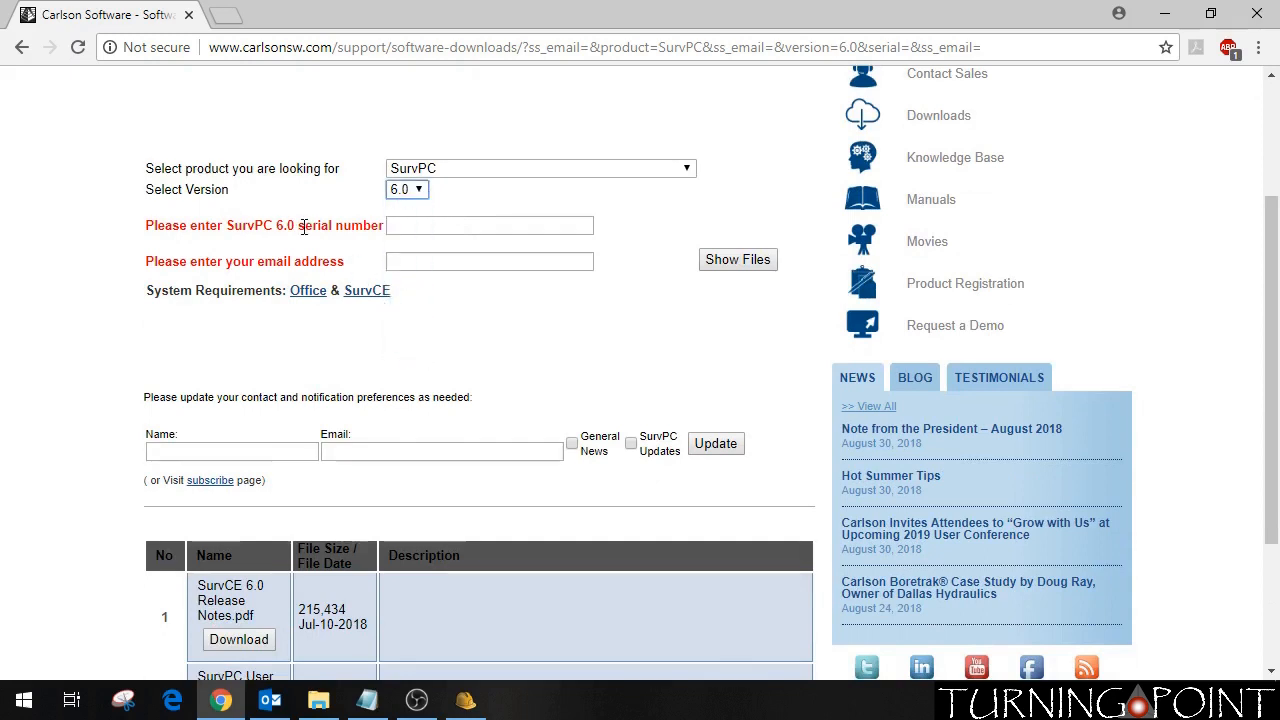
scroll(down, 3)
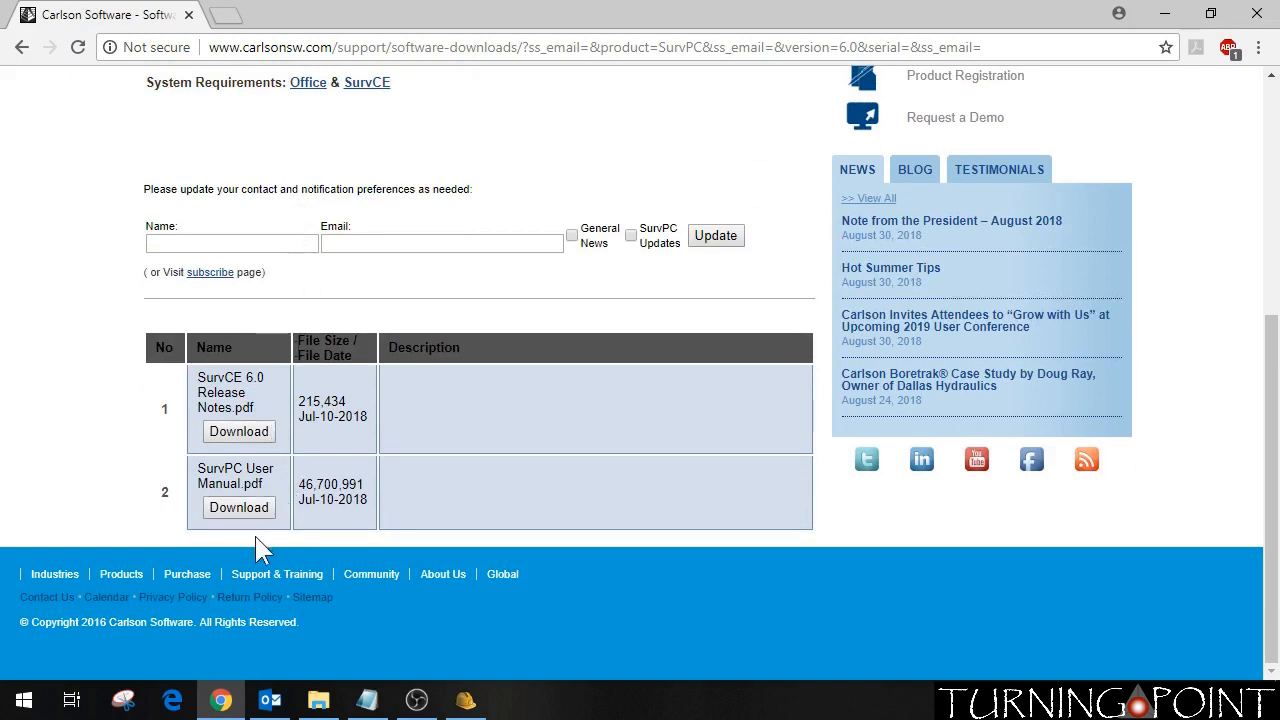
mouse_move(300, 518)
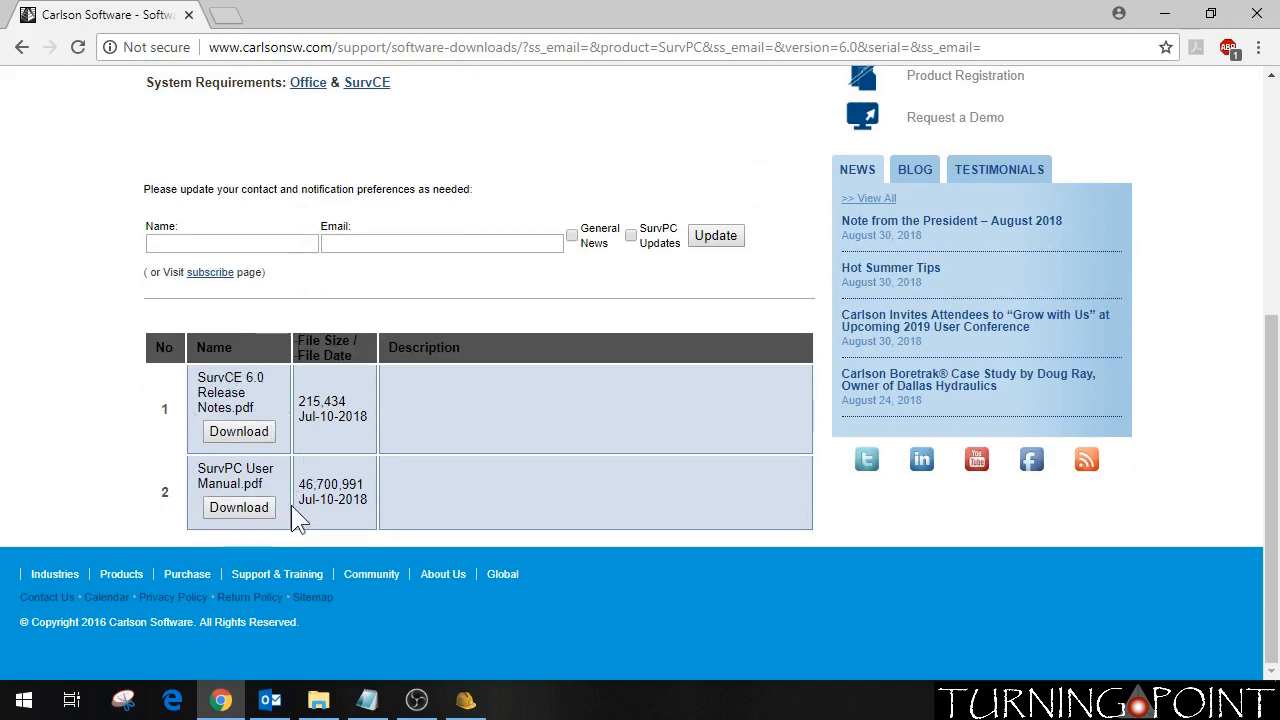
mouse_move(256, 484)
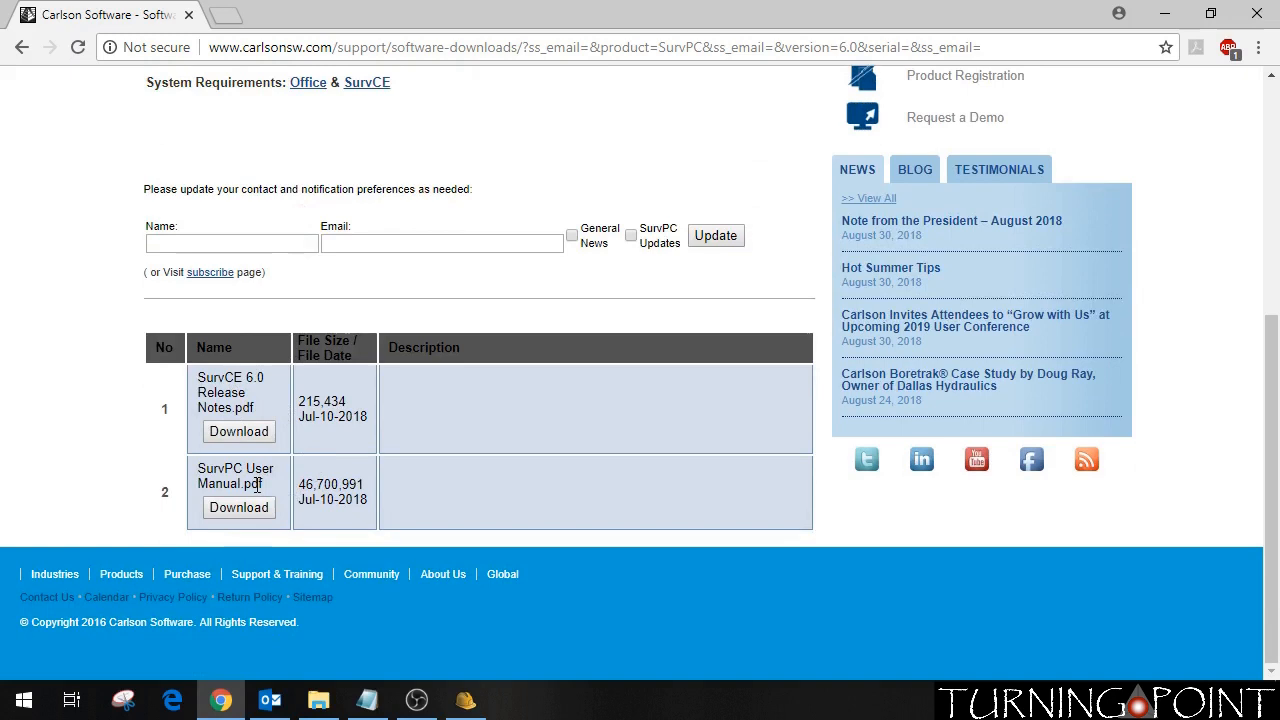
mouse_move(272, 496)
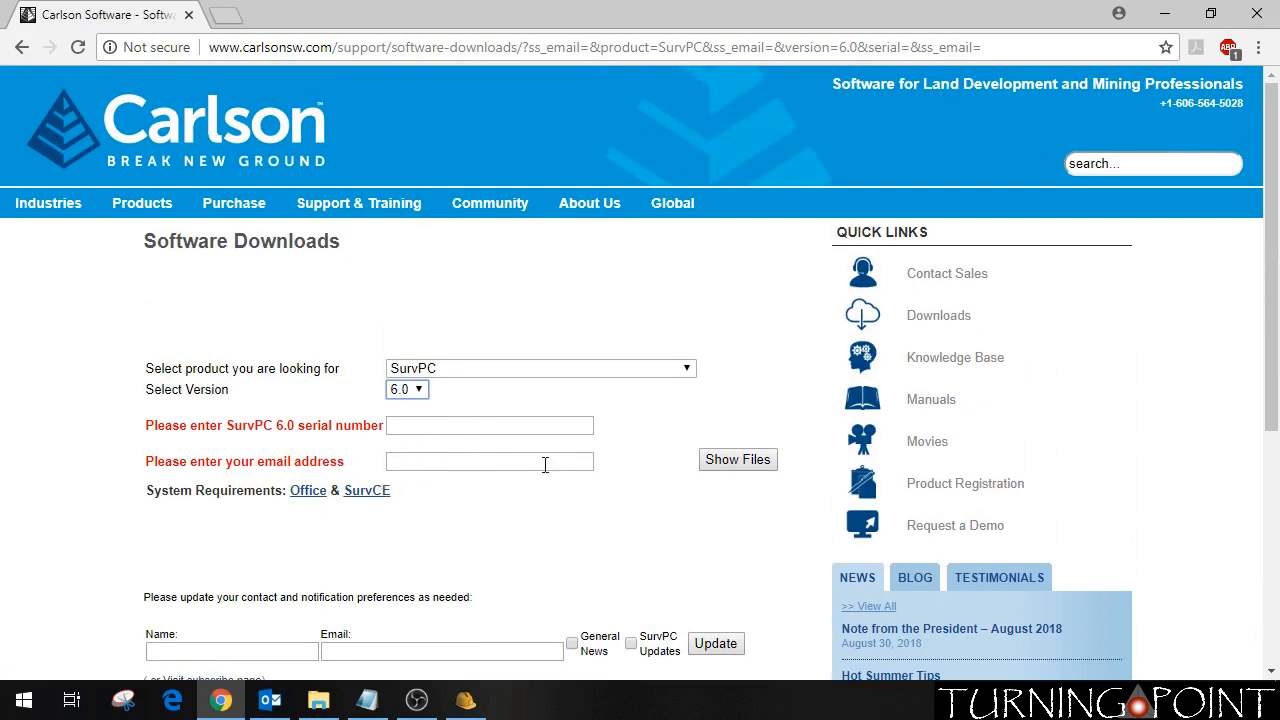
mouse_move(738, 458)
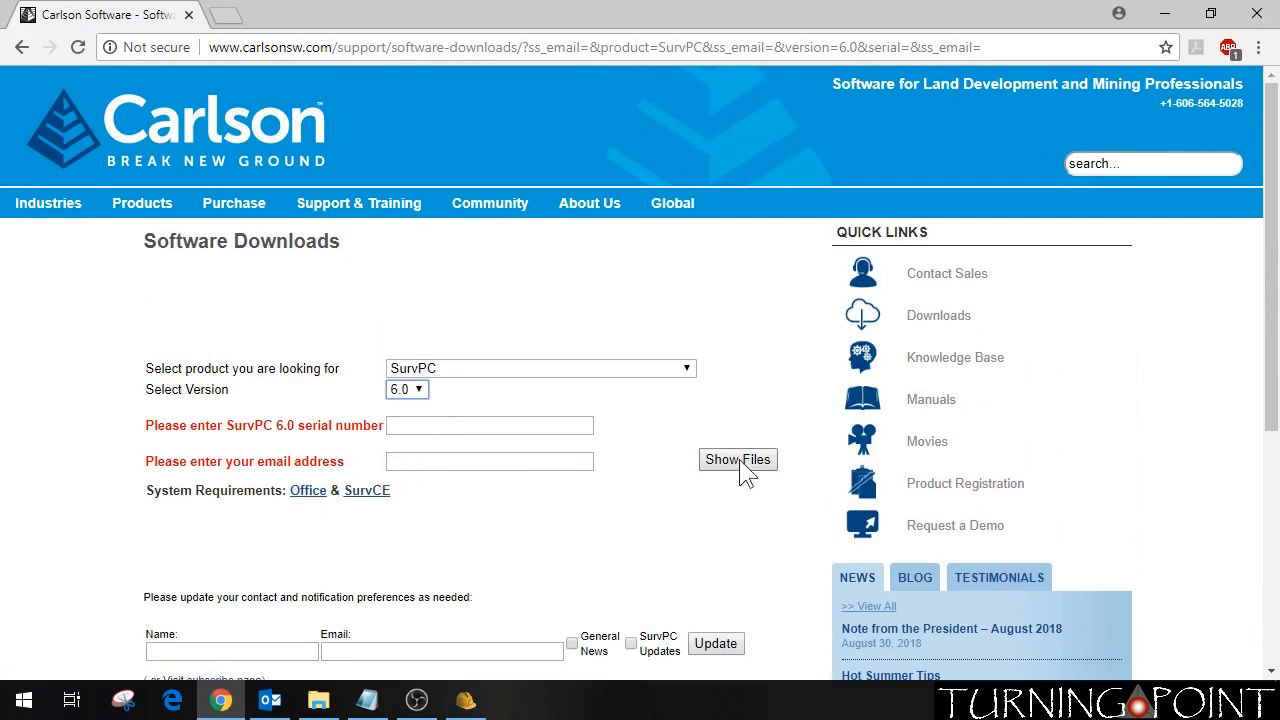
Show the SurvPC 6.0 download files, including release notes and the user manual
click(738, 458)
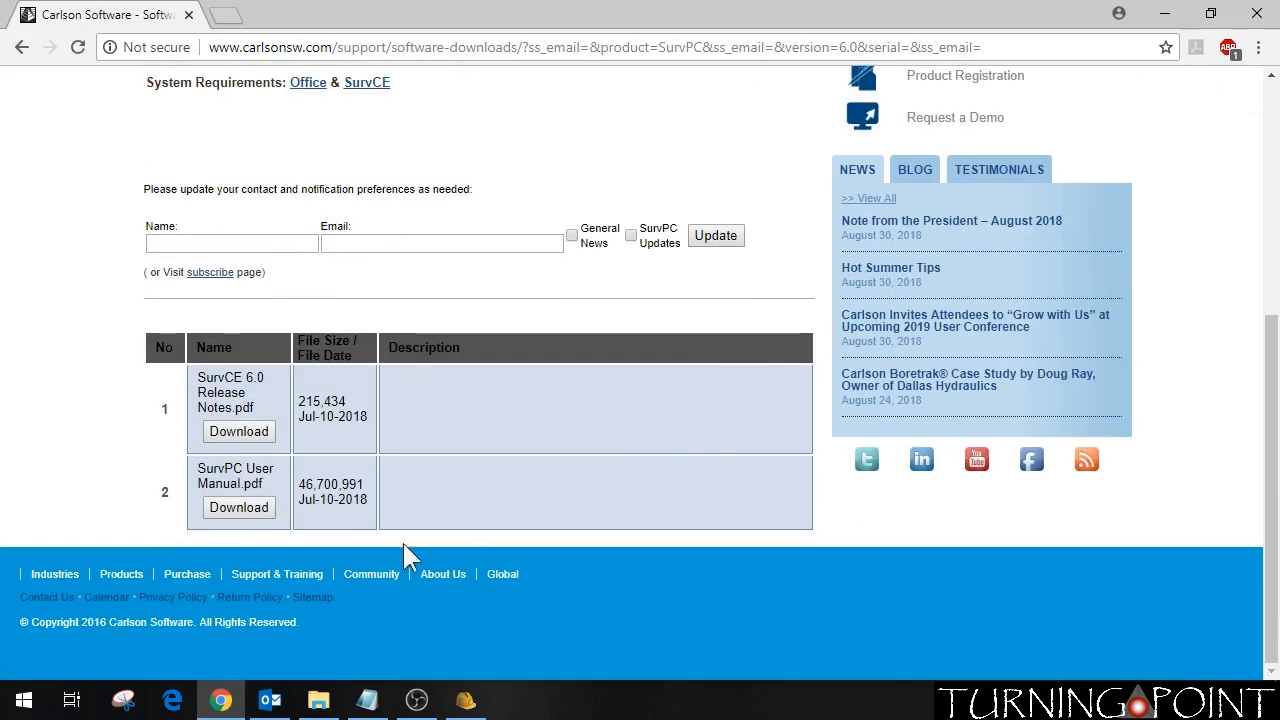
mouse_move(224, 548)
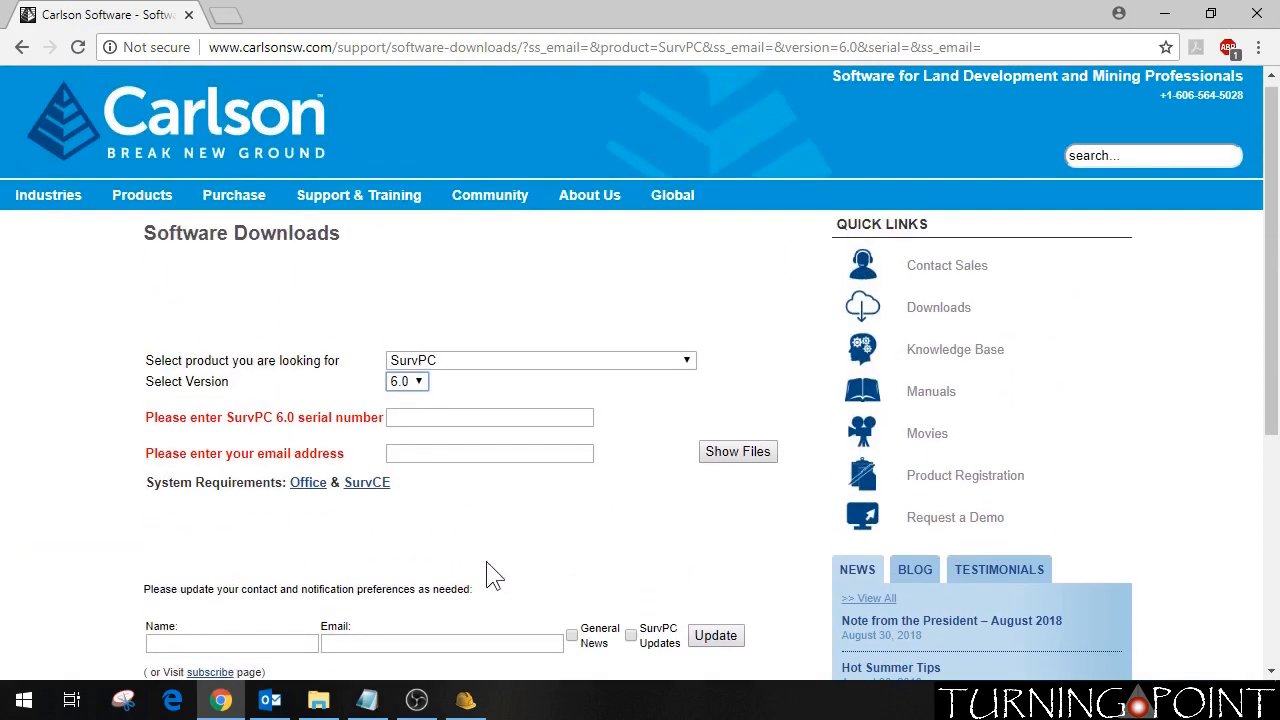
mouse_move(476, 550)
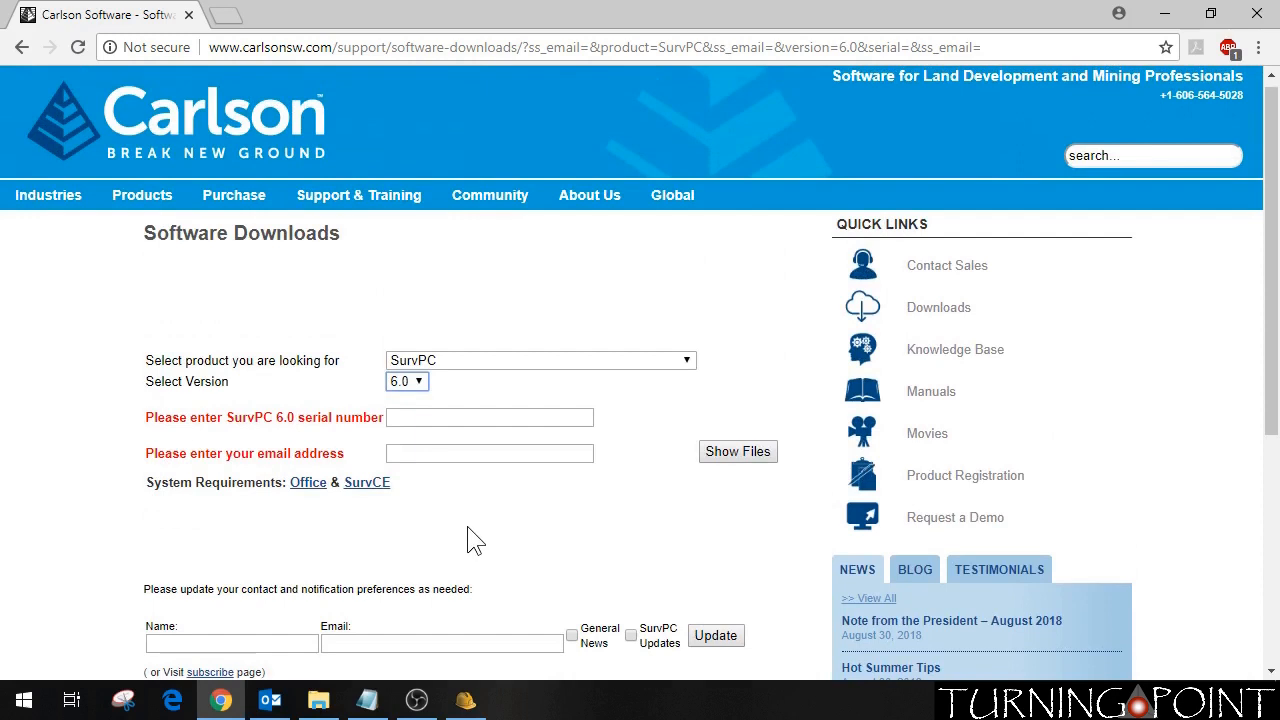
scroll(down, 3)
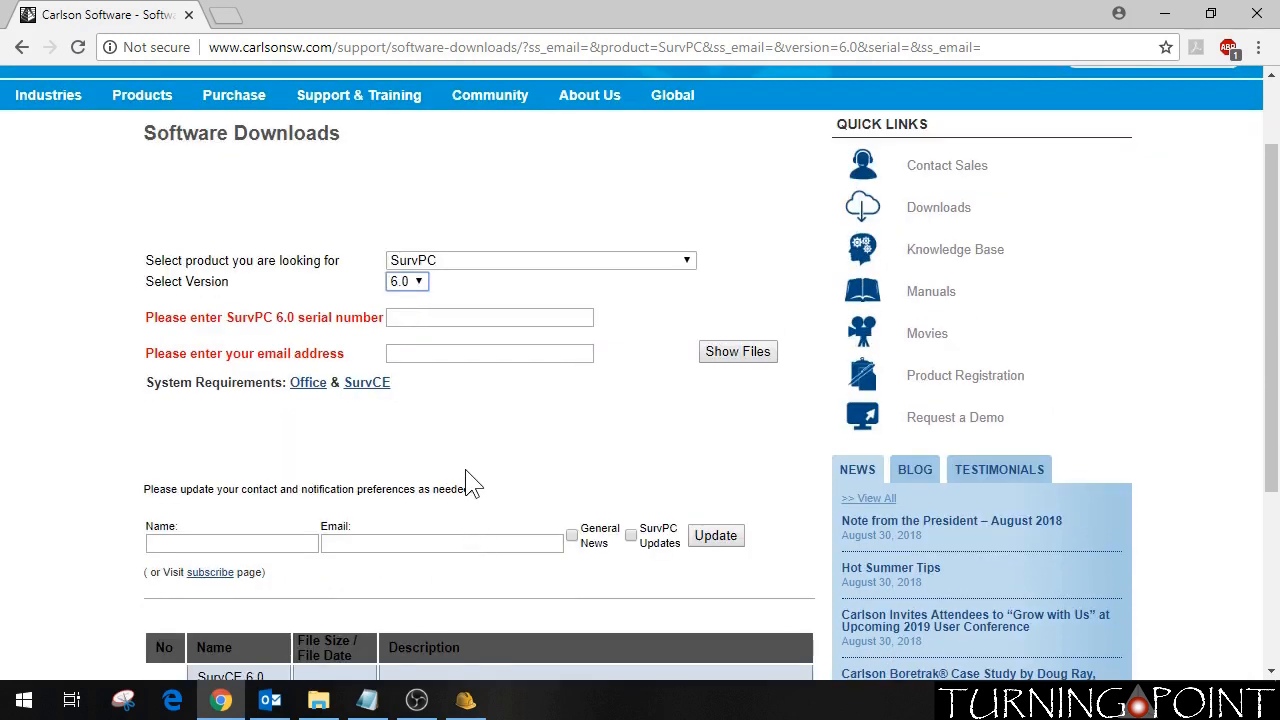
mouse_move(456, 442)
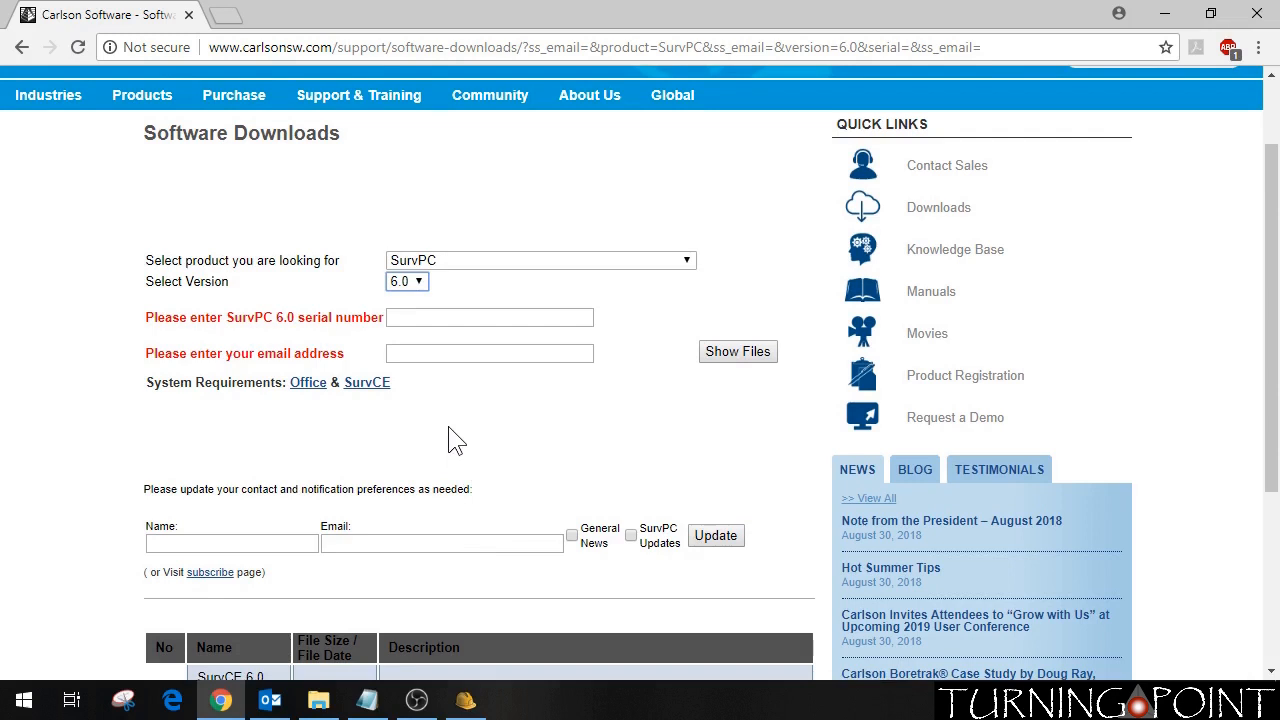
scroll(down, 3)
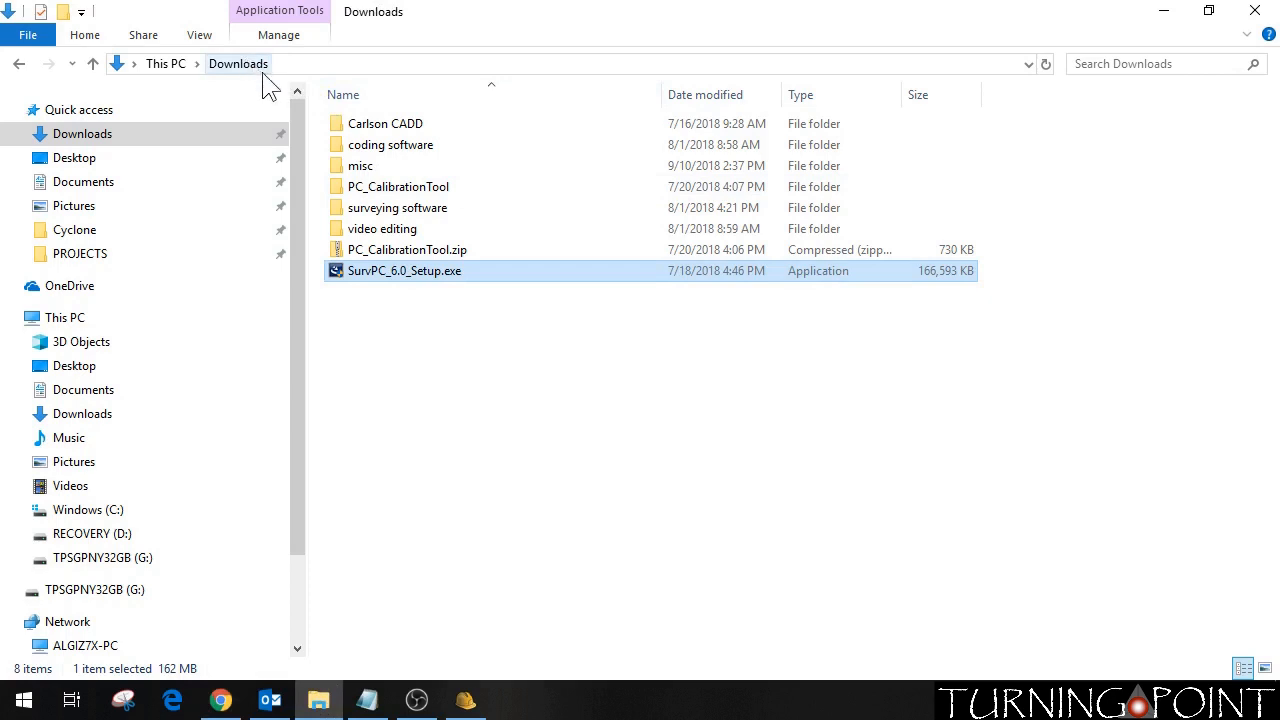
mouse_move(416, 284)
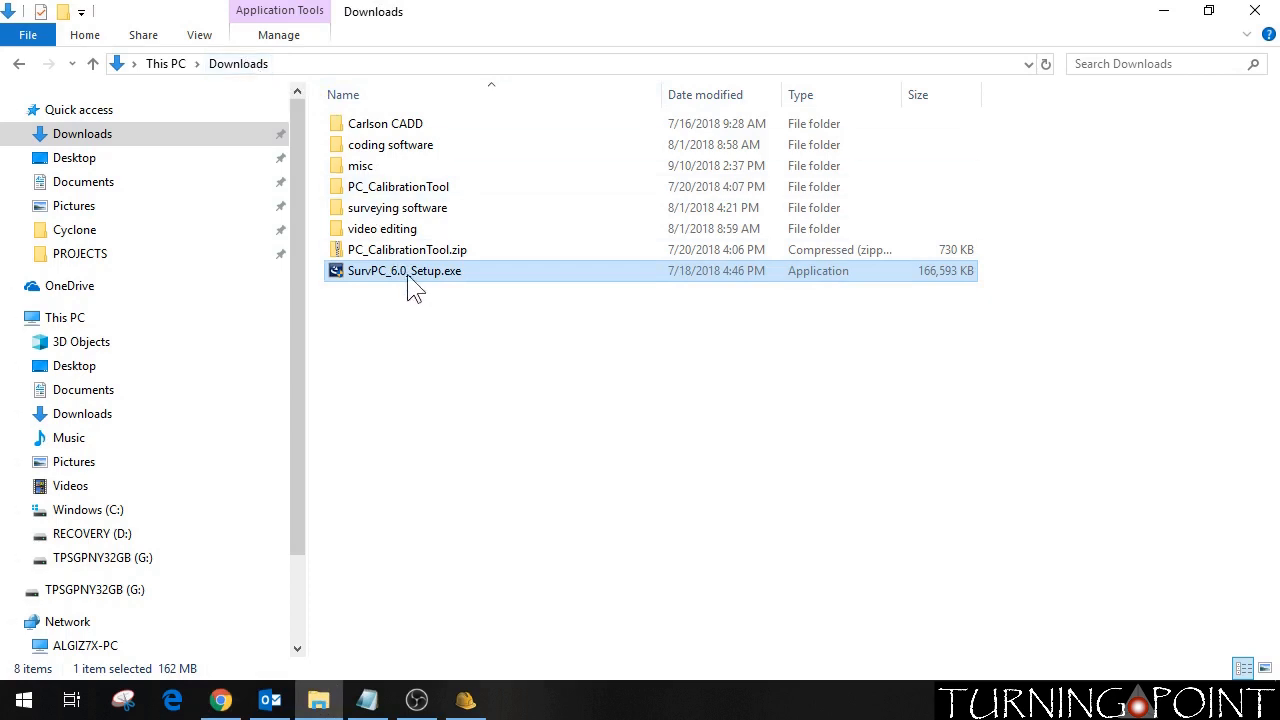
mouse_move(380, 290)
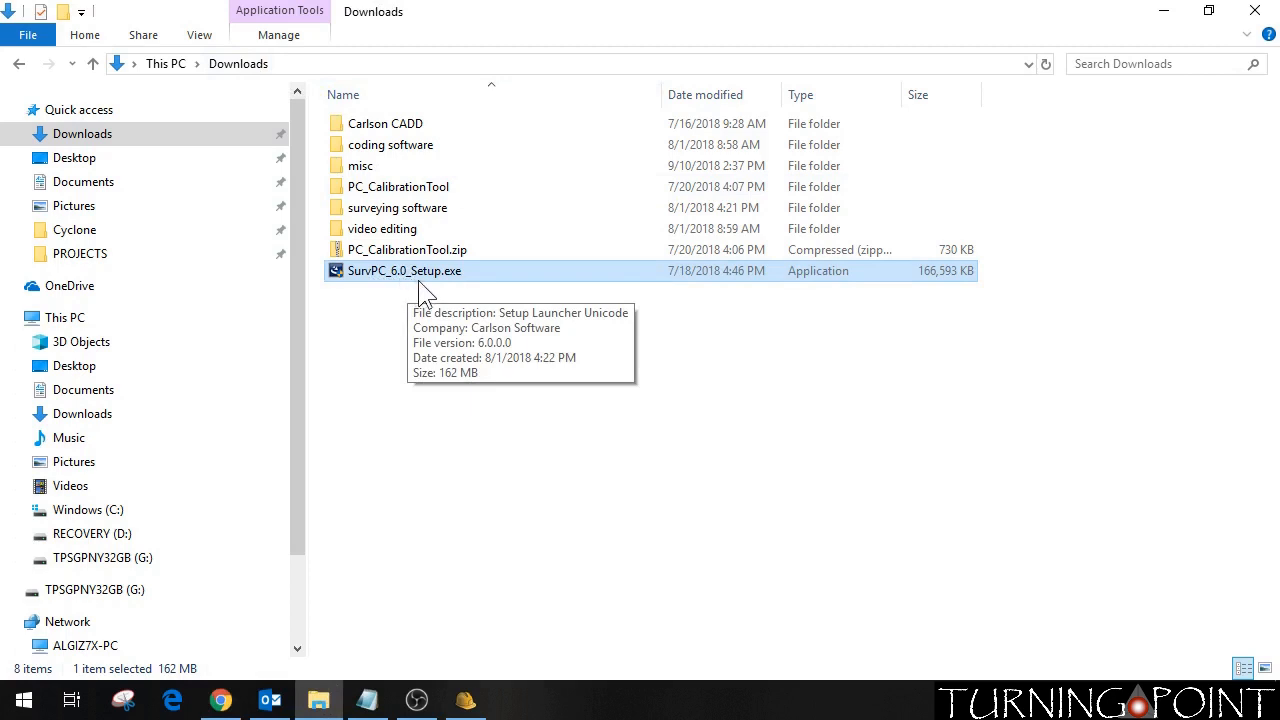
mouse_move(430, 330)
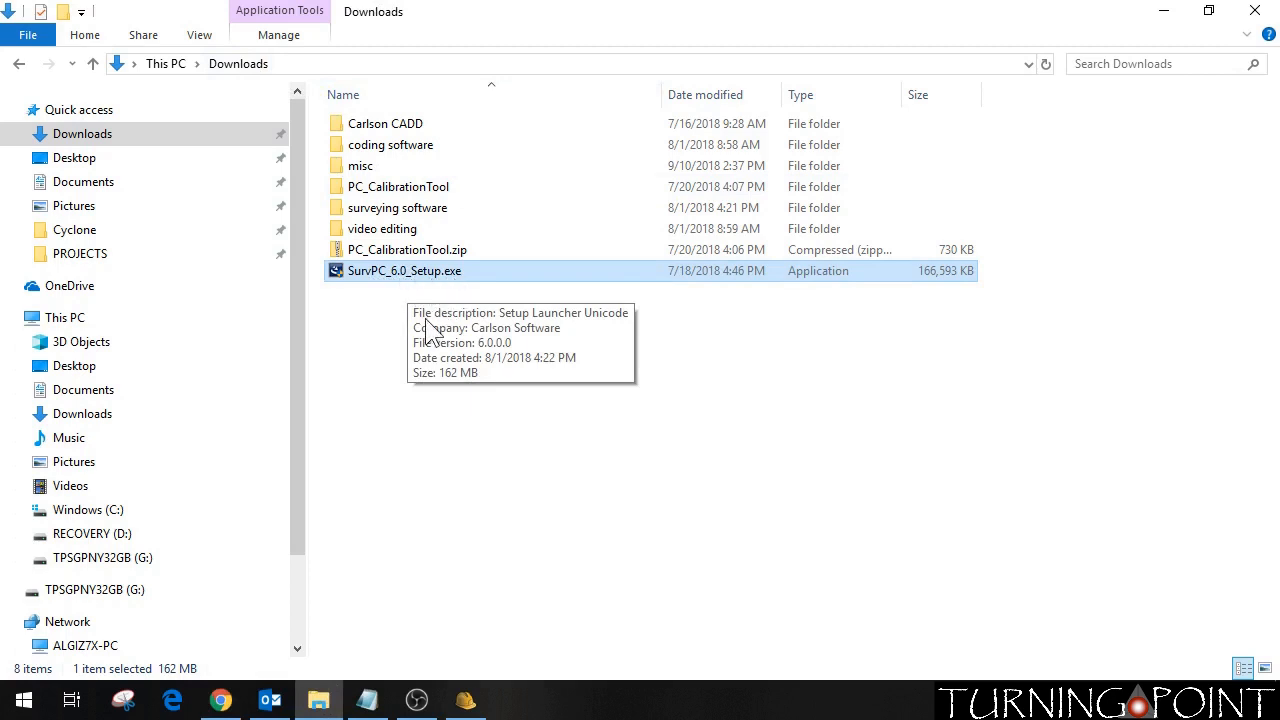
mouse_move(408, 284)
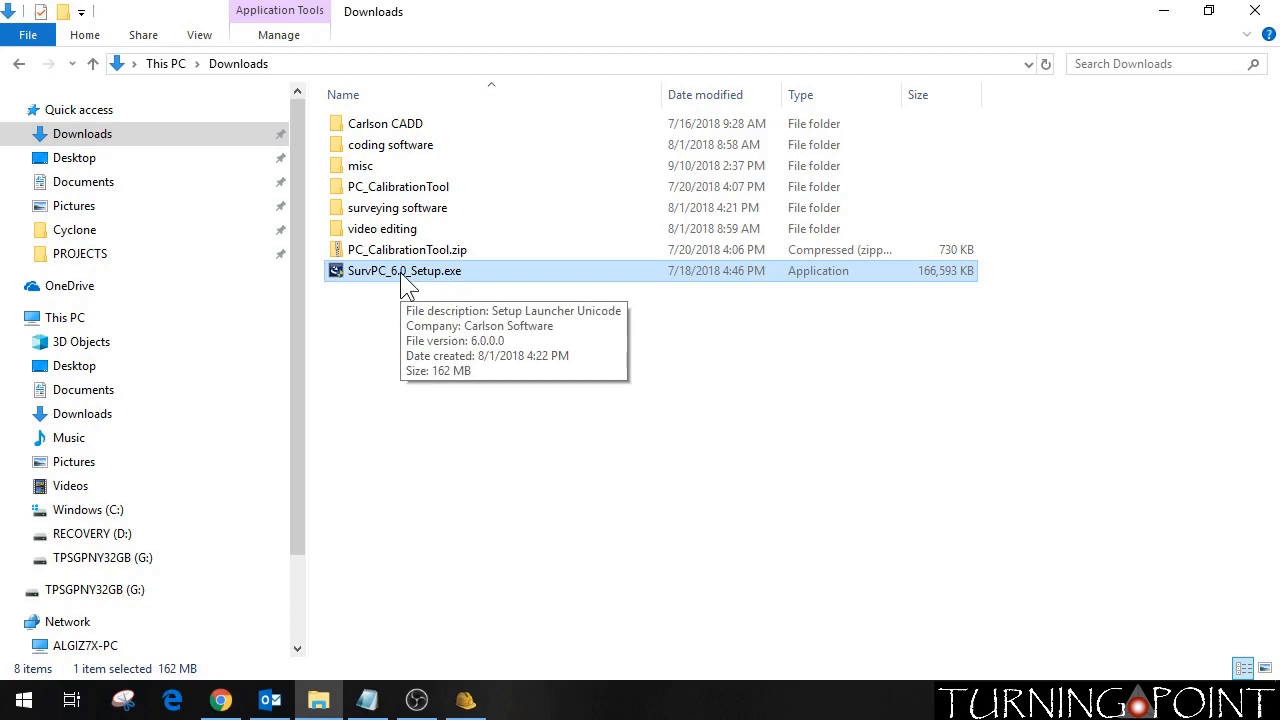
Launch SurvPC_6.0_Setup.exe so the InstallShield Wizard begins preparing setup
double_click(404, 272)
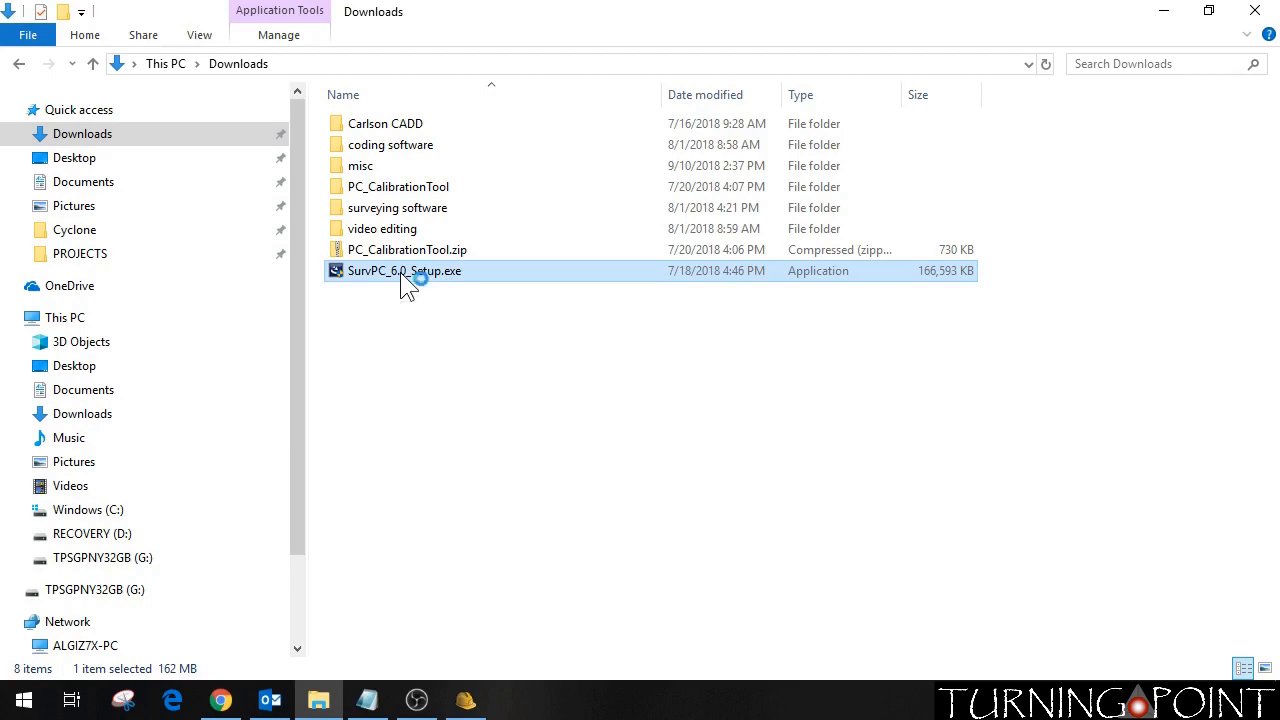
double_click(404, 272)
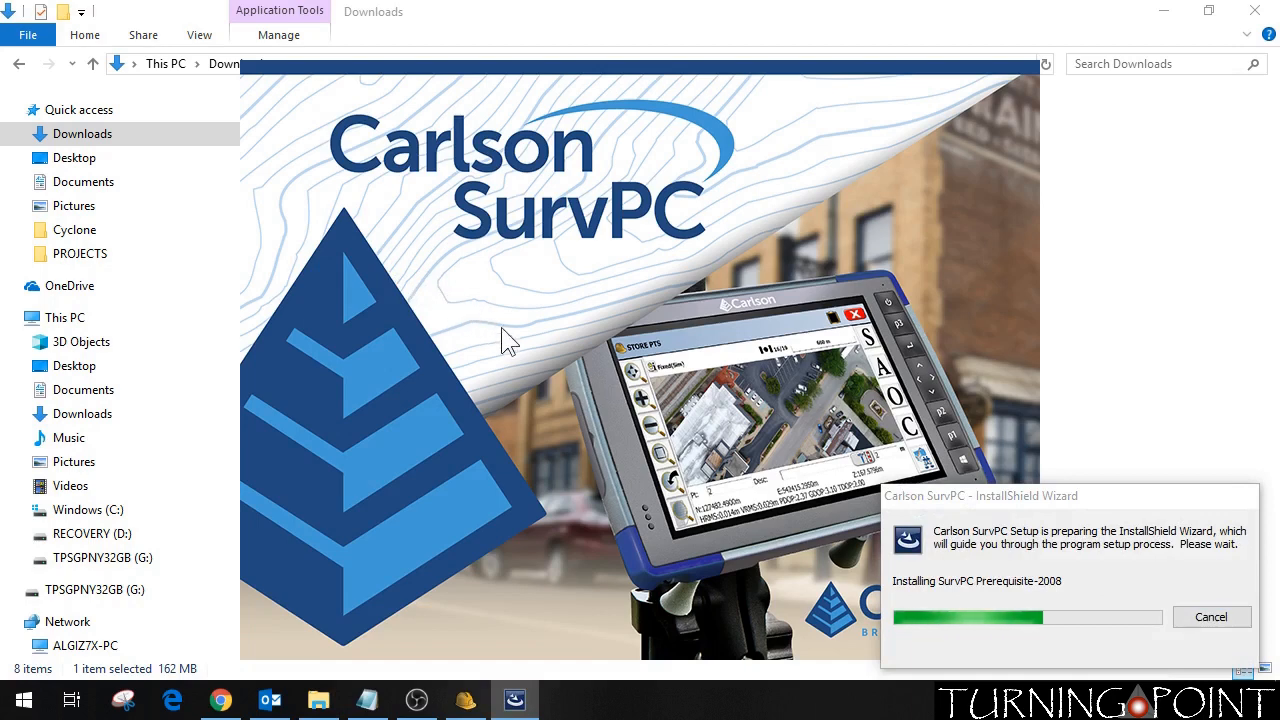
mouse_move(524, 352)
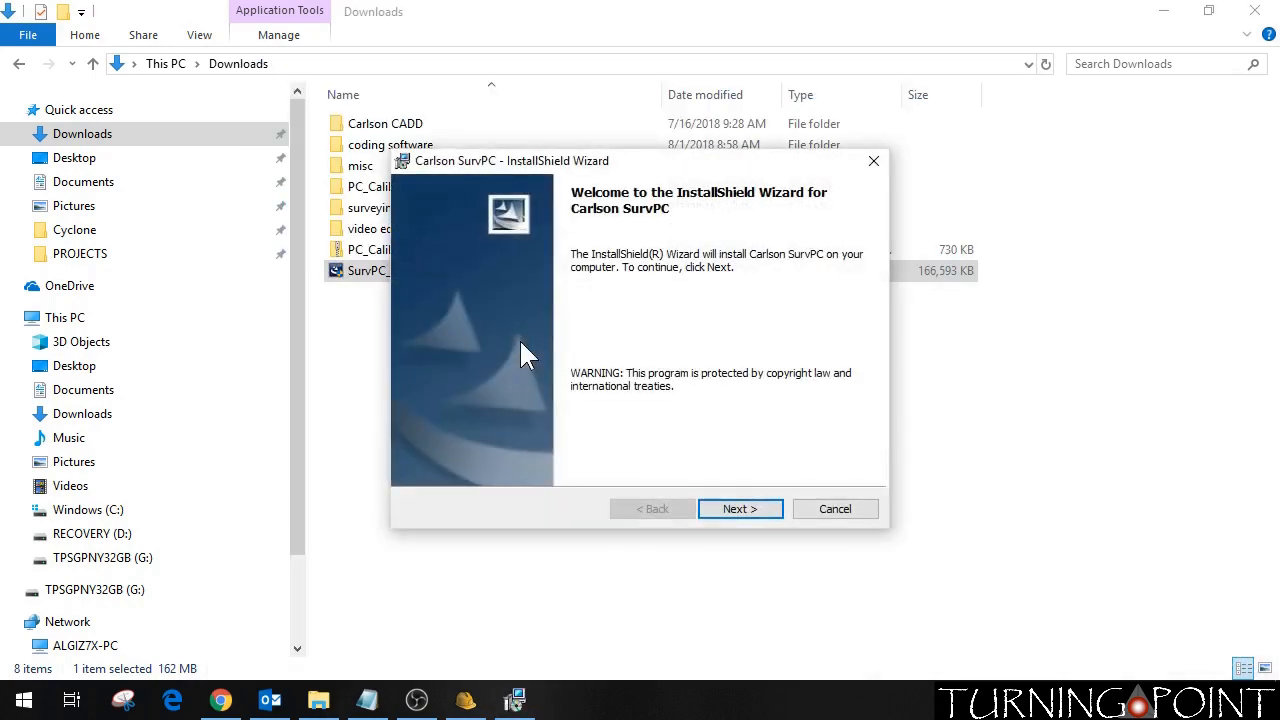
mouse_move(748, 448)
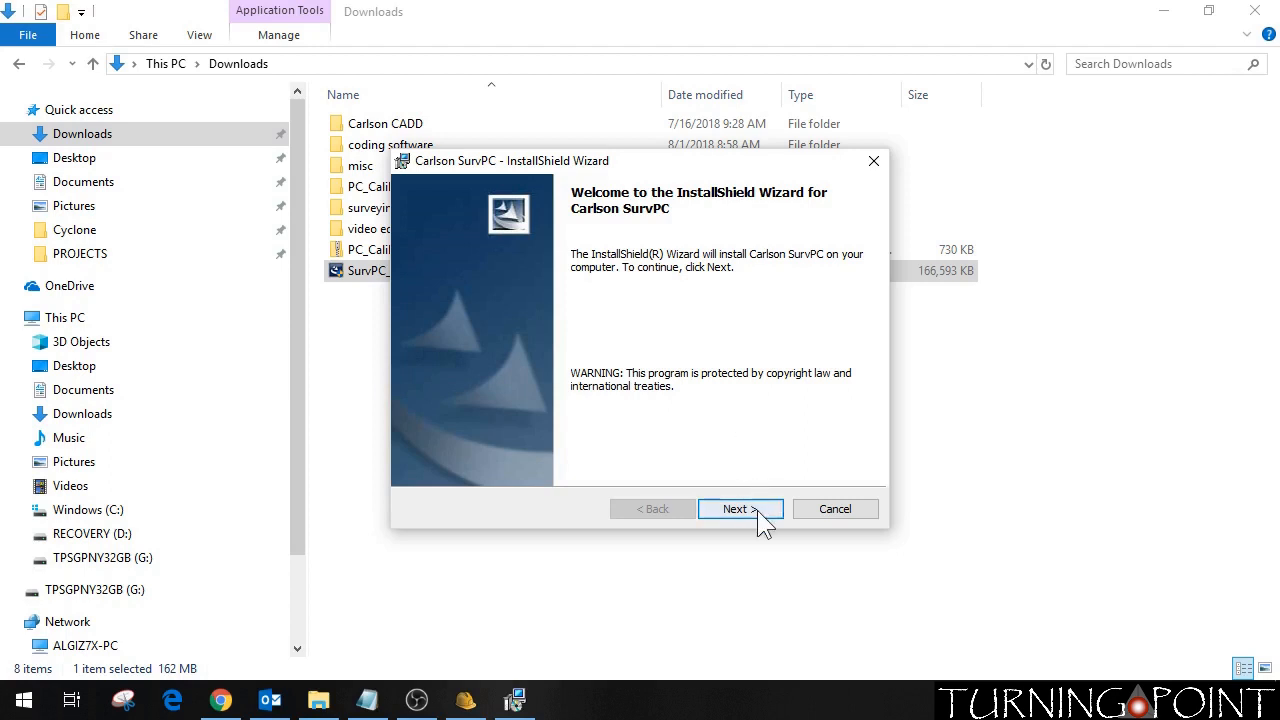
Pass the welcome page, accept the license agreement terms and start installing SurvPC
click(740, 508)
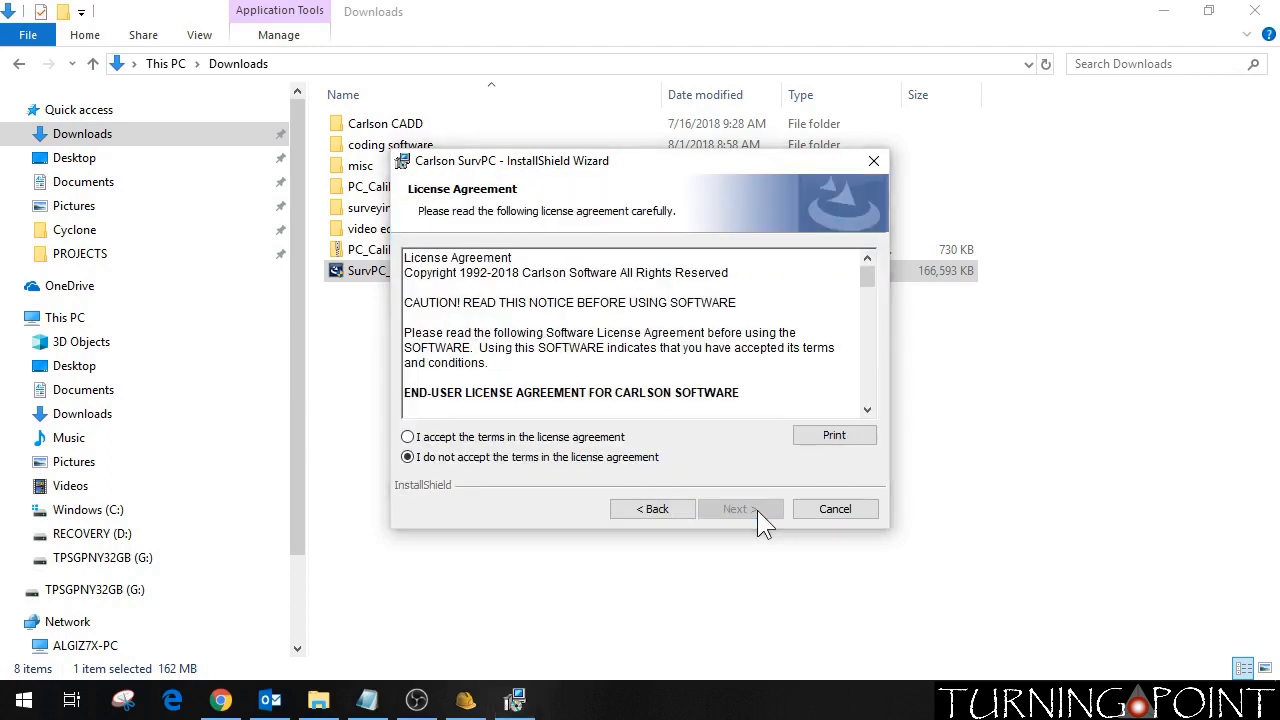
mouse_move(878, 300)
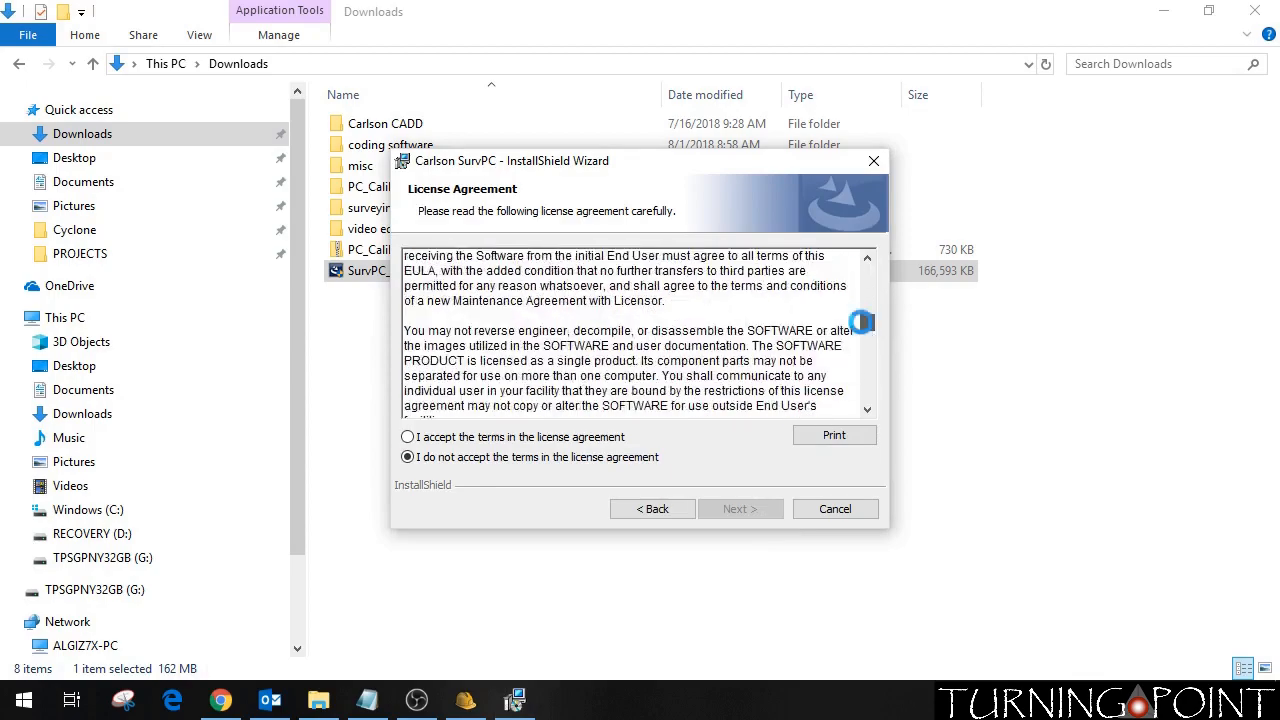
scroll(down, 3)
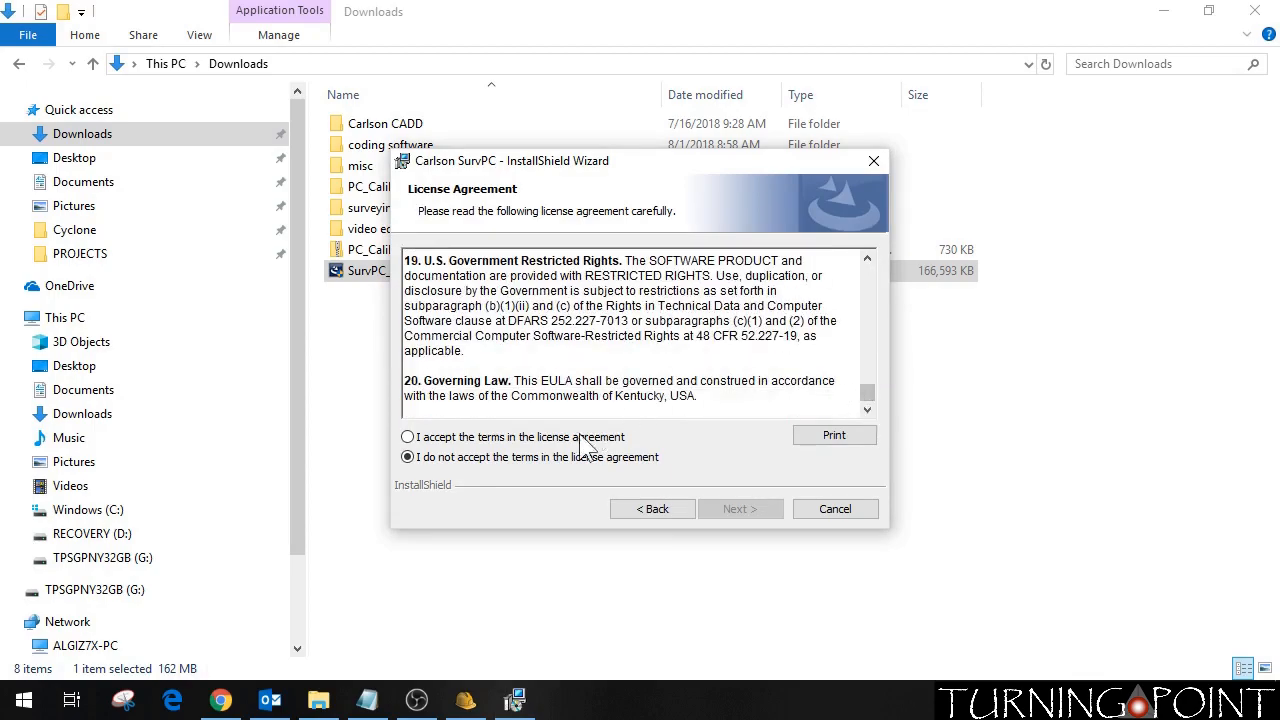
click(408, 436)
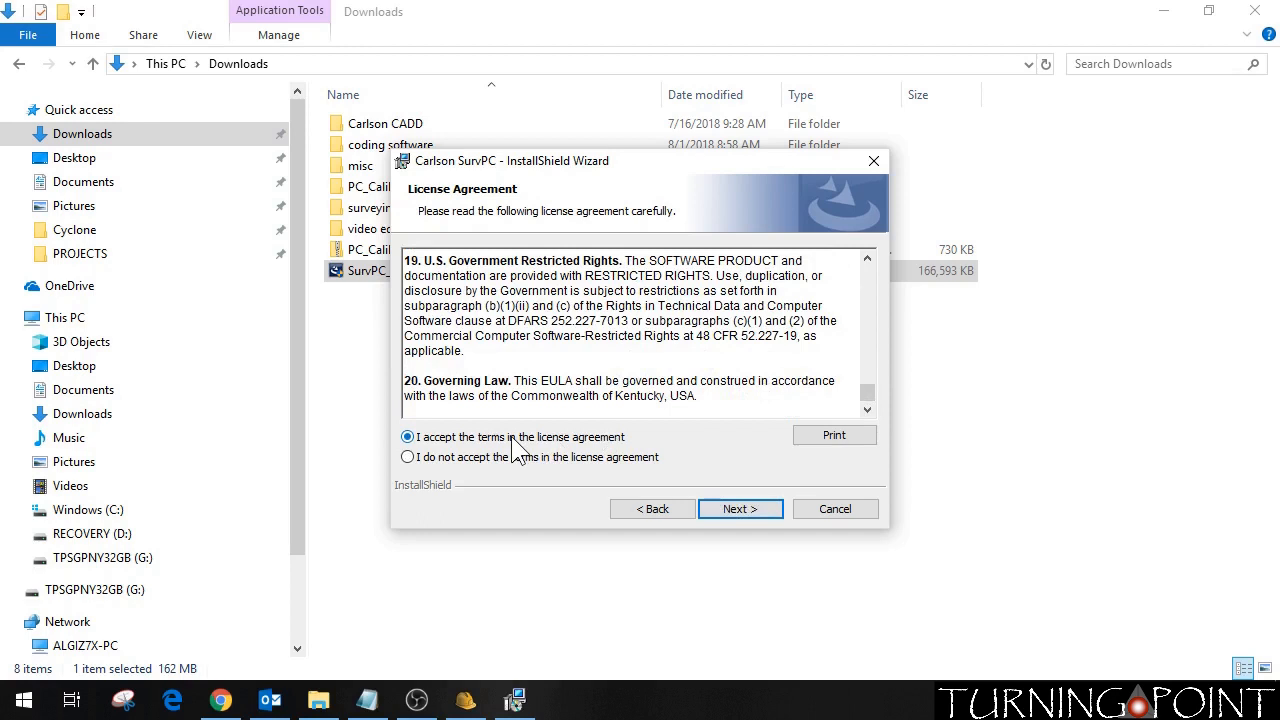
click(740, 510)
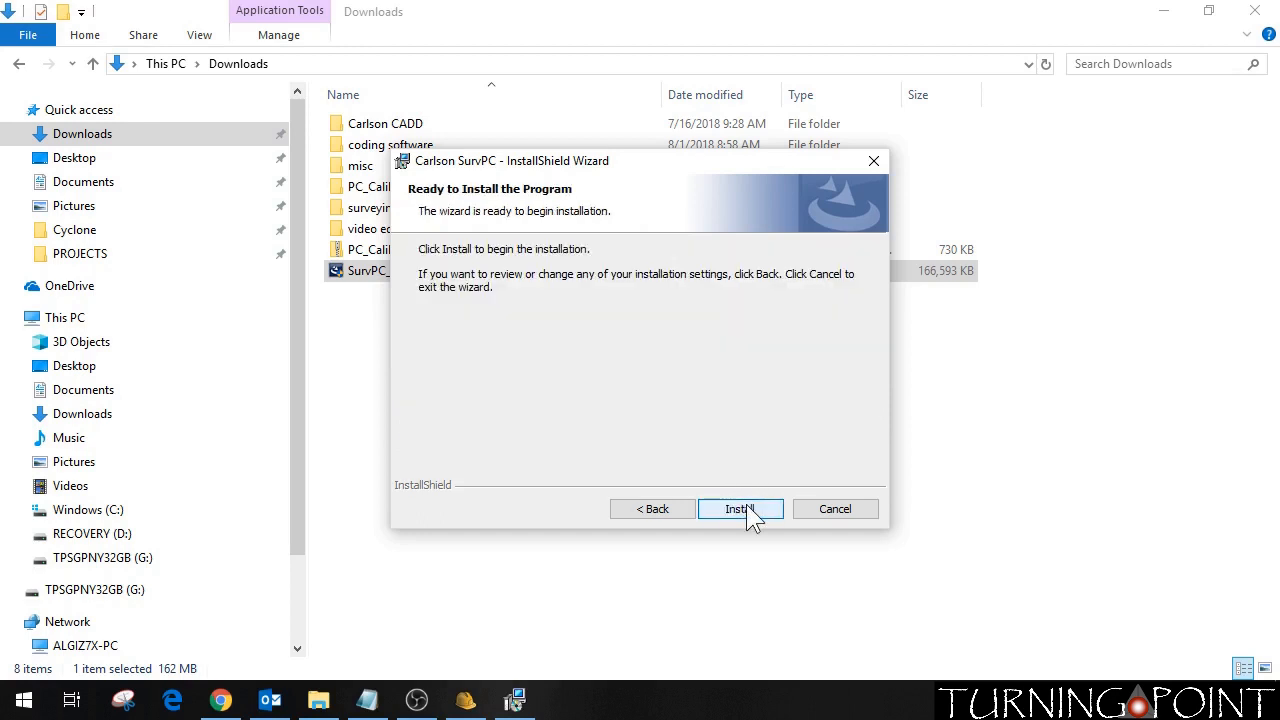
mouse_move(770, 520)
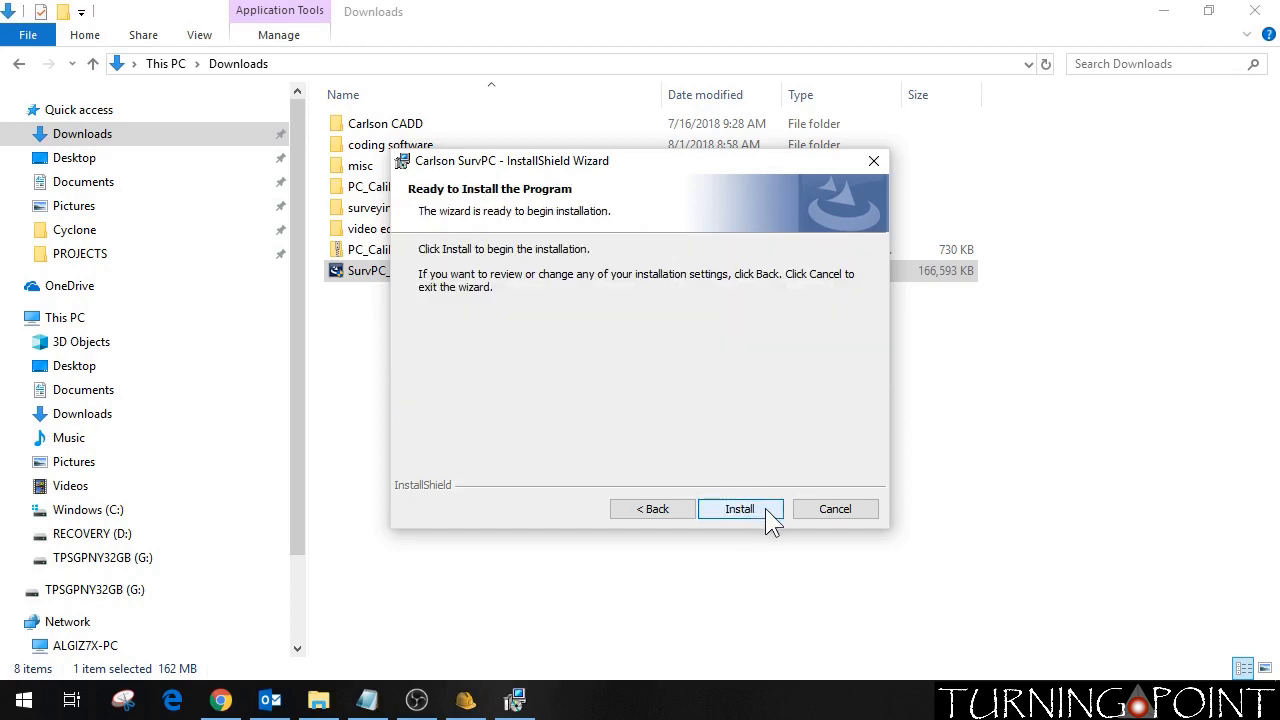
click(740, 508)
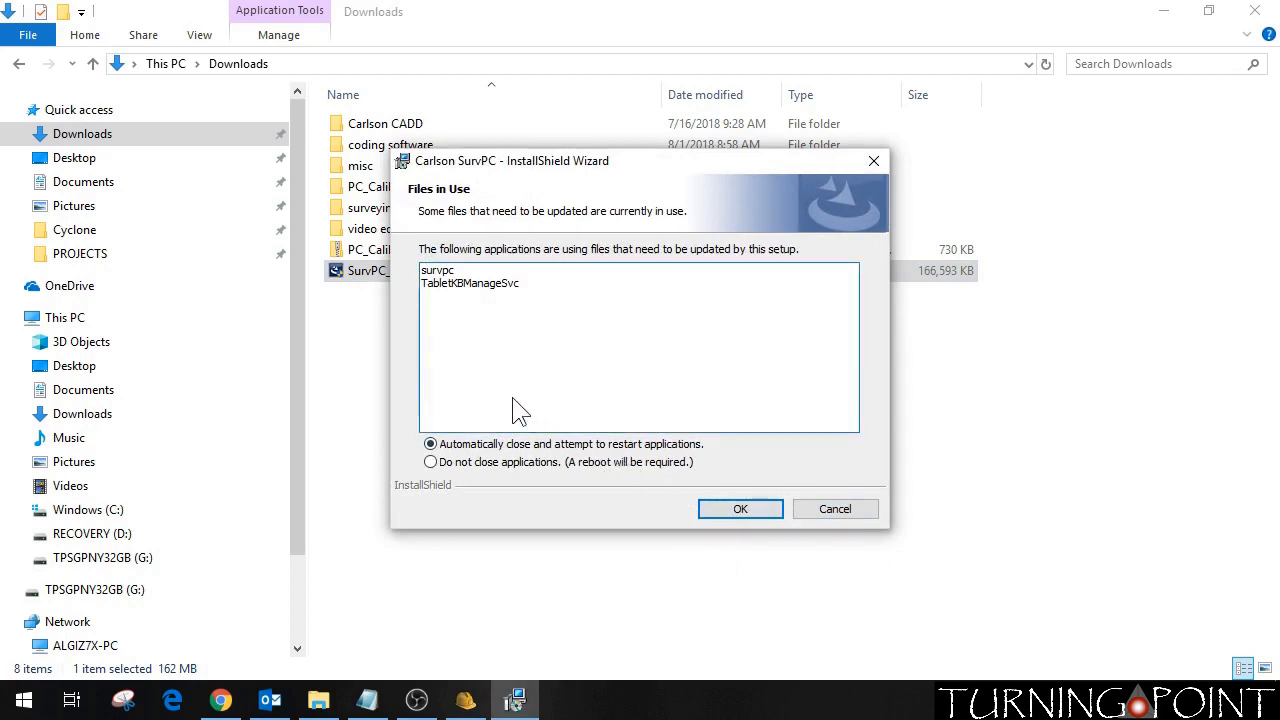
mouse_move(480, 310)
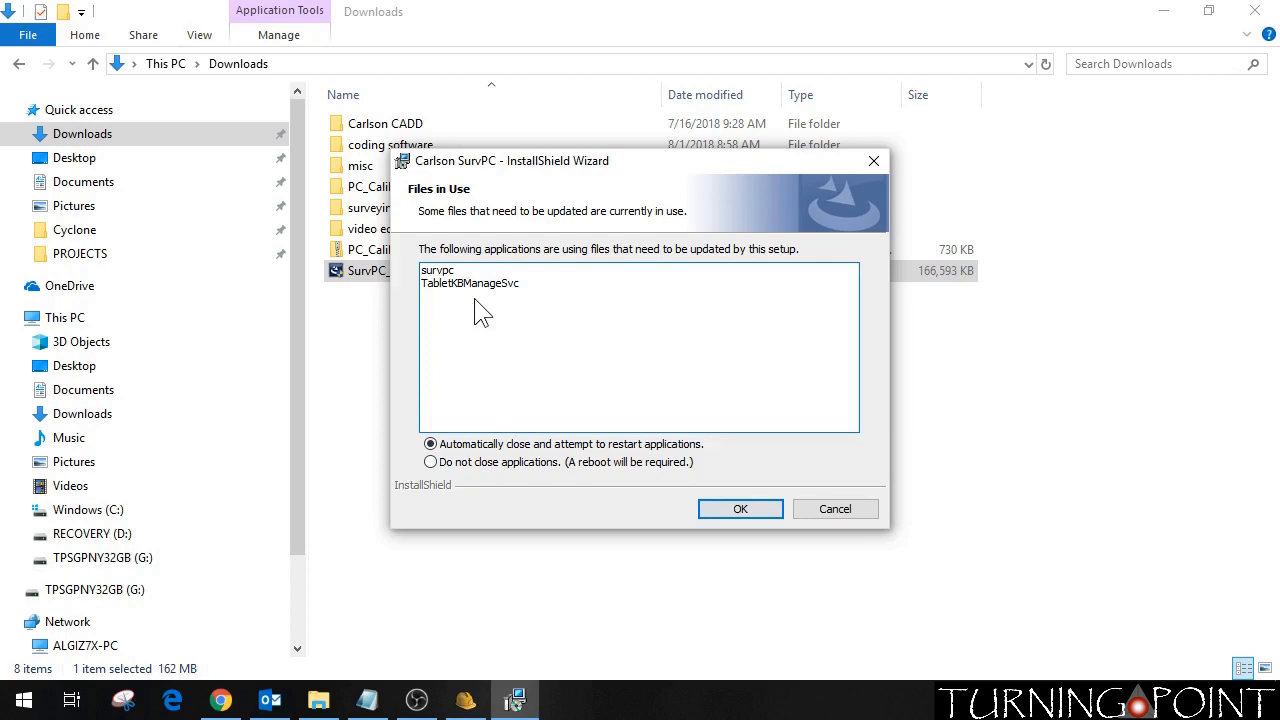
mouse_move(450, 288)
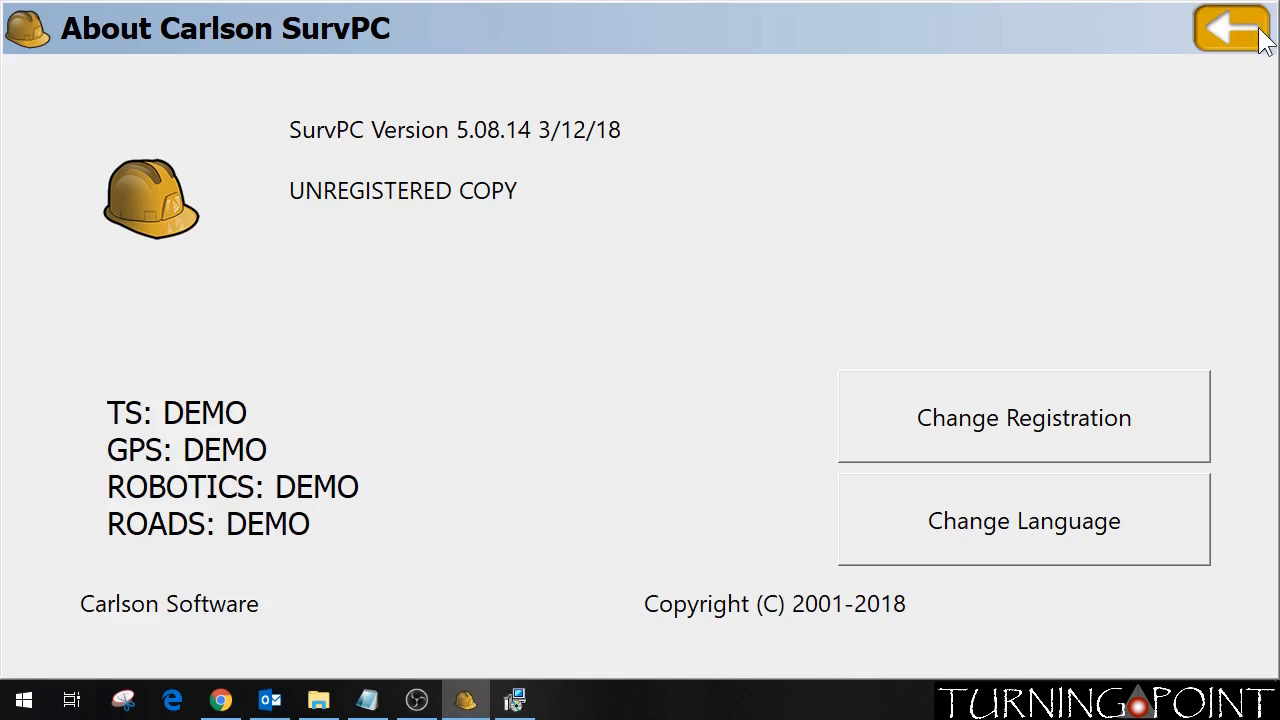
Return from About to the main menu and exit the running SurvPC 5.08, confirming with Yes
click(1232, 28)
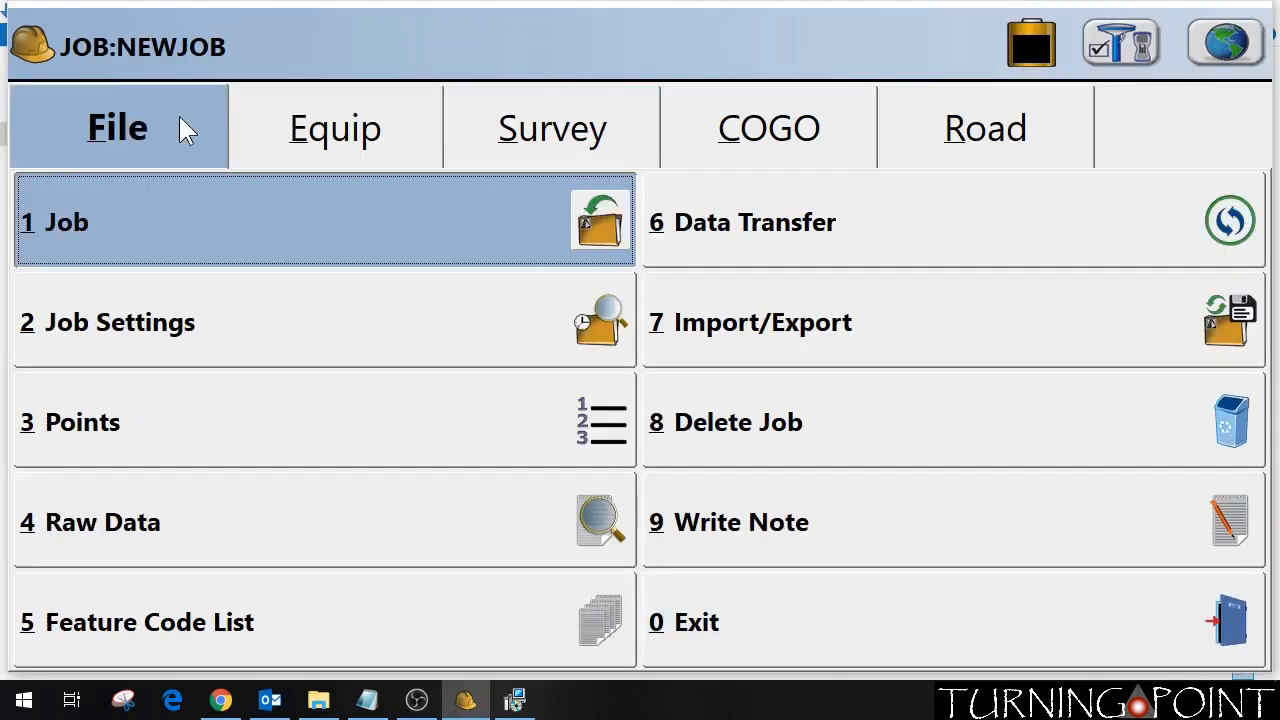
click(696, 620)
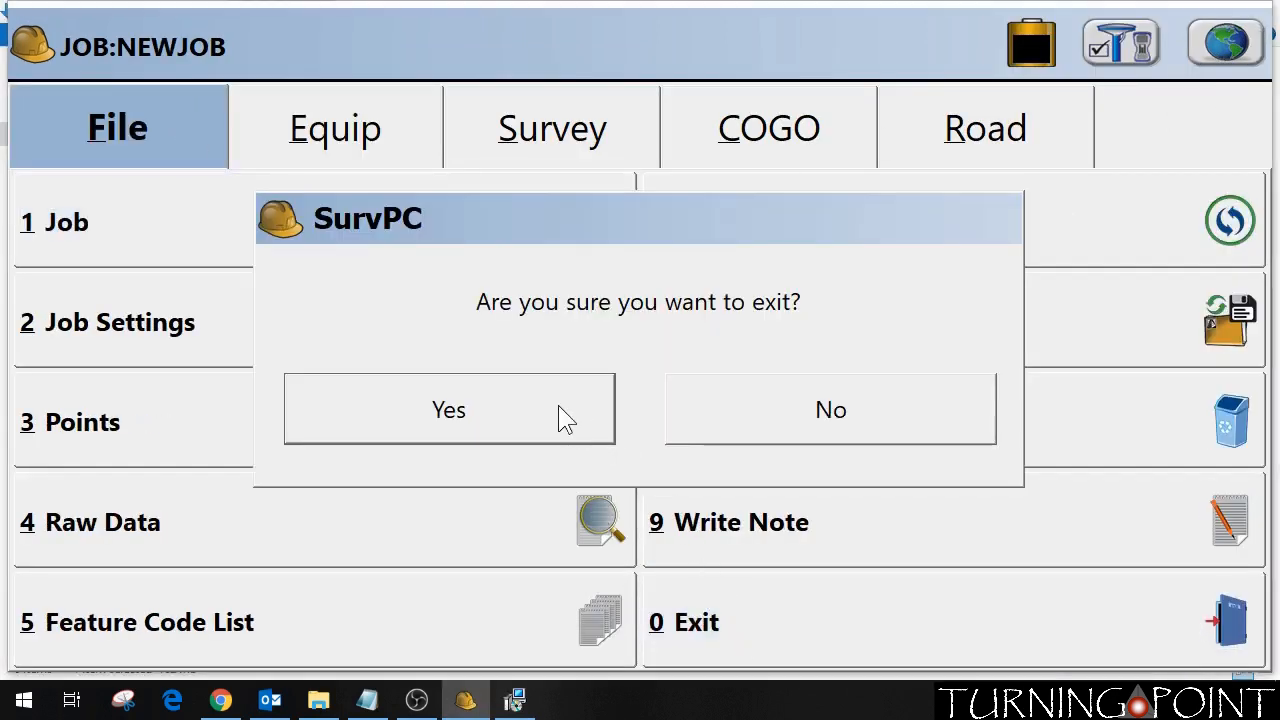
click(448, 408)
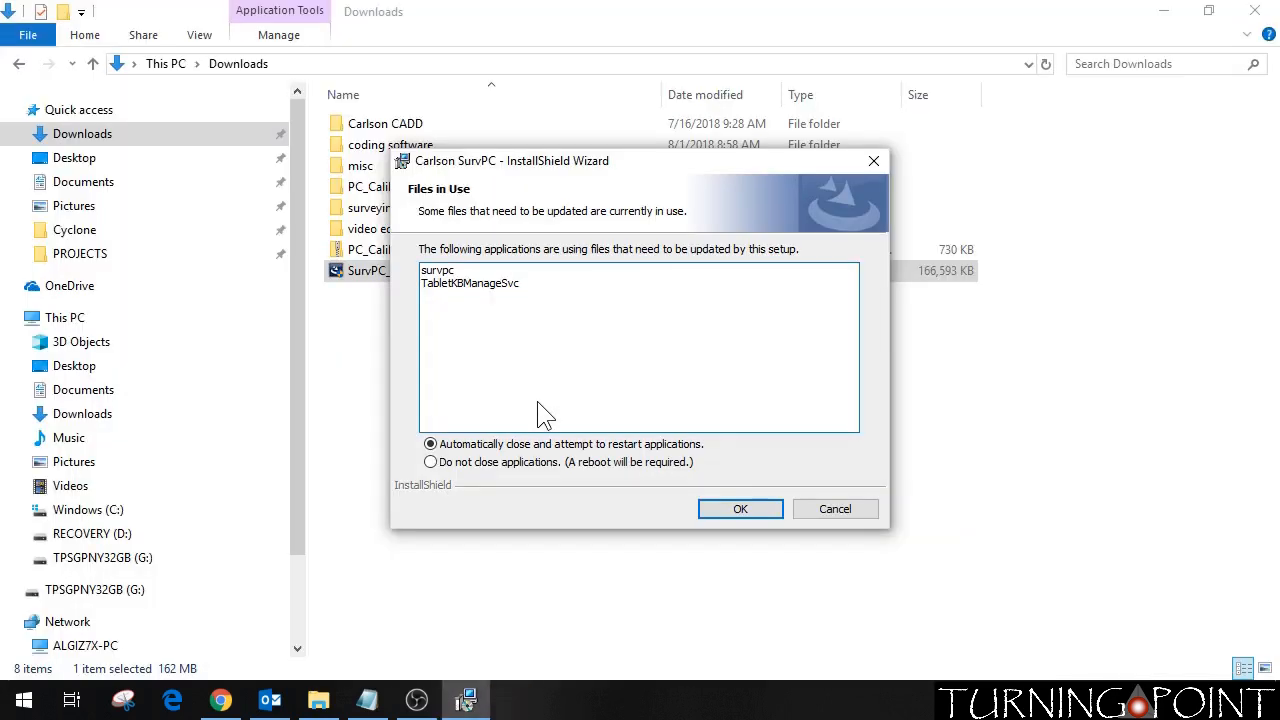
mouse_move(558, 396)
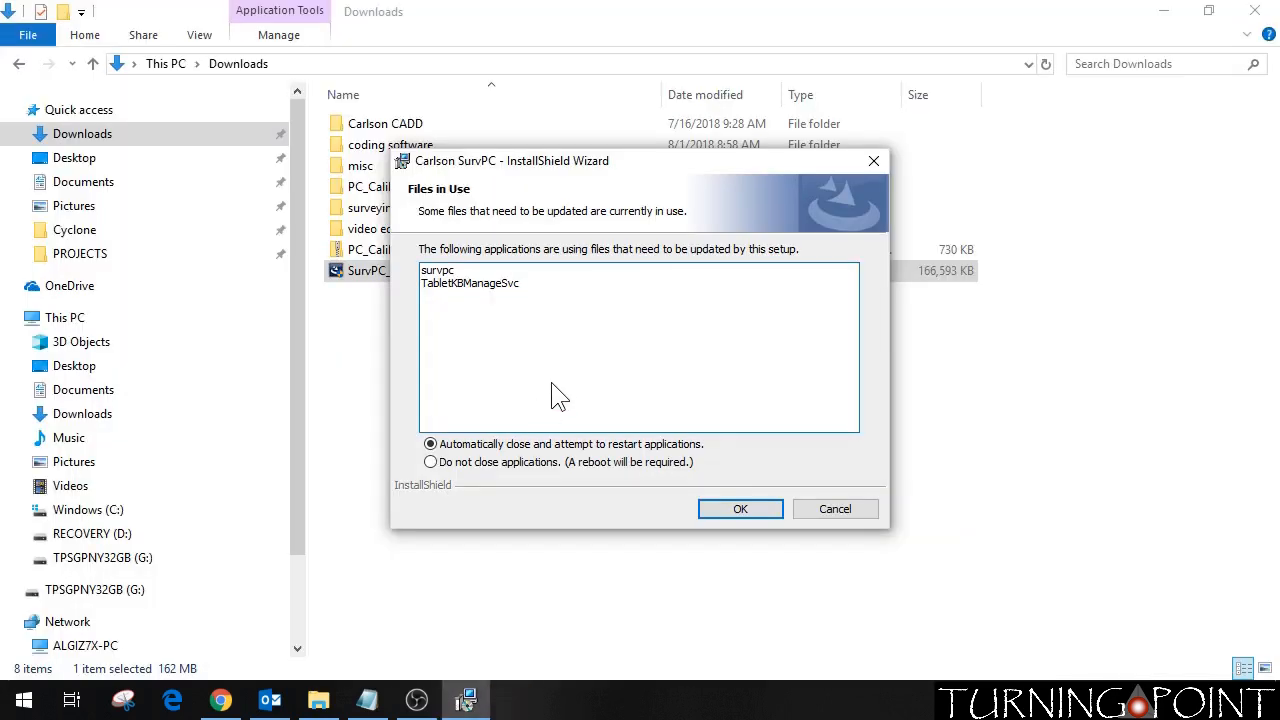
mouse_move(476, 386)
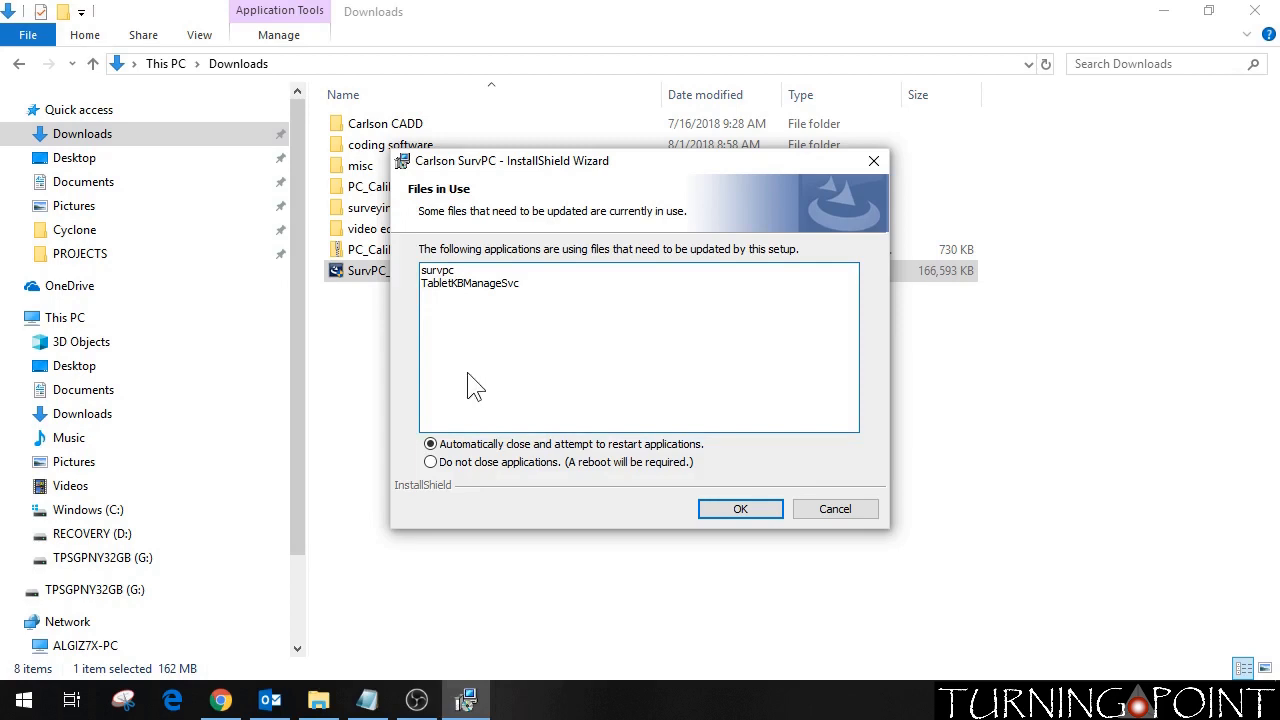
mouse_move(568, 468)
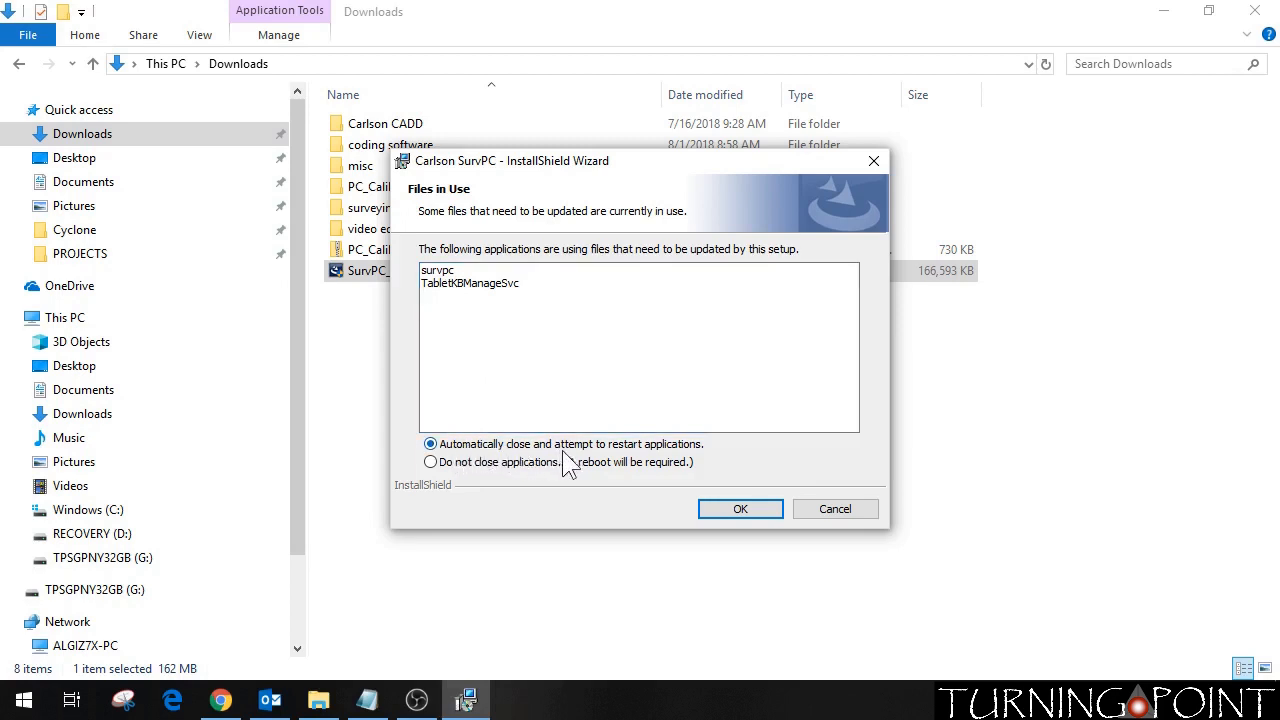
mouse_move(730, 456)
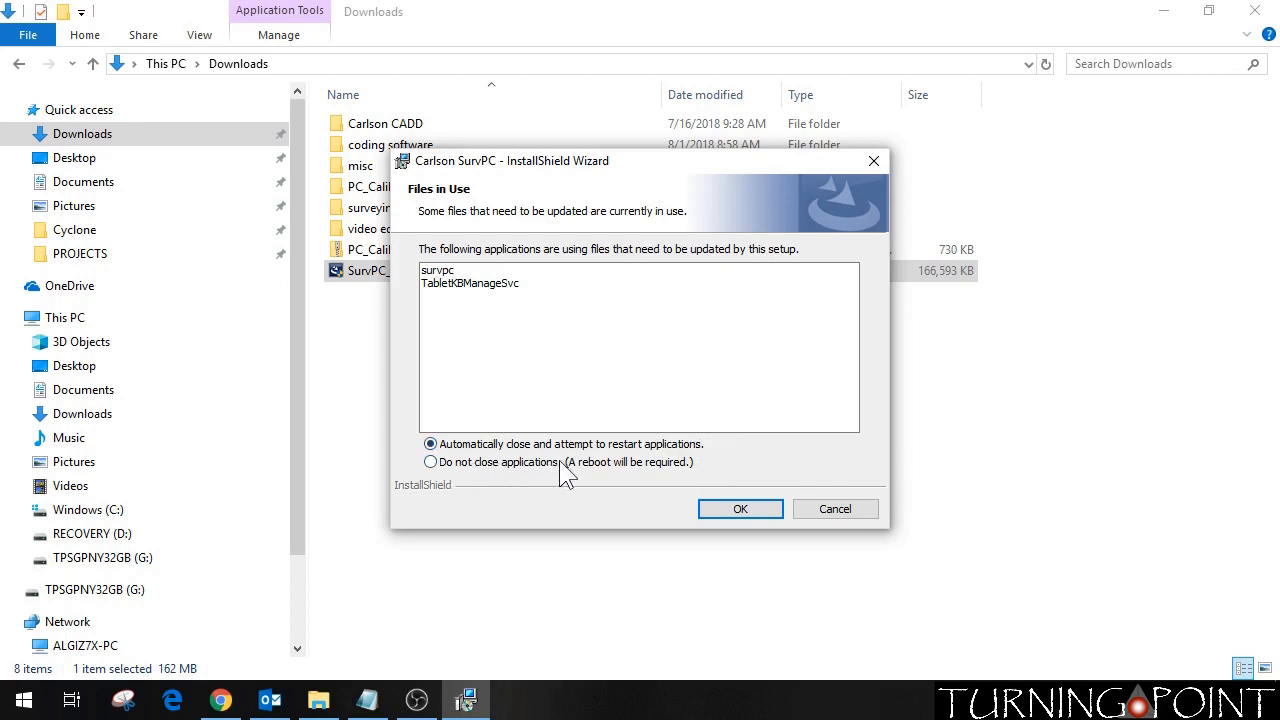
mouse_move(692, 488)
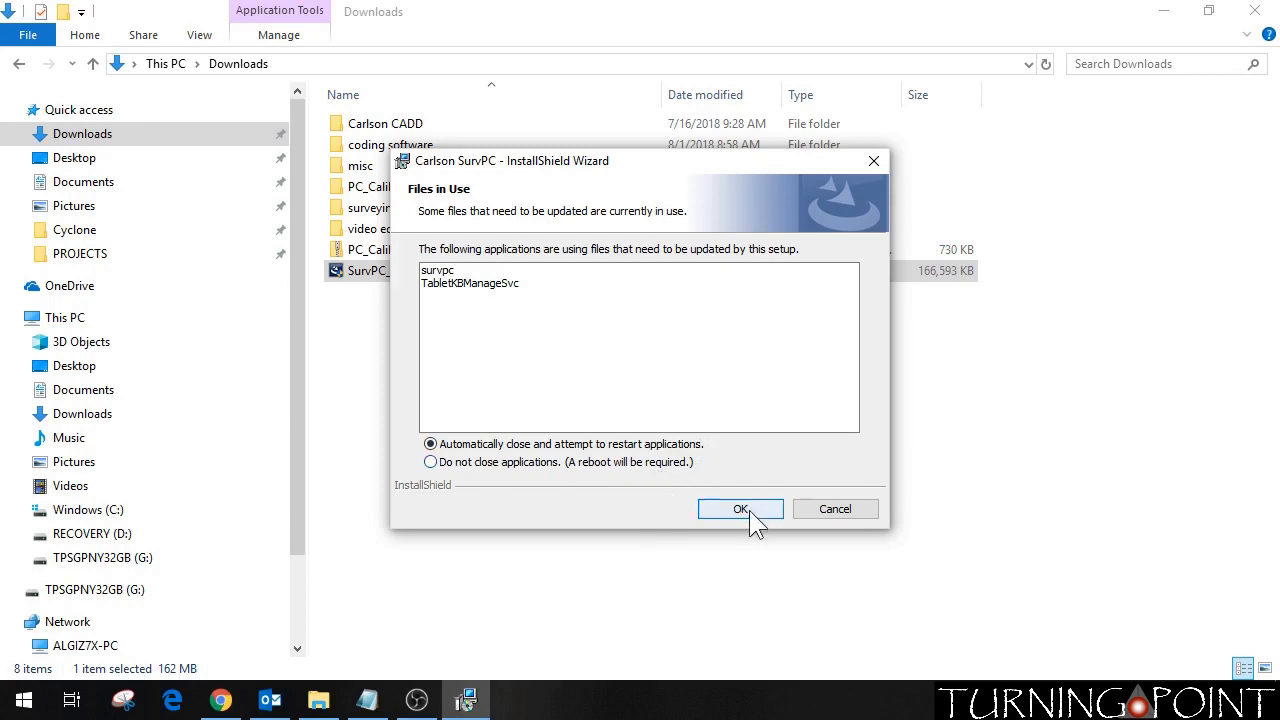
Accept the Files in Use notice with 'Automatically close and attempt to restart applications' selected
click(740, 510)
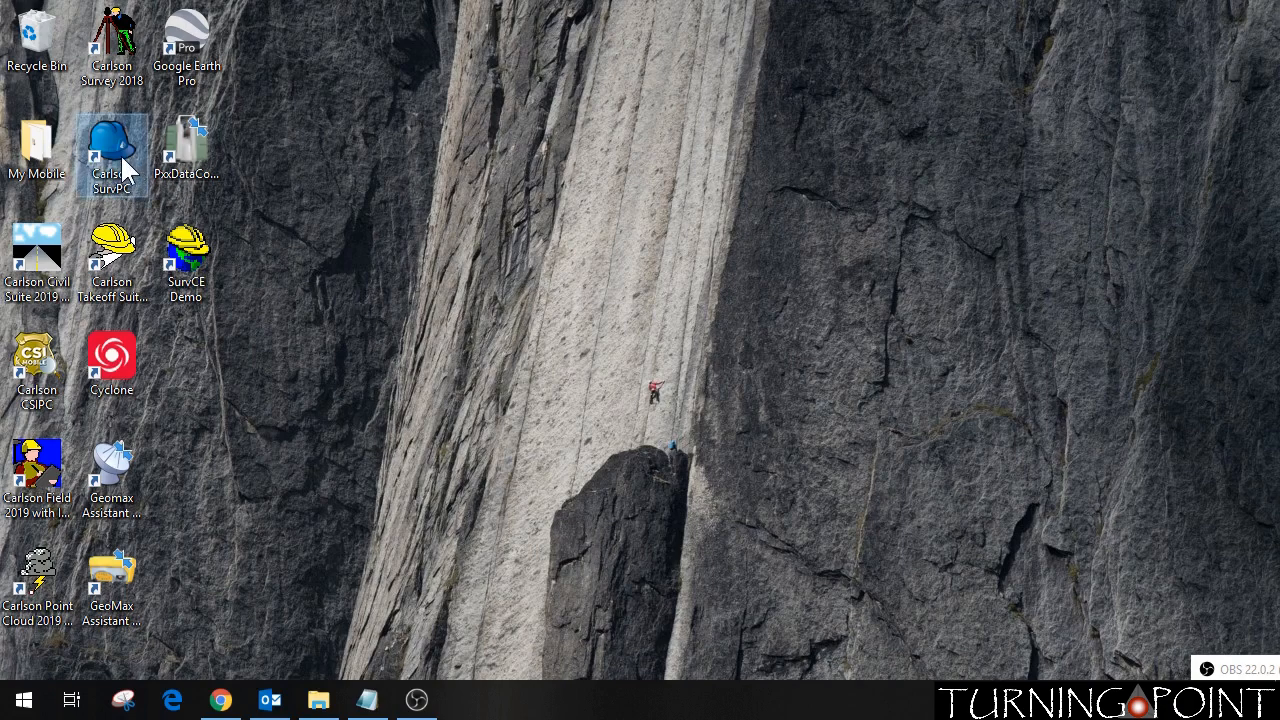
mouse_move(128, 270)
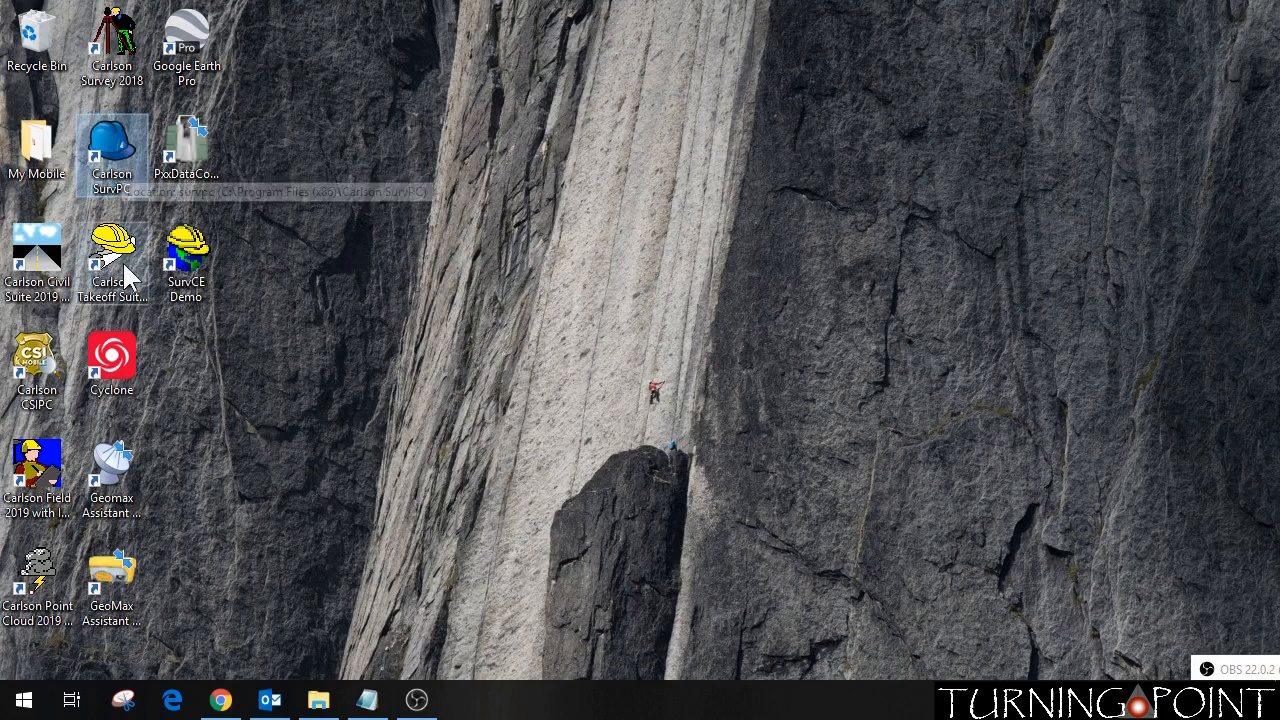
Launch Carlson SurvPC from the Carlson Software group in the Start menu
click(18, 700)
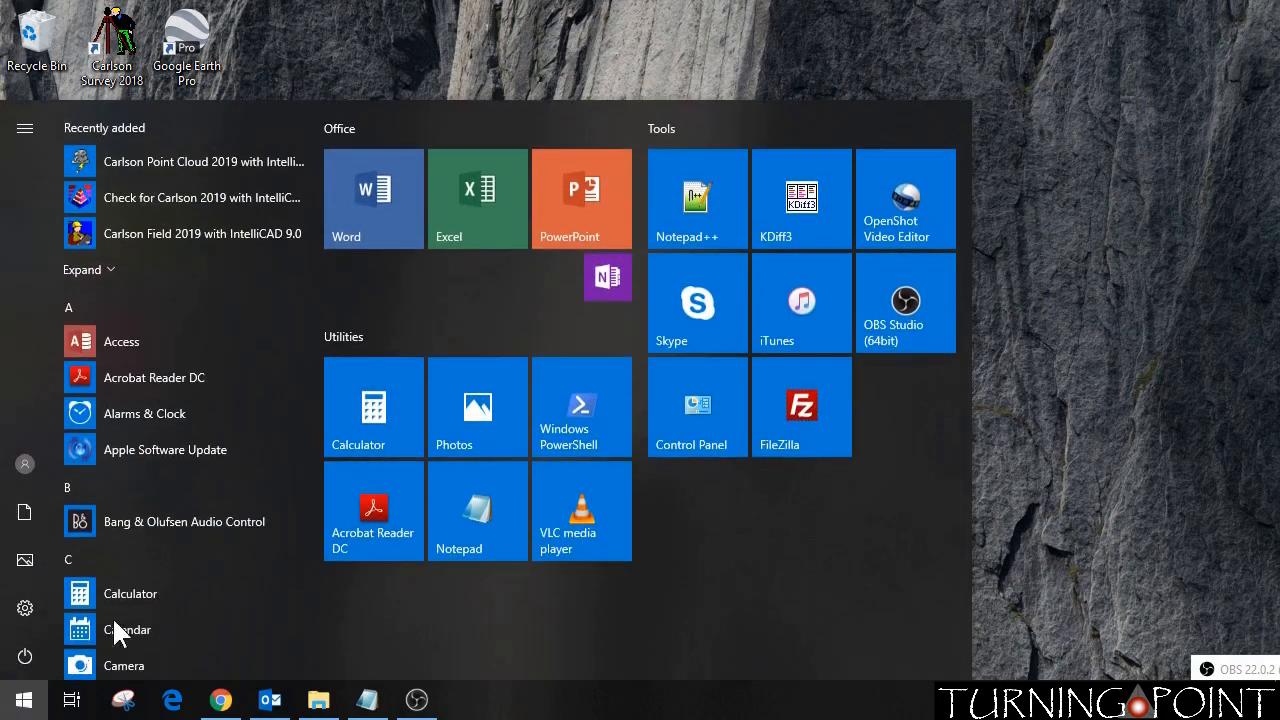
scroll(down, 3)
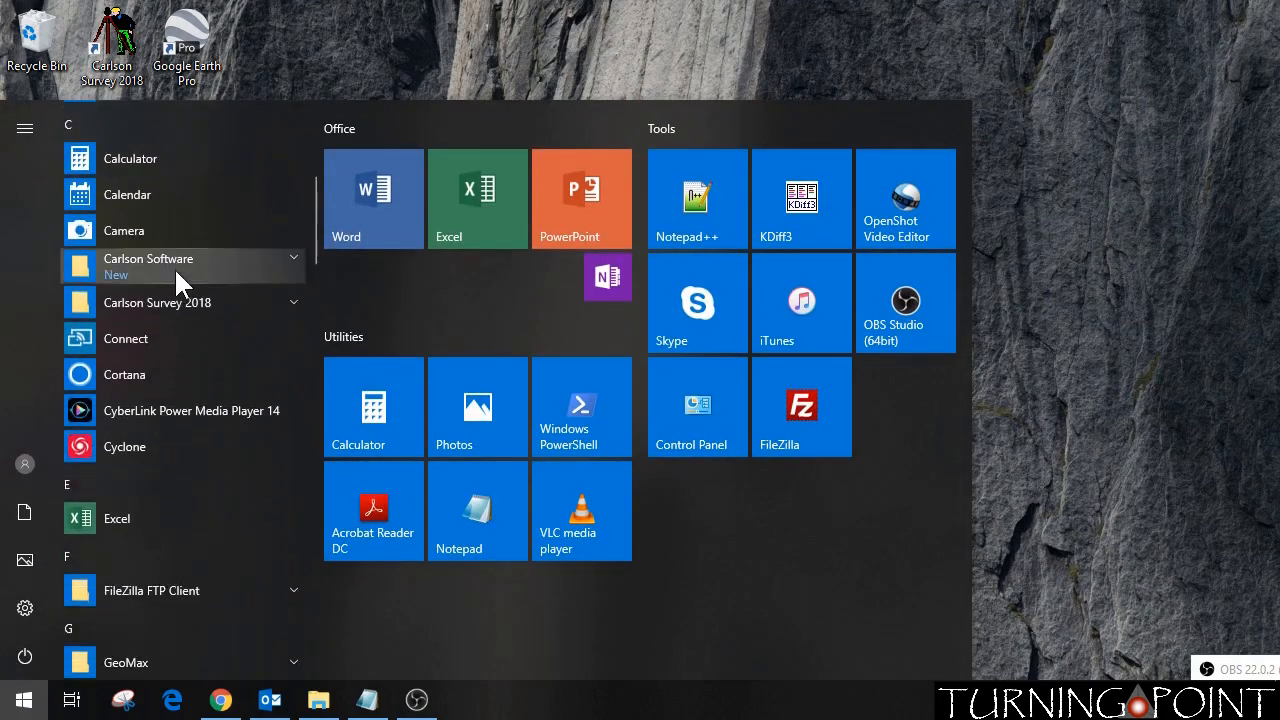
mouse_move(130, 276)
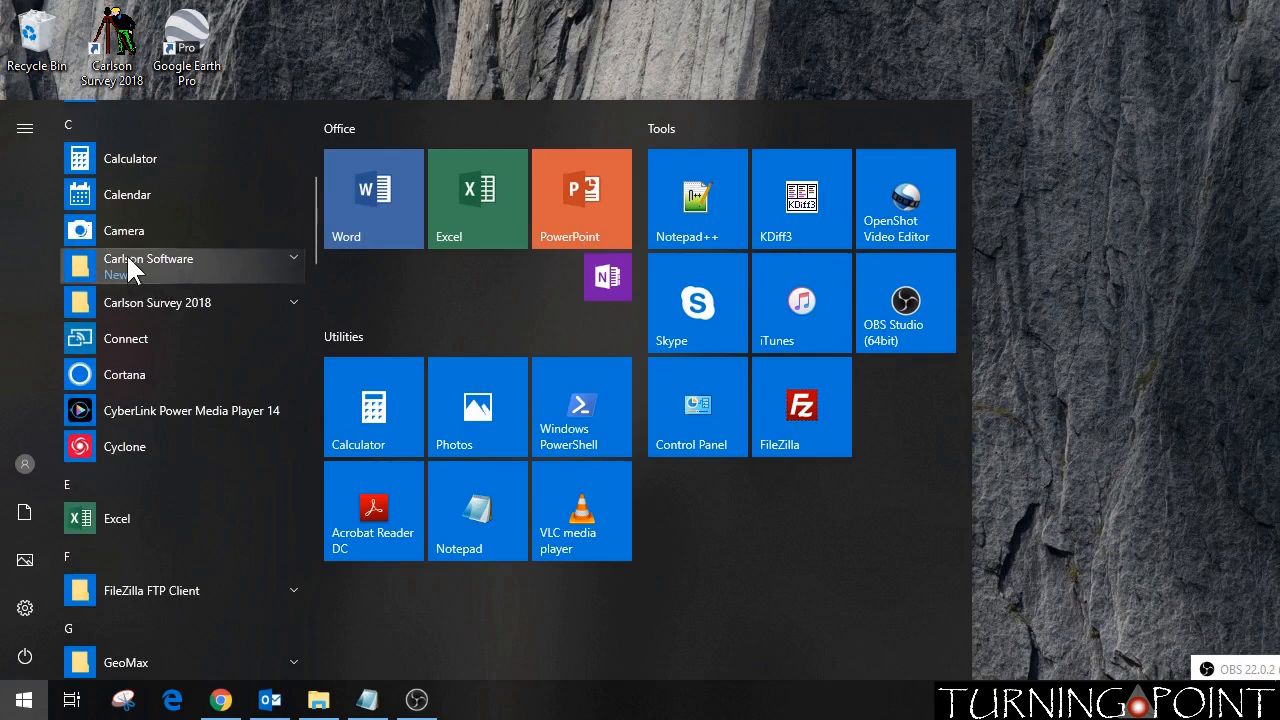
click(148, 264)
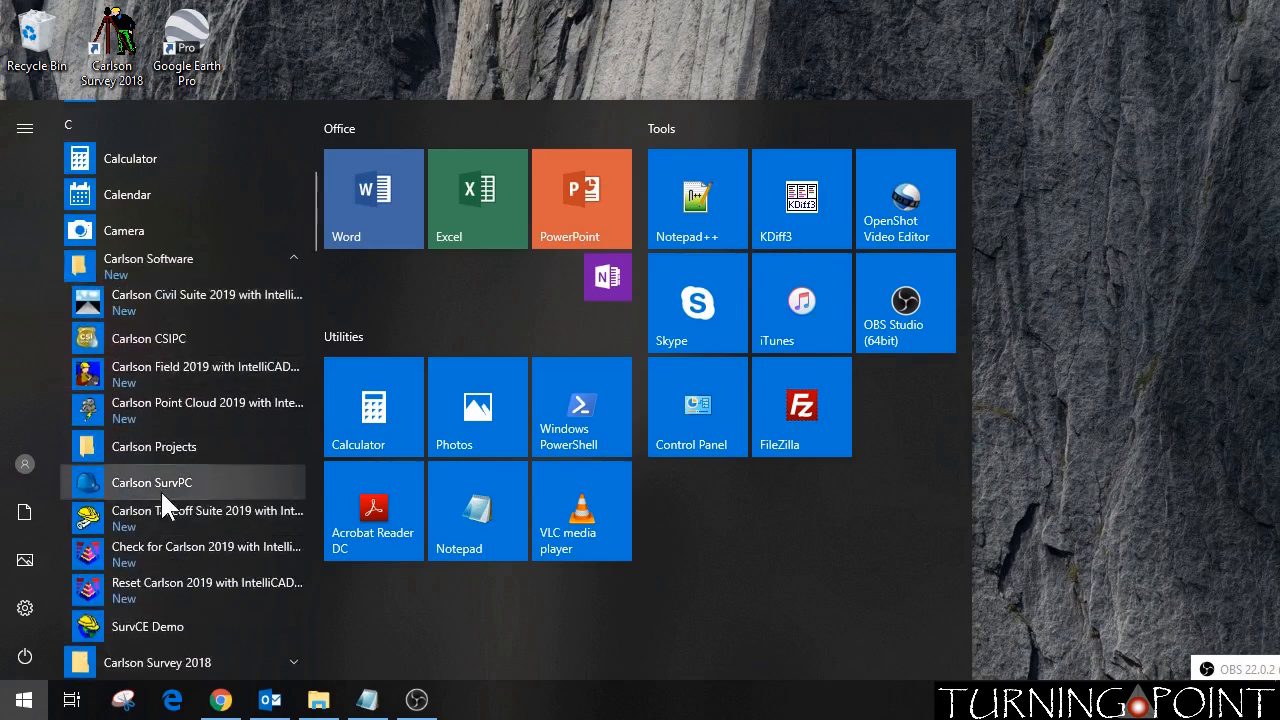
mouse_move(168, 496)
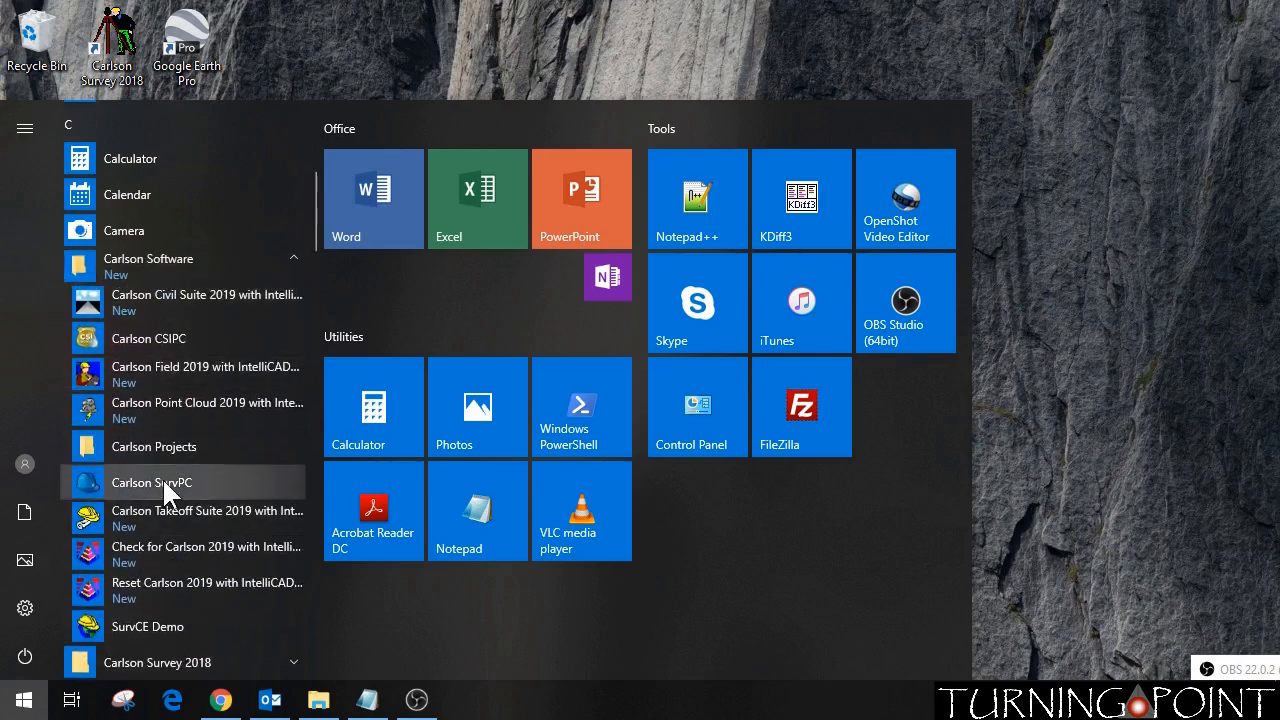
click(152, 482)
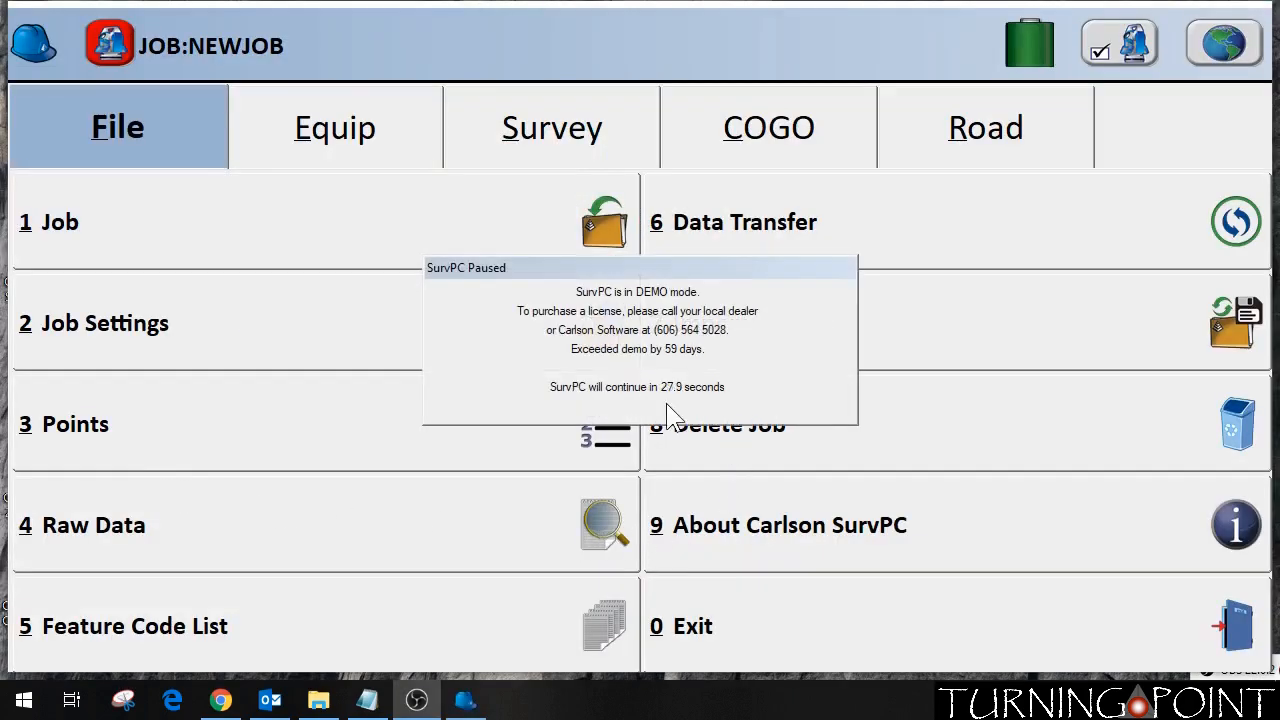
mouse_move(678, 410)
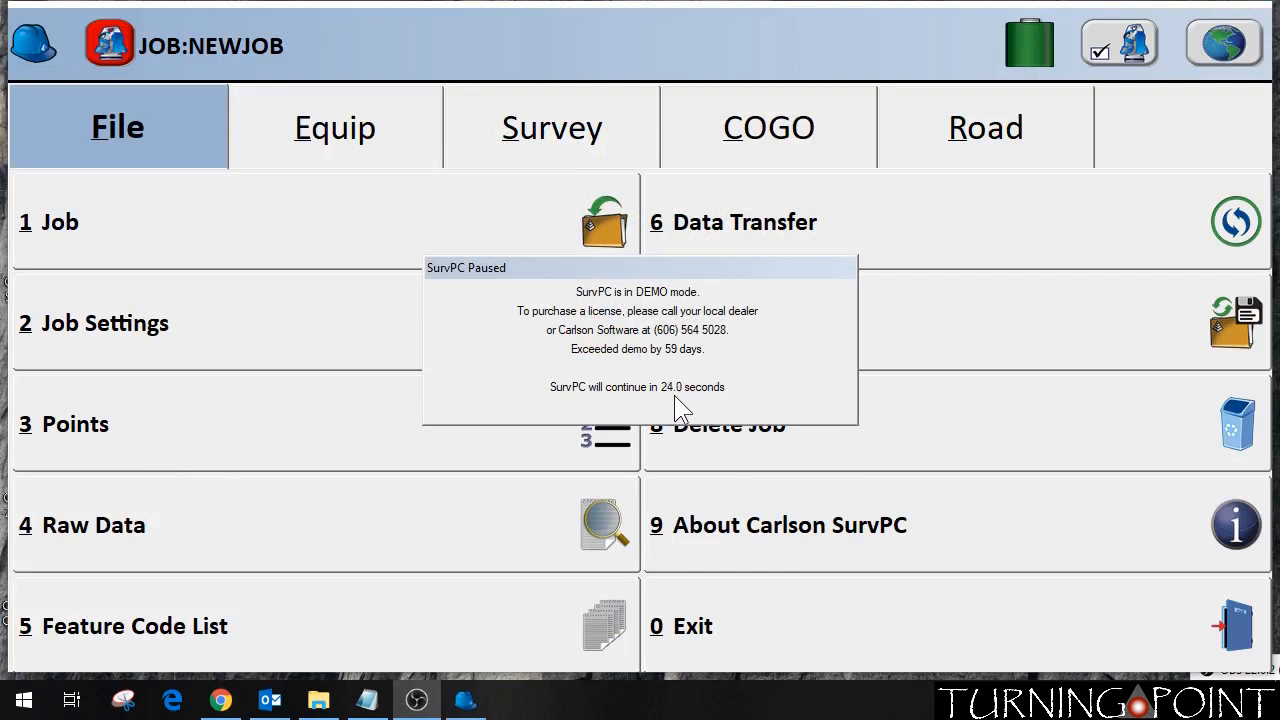
mouse_move(804, 448)
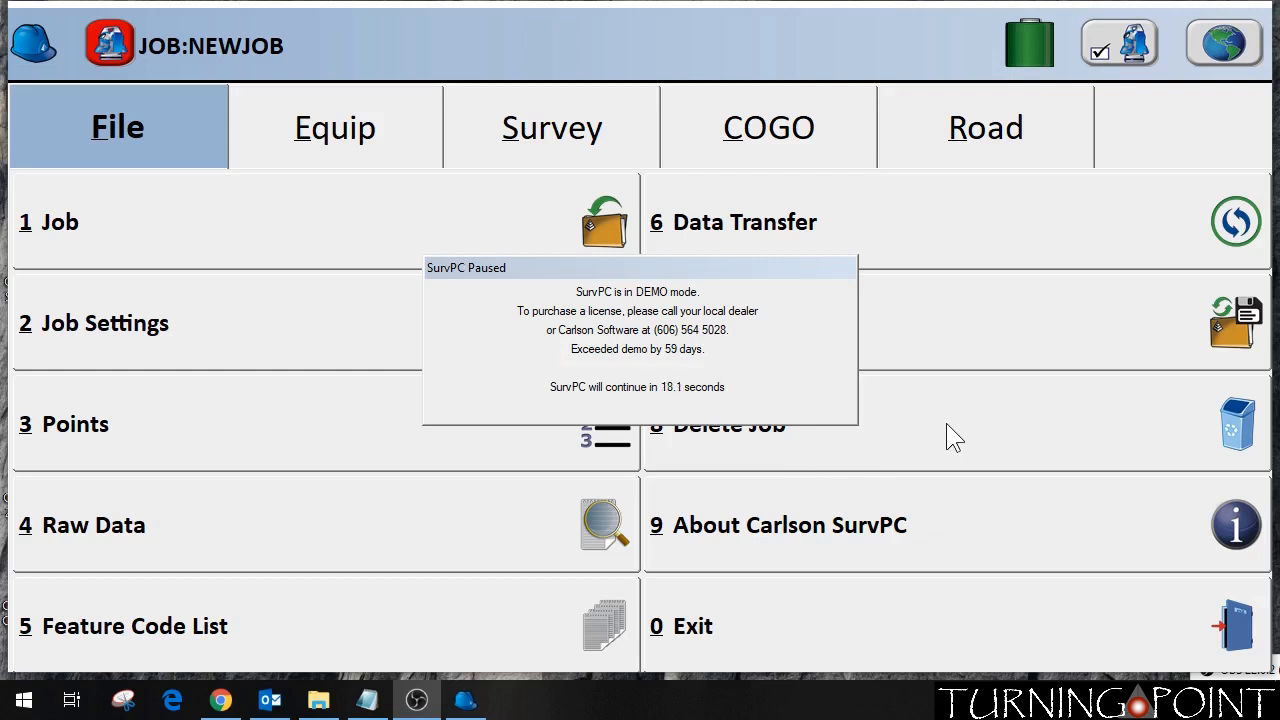
mouse_move(970, 372)
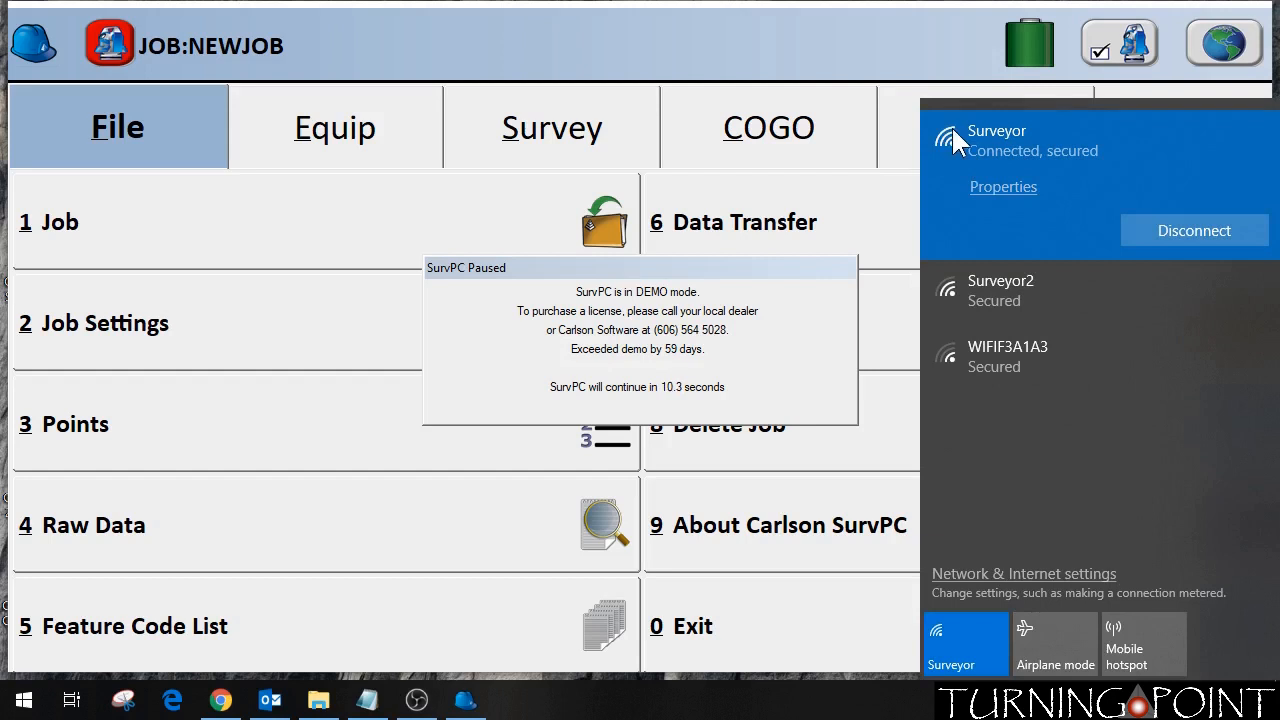
mouse_move(1040, 170)
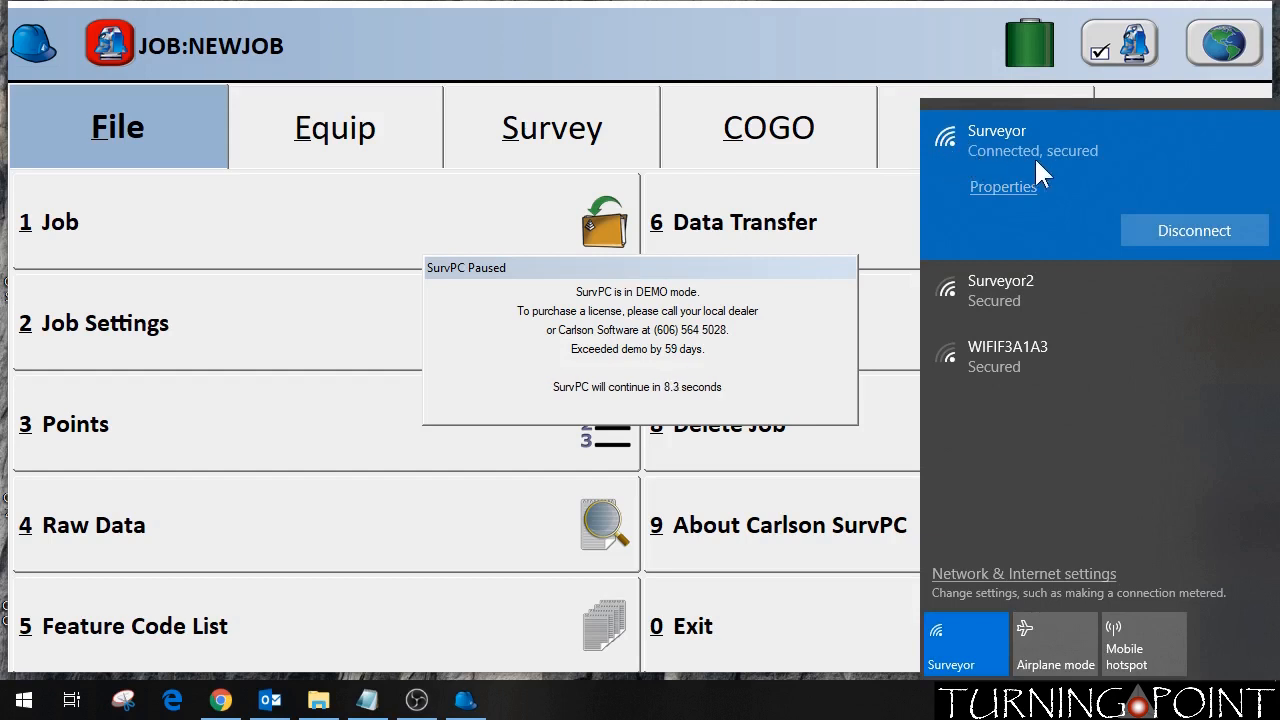
mouse_move(1044, 172)
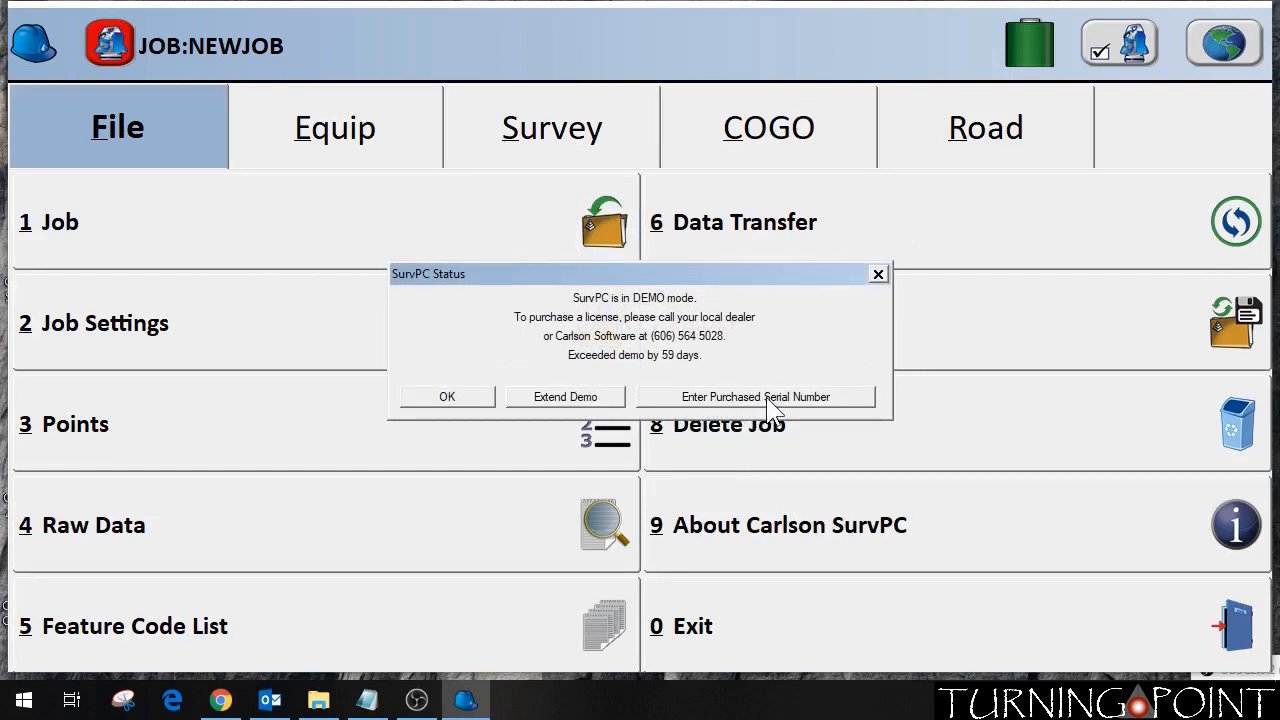
mouse_move(528, 448)
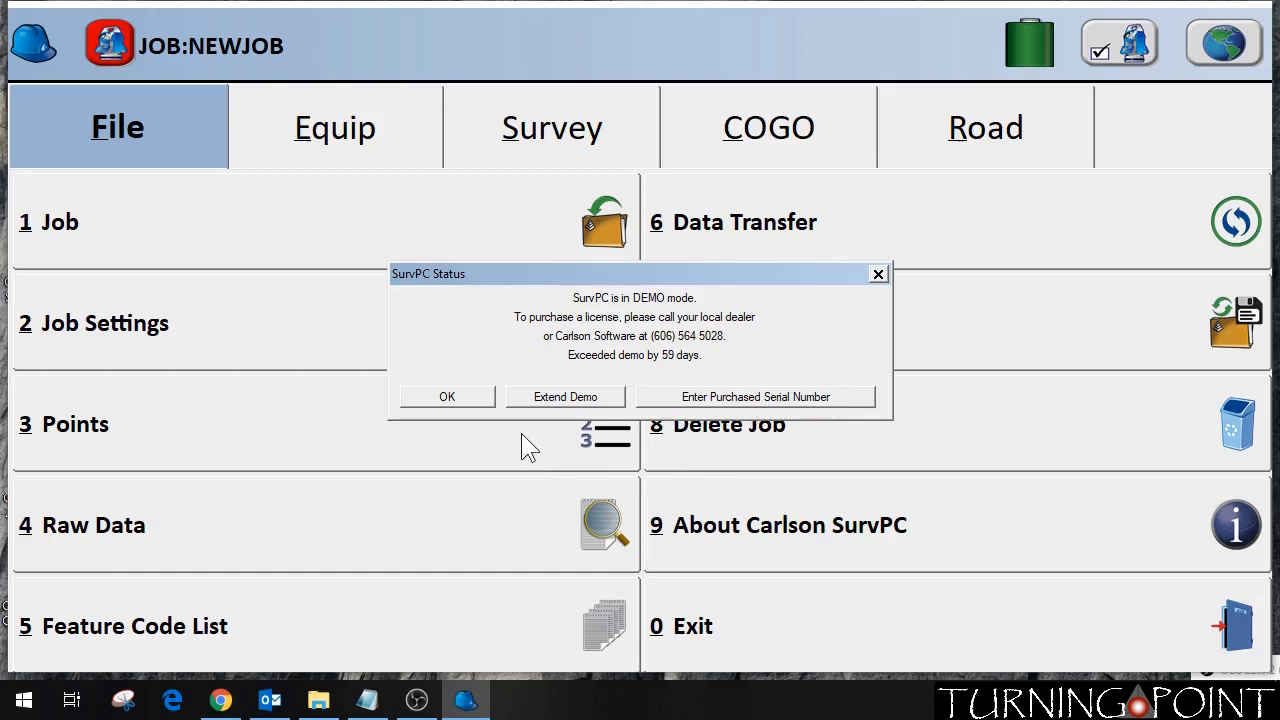
Dismiss the demo status and registration error notices, continue the last job without connecting the CR+
click(448, 396)
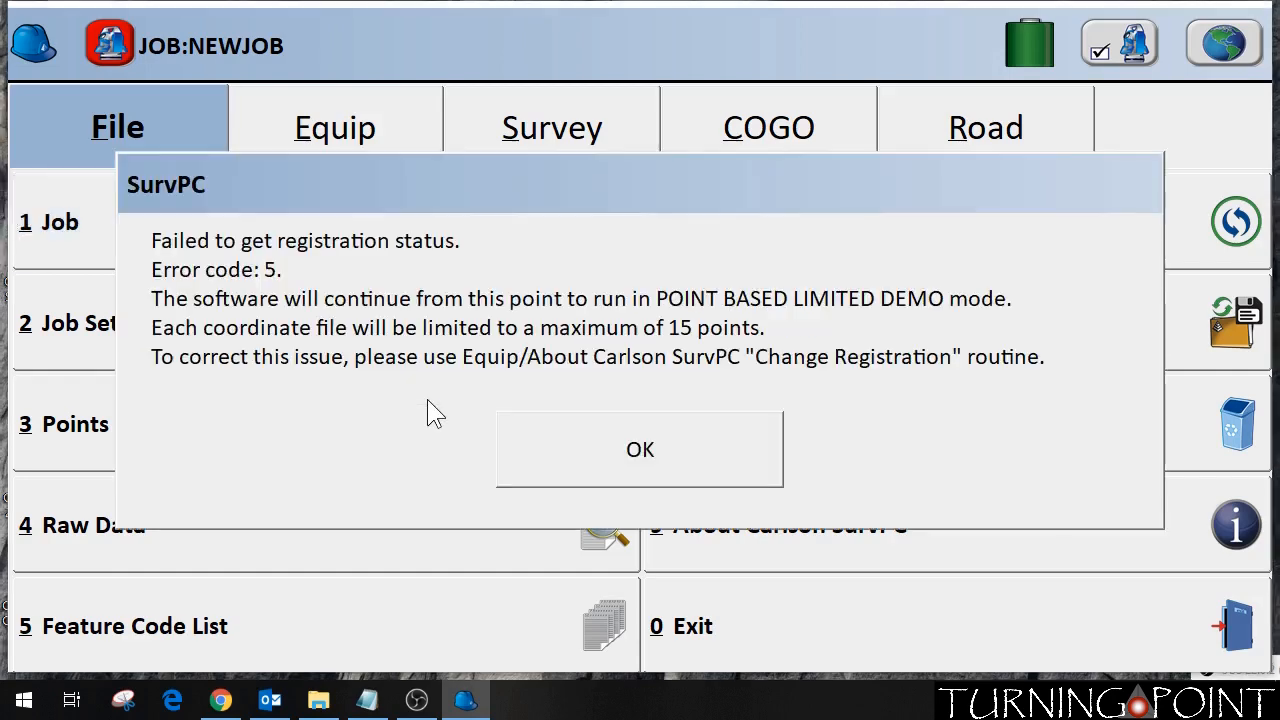
mouse_move(440, 460)
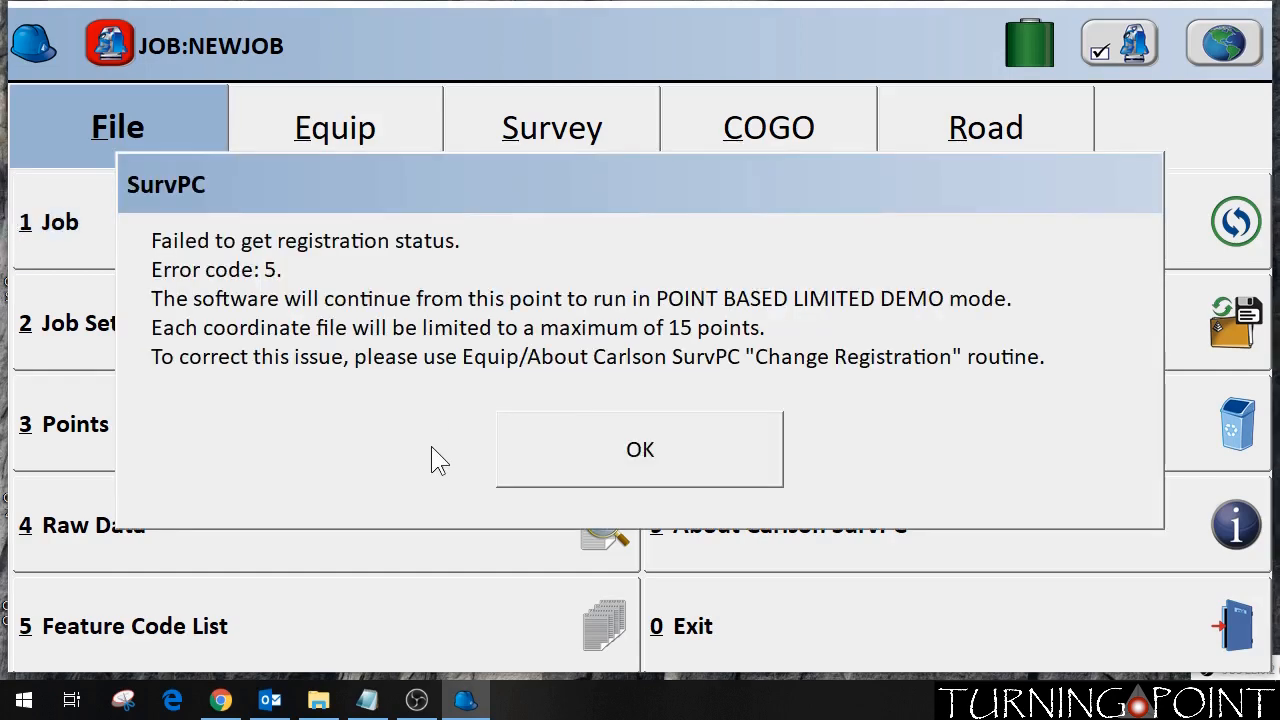
mouse_move(380, 284)
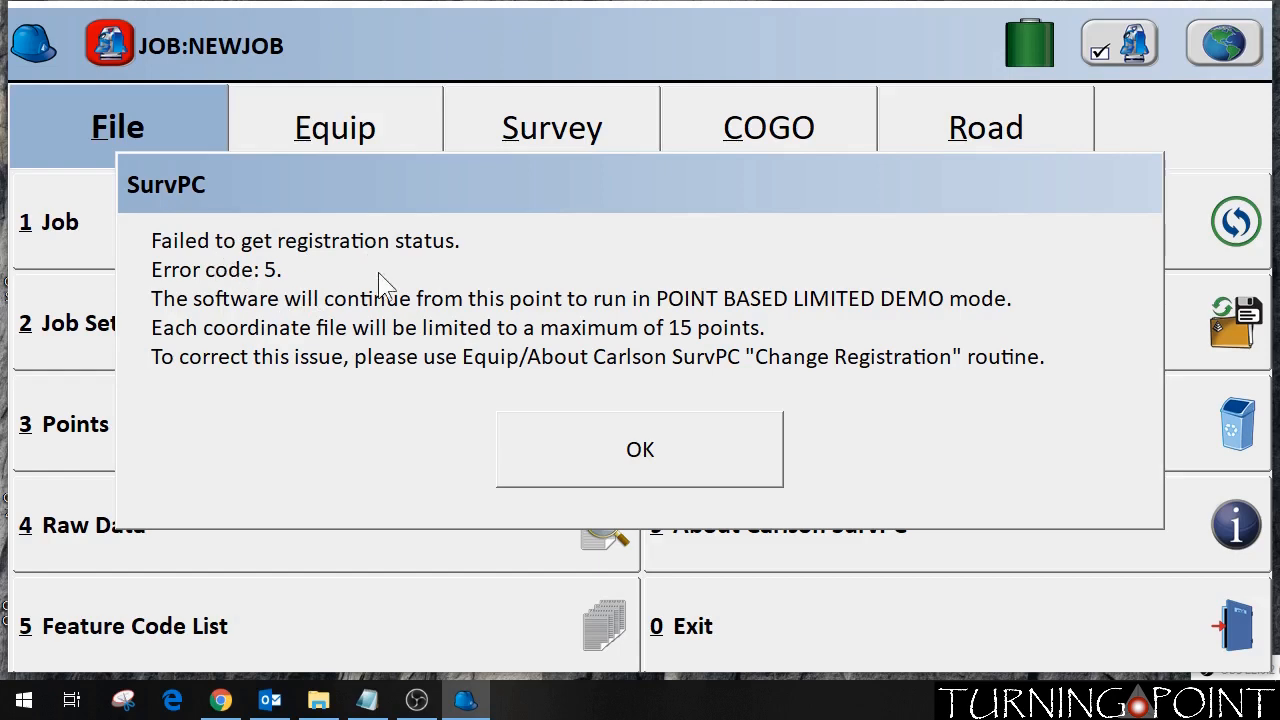
mouse_move(670, 456)
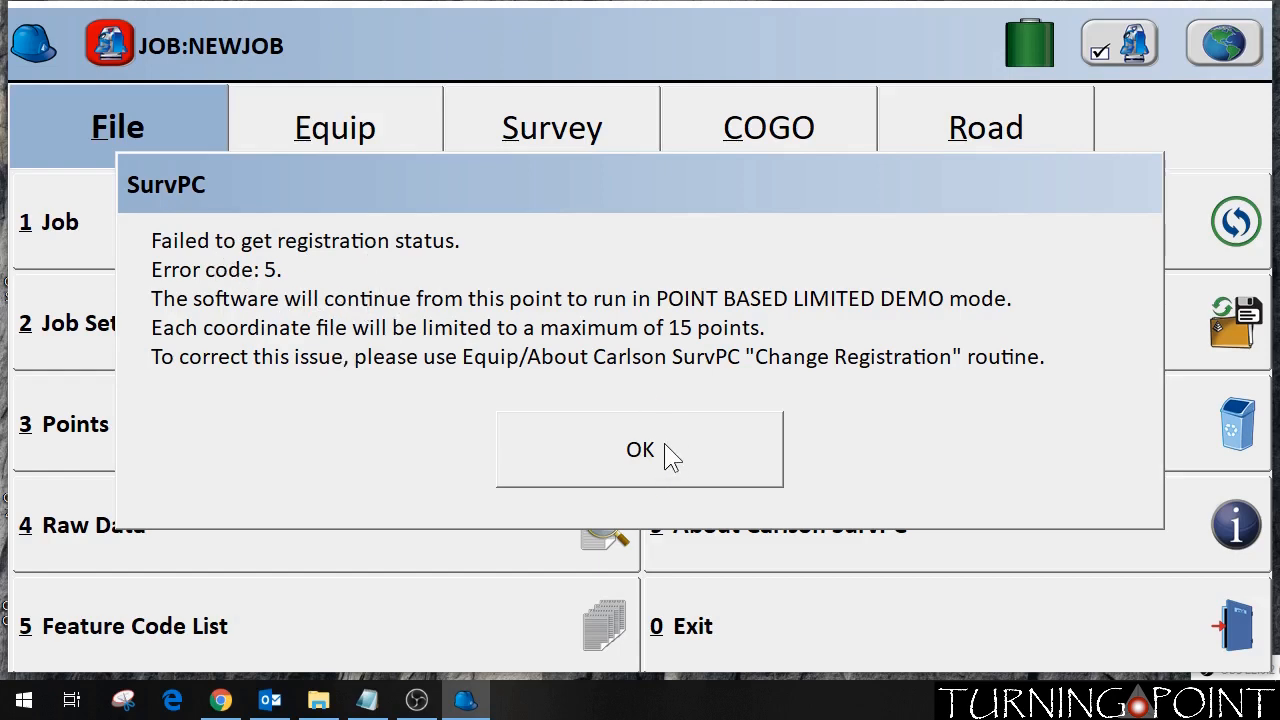
click(640, 448)
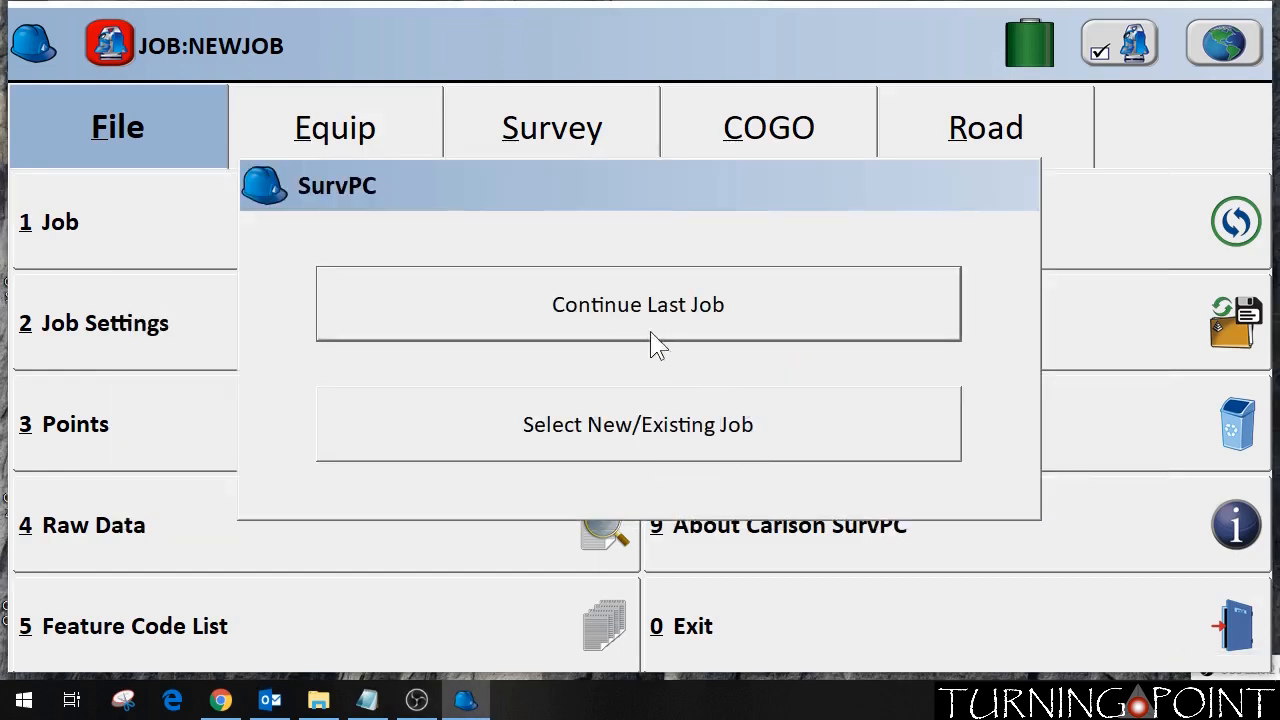
click(638, 304)
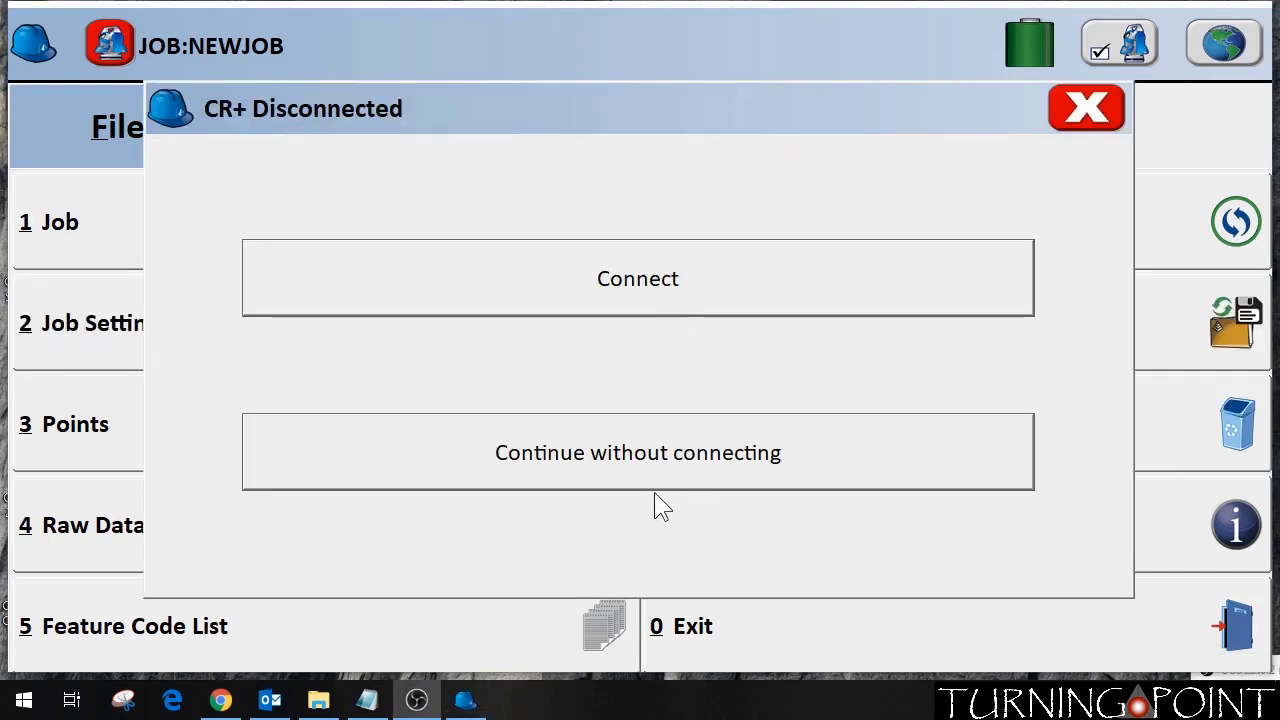
click(636, 452)
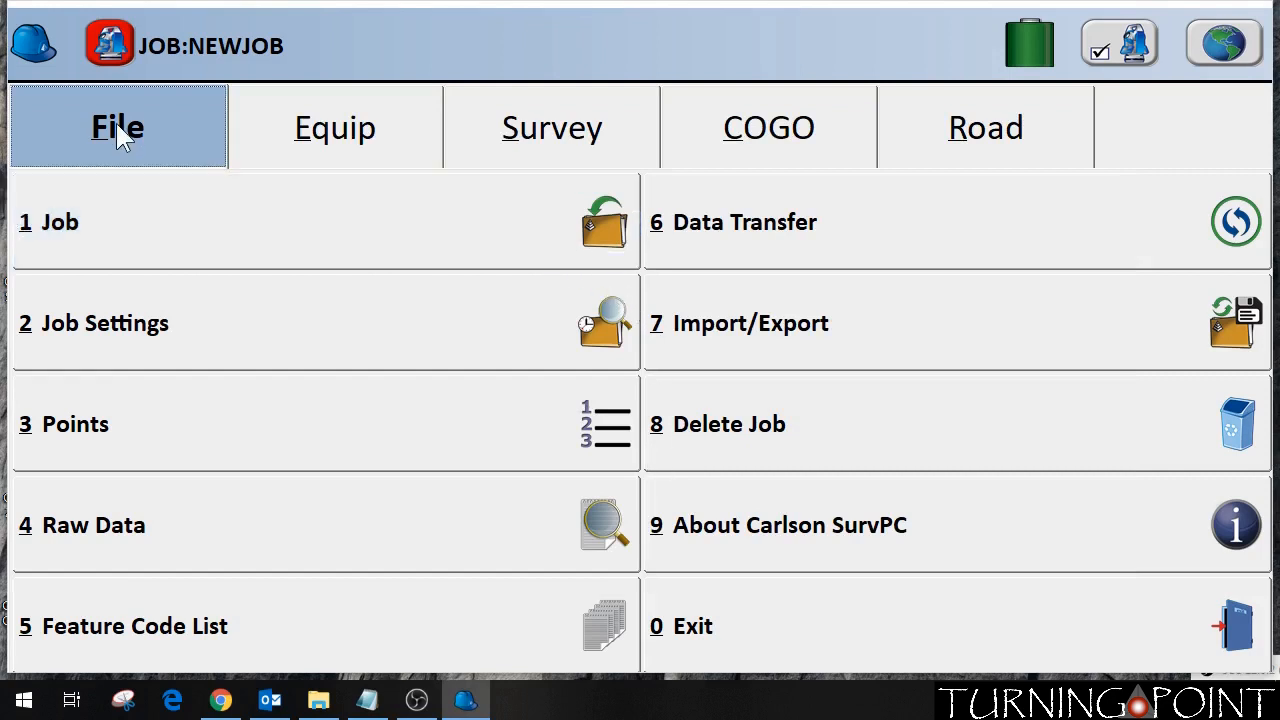
mouse_move(810, 552)
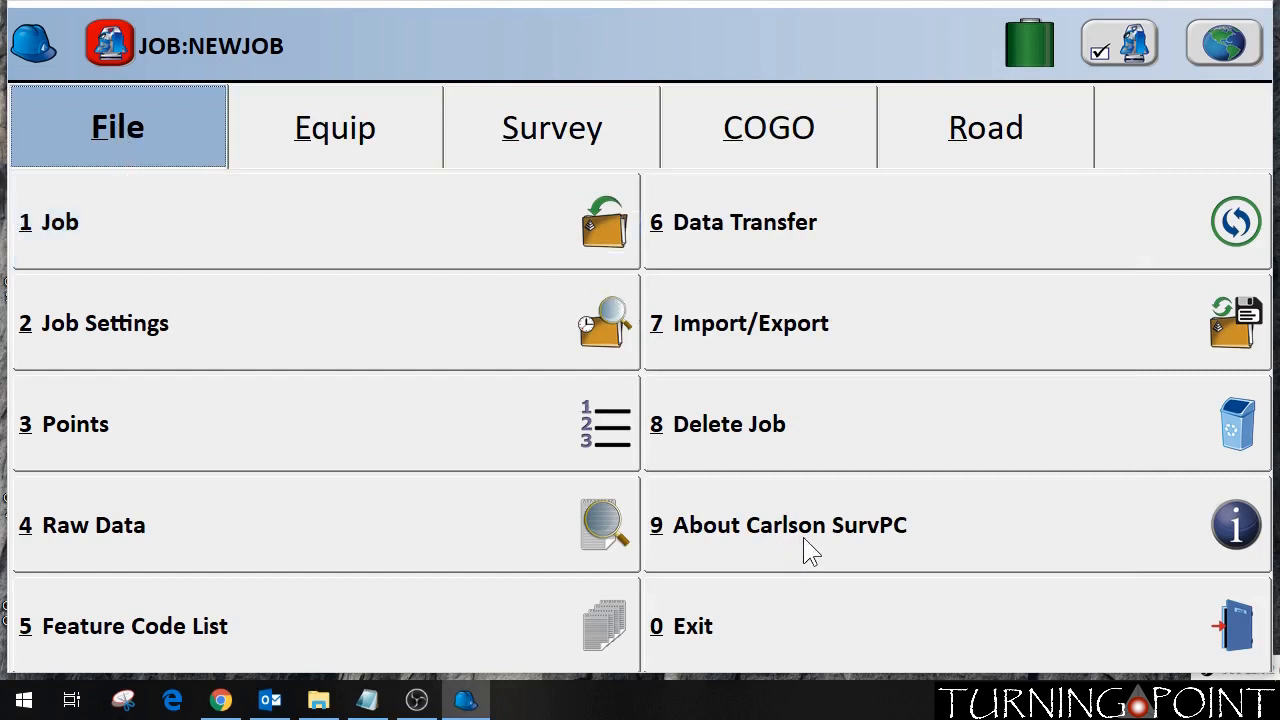
View SurvPC's About screen showing an unregistered copy, then bring up Change Registration
click(788, 524)
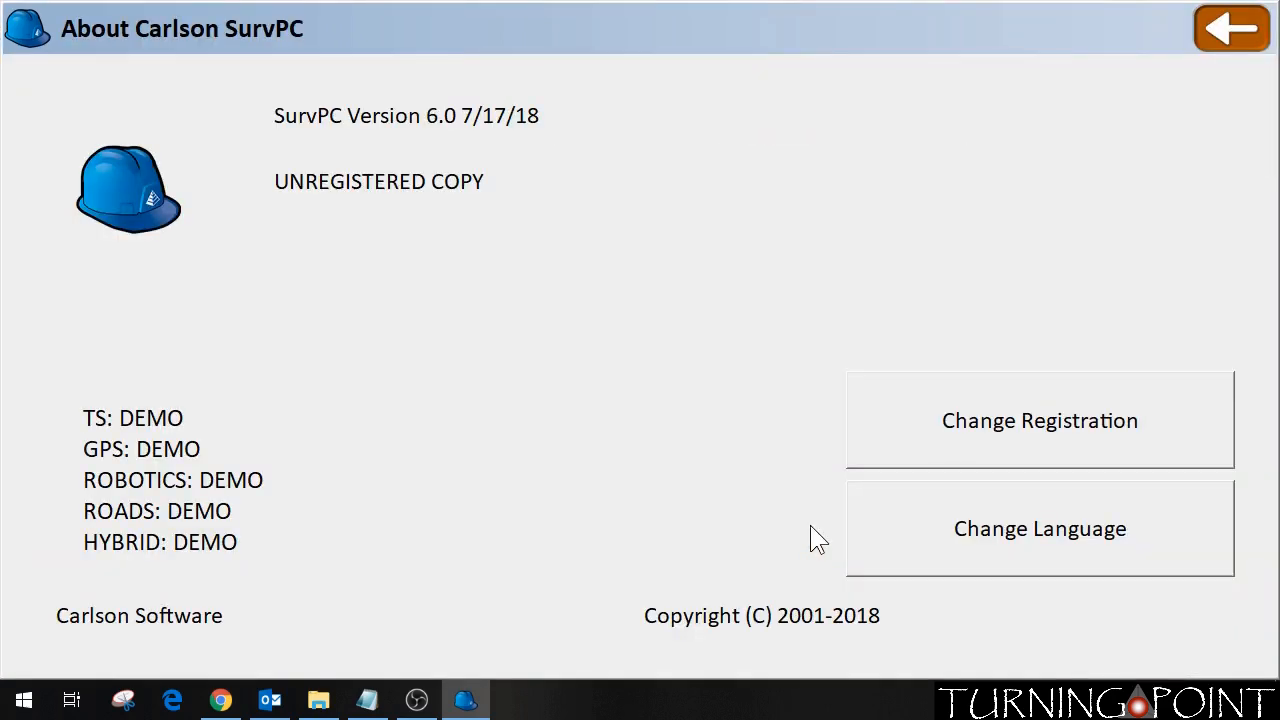
mouse_move(416, 144)
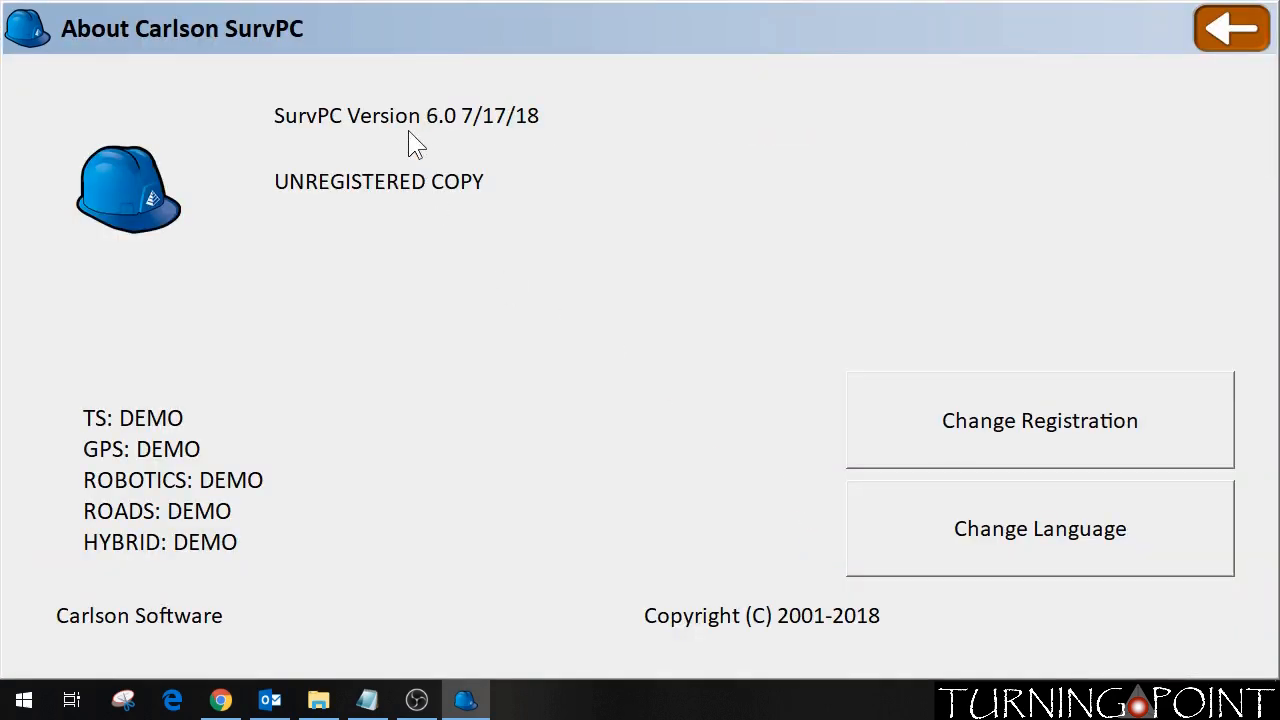
mouse_move(456, 140)
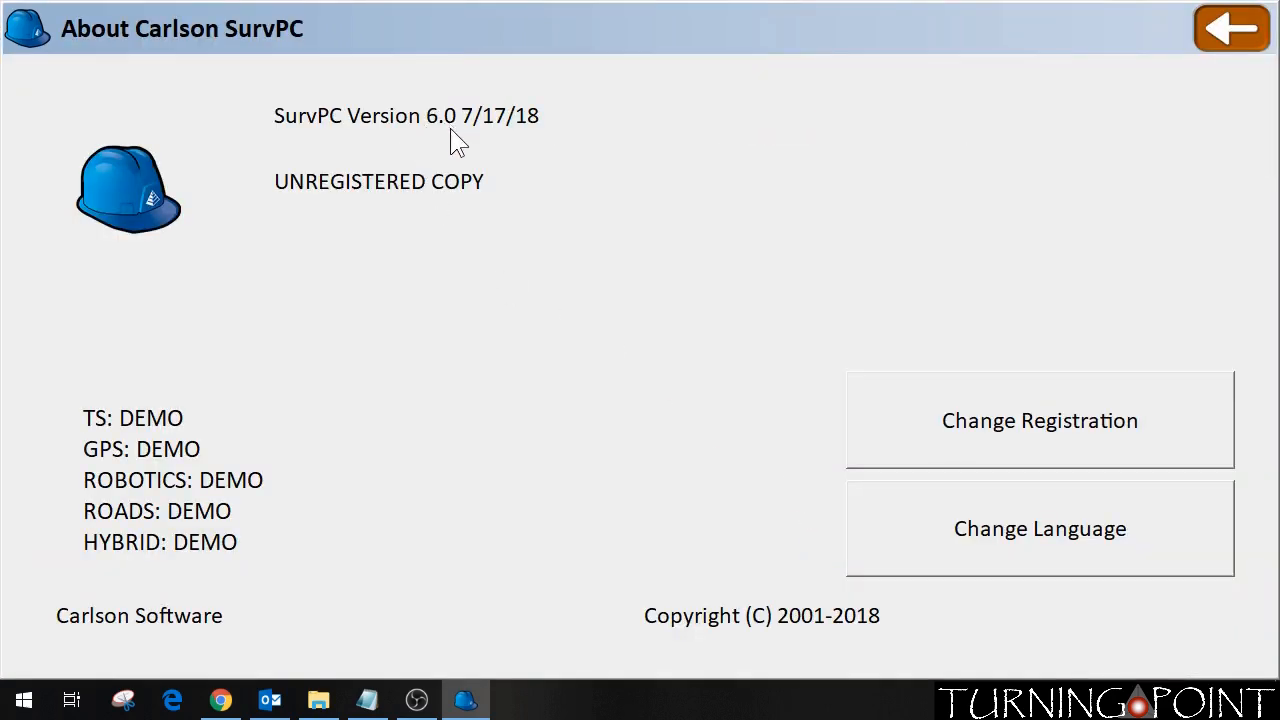
mouse_move(686, 410)
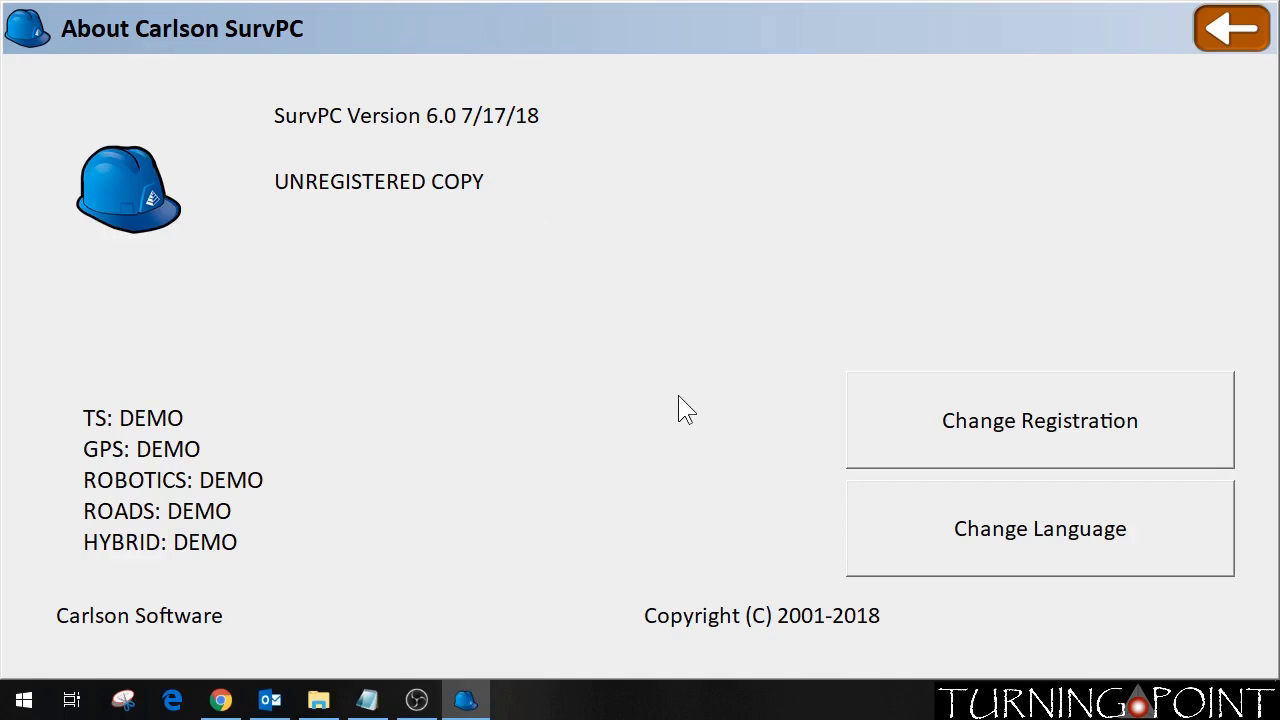
mouse_move(1056, 442)
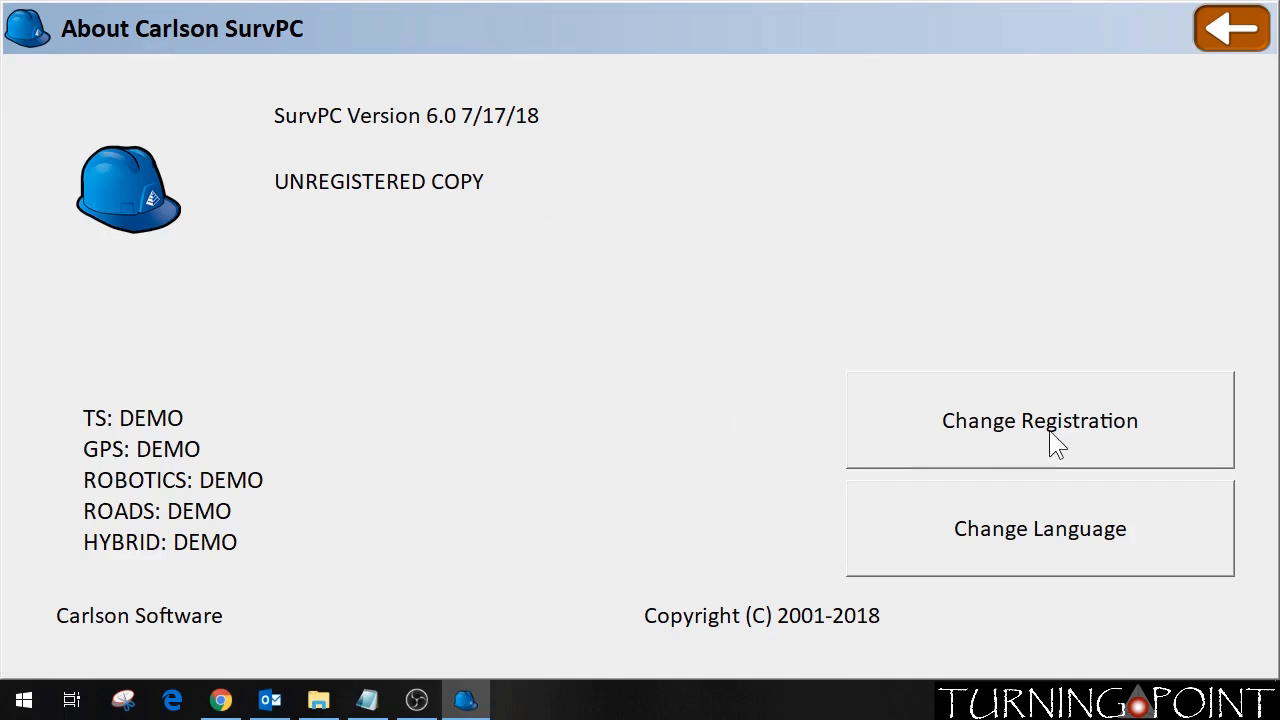
click(1040, 420)
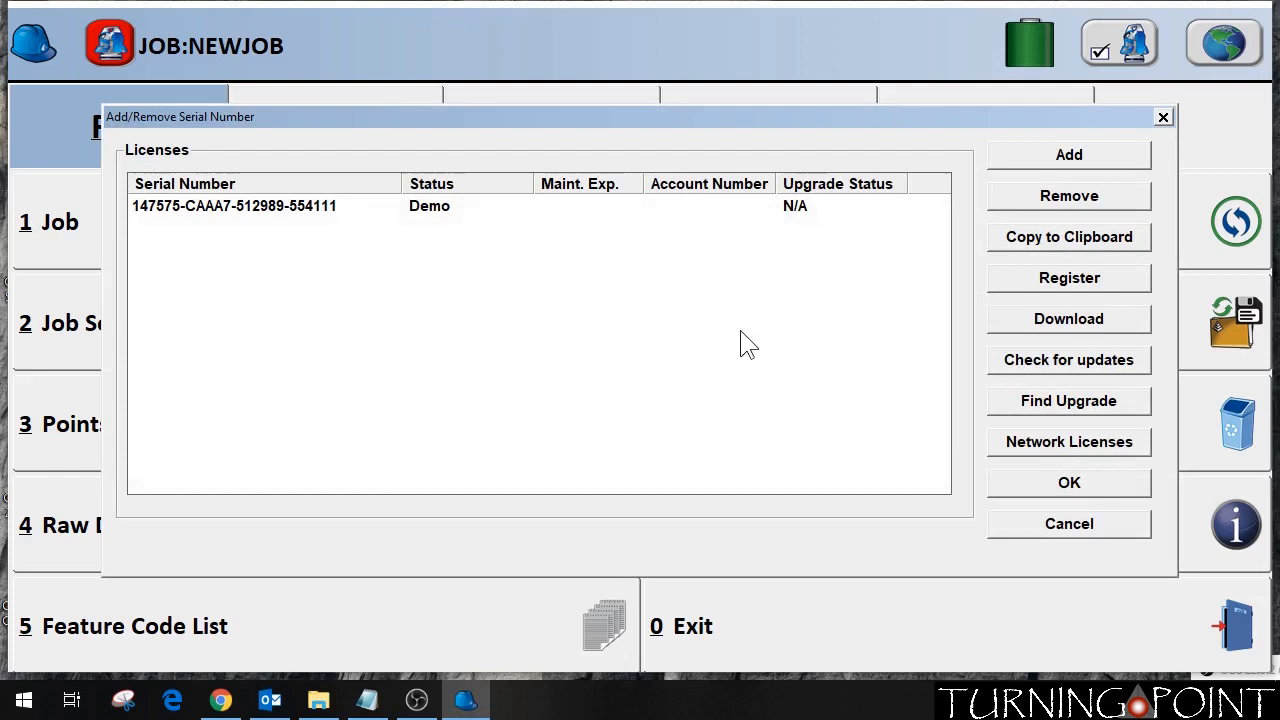
Add a new serial number by pasting it, listed as Unregistered beneath the Demo licence
click(234, 206)
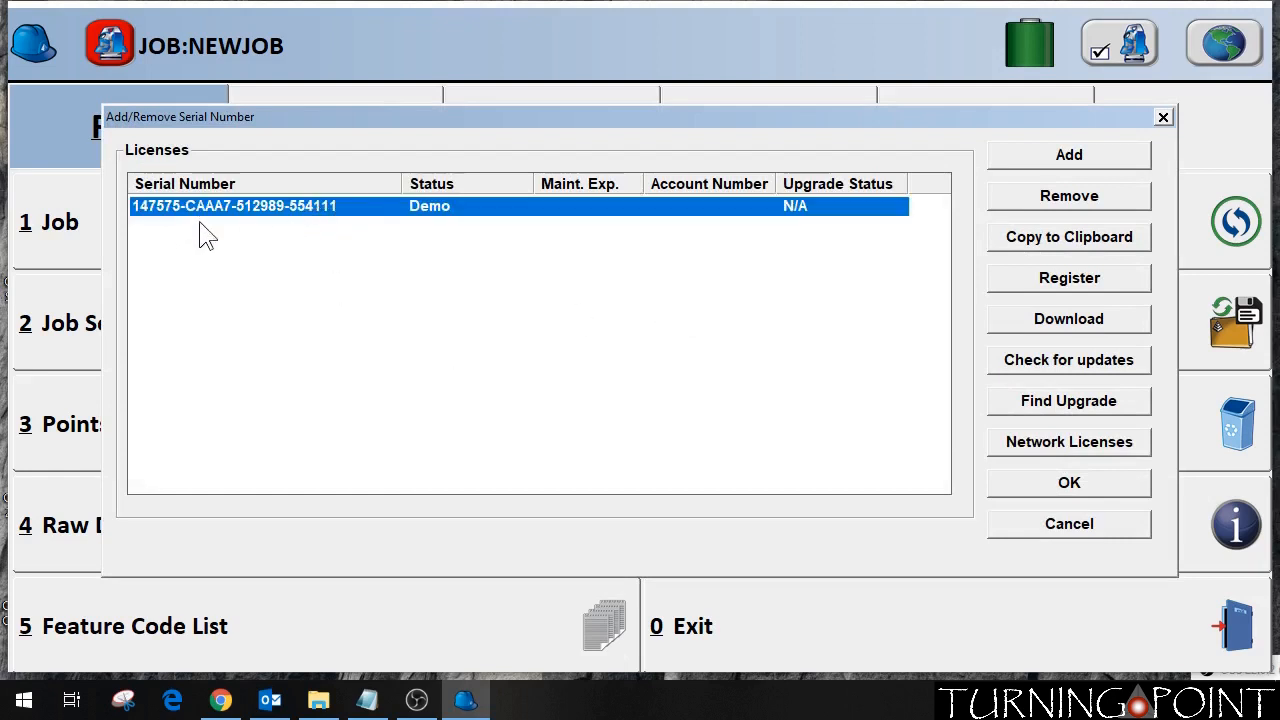
mouse_move(776, 370)
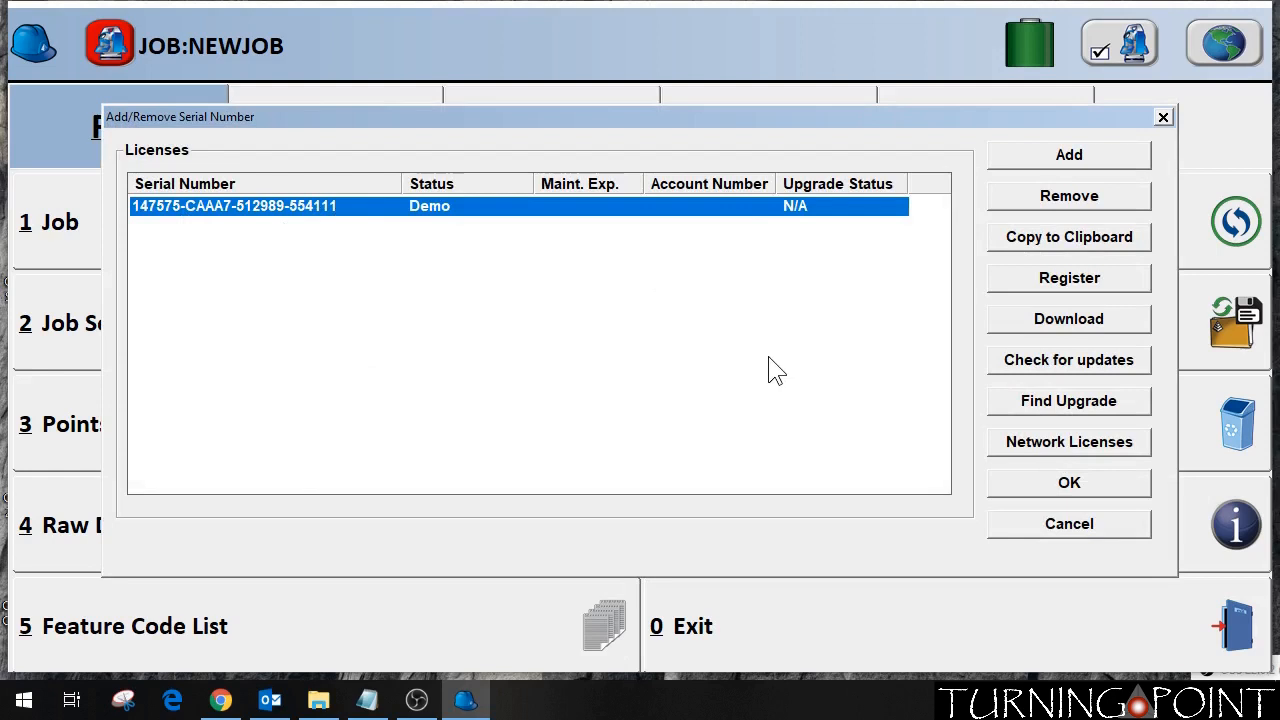
mouse_move(1068, 156)
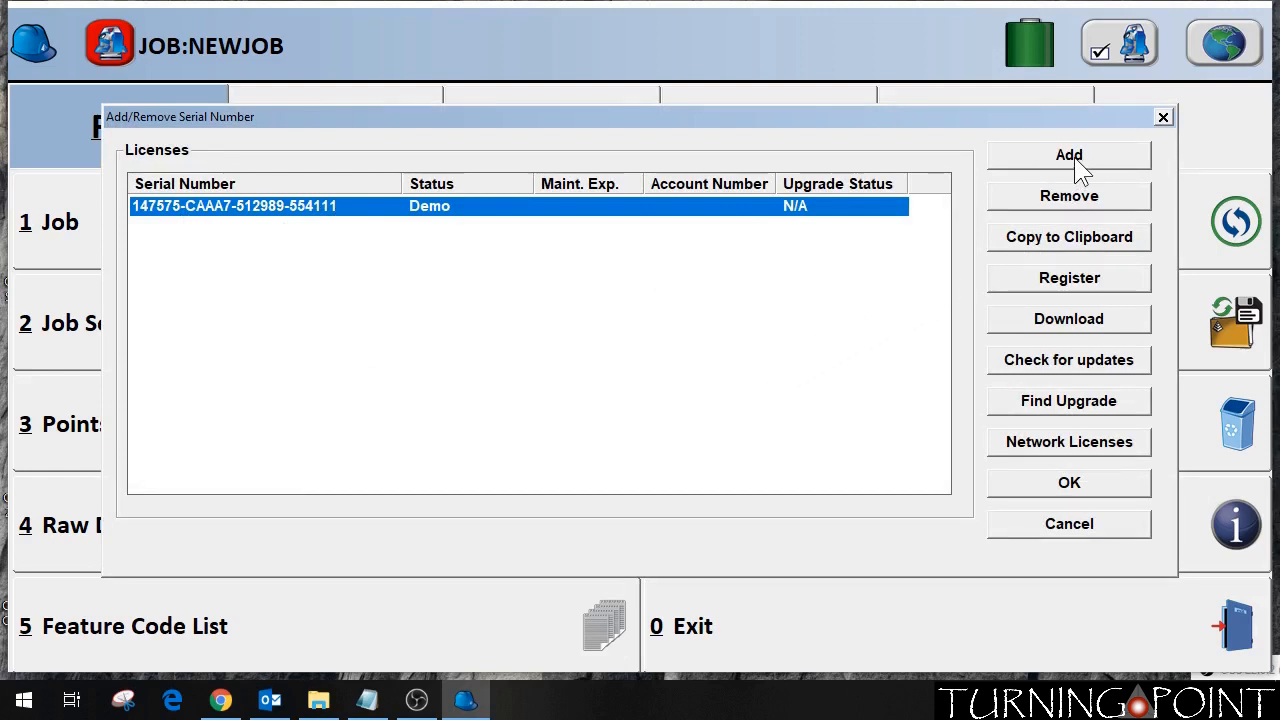
click(1068, 154)
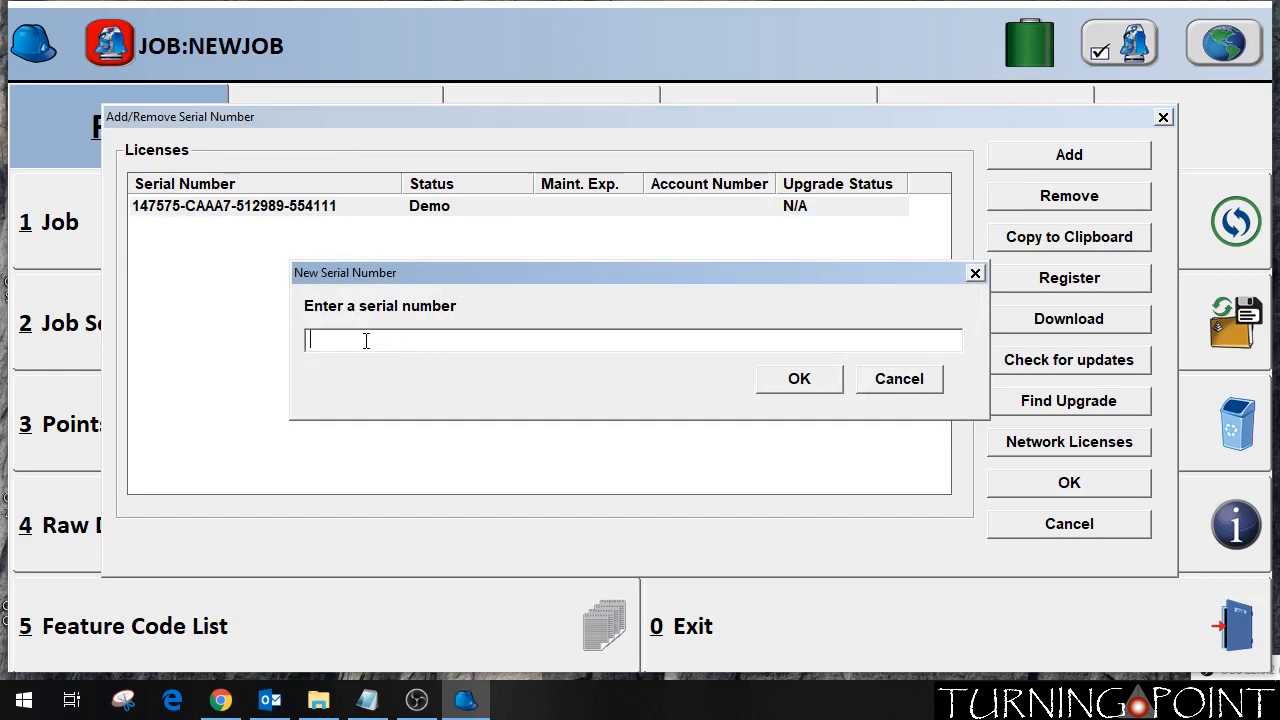
right_click(436, 340)
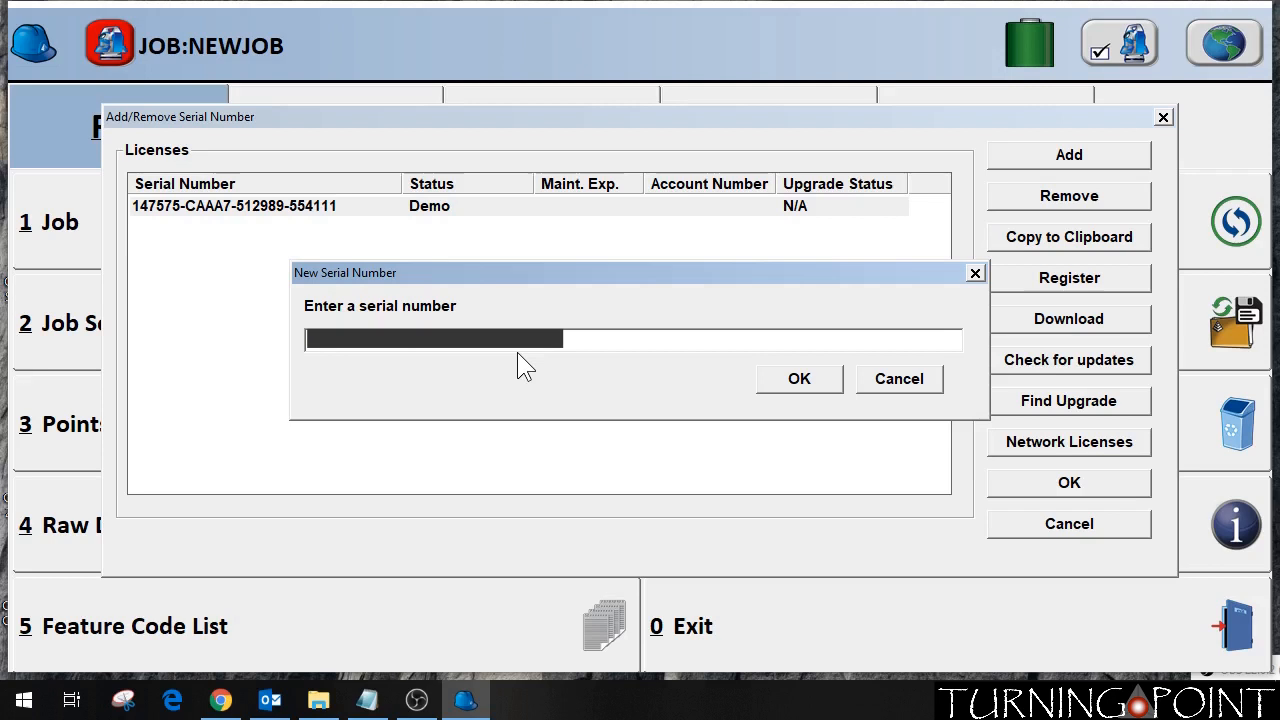
mouse_move(830, 400)
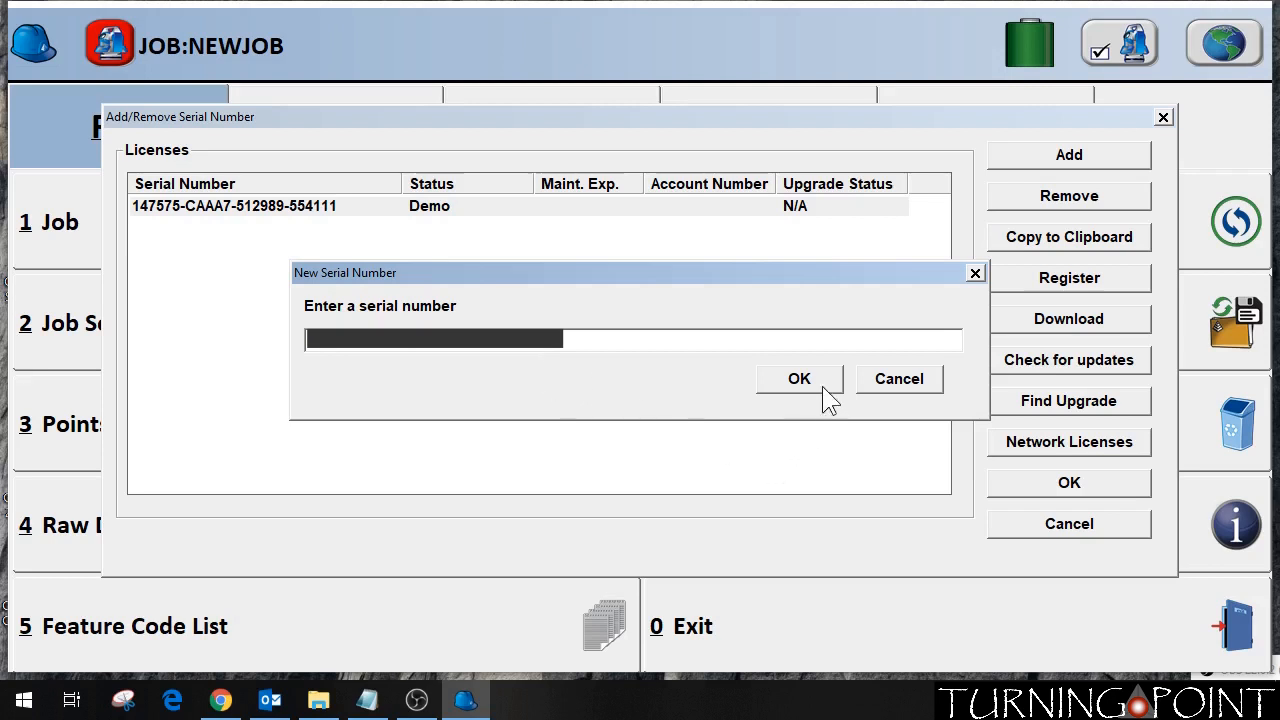
click(800, 378)
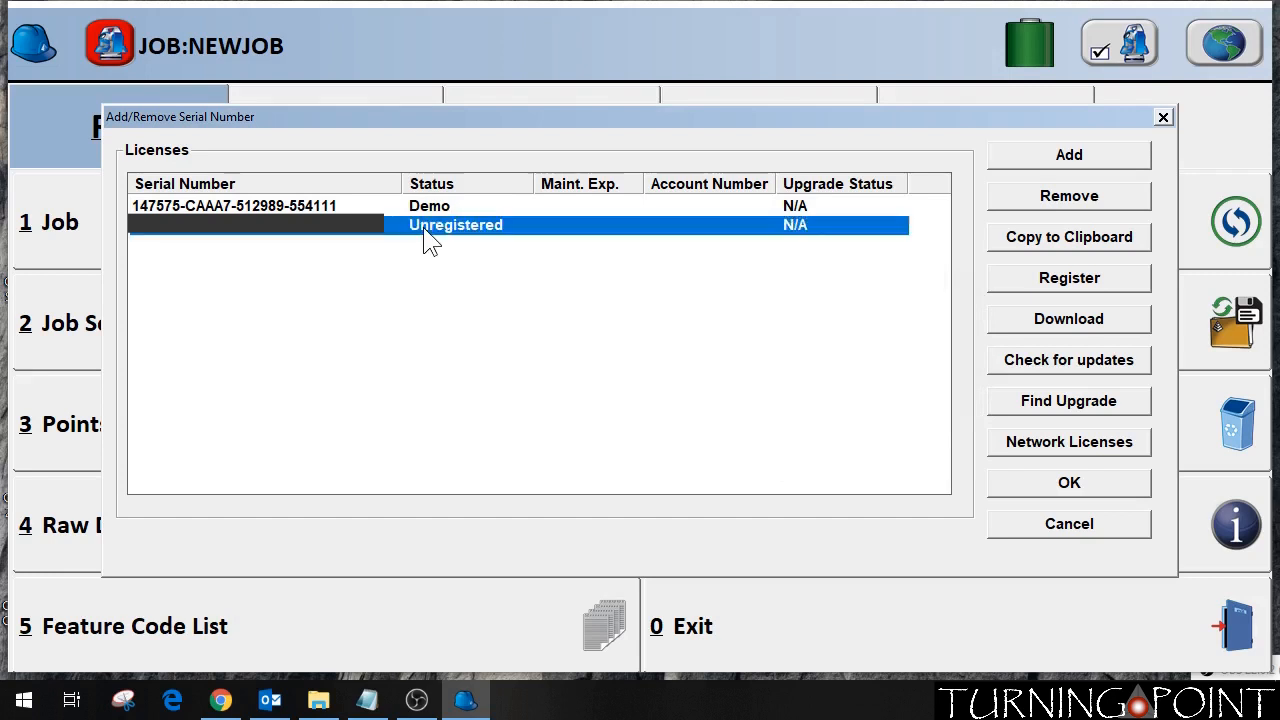
mouse_move(500, 244)
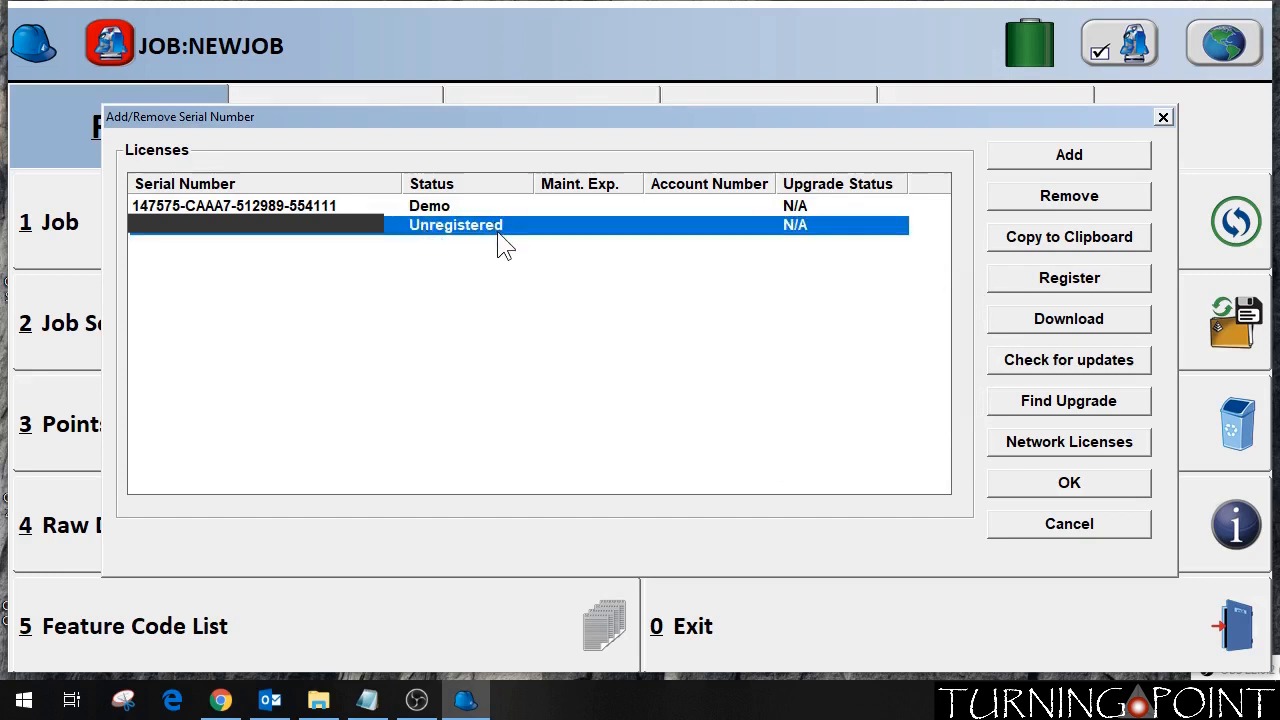
mouse_move(540, 248)
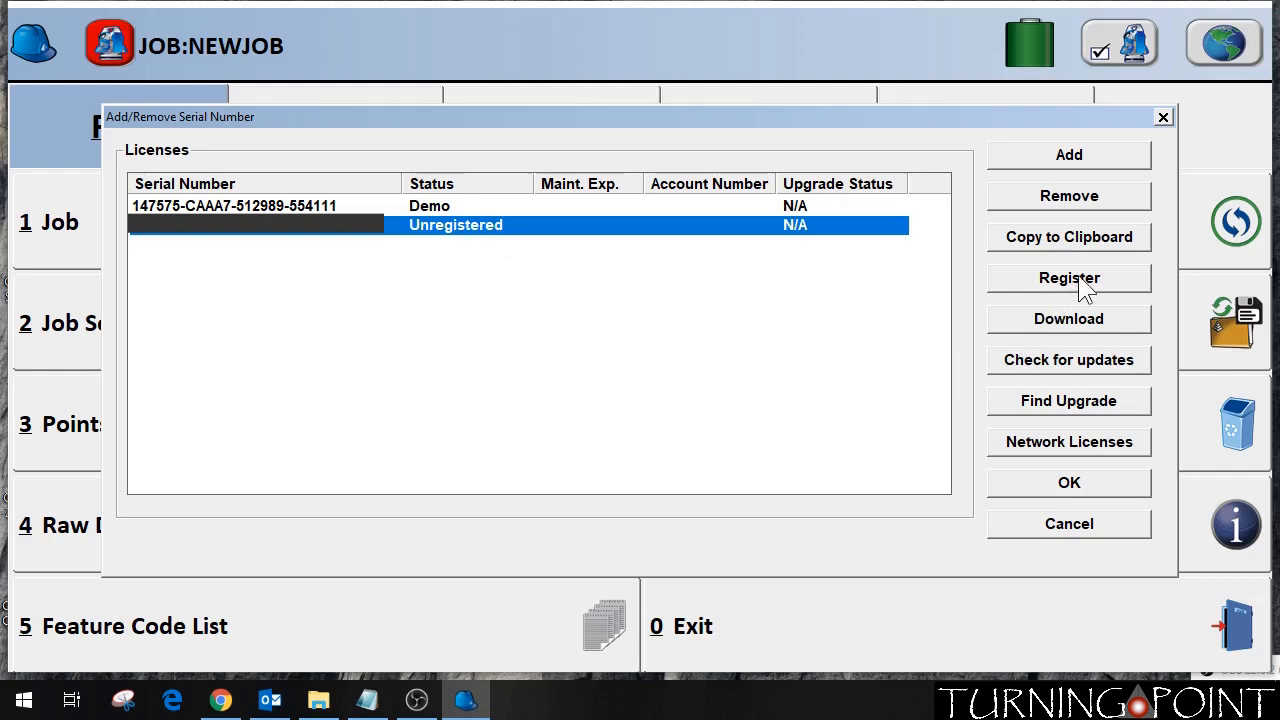
Register the new serial to obtain a change key with reason '1 Initial install', reaching User Info
click(1068, 276)
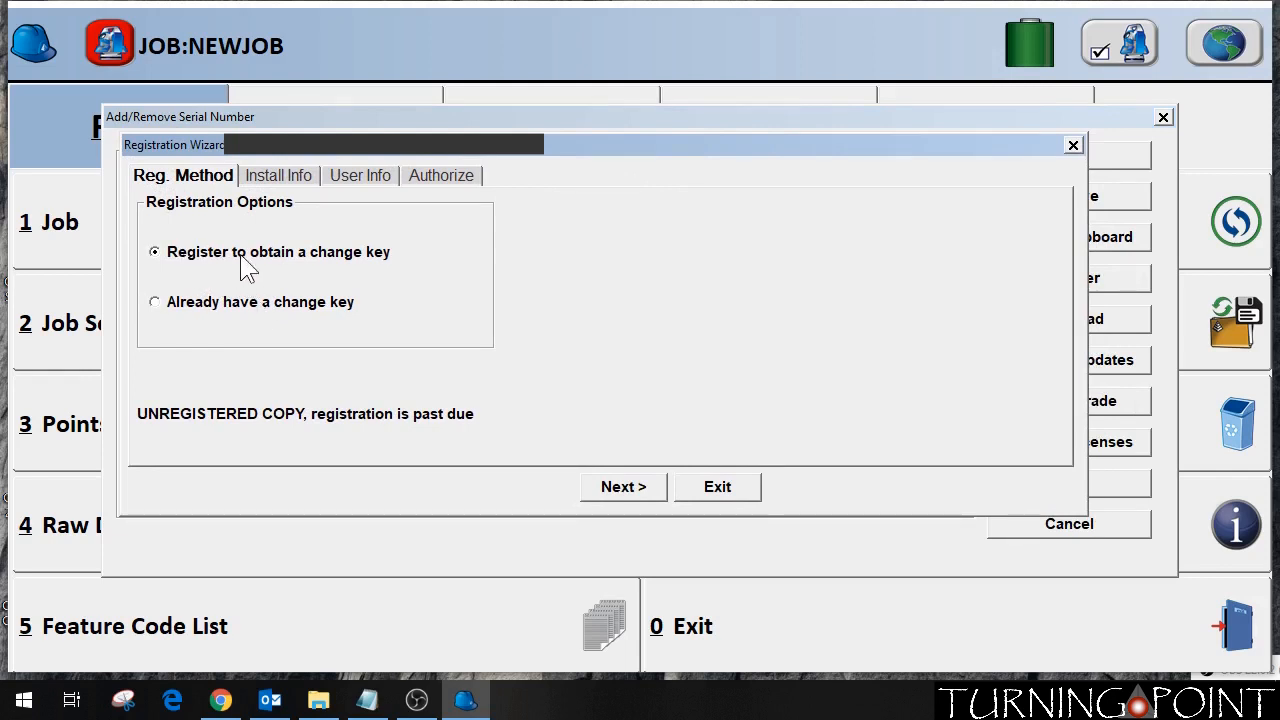
mouse_move(196, 278)
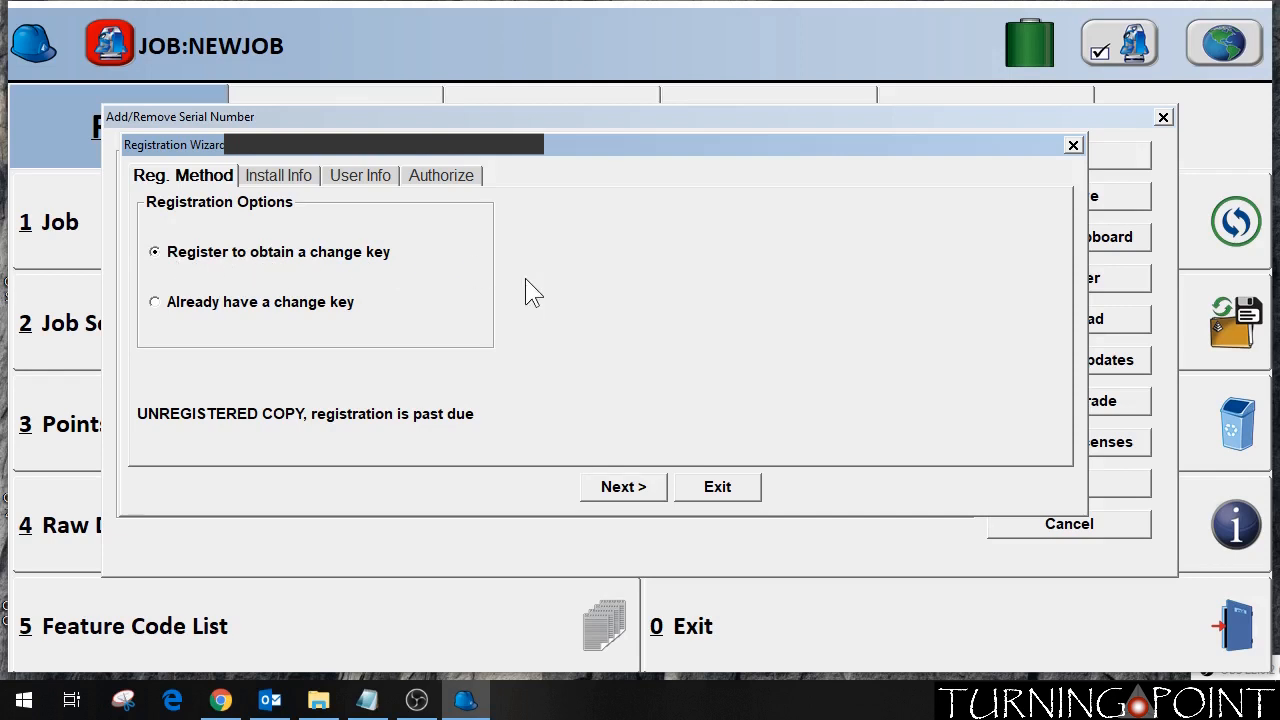
mouse_move(630, 500)
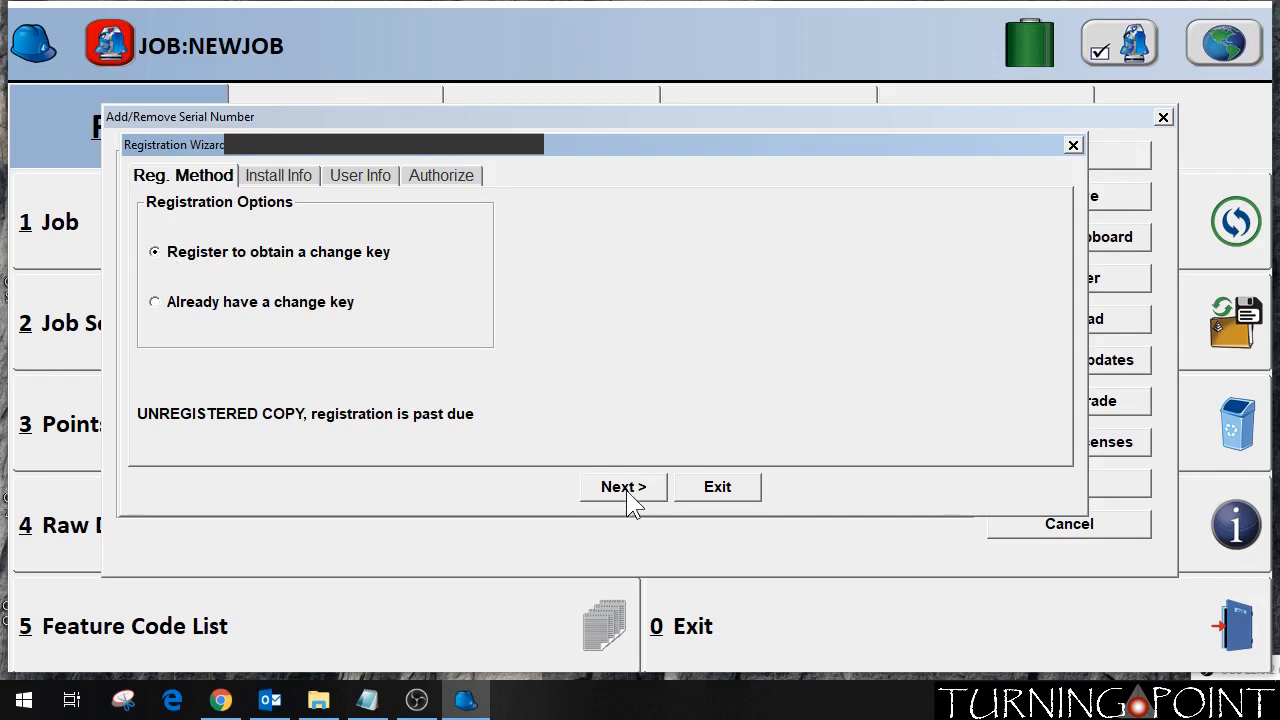
click(622, 486)
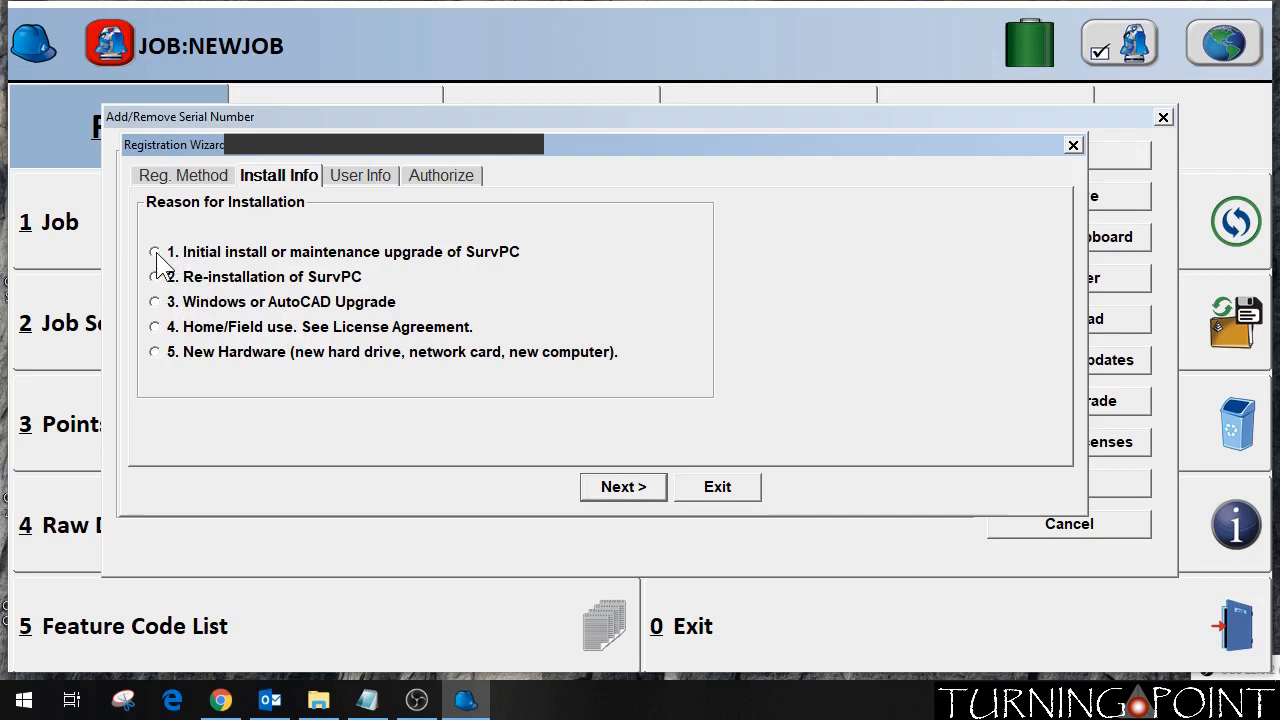
mouse_move(204, 258)
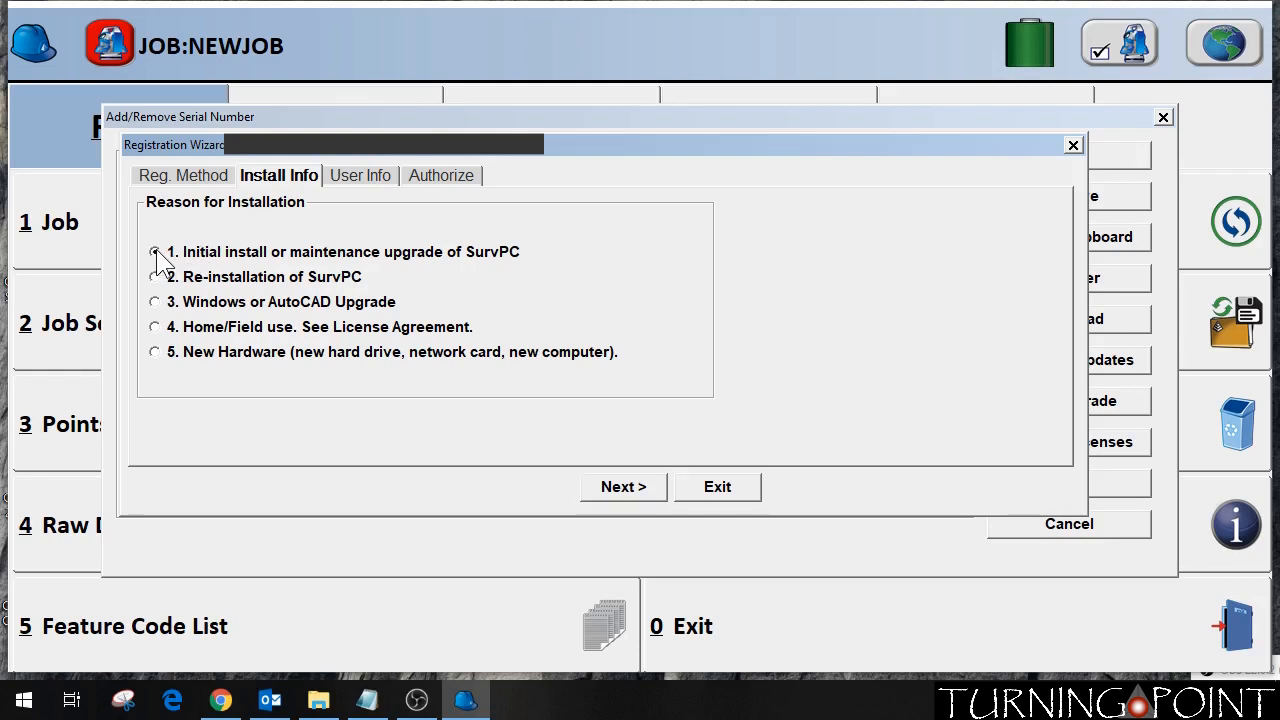
click(154, 252)
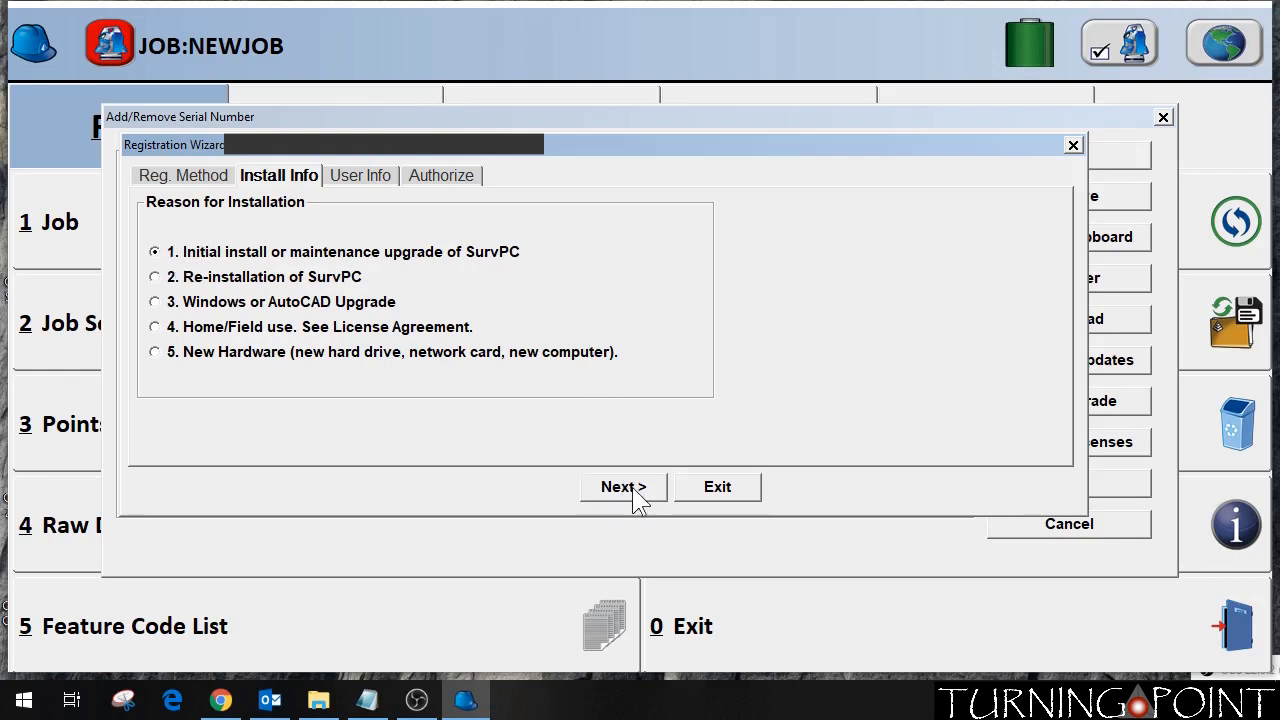
click(622, 486)
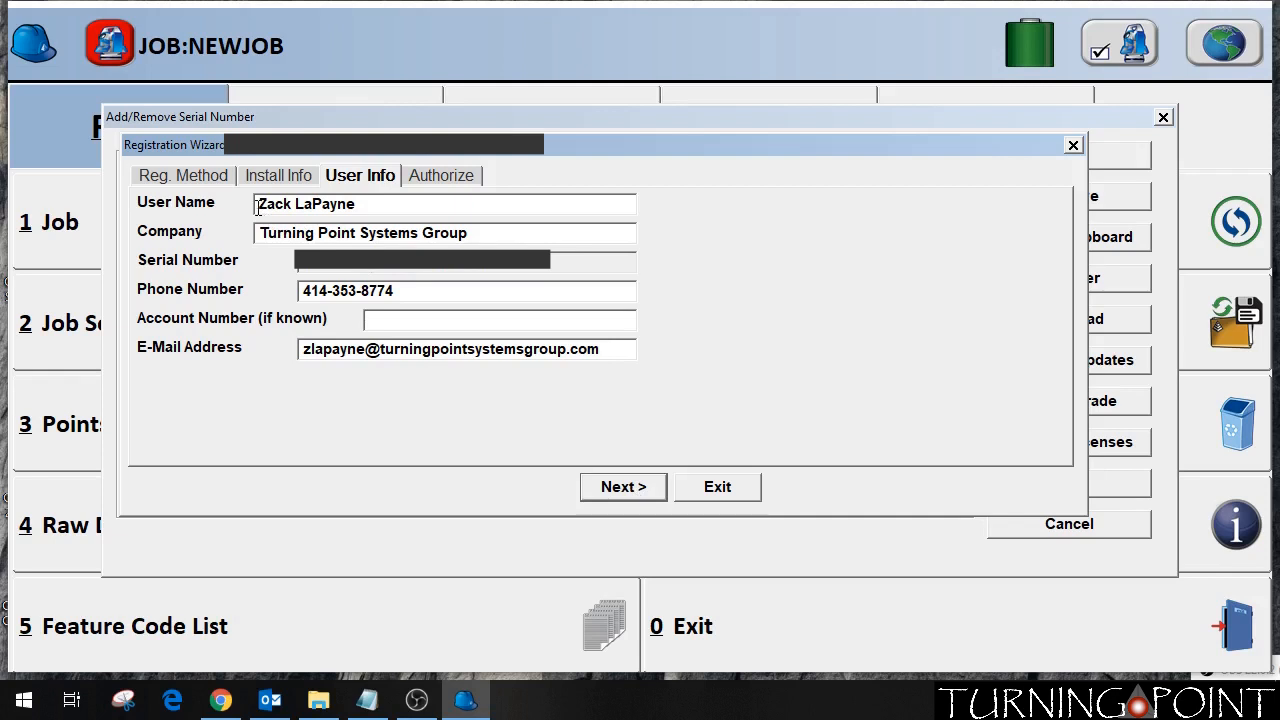
mouse_move(380, 236)
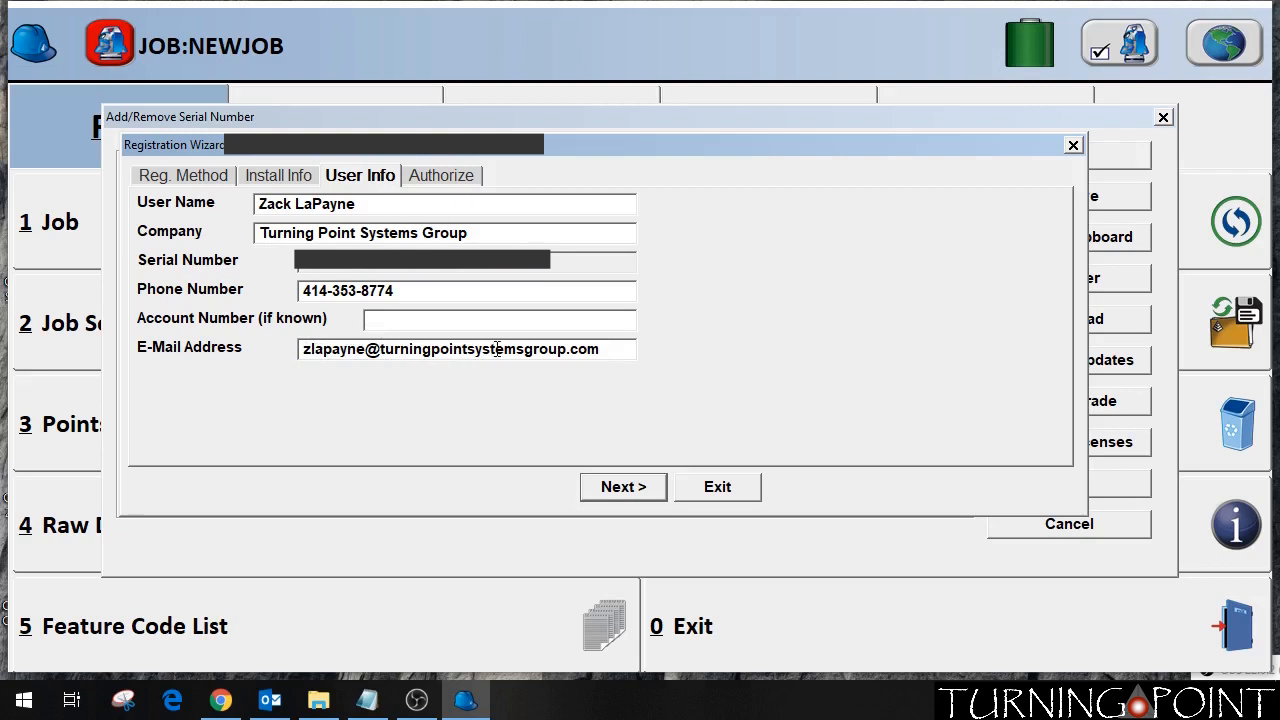
mouse_move(490, 376)
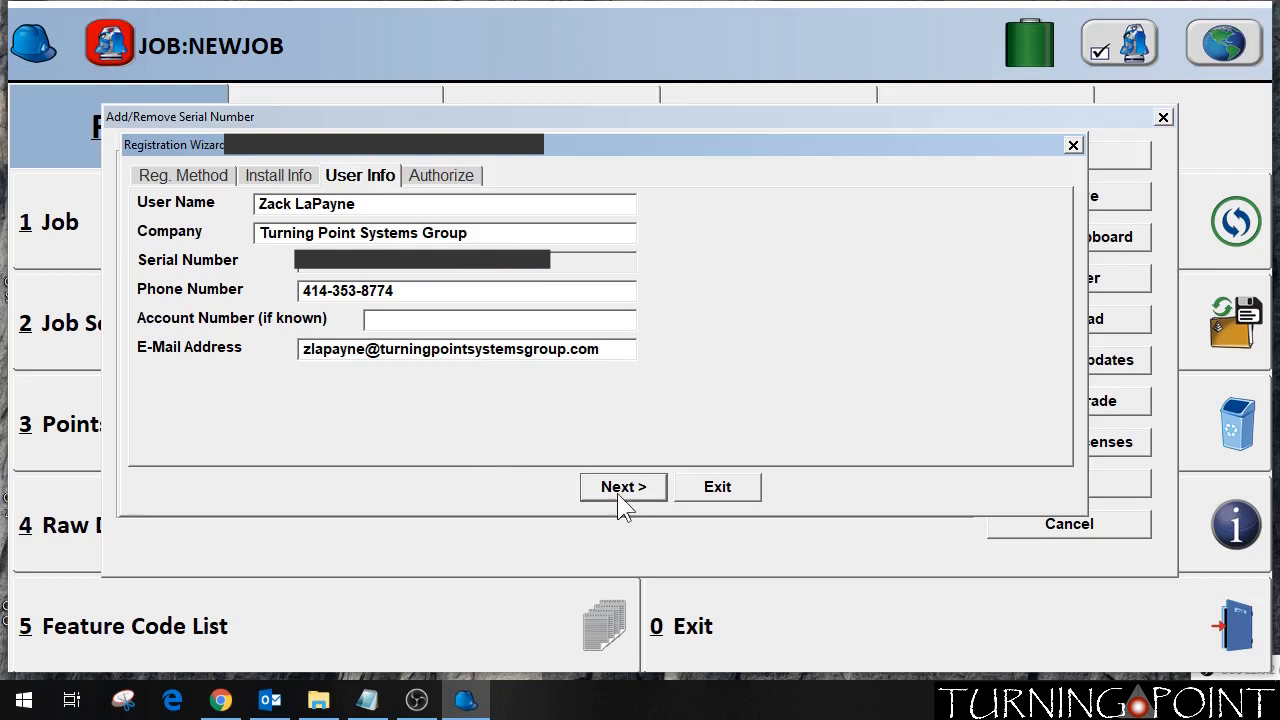
Submit the user details, reaching the Authorize page's browser-registration notice
click(622, 488)
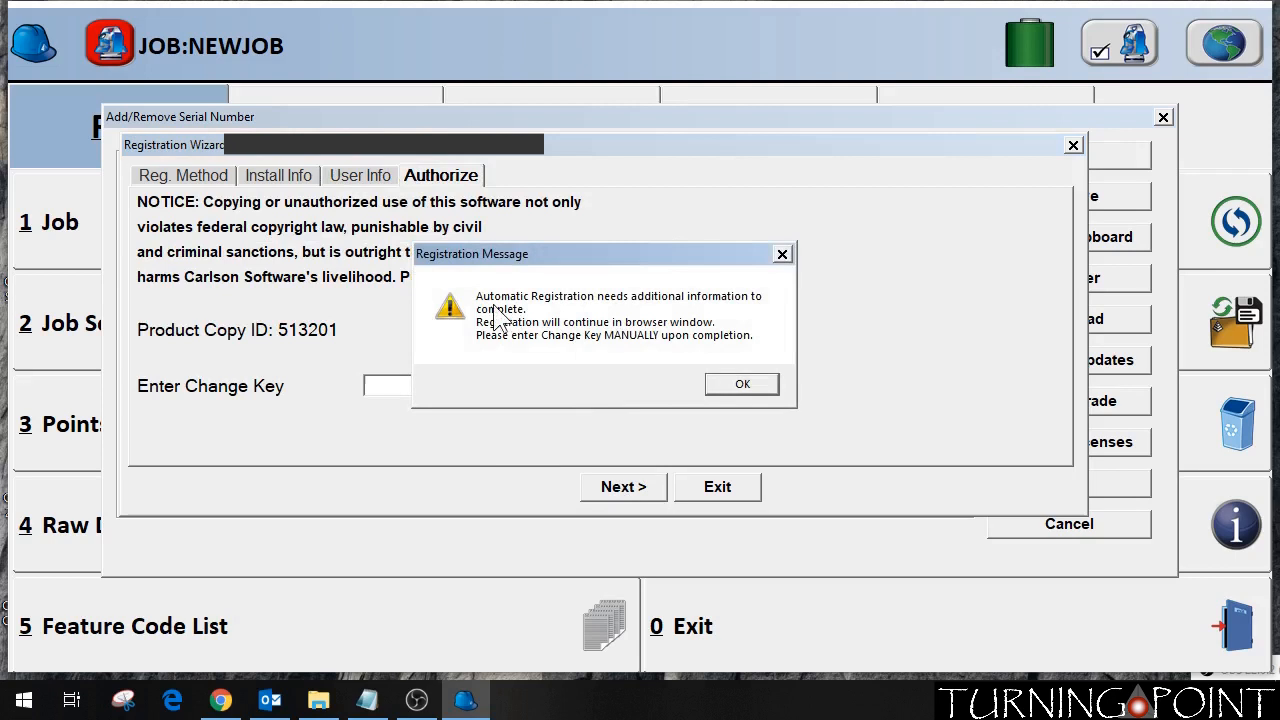
mouse_move(696, 318)
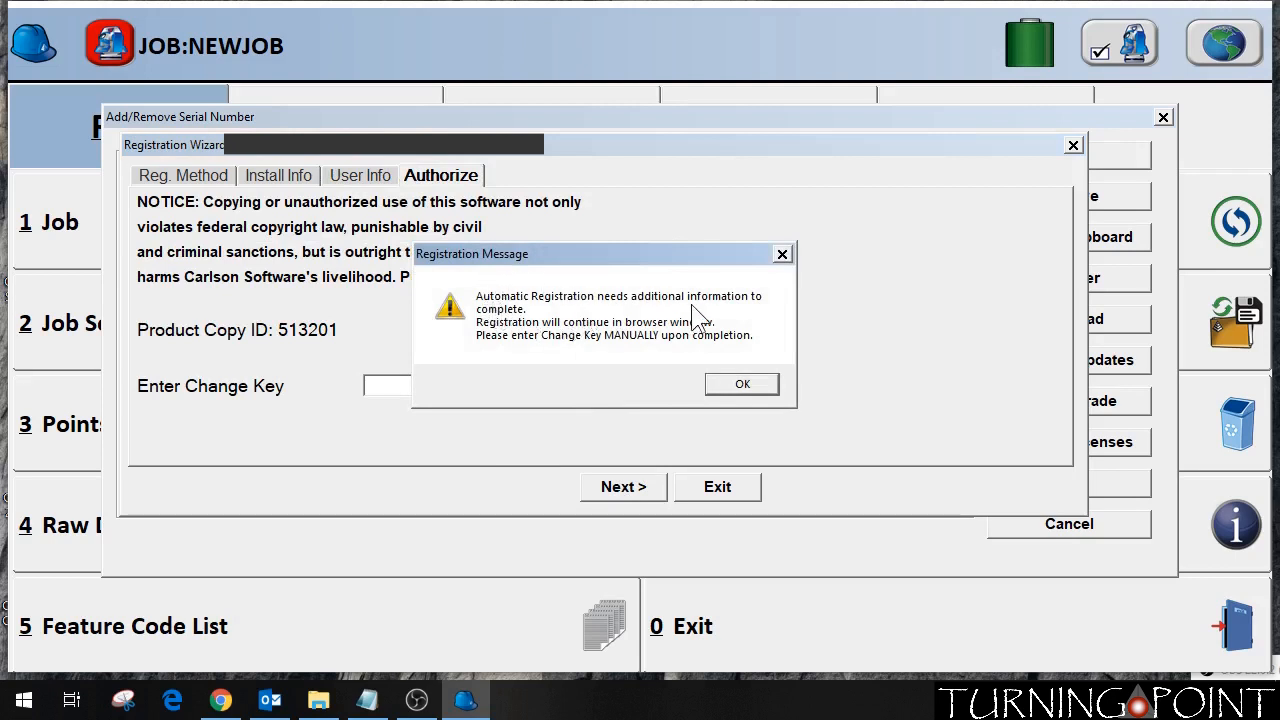
mouse_move(668, 338)
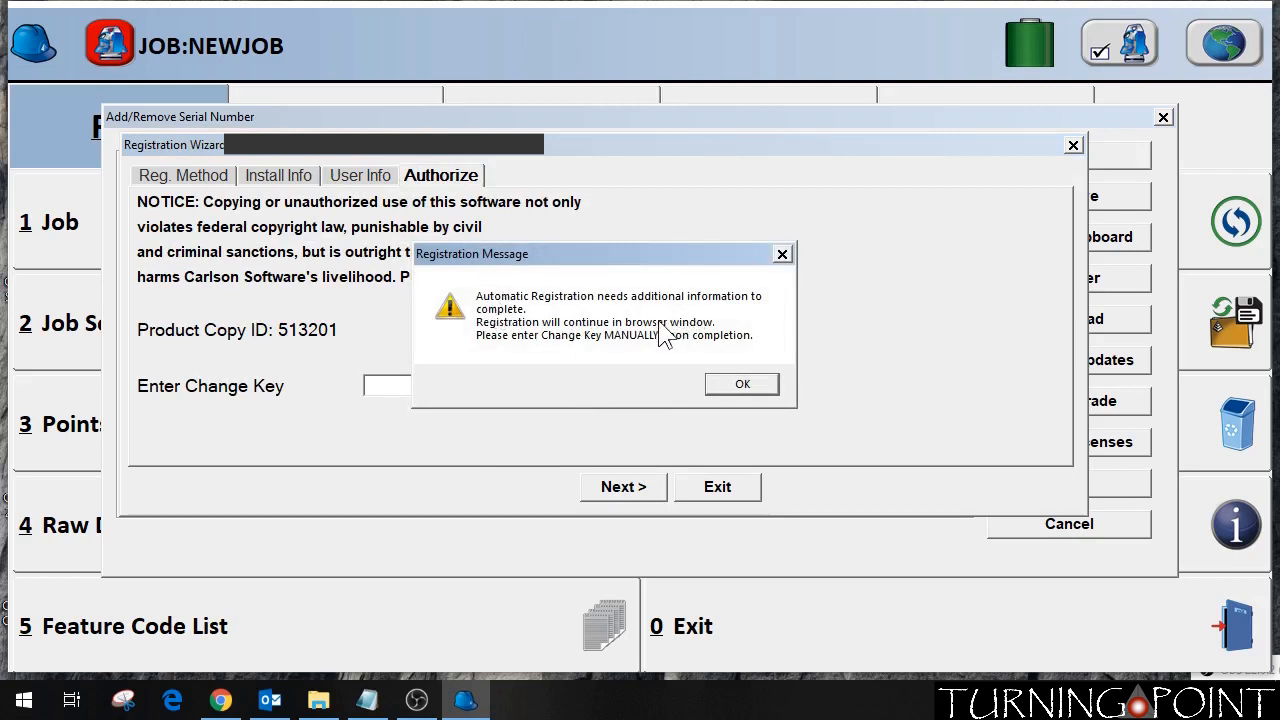
mouse_move(730, 414)
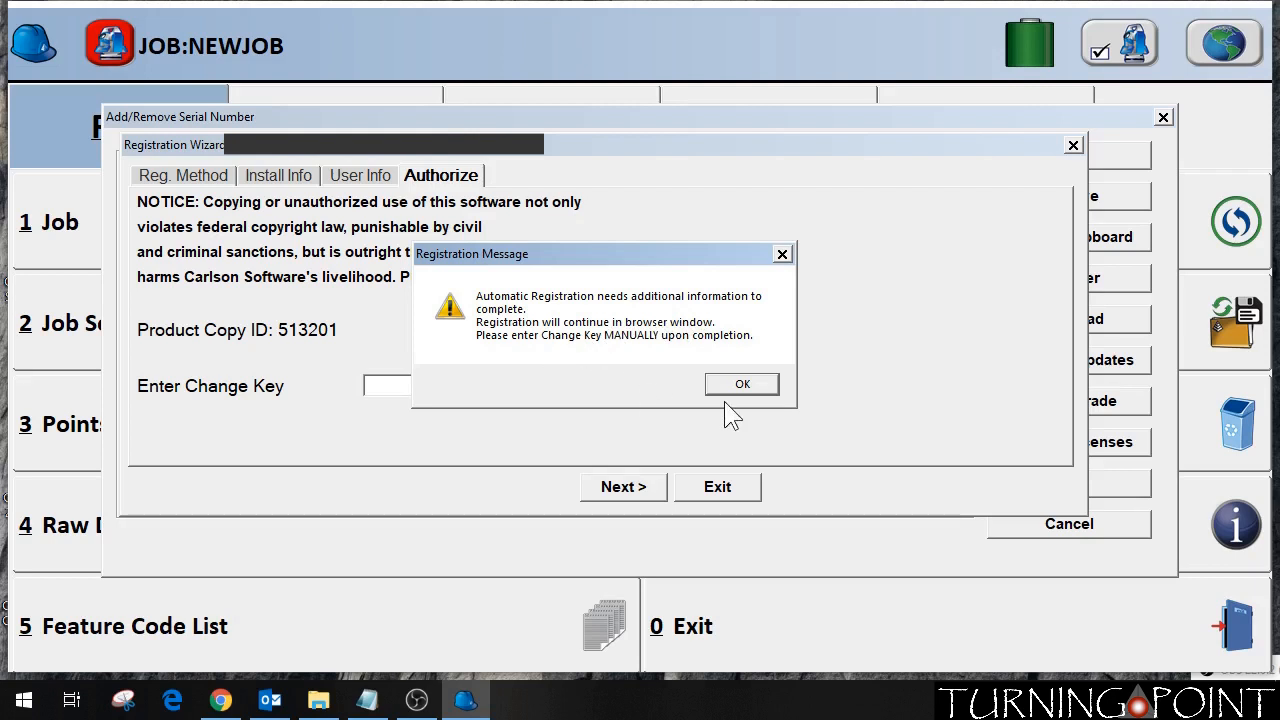
mouse_move(660, 370)
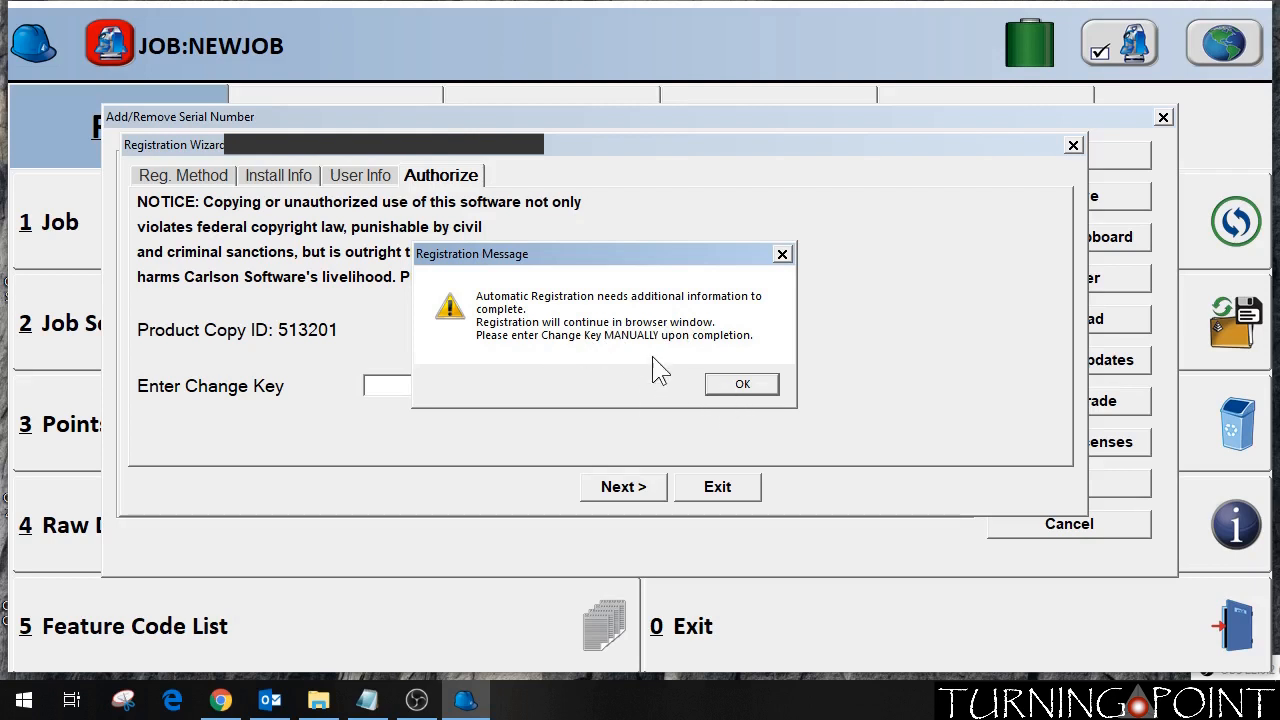
mouse_move(582, 372)
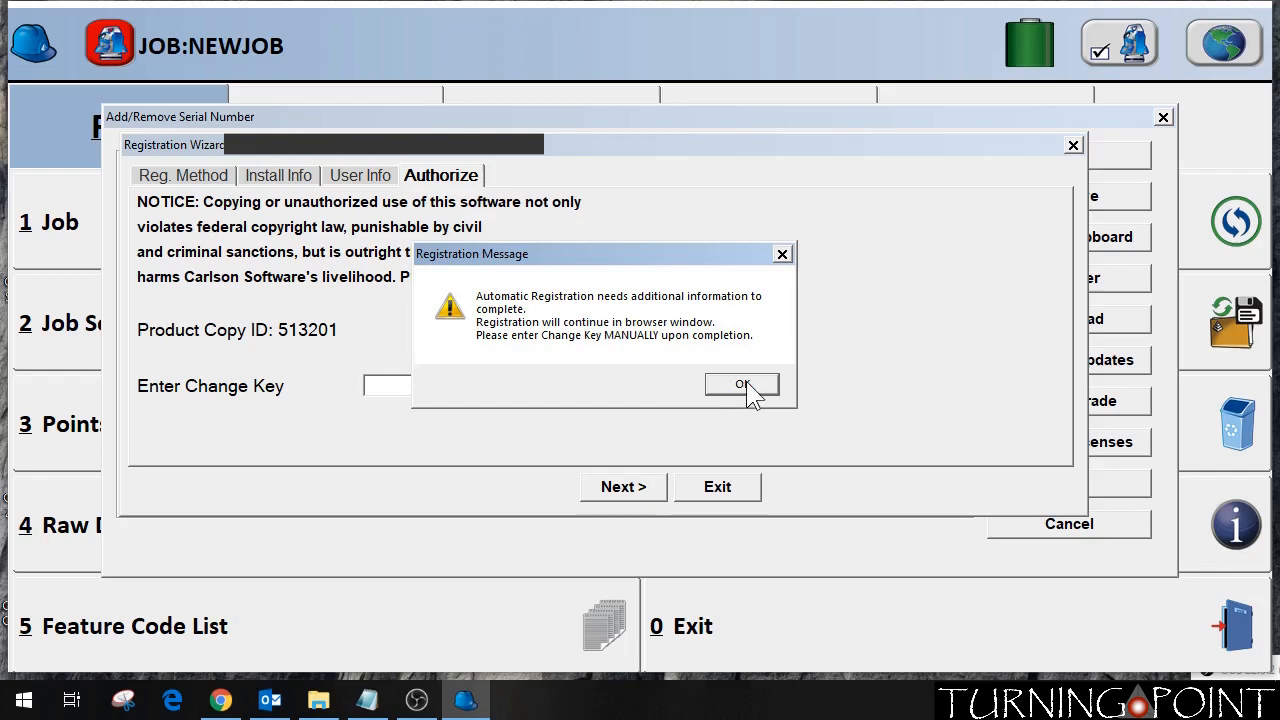
Dismiss the notice so Chrome shows the SurvPC registration result reporting failure
click(740, 384)
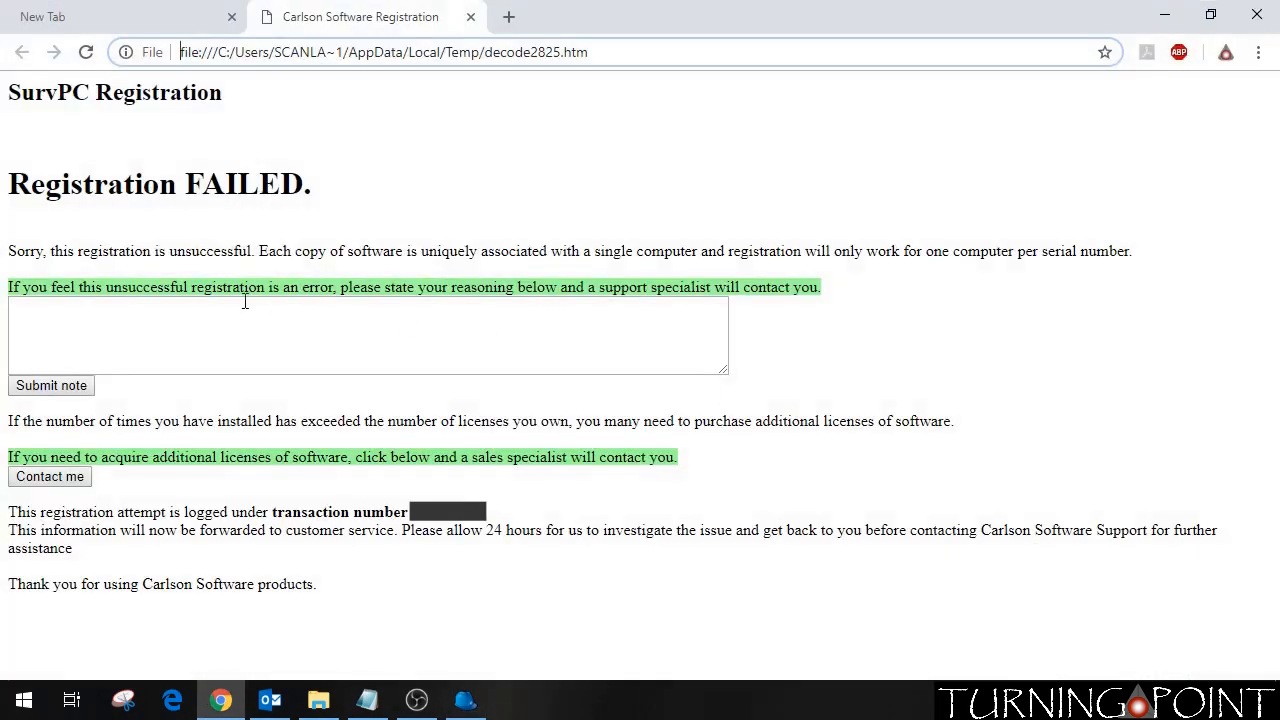
mouse_move(170, 236)
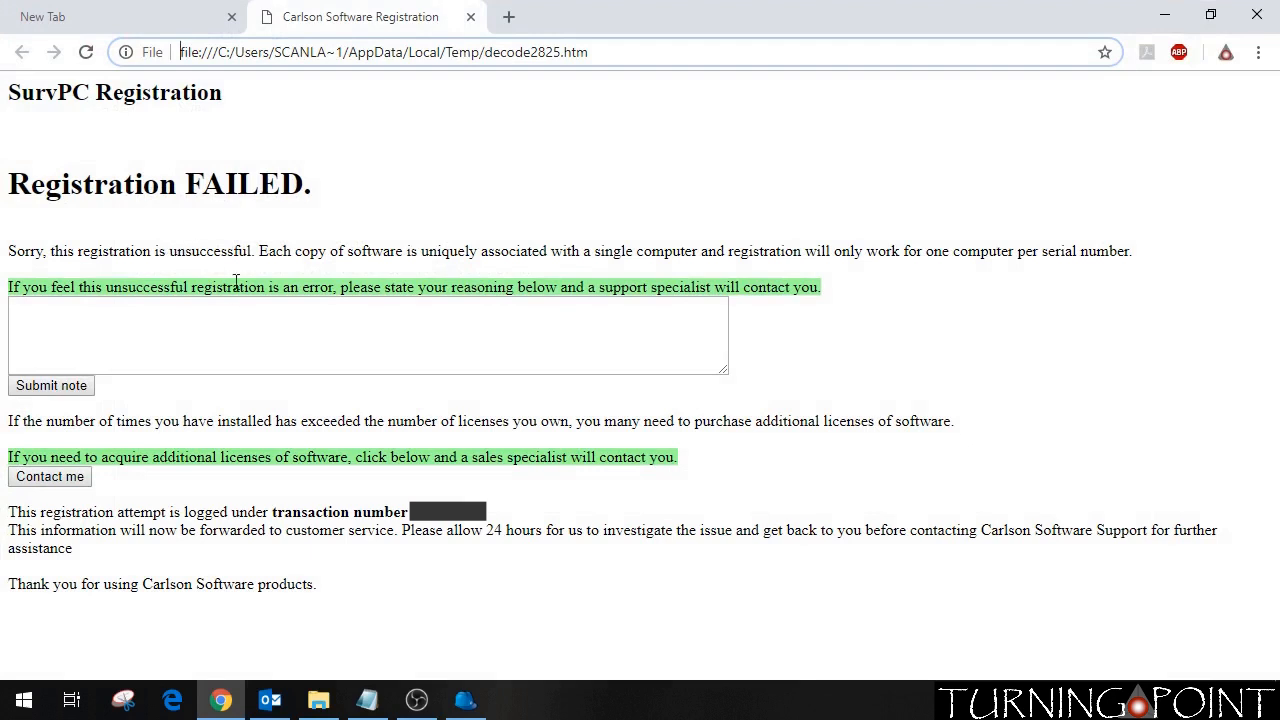
mouse_move(188, 392)
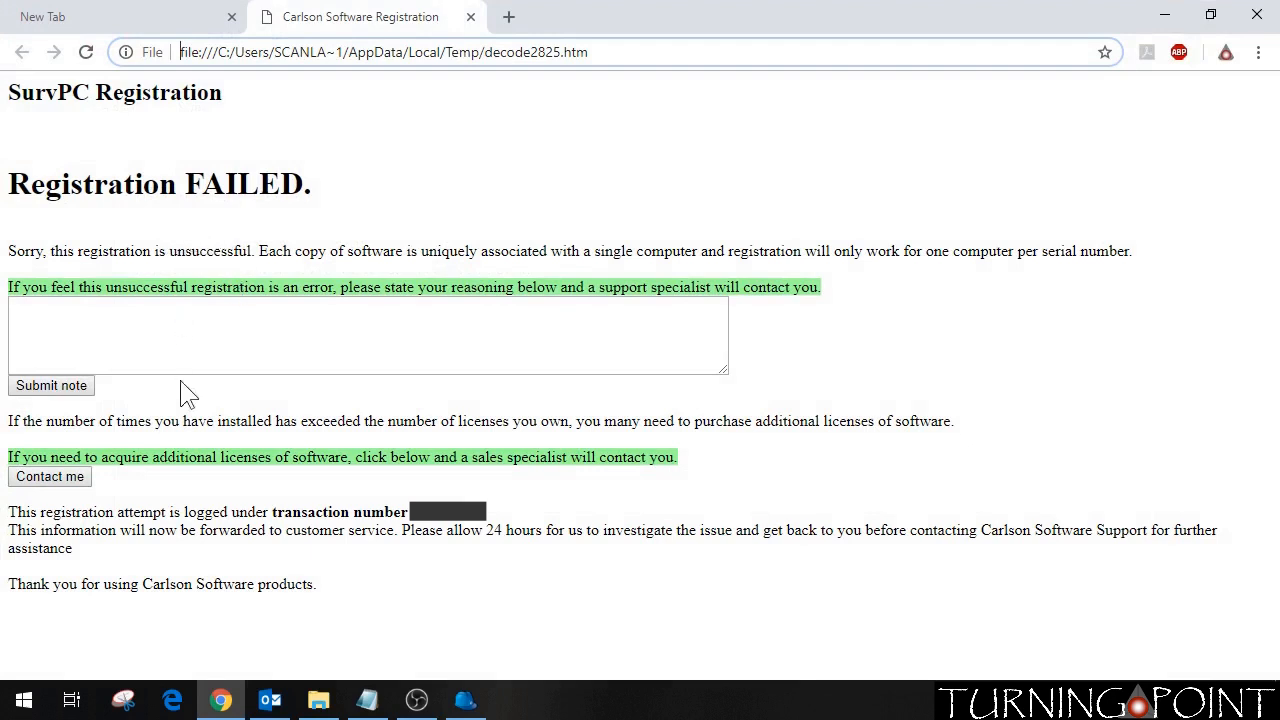
mouse_move(90, 236)
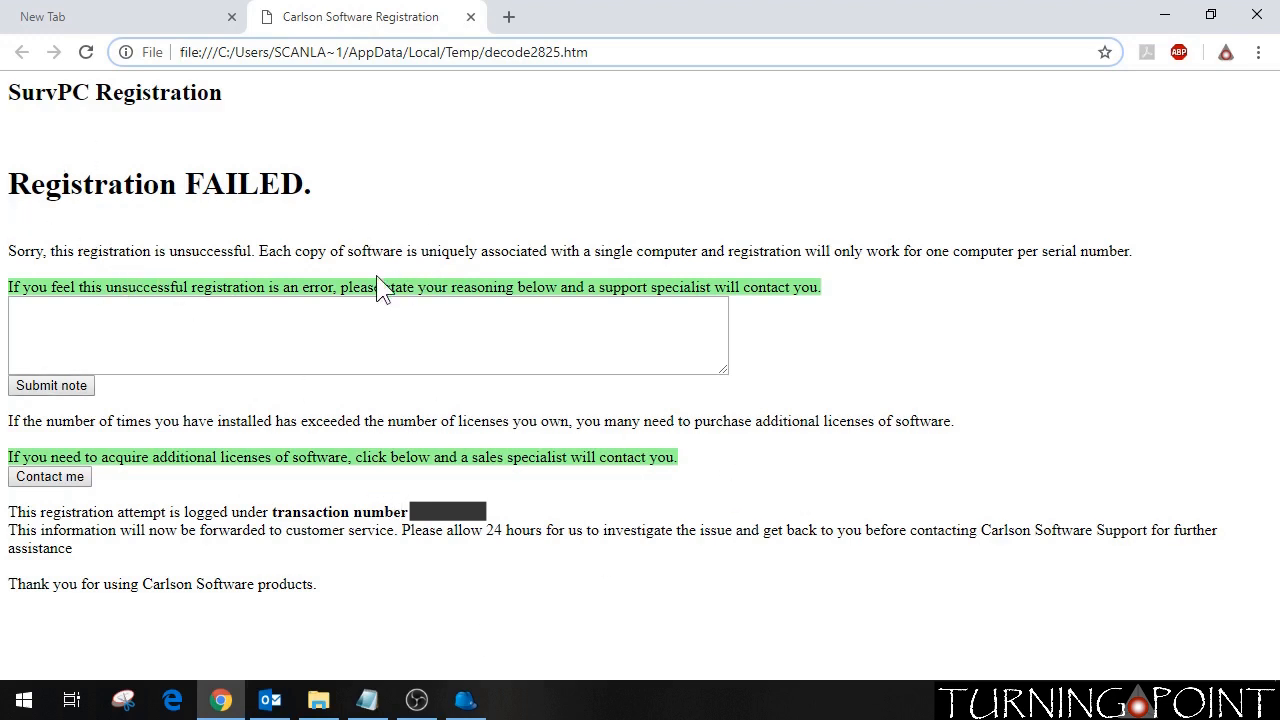
mouse_move(316, 256)
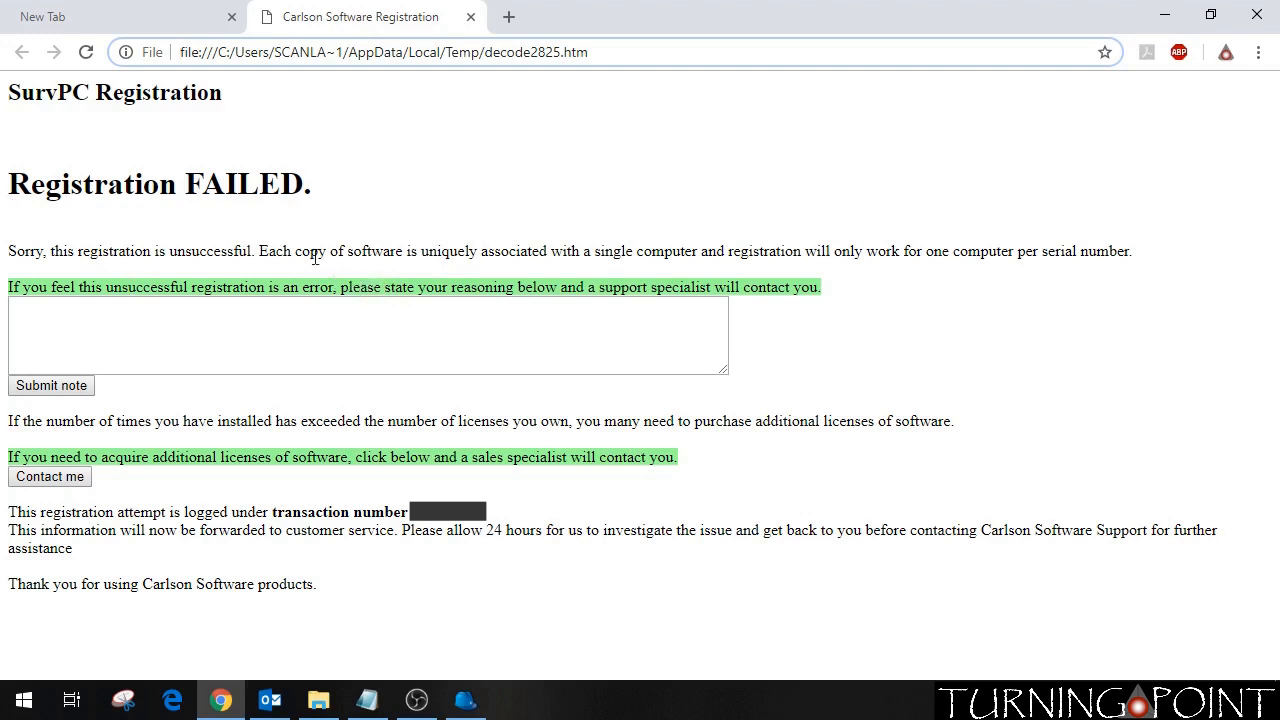
mouse_move(220, 282)
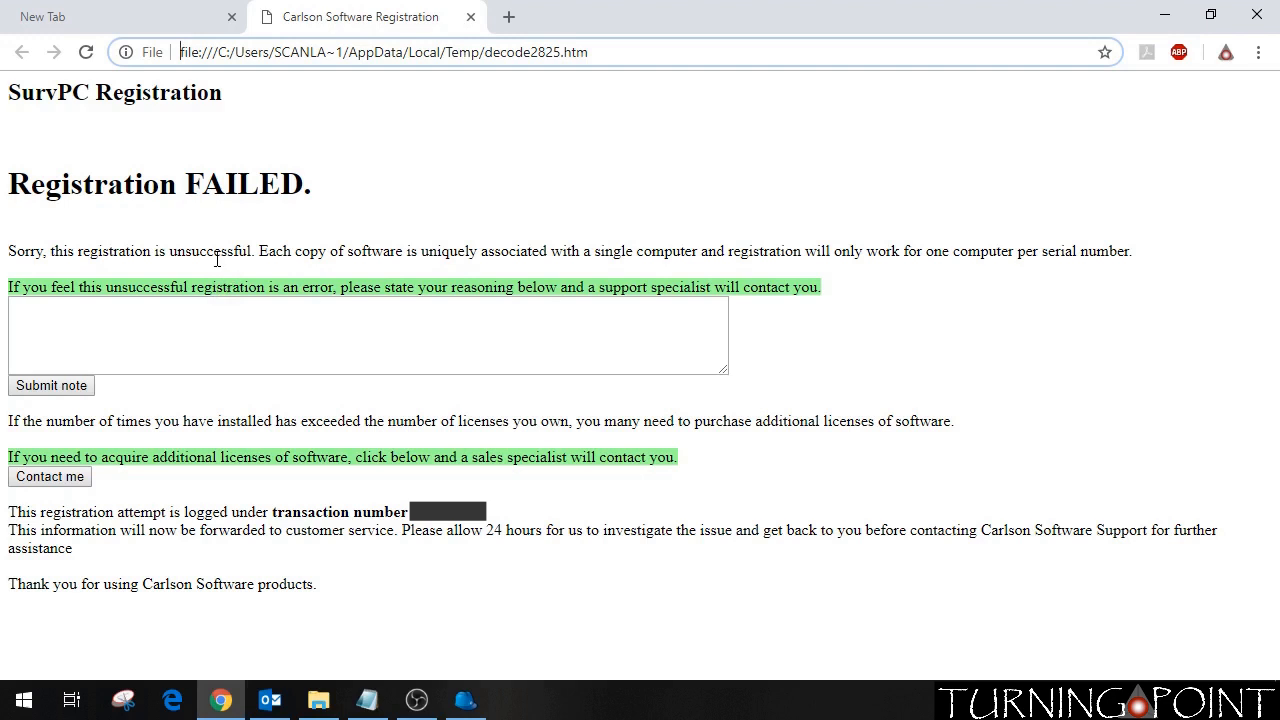
mouse_move(336, 244)
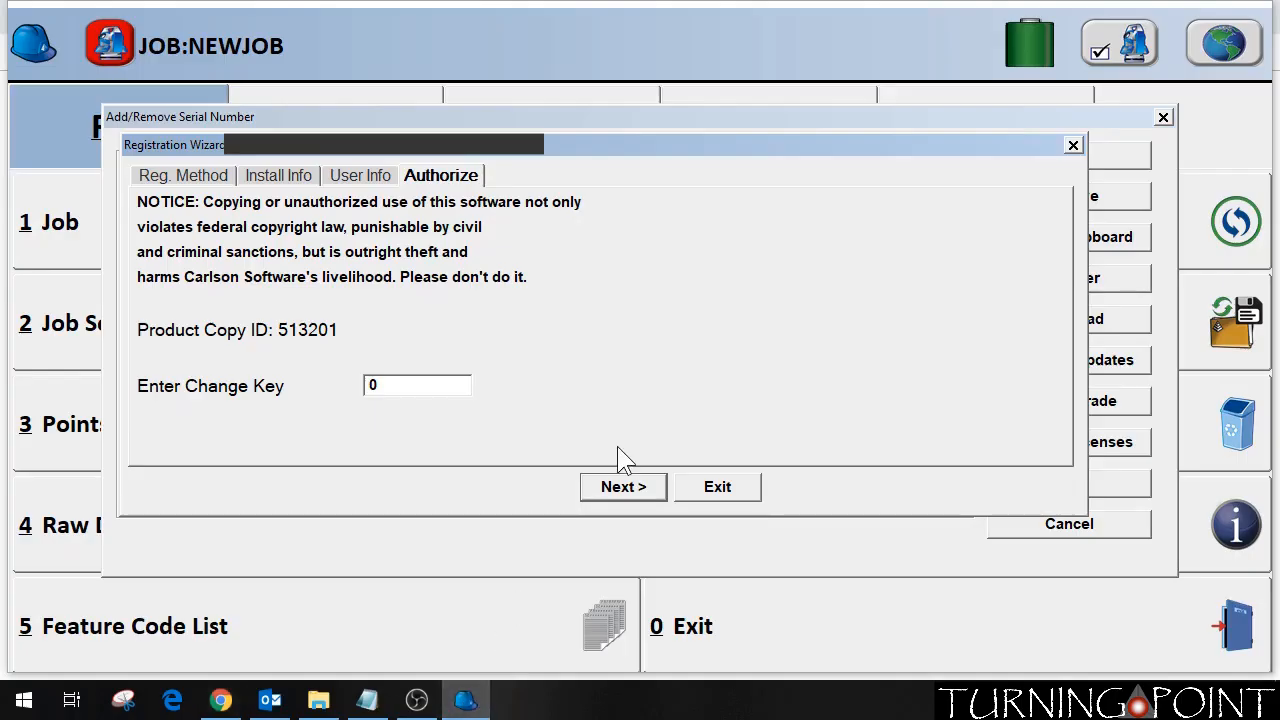
mouse_move(556, 390)
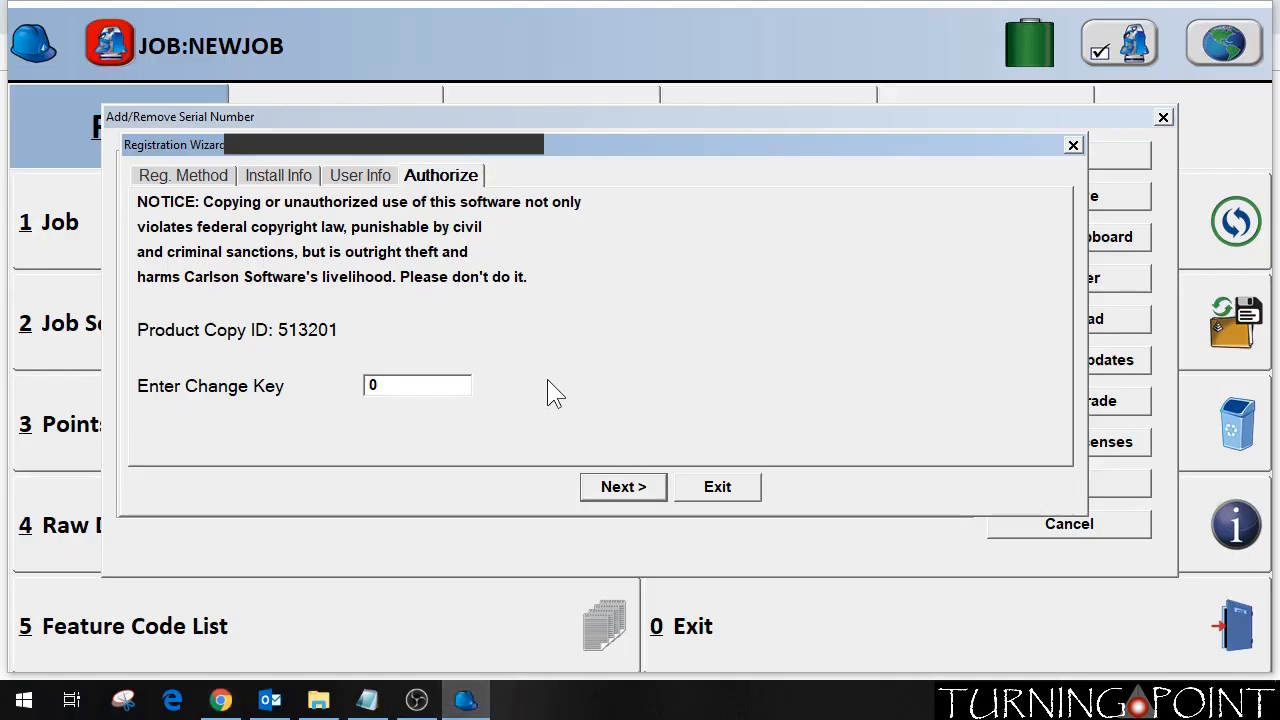